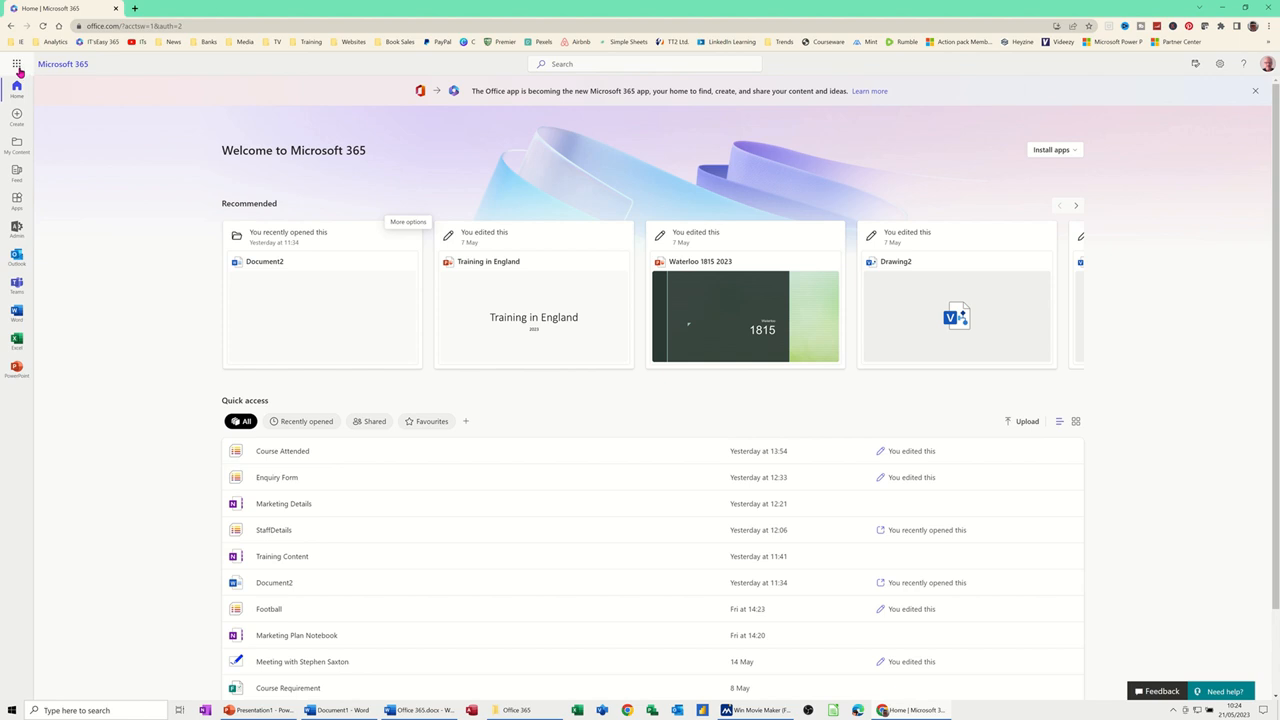
Step: Launch Bookings in a new tab from the Microsoft 365 app launcher, then reopen the launcher
click(16, 64)
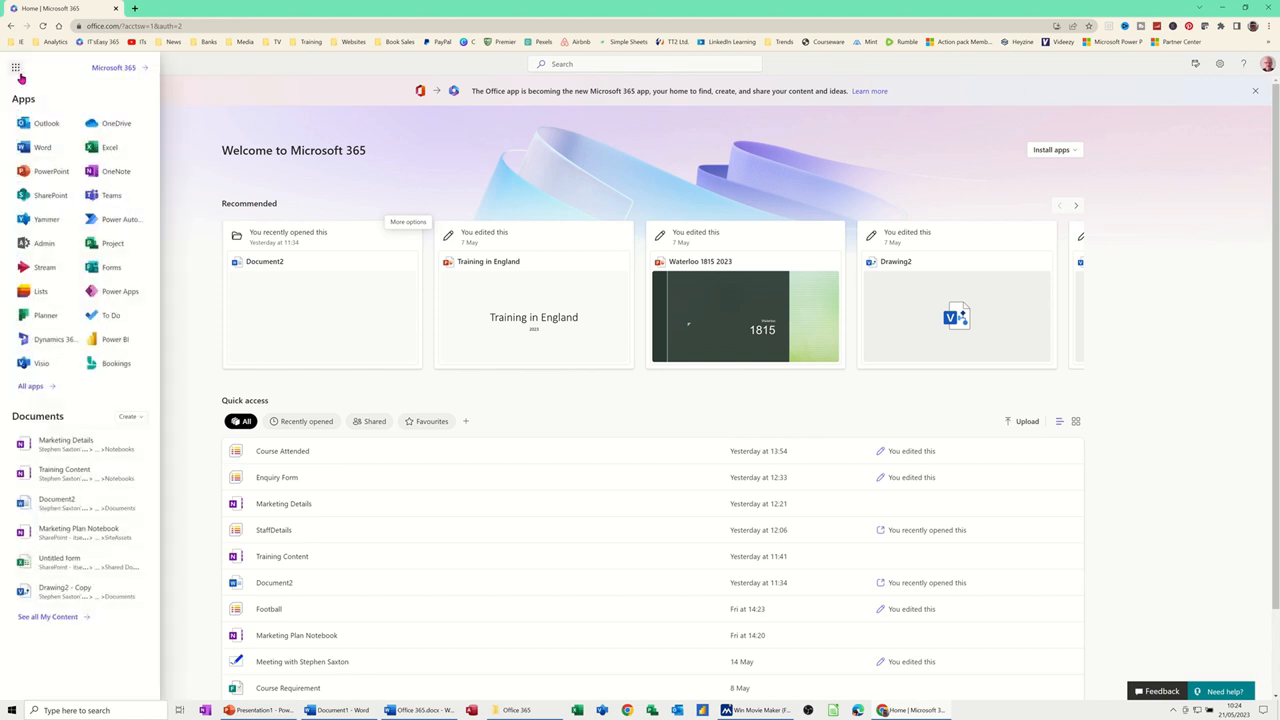
mouse_move(104, 364)
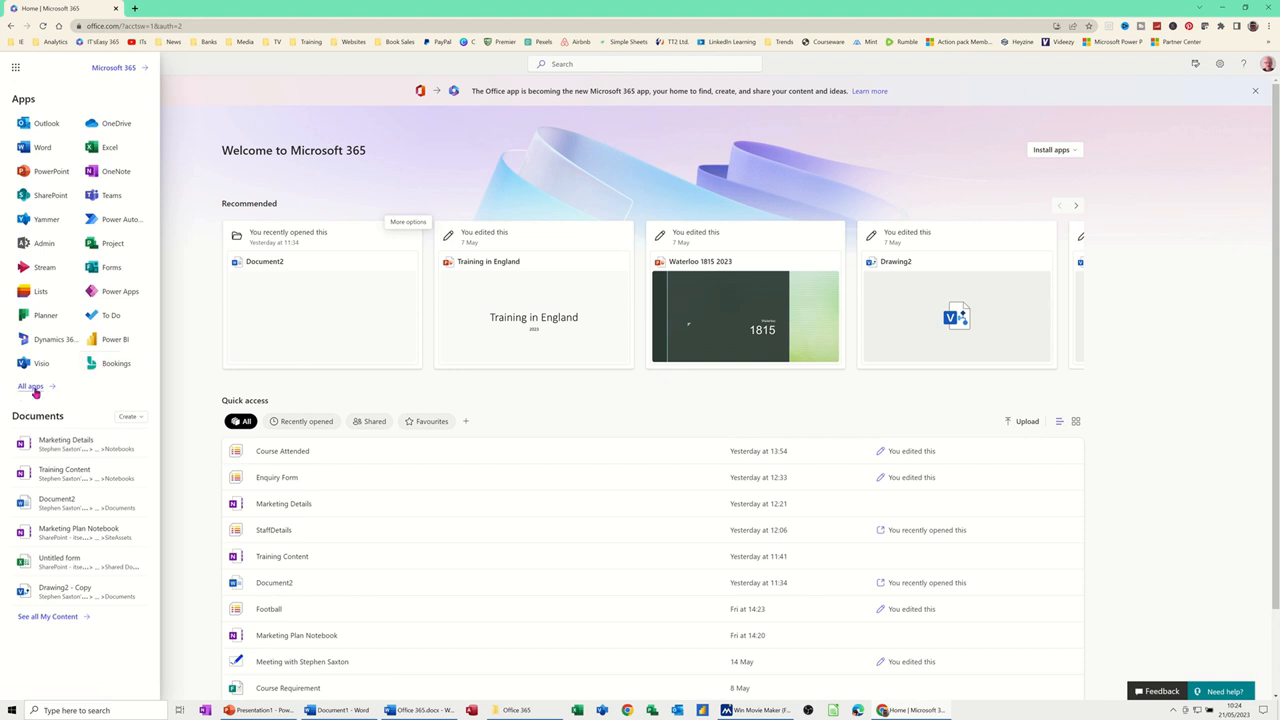
mouse_move(64, 386)
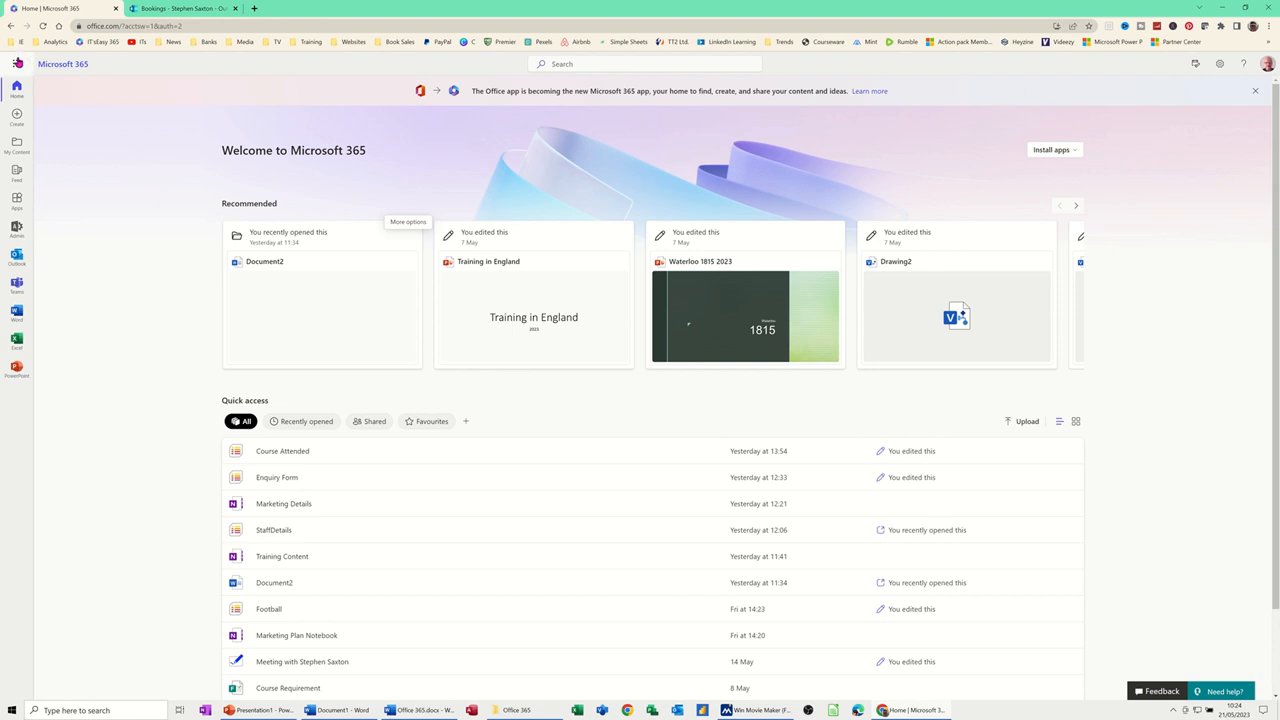
click(16, 68)
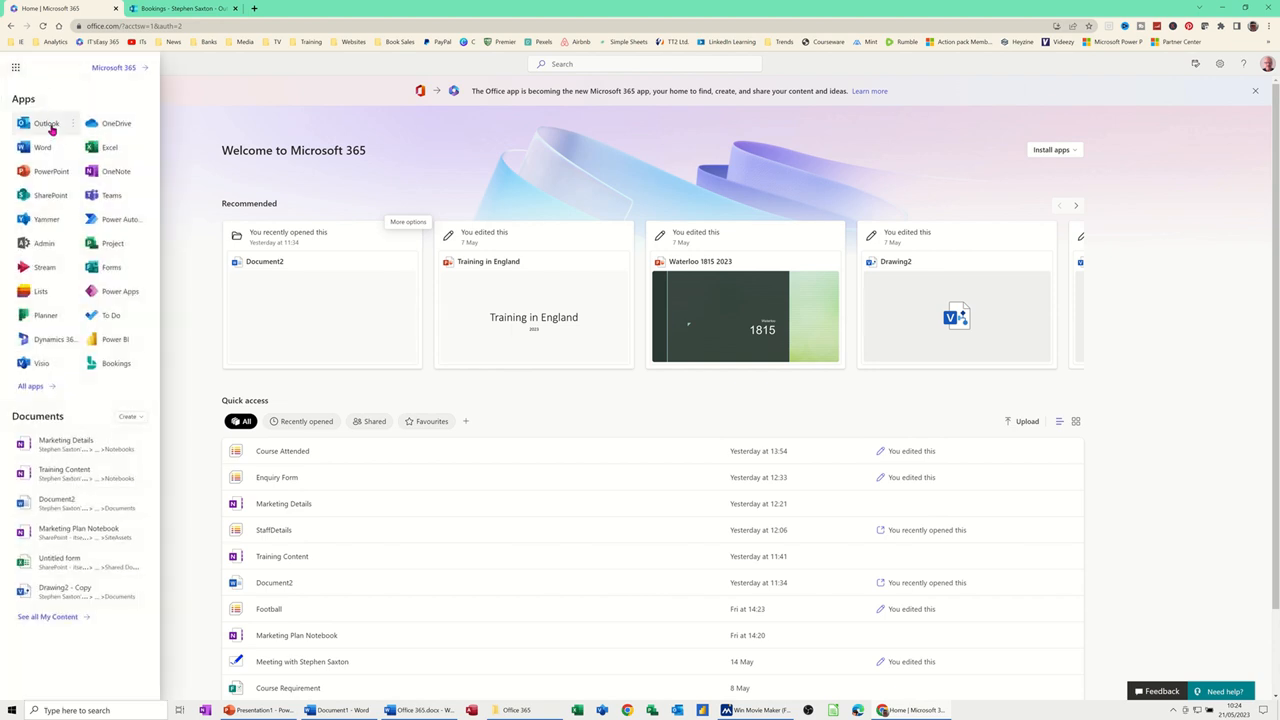
Step: Launch Outlook in its own tab, then return to the Bookings tab
click(46, 124)
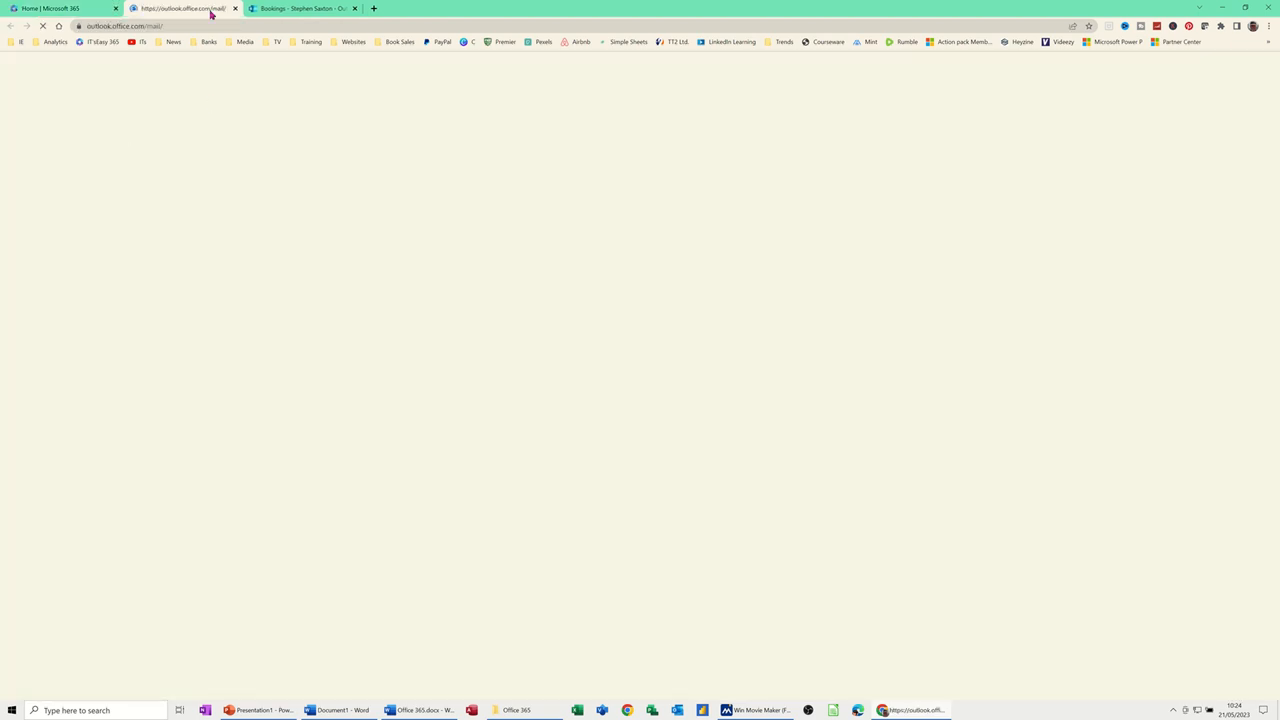
click(184, 8)
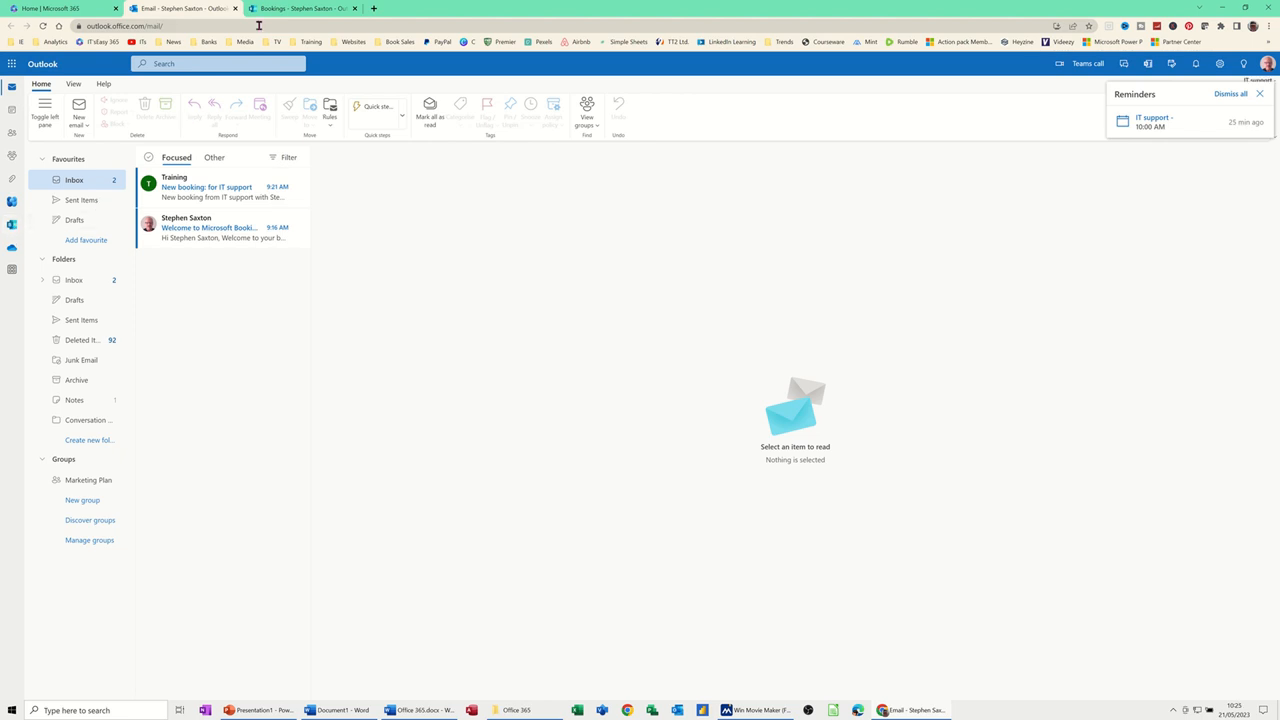
click(300, 8)
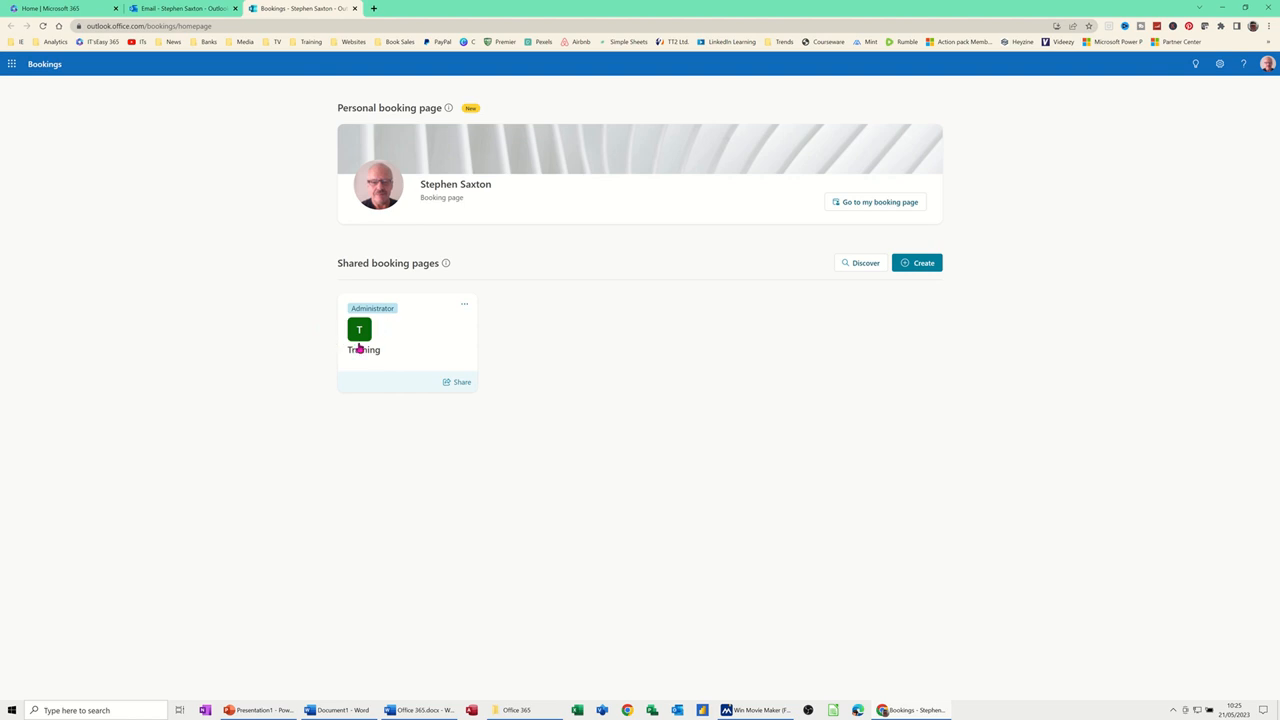
click(360, 330)
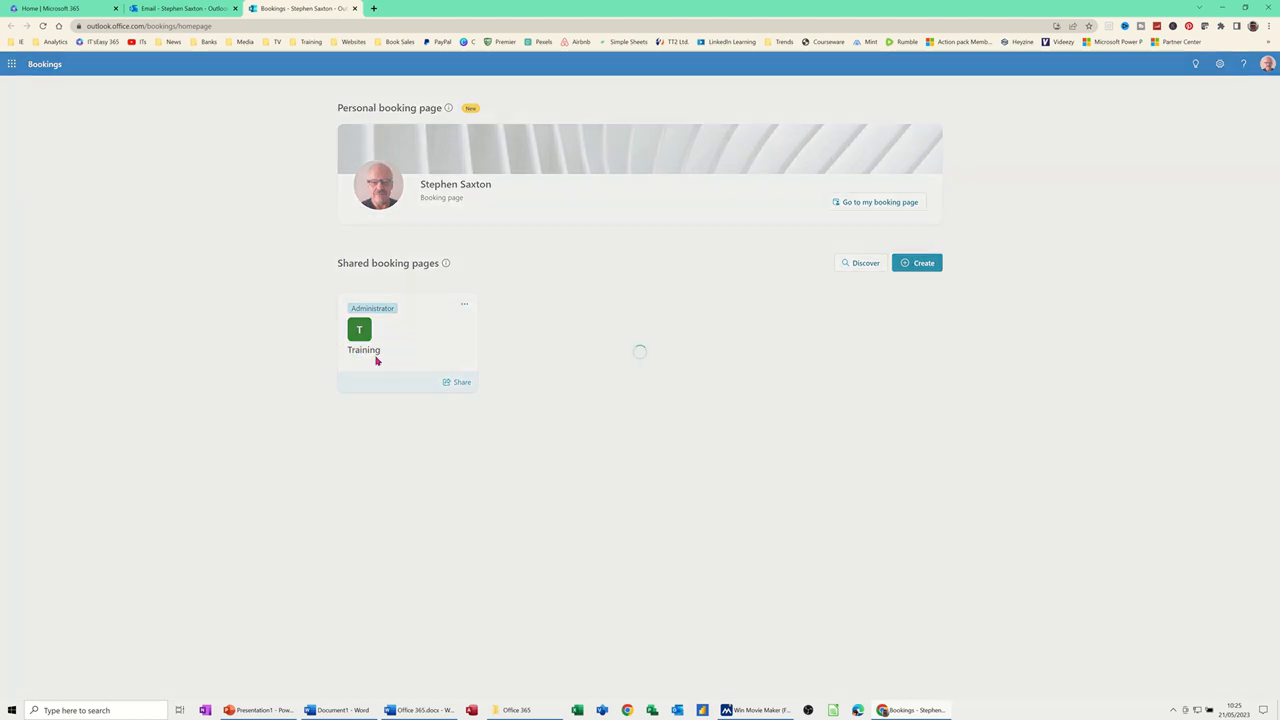
click(364, 330)
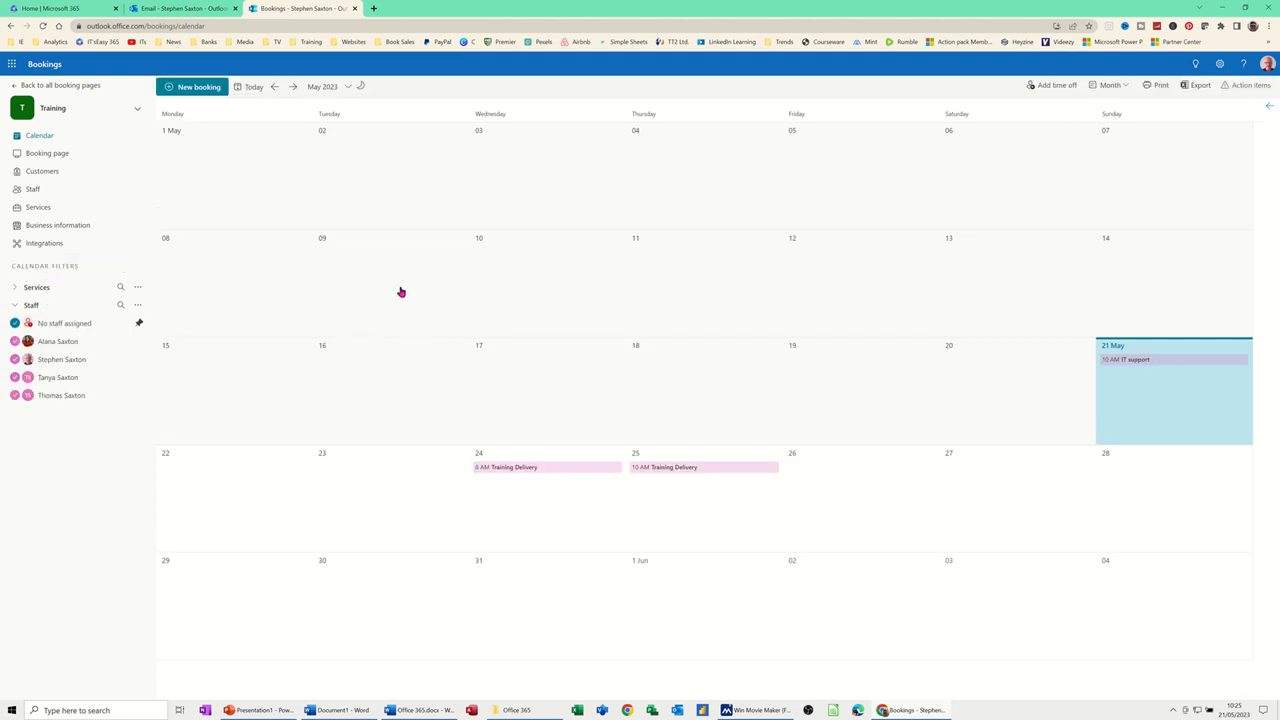
mouse_move(348, 358)
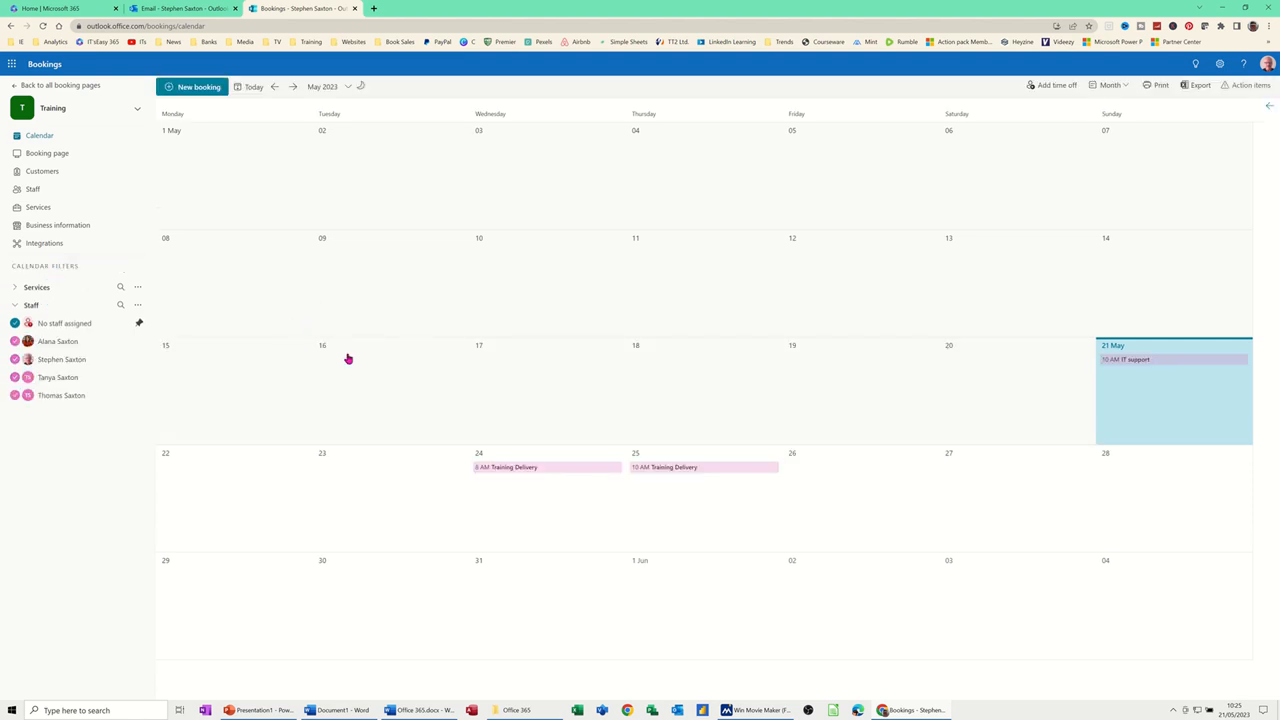
mouse_move(248, 342)
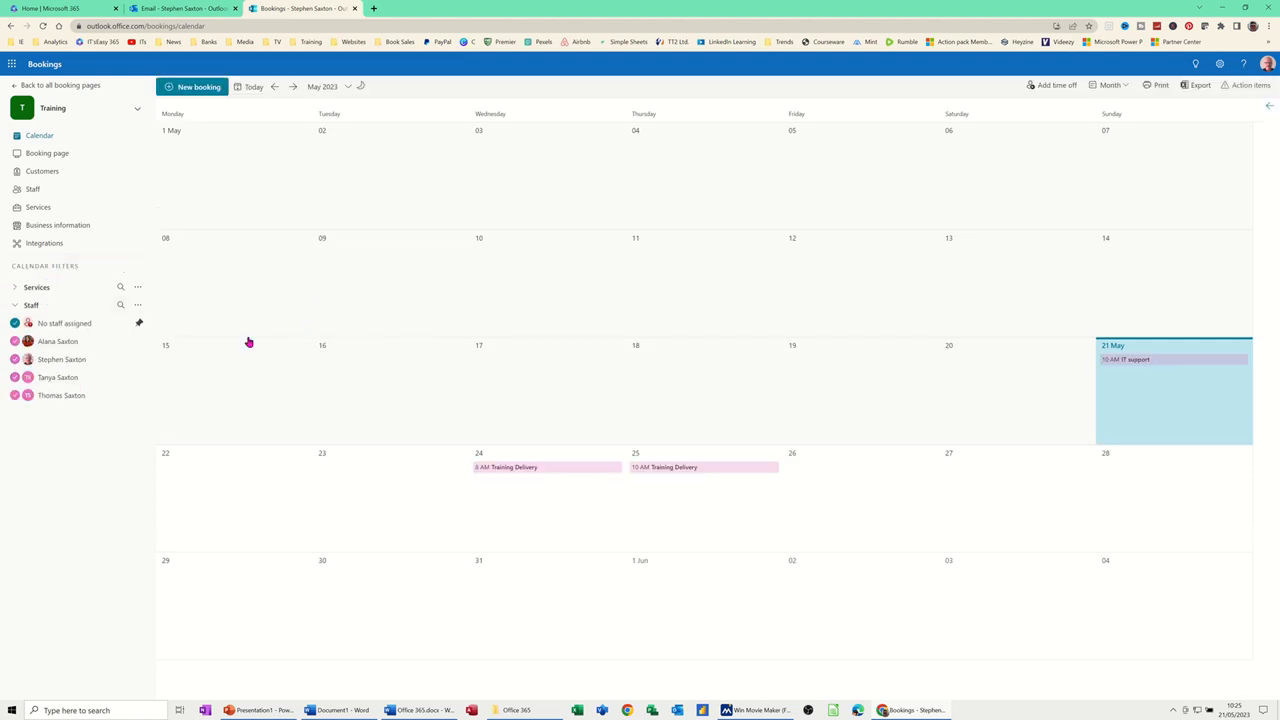
mouse_move(576, 472)
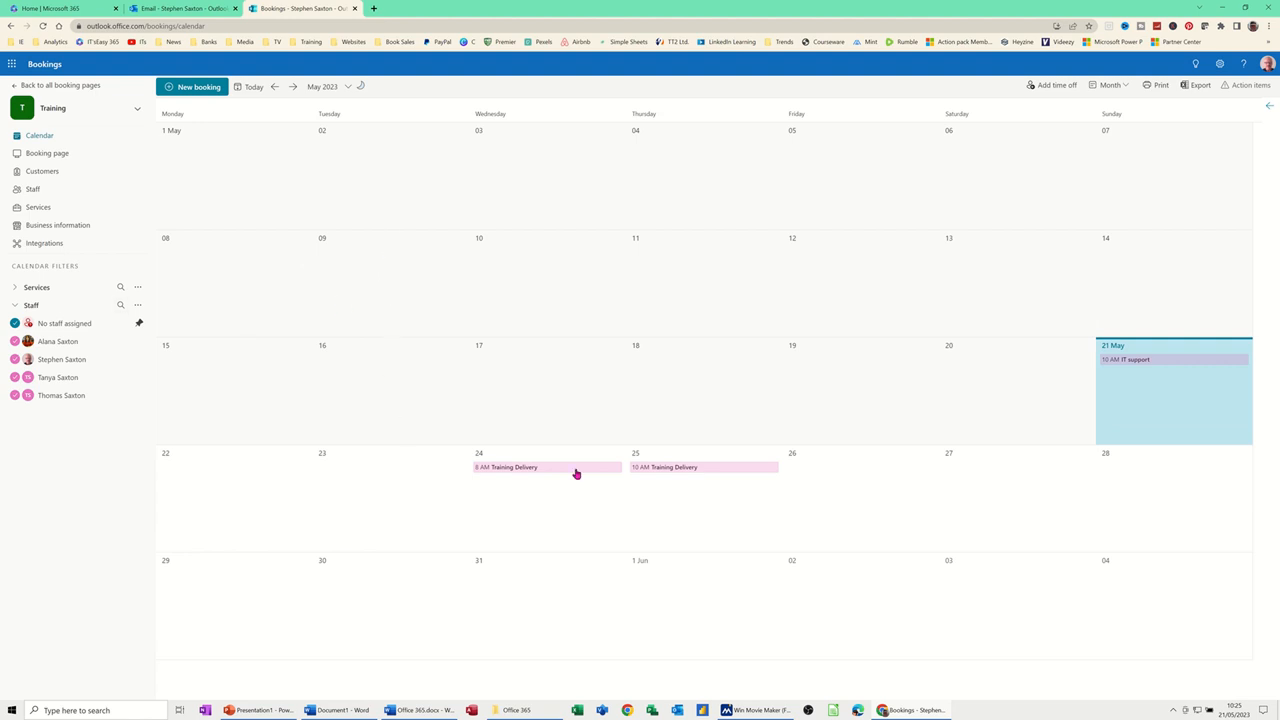
mouse_move(112, 368)
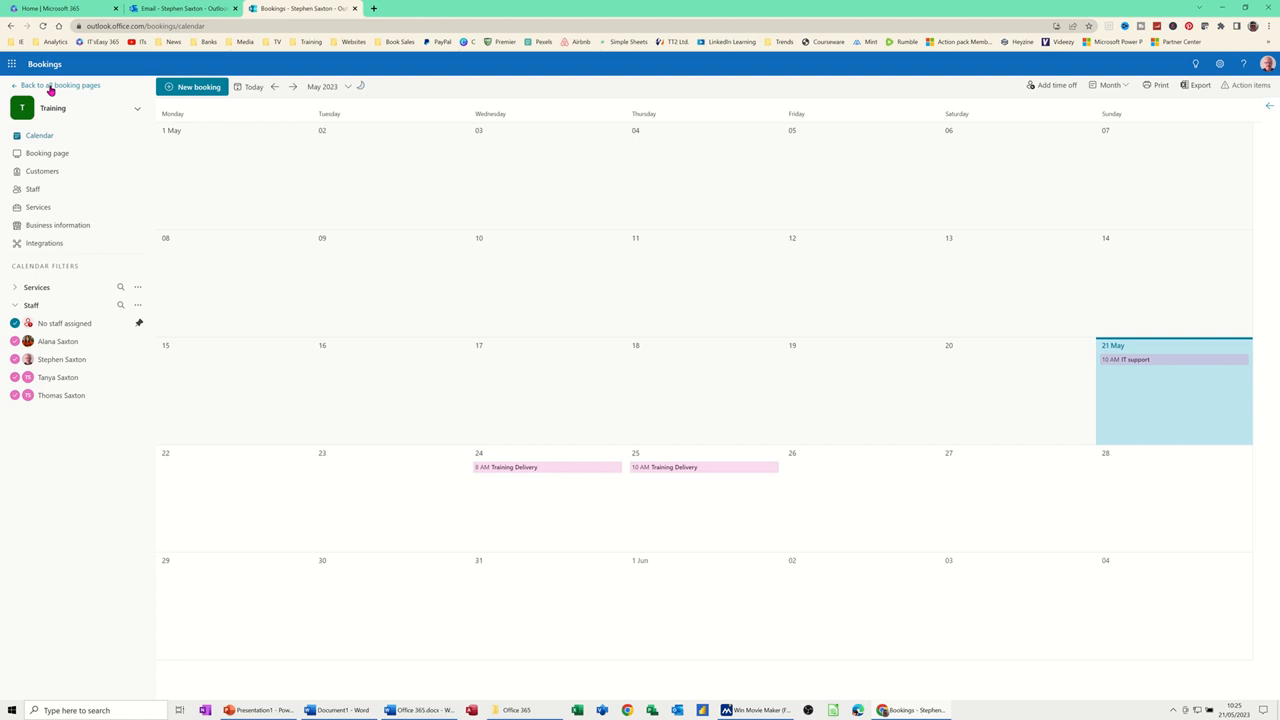
click(60, 84)
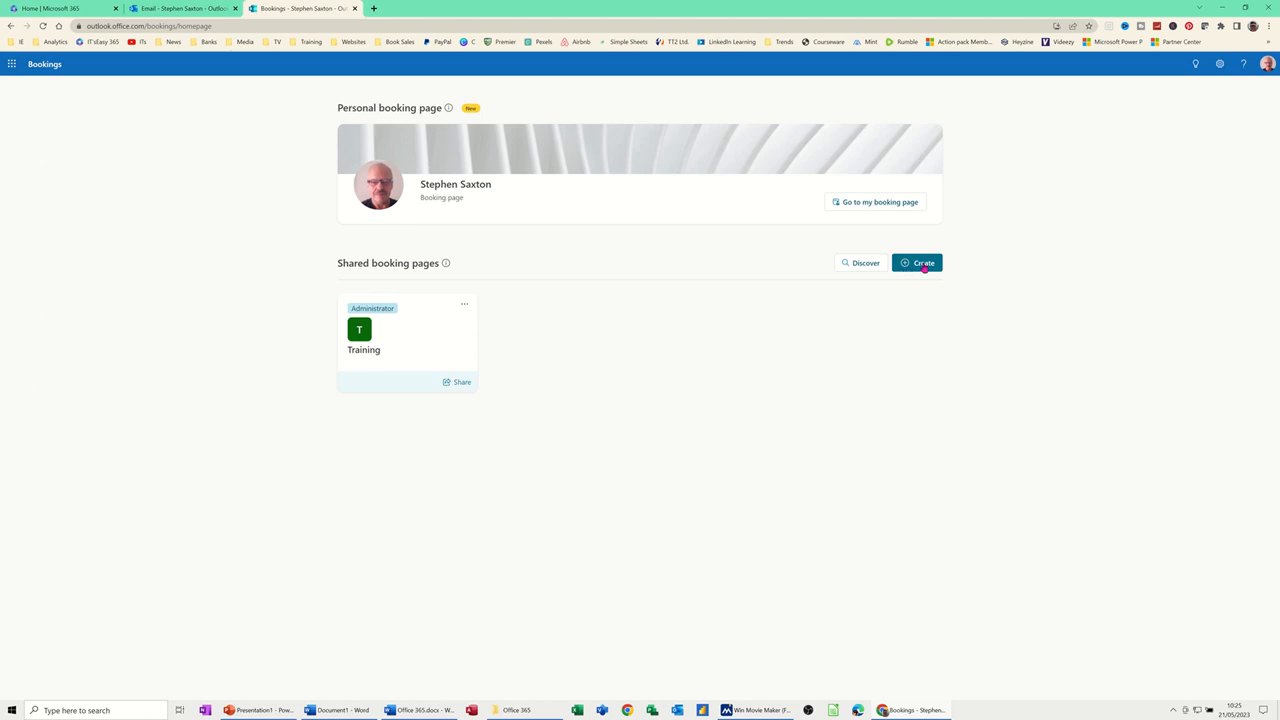
Step: Start creating a new shared booking page from the Shared booking pages section
click(916, 262)
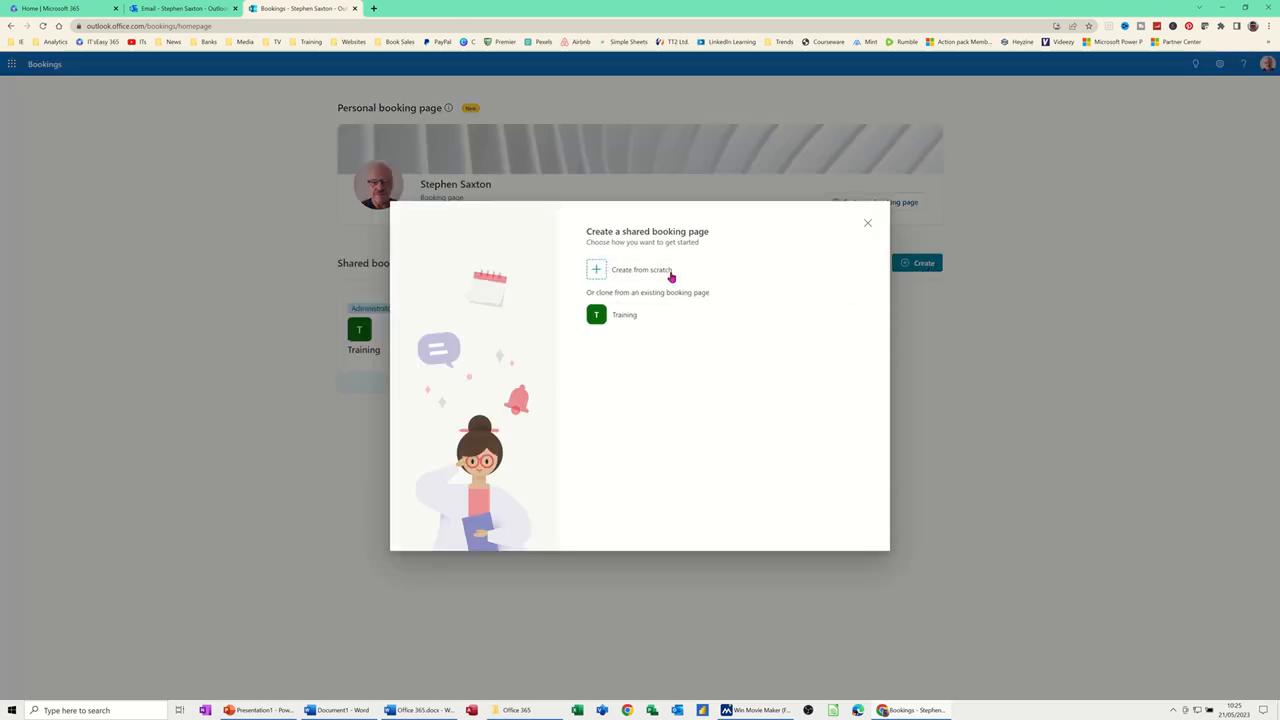
mouse_move(624, 316)
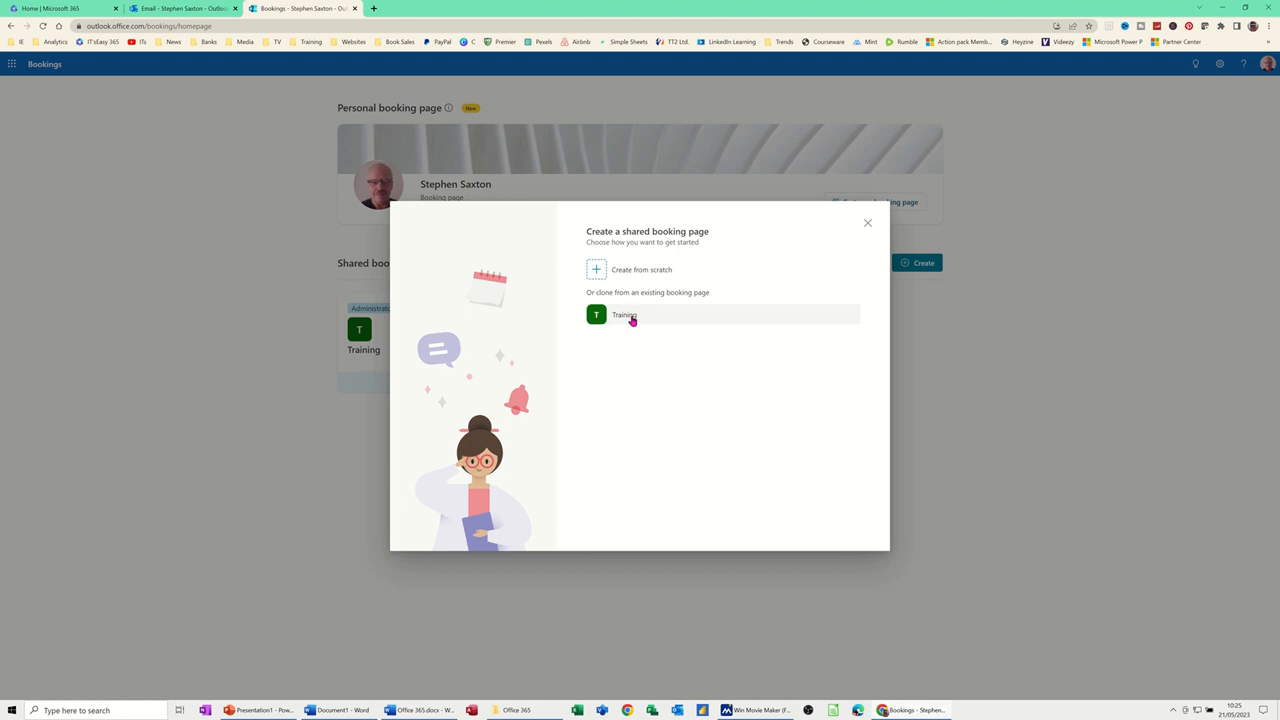
mouse_move(612, 324)
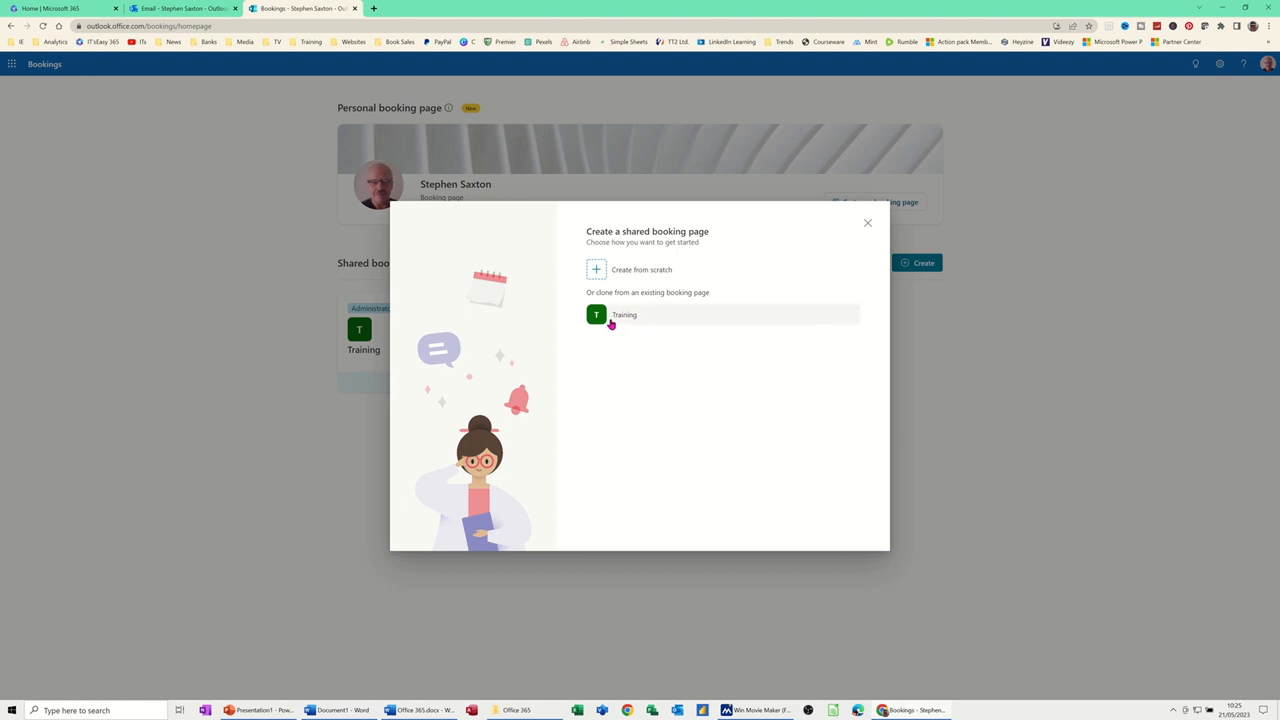
mouse_move(628, 322)
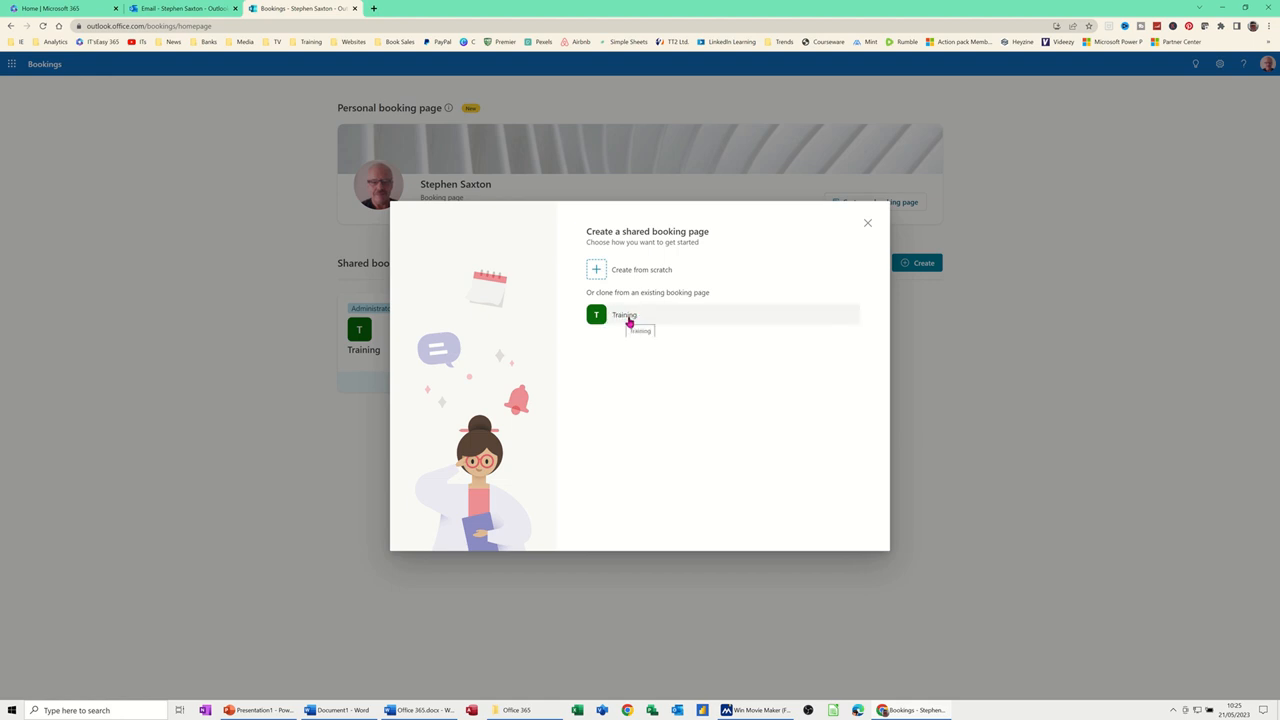
mouse_move(632, 270)
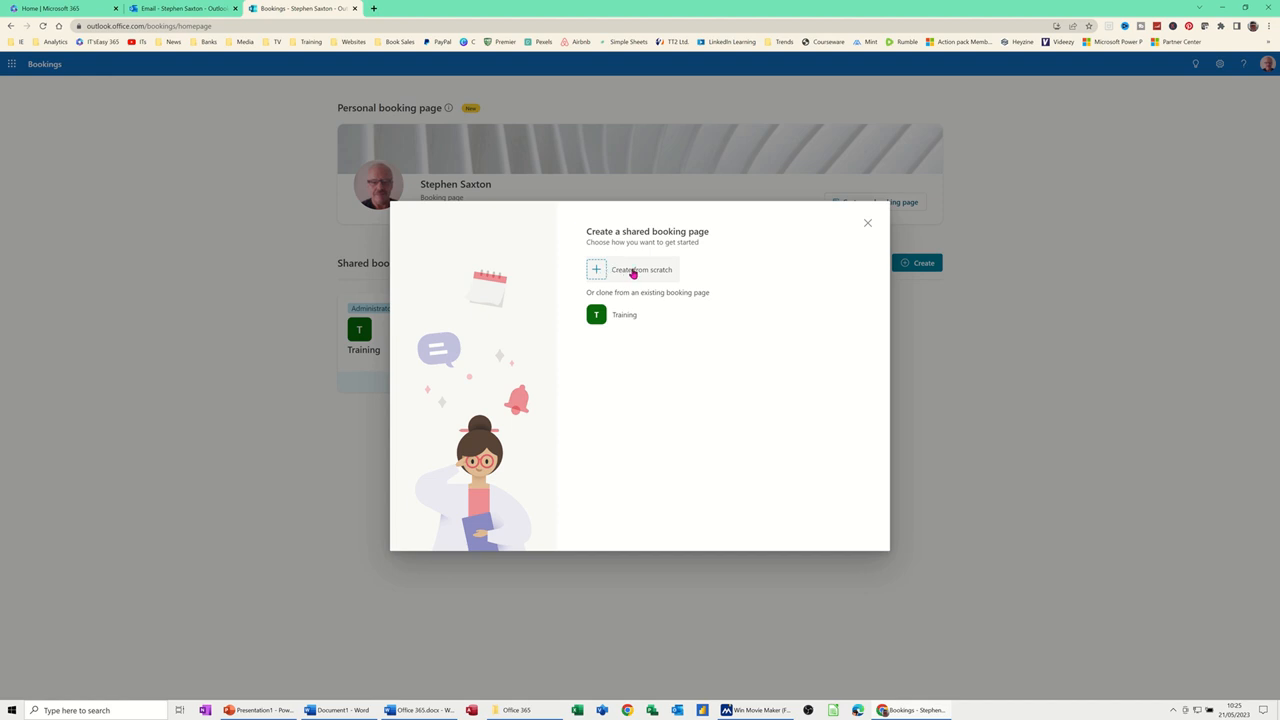
mouse_move(630, 270)
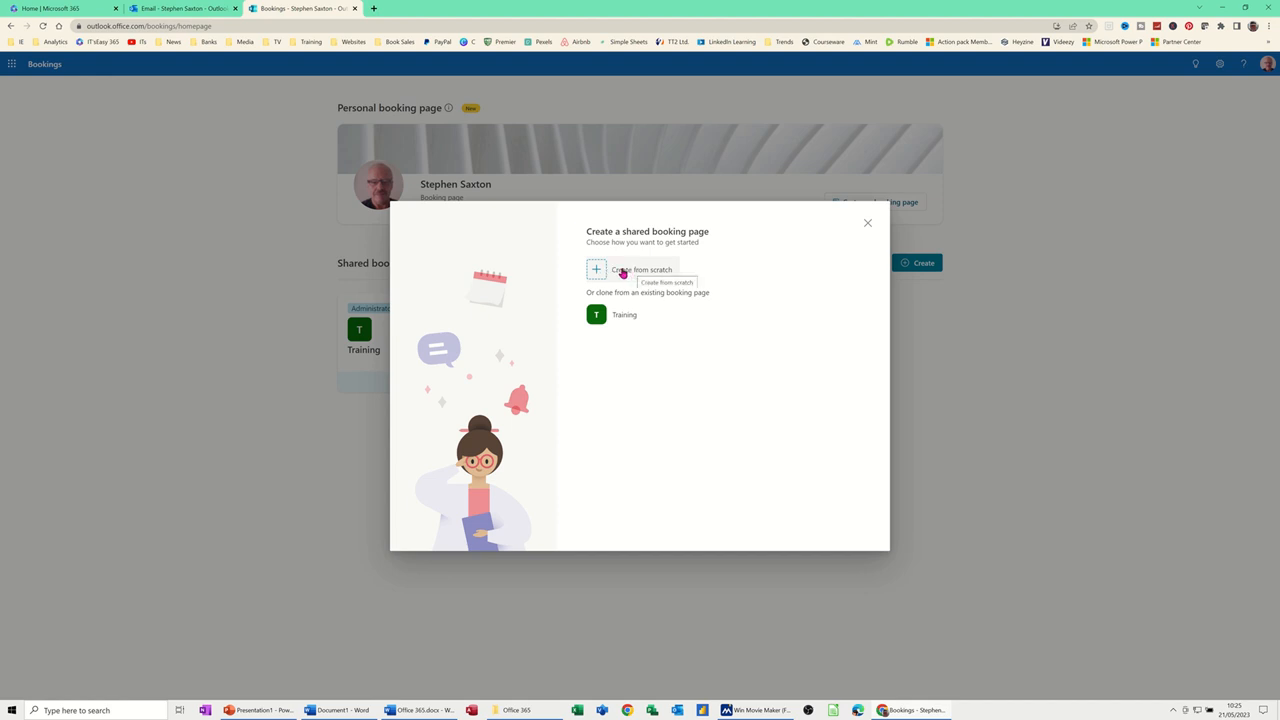
Step: Create the page from scratch, named Development with business type Education, and continue to Invite staff
click(640, 268)
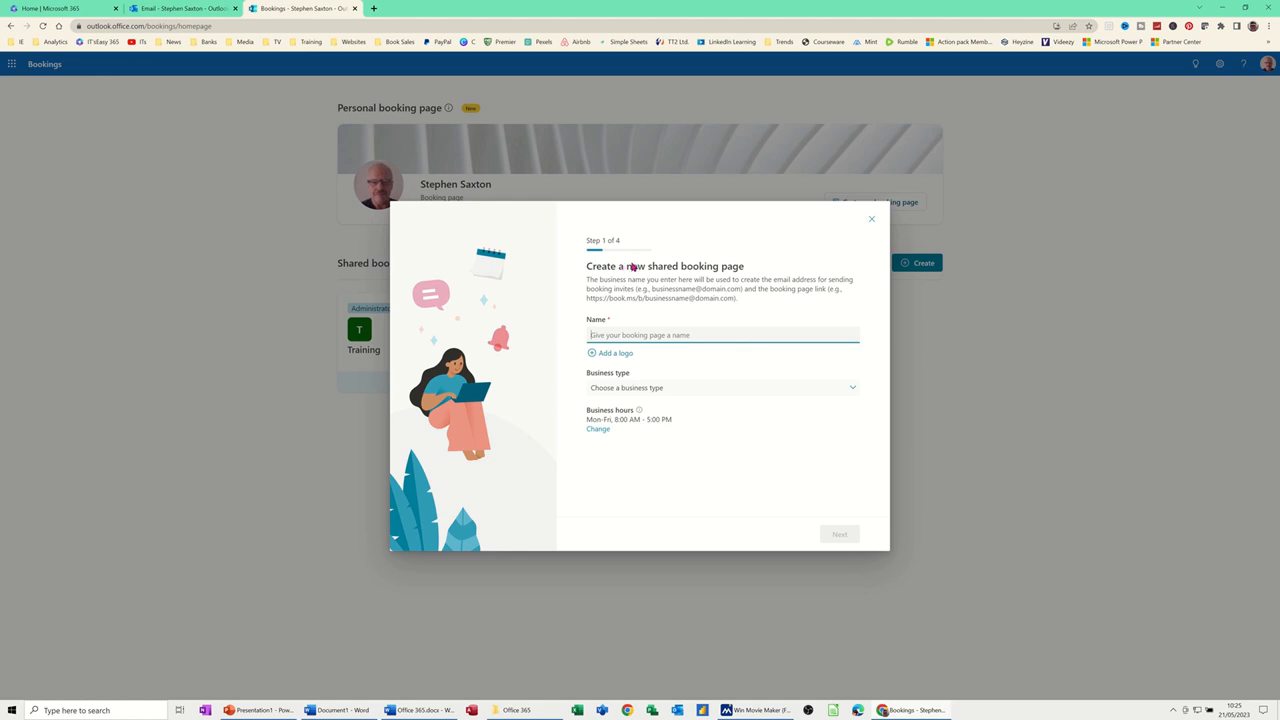
mouse_move(696, 272)
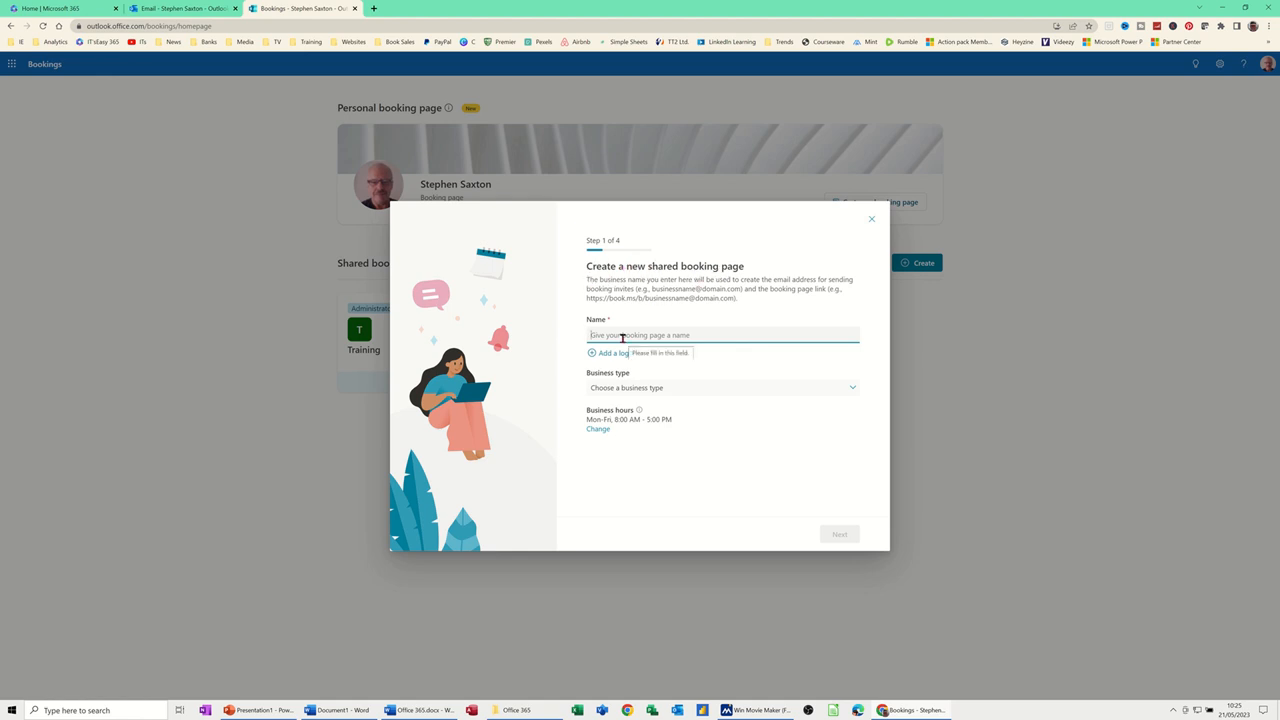
text(Di)
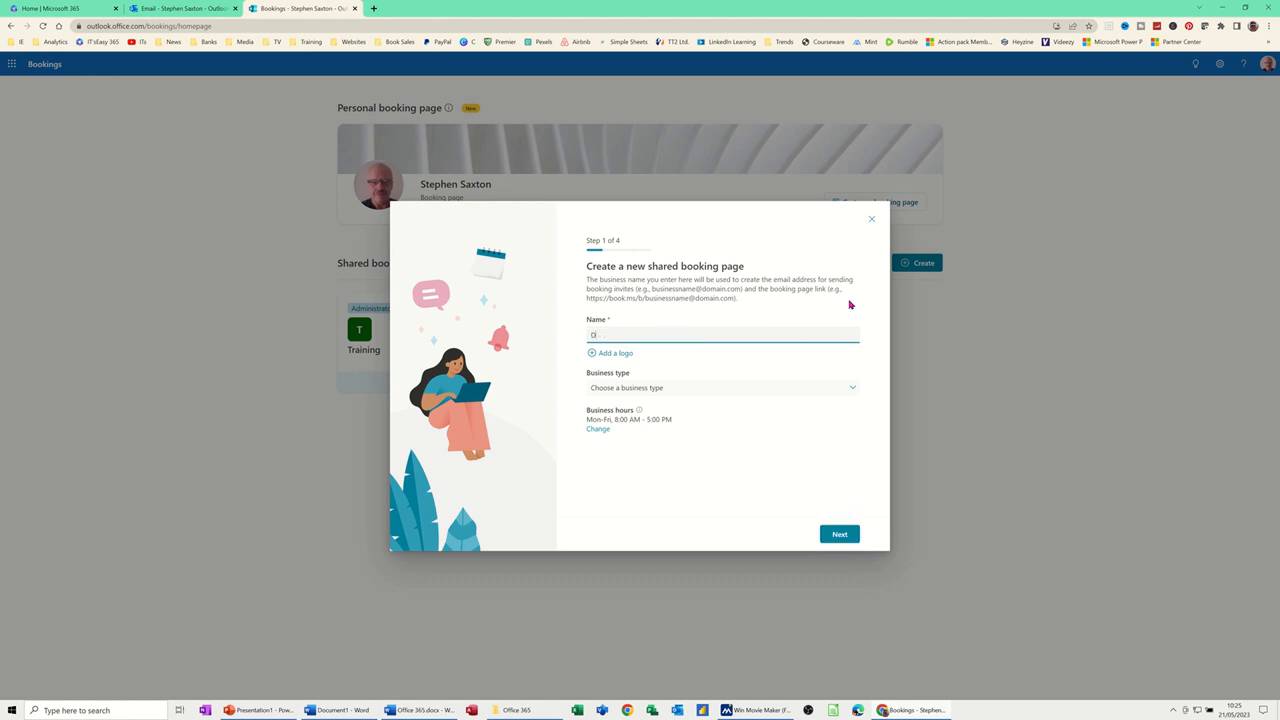
text(Development)
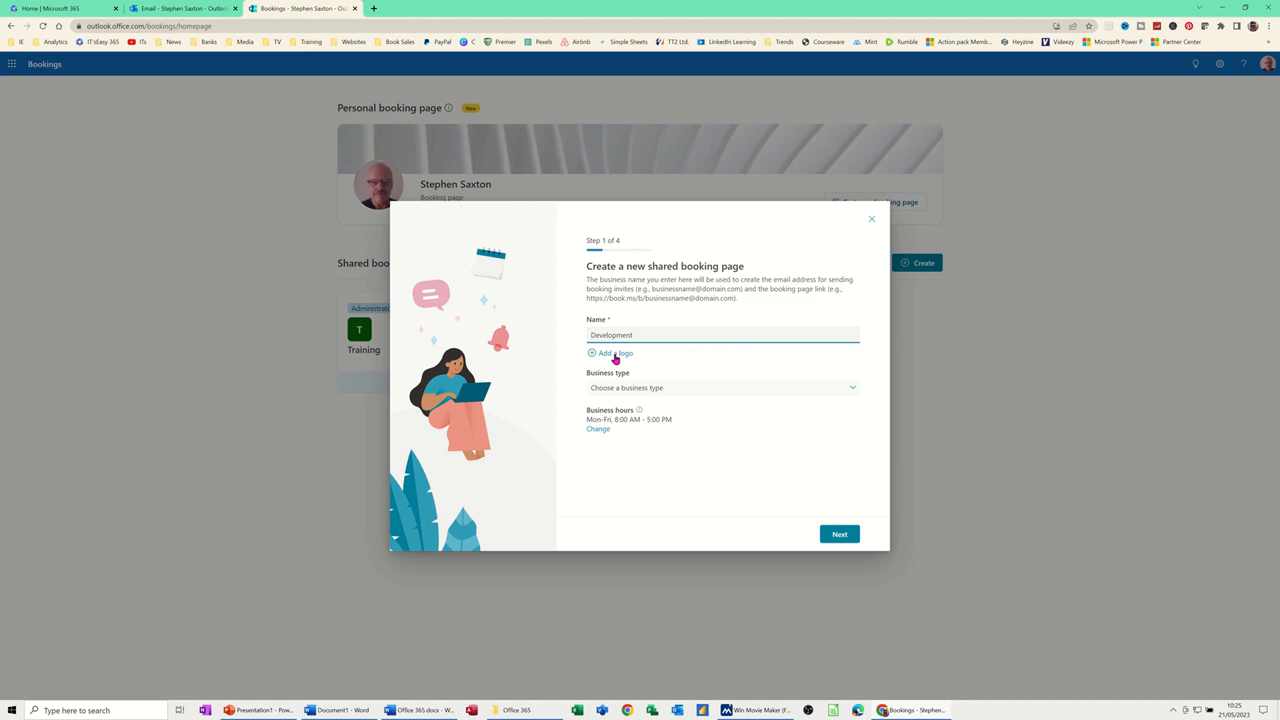
click(722, 388)
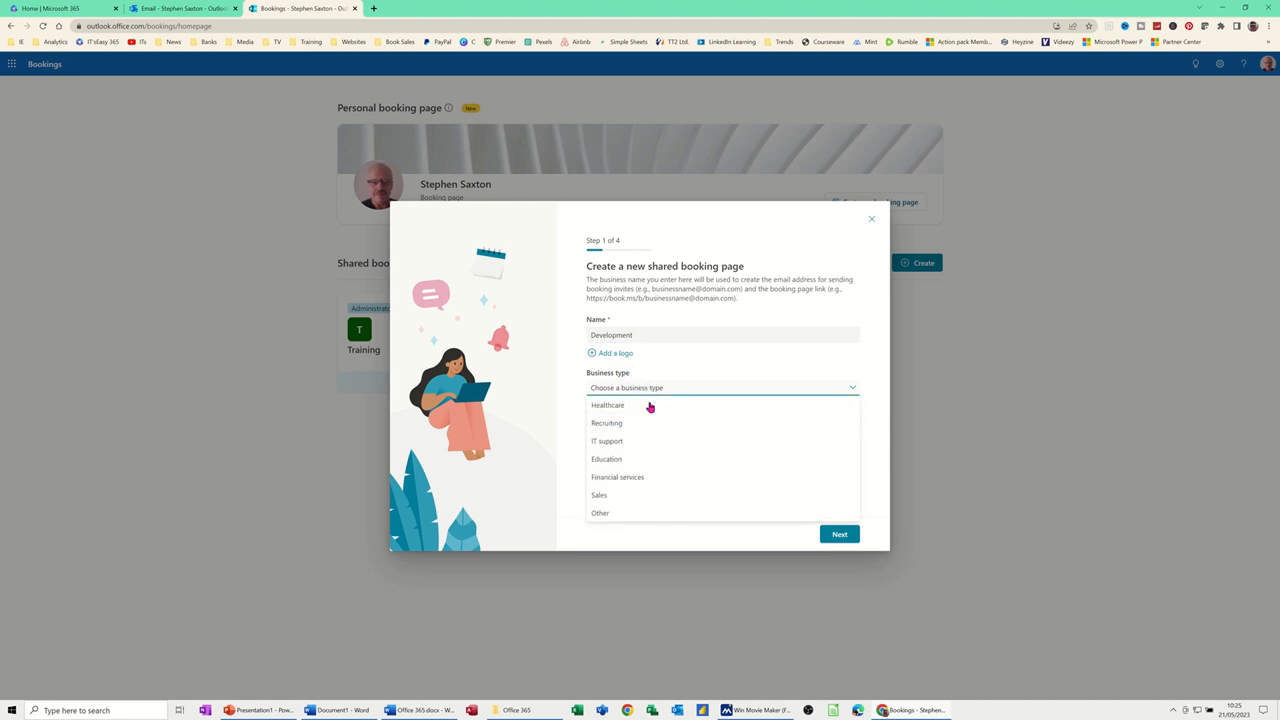
mouse_move(612, 442)
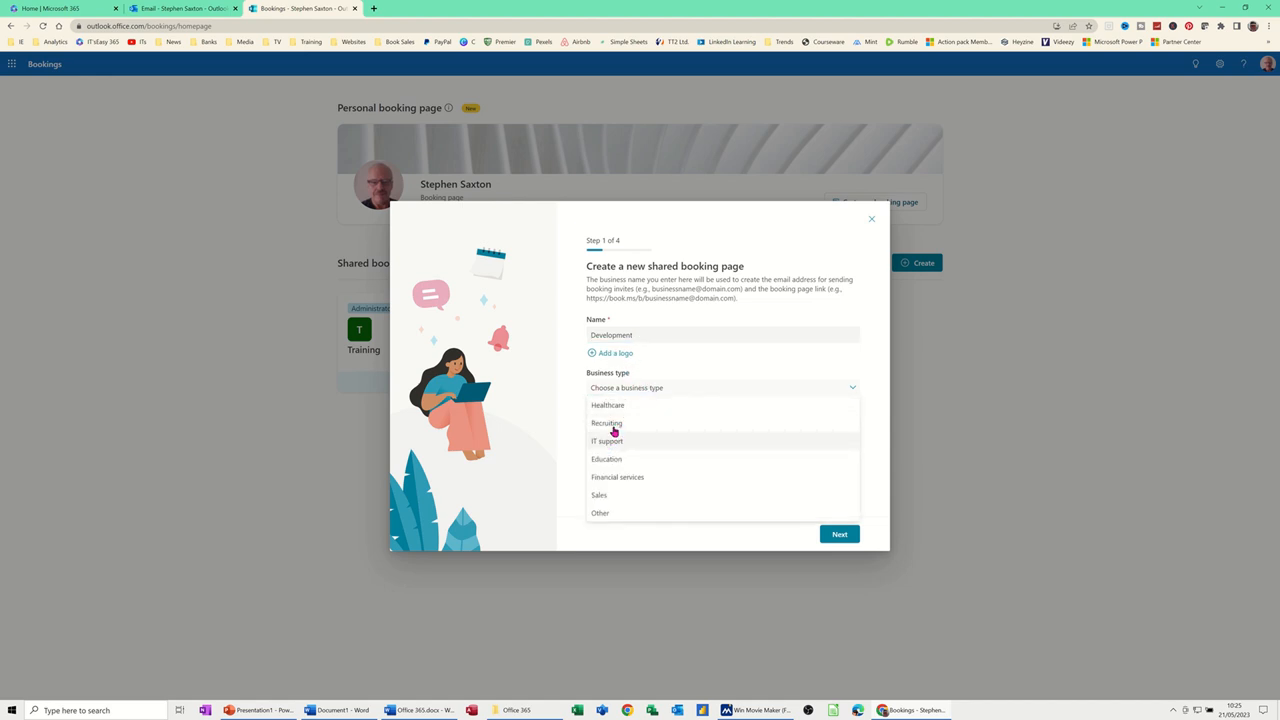
mouse_move(606, 458)
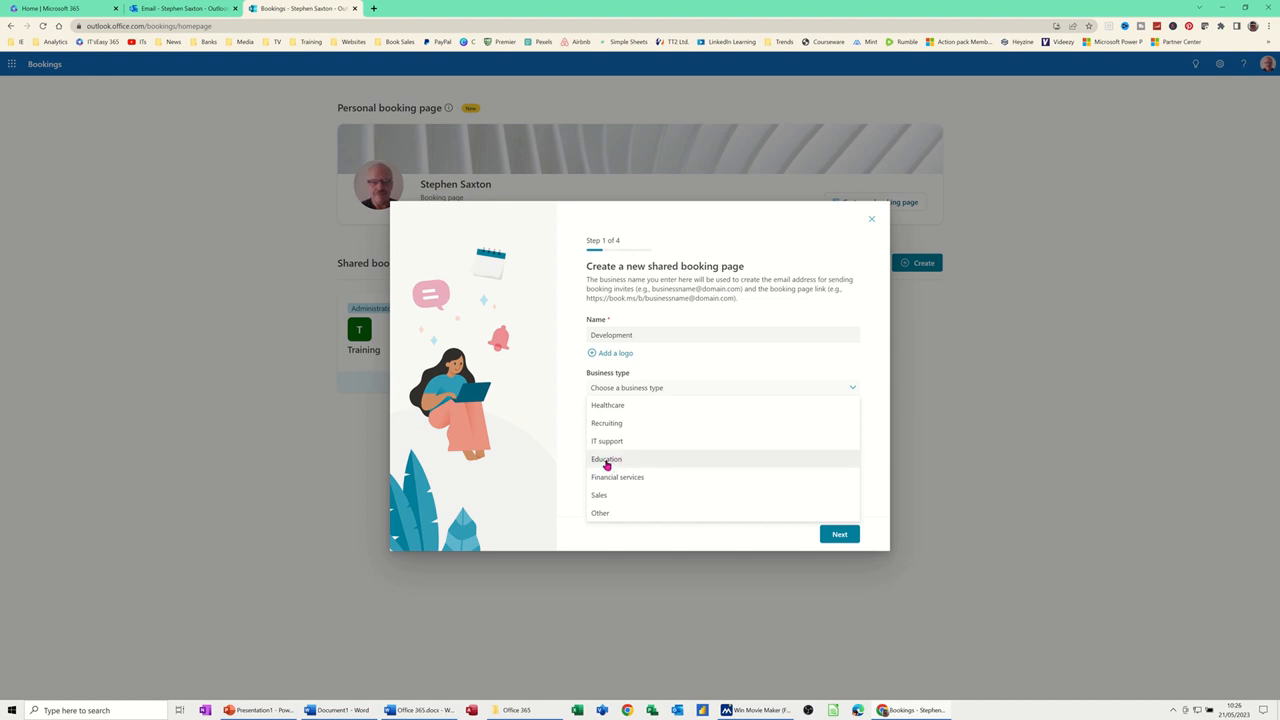
click(606, 458)
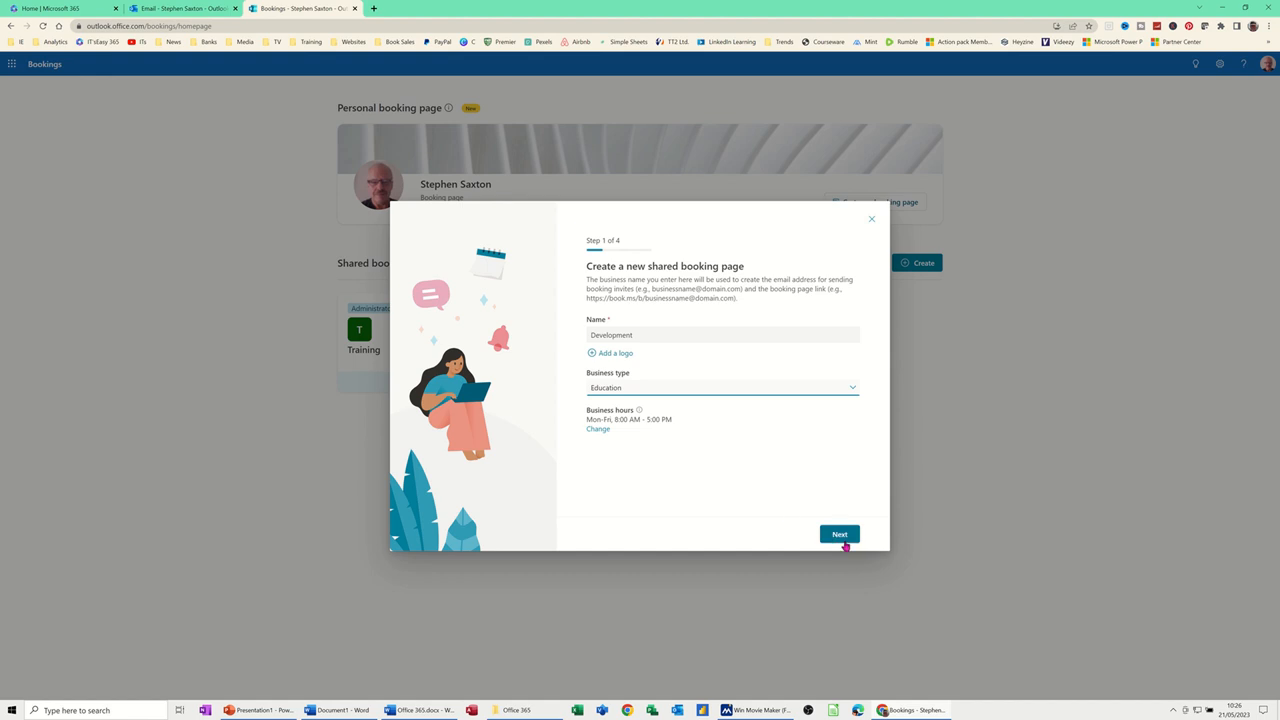
click(840, 534)
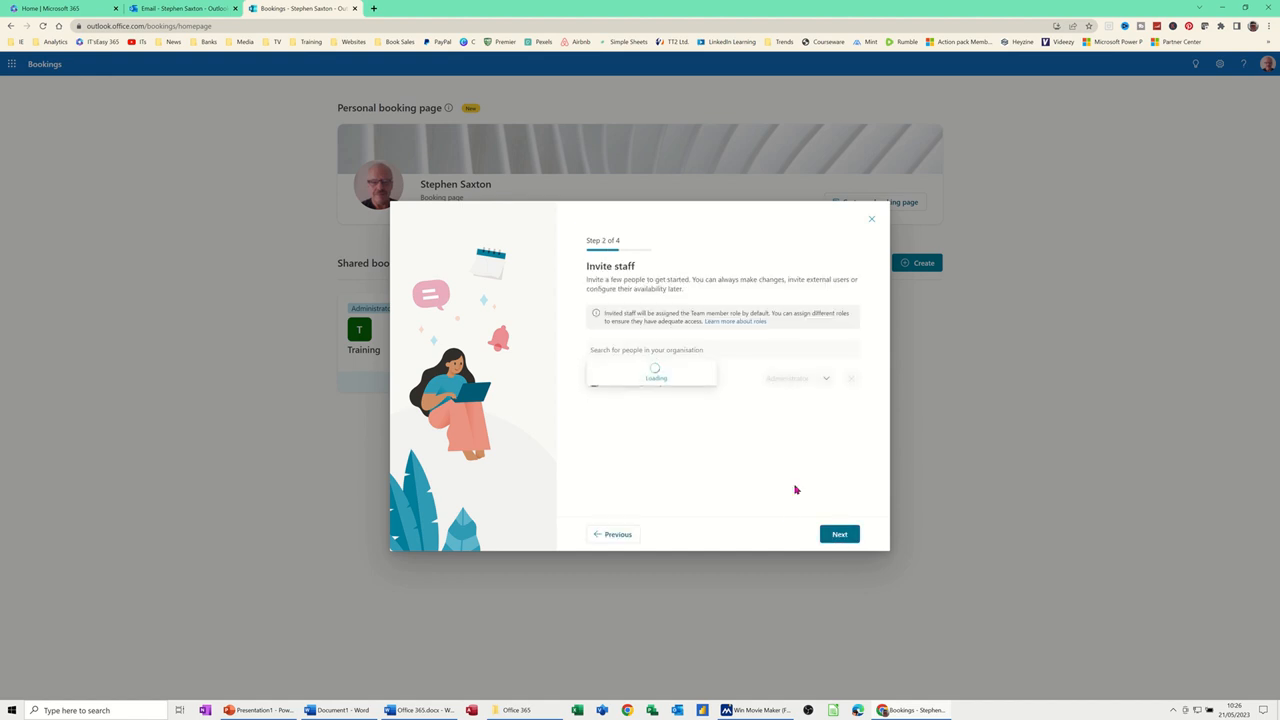
click(664, 348)
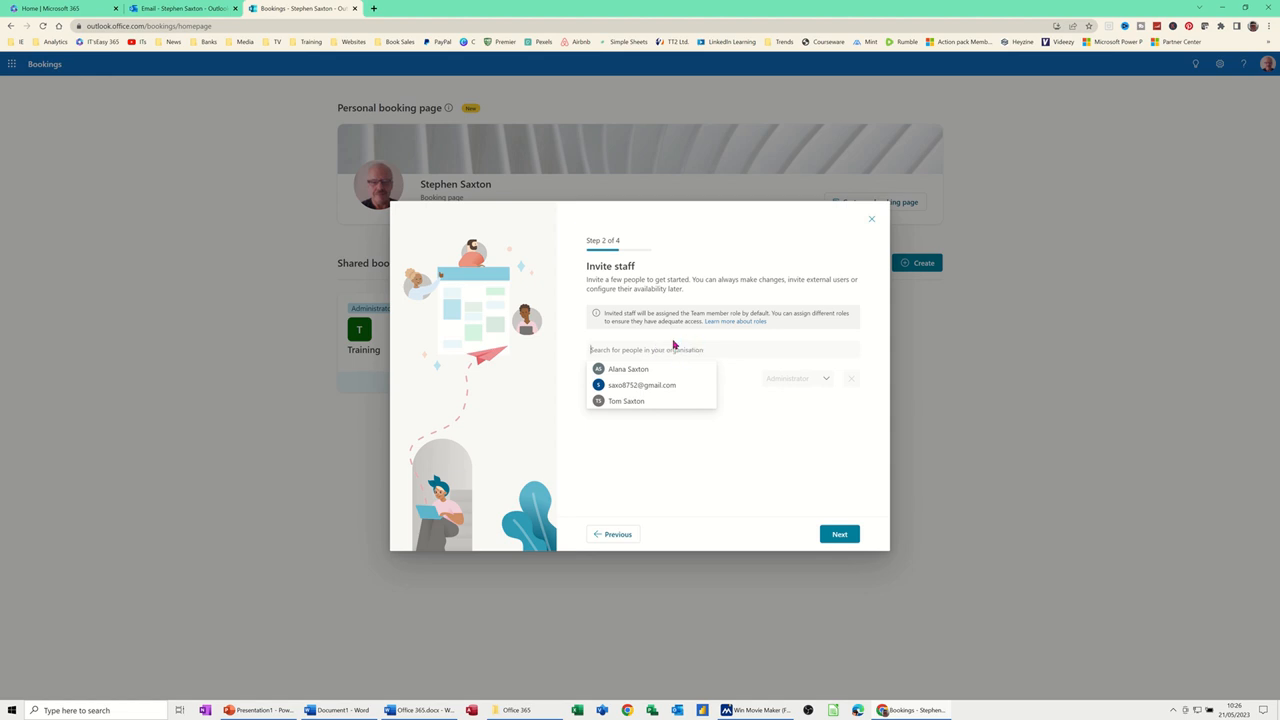
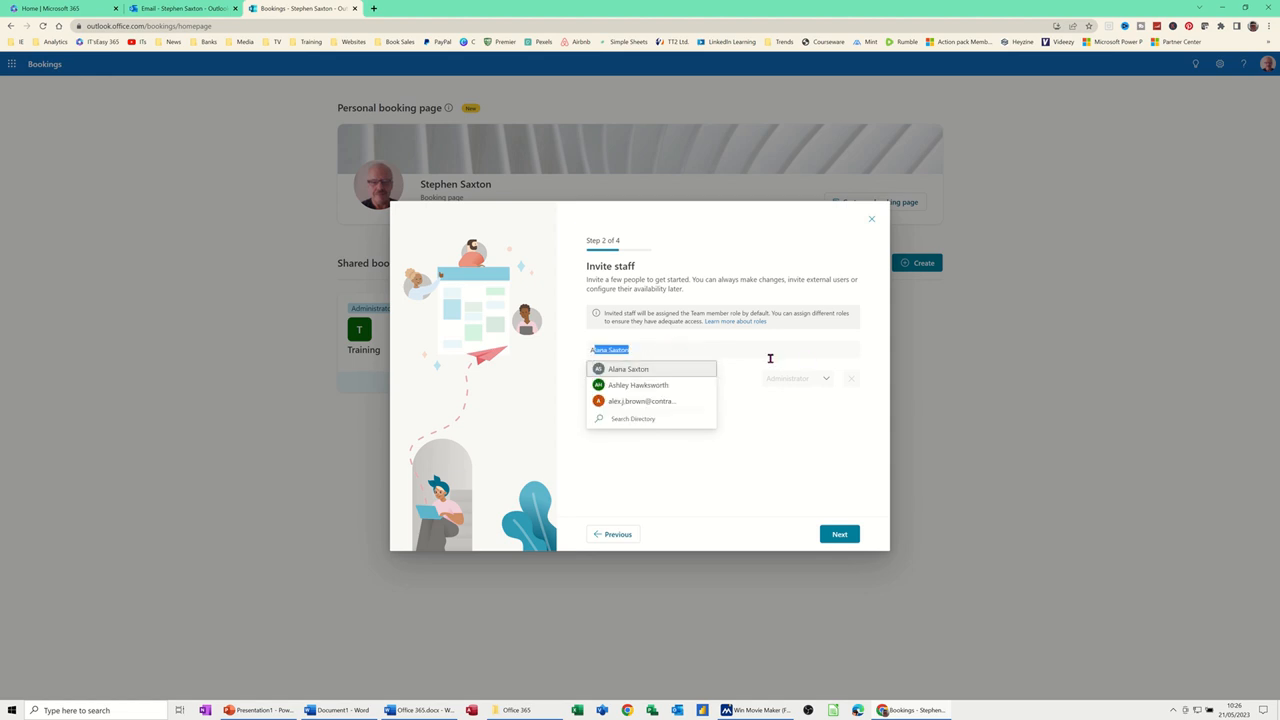
click(628, 368)
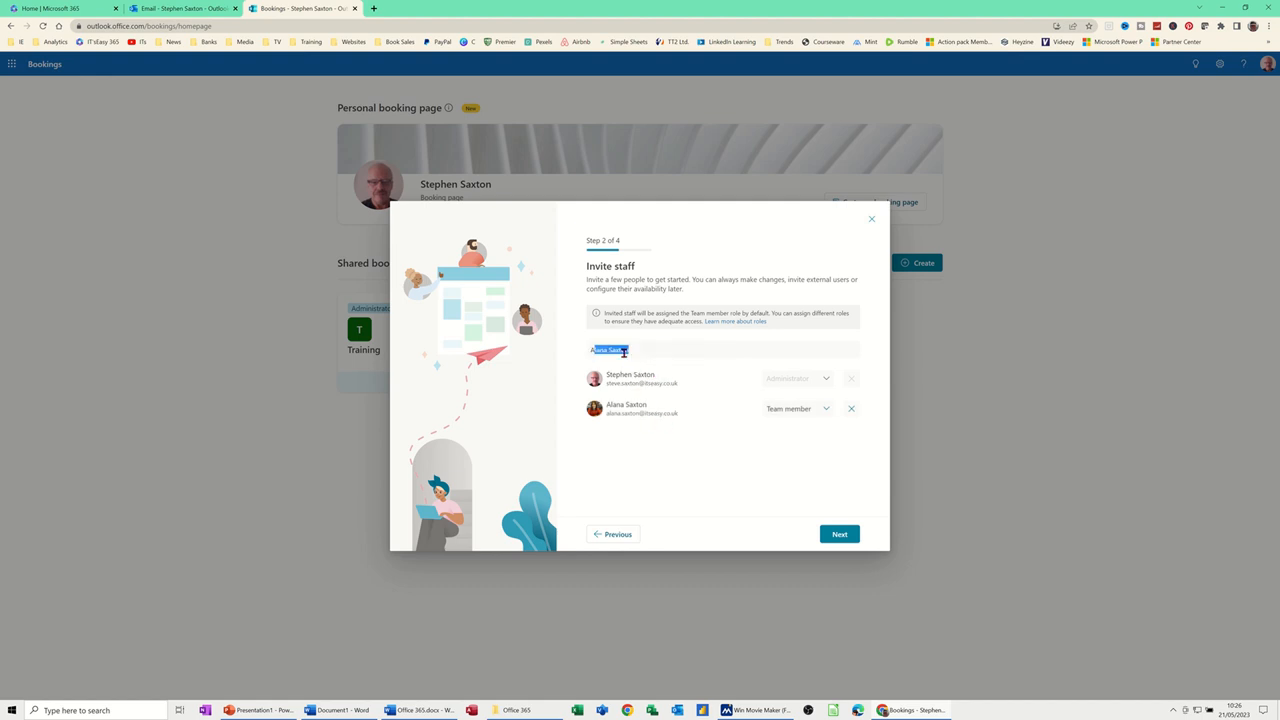
click(624, 348)
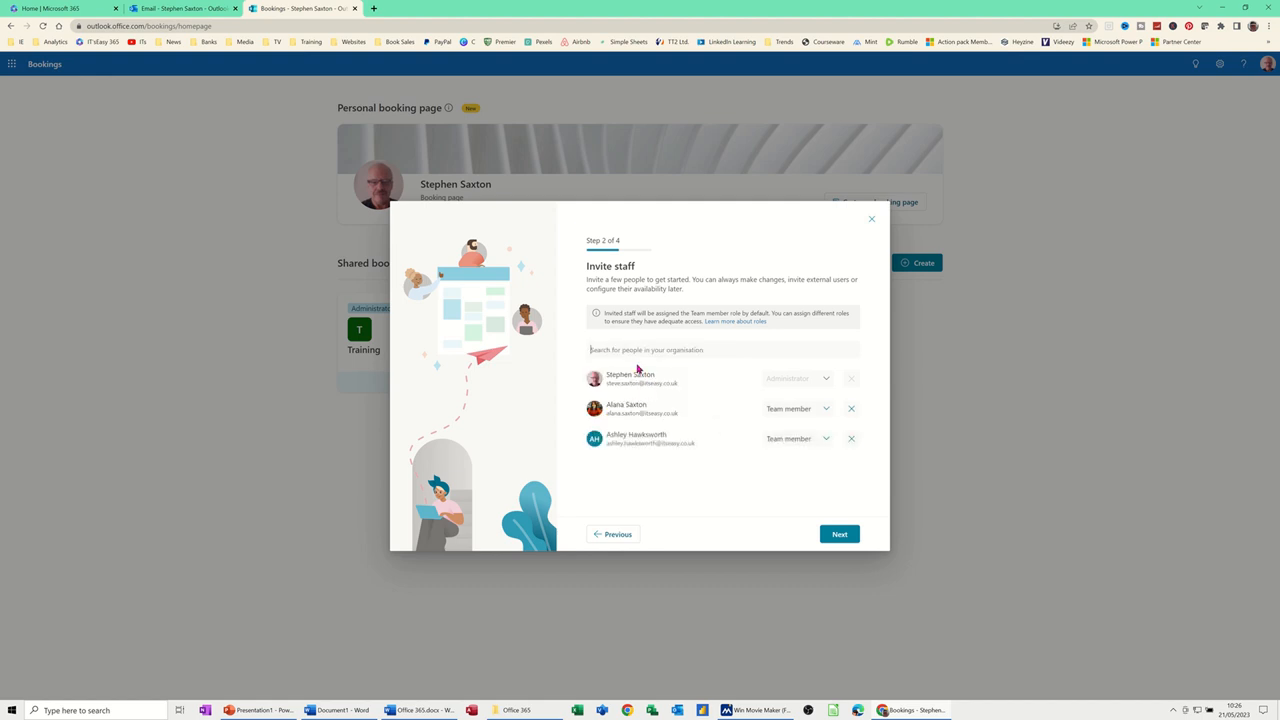
text(1)
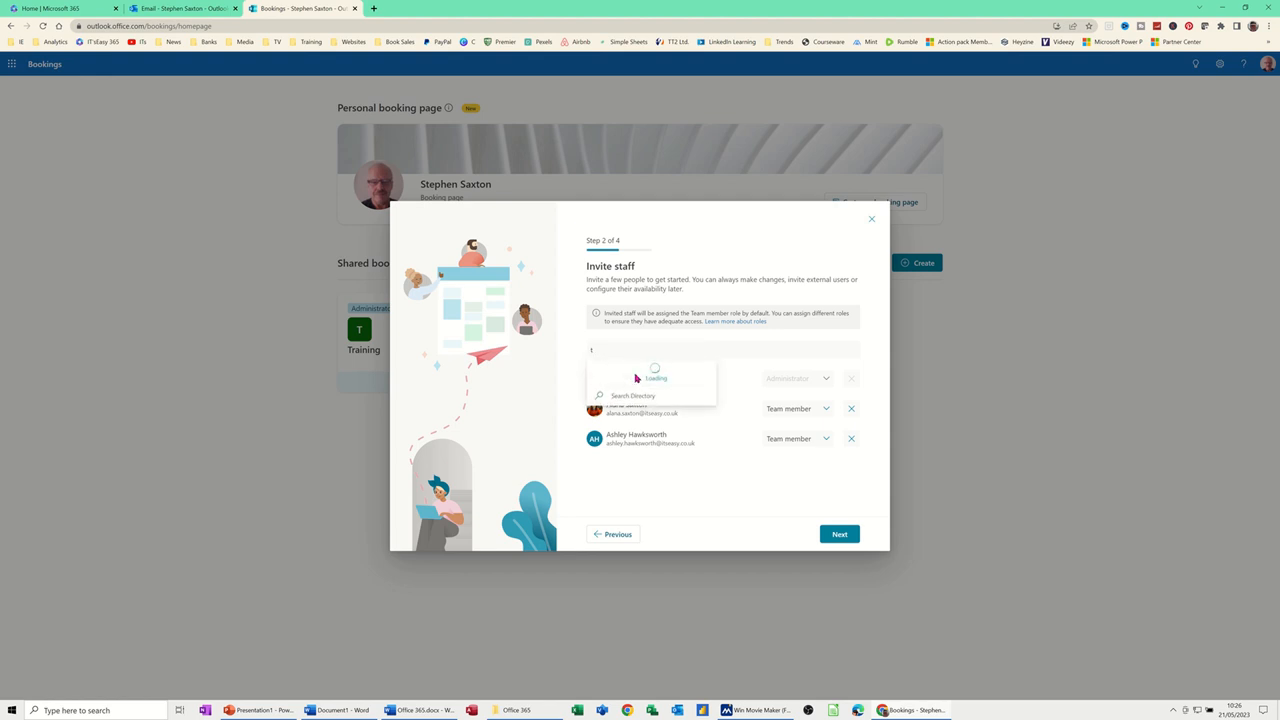
text(Saxton)
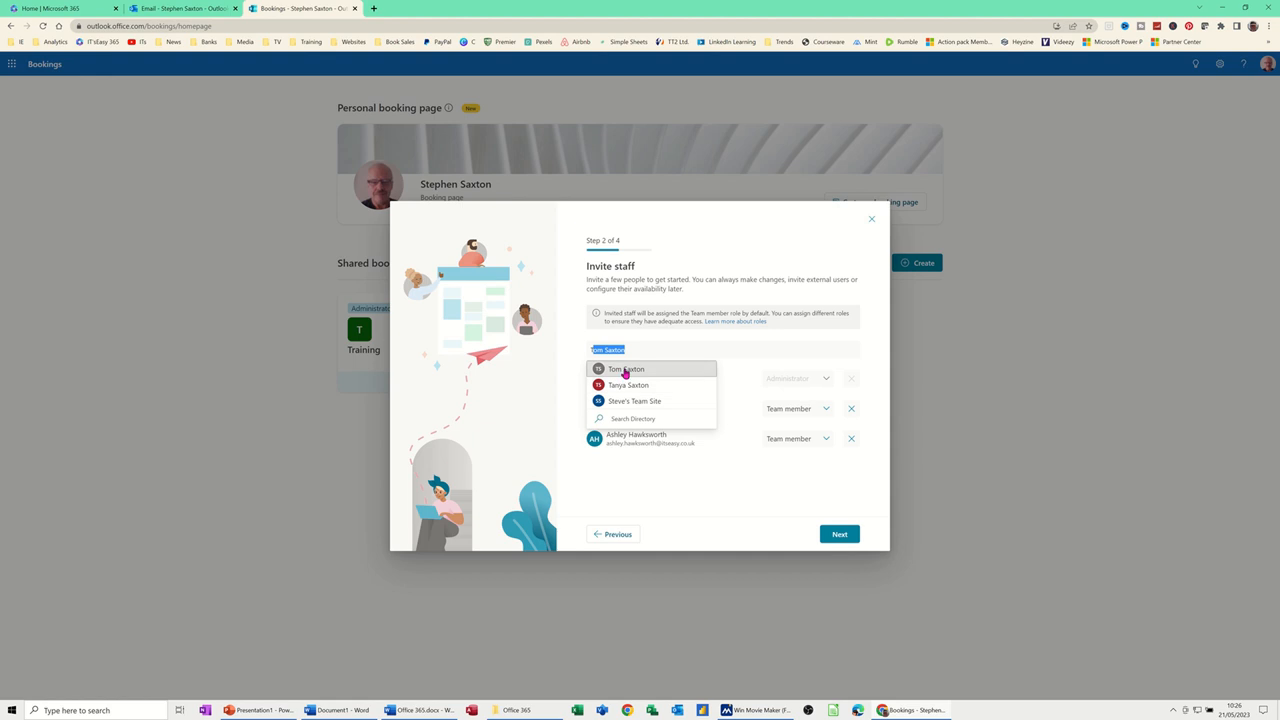
click(628, 368)
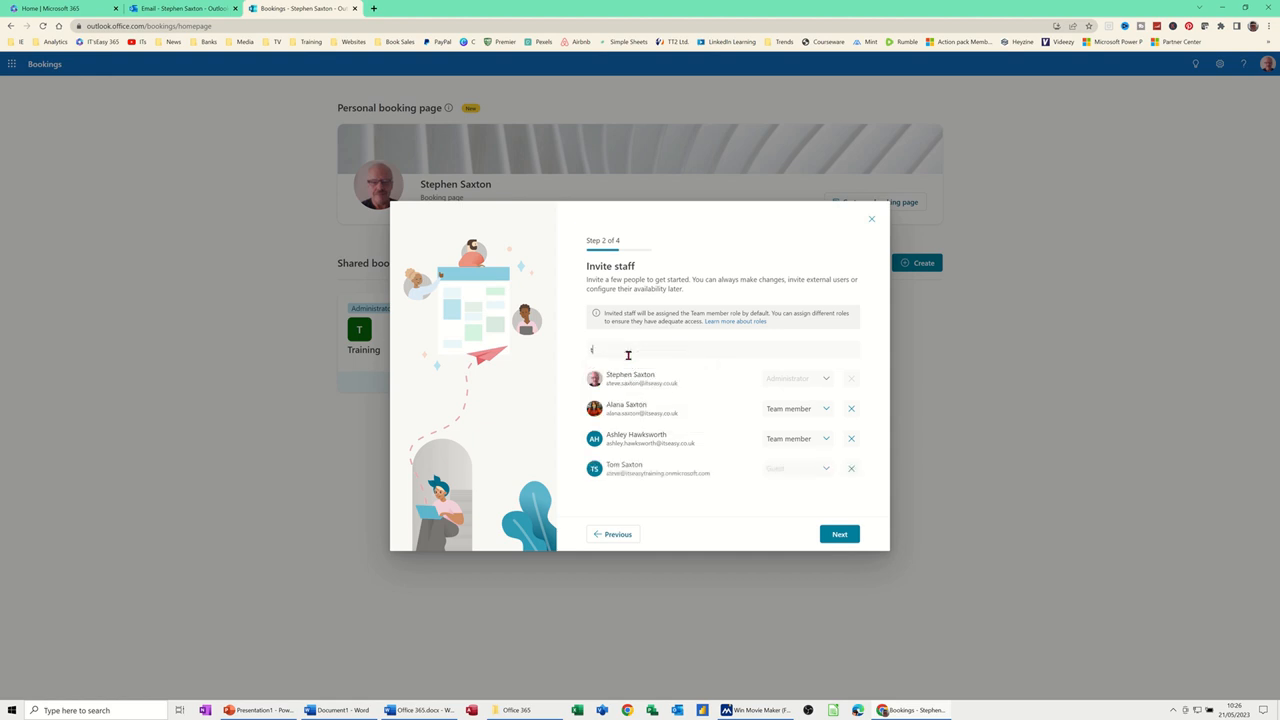
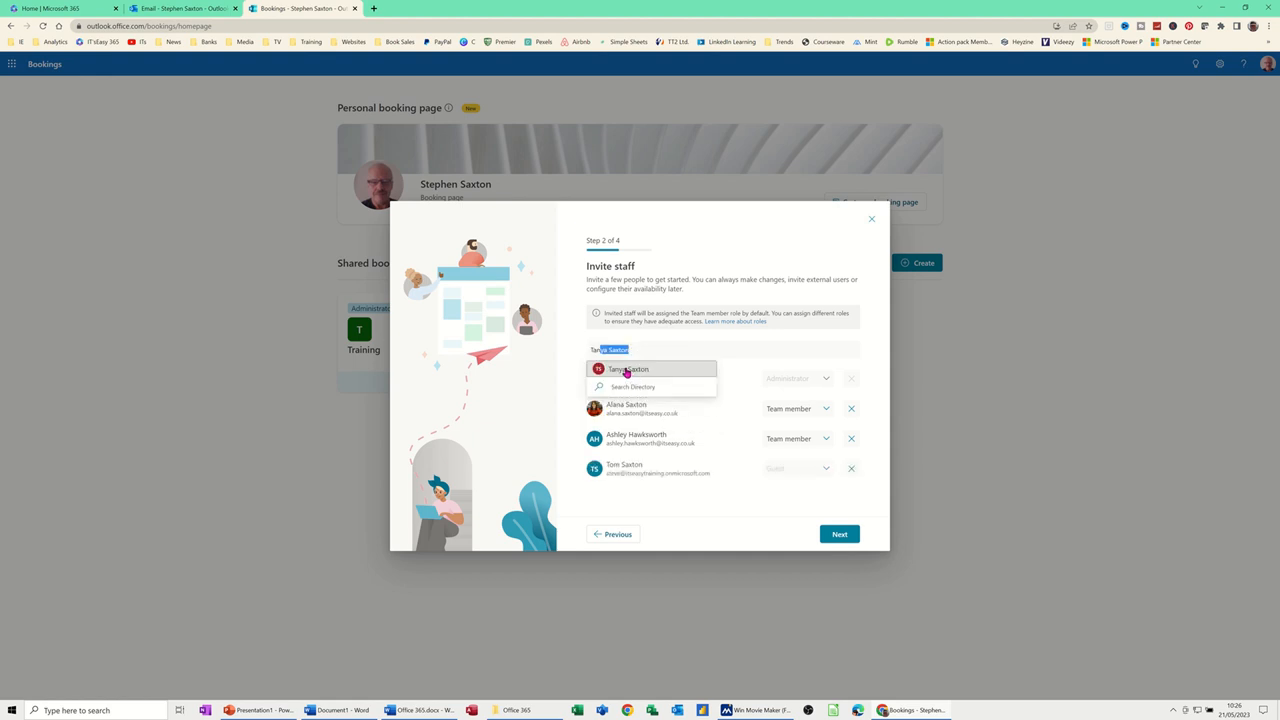
click(628, 368)
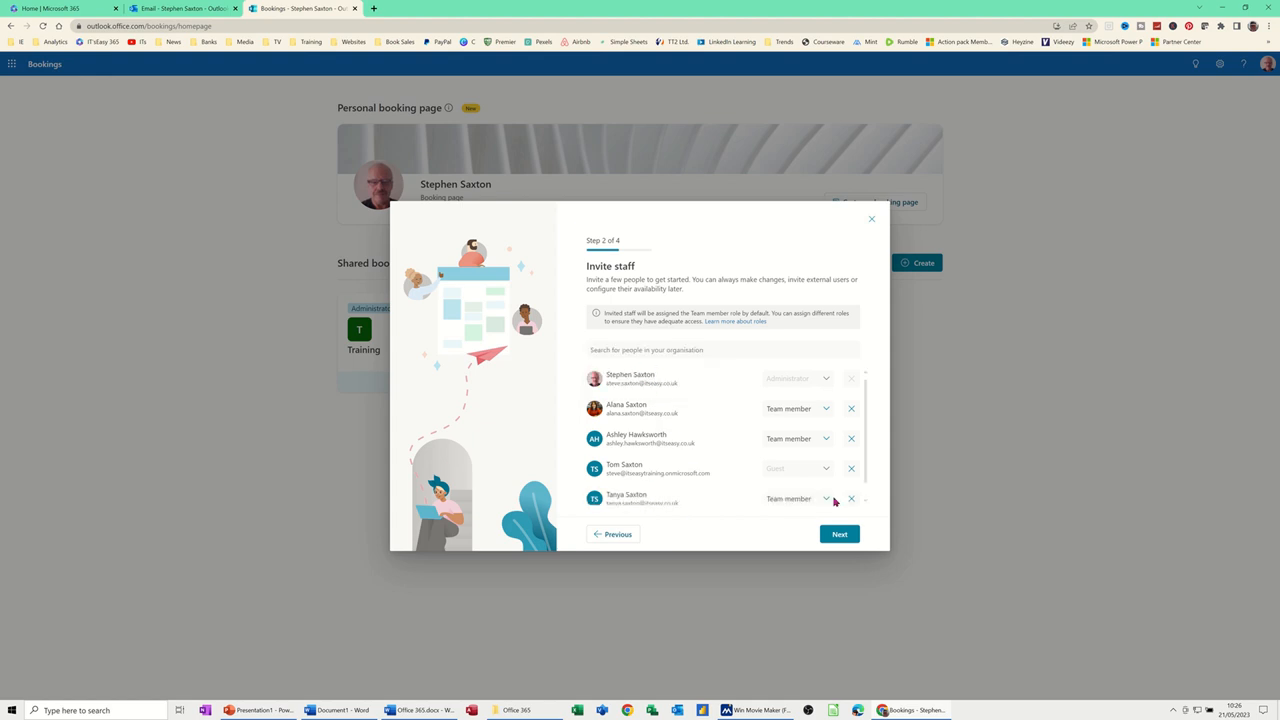
click(840, 532)
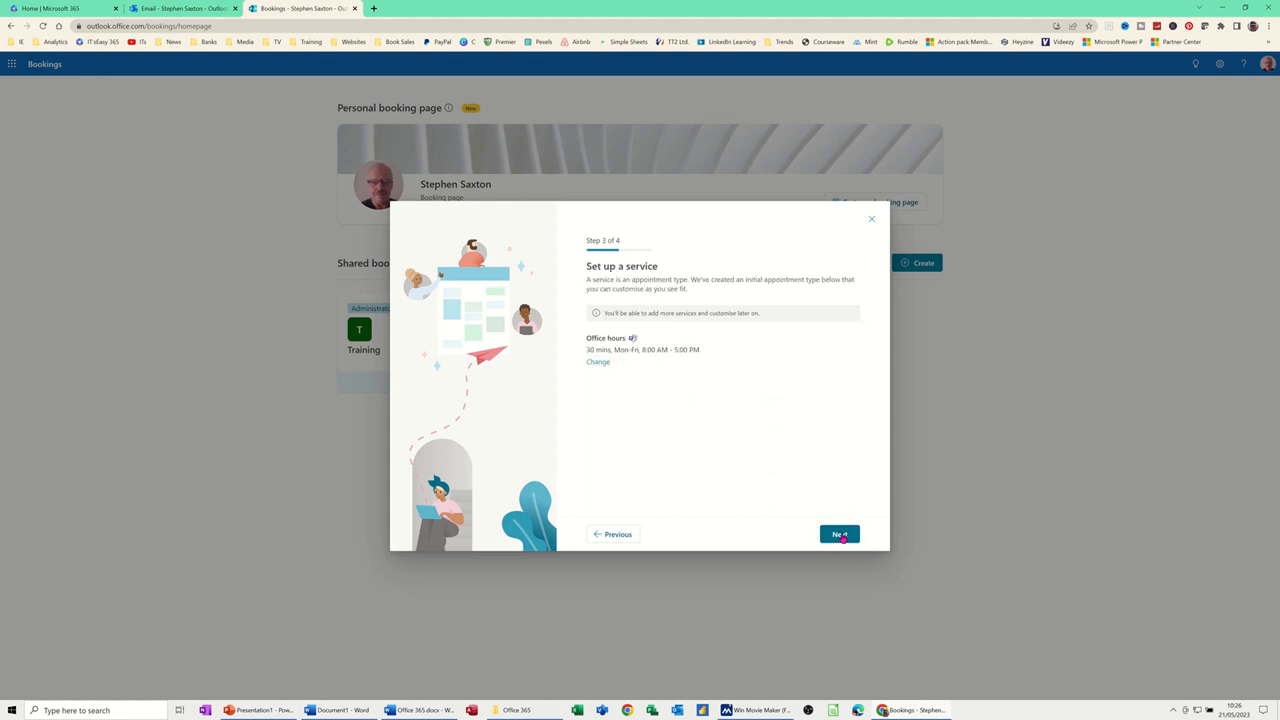
Step: Keep the default Office hours service and 'People in my organisation' access, and create the booking page
click(840, 534)
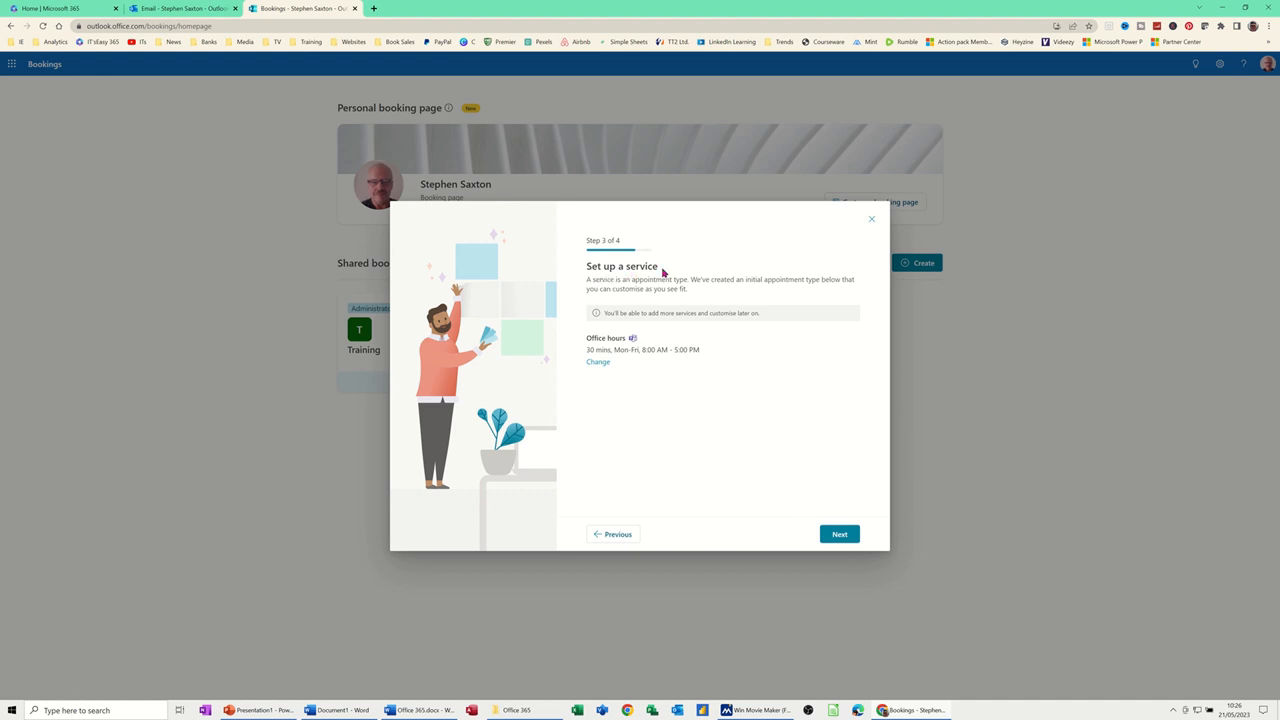
mouse_move(610, 294)
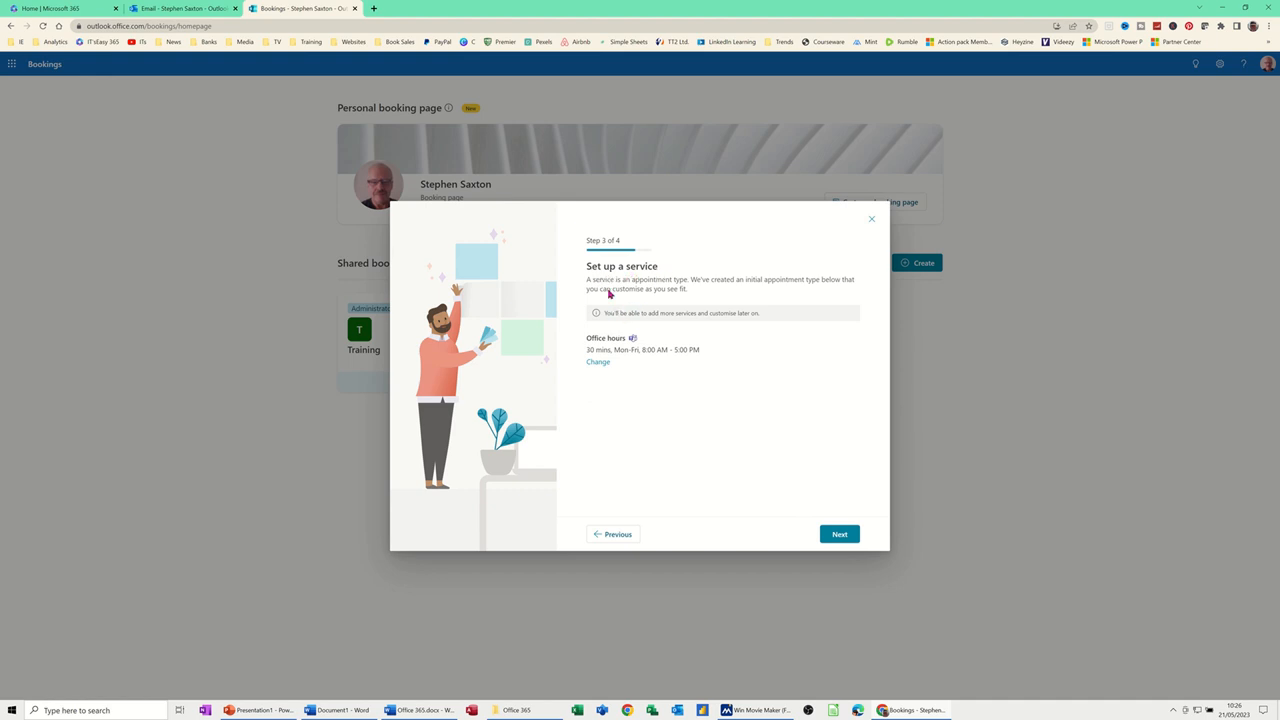
mouse_move(608, 192)
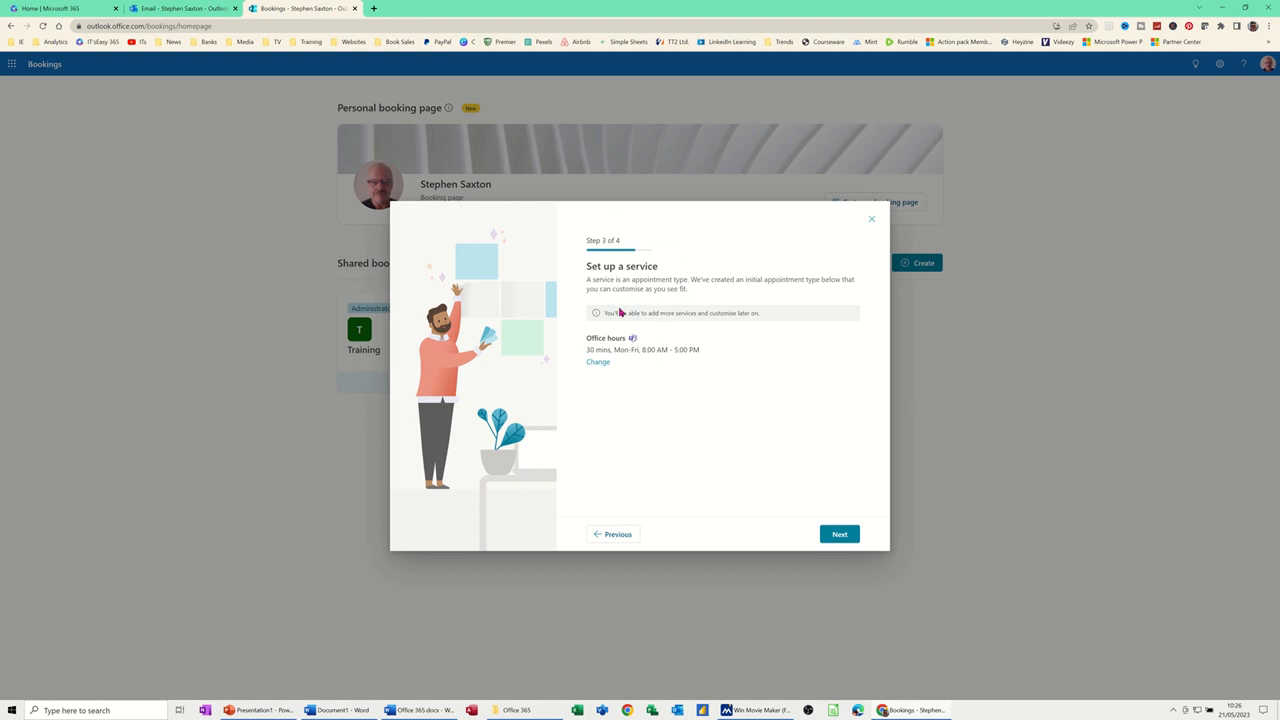
mouse_move(630, 322)
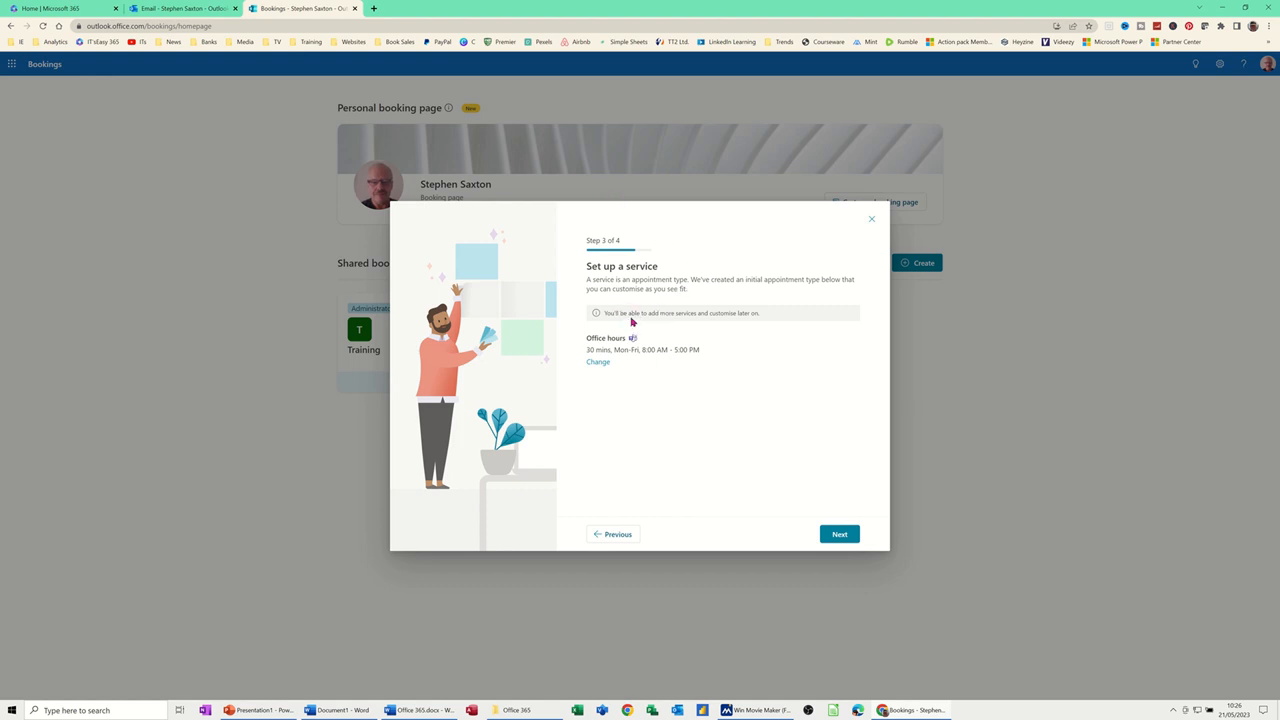
mouse_move(664, 312)
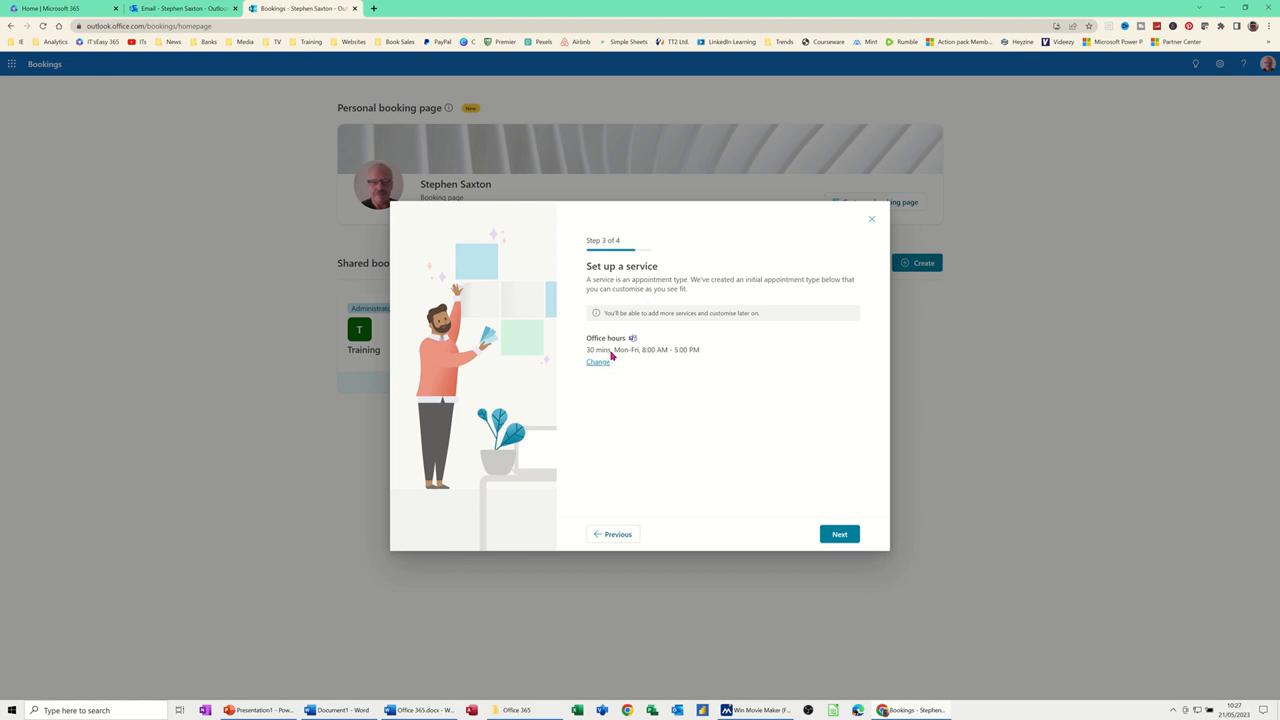
mouse_move(656, 358)
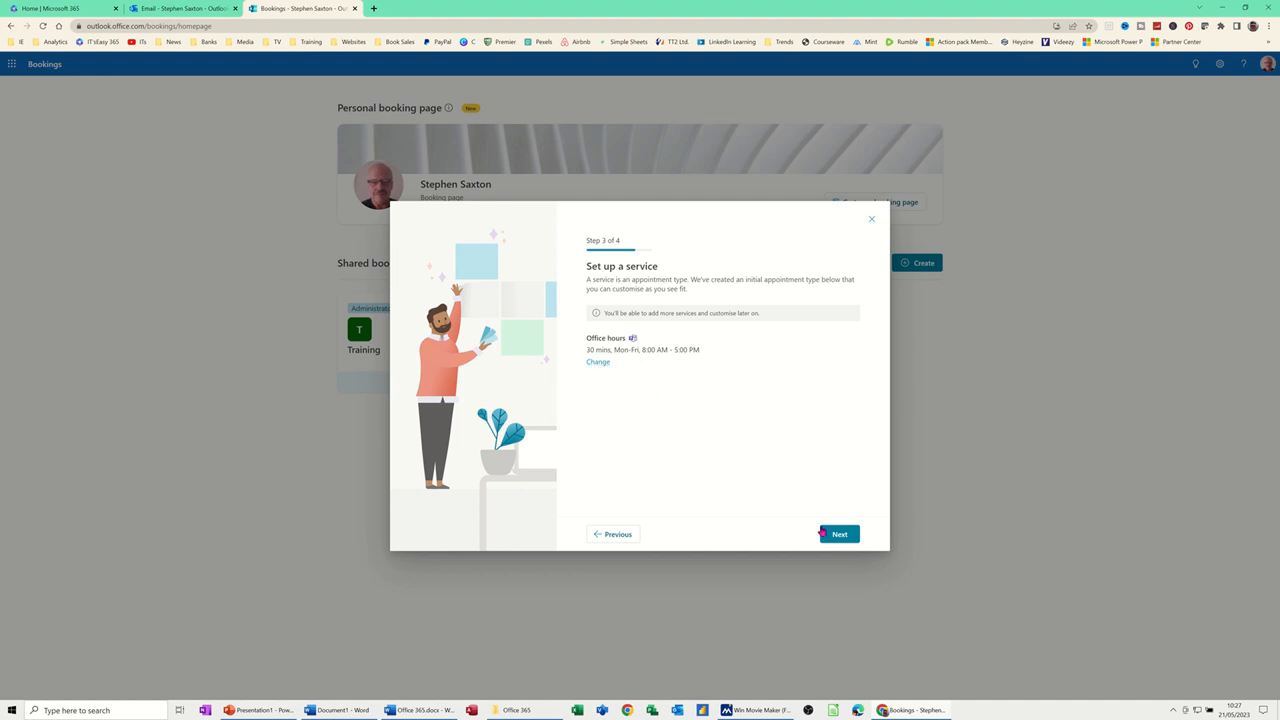
click(838, 532)
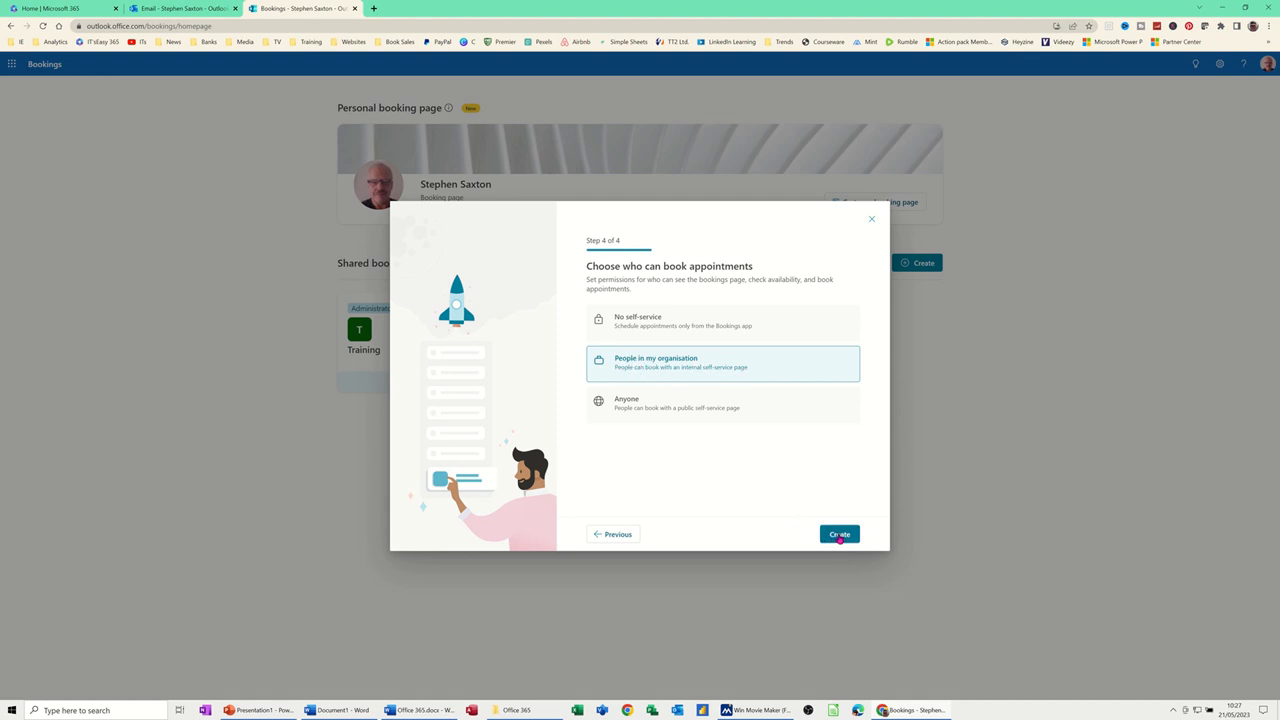
click(838, 532)
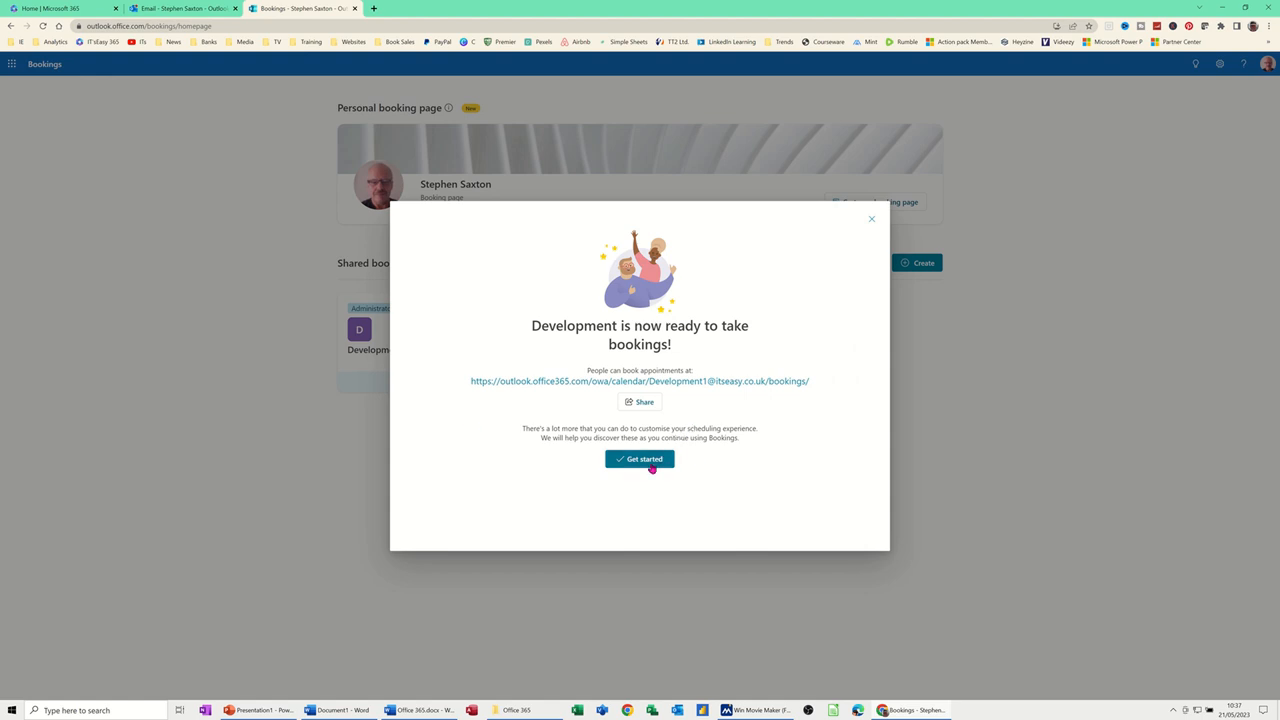
Step: Finish setup and show the Development page's May 2023 calendar with its staff
click(640, 458)
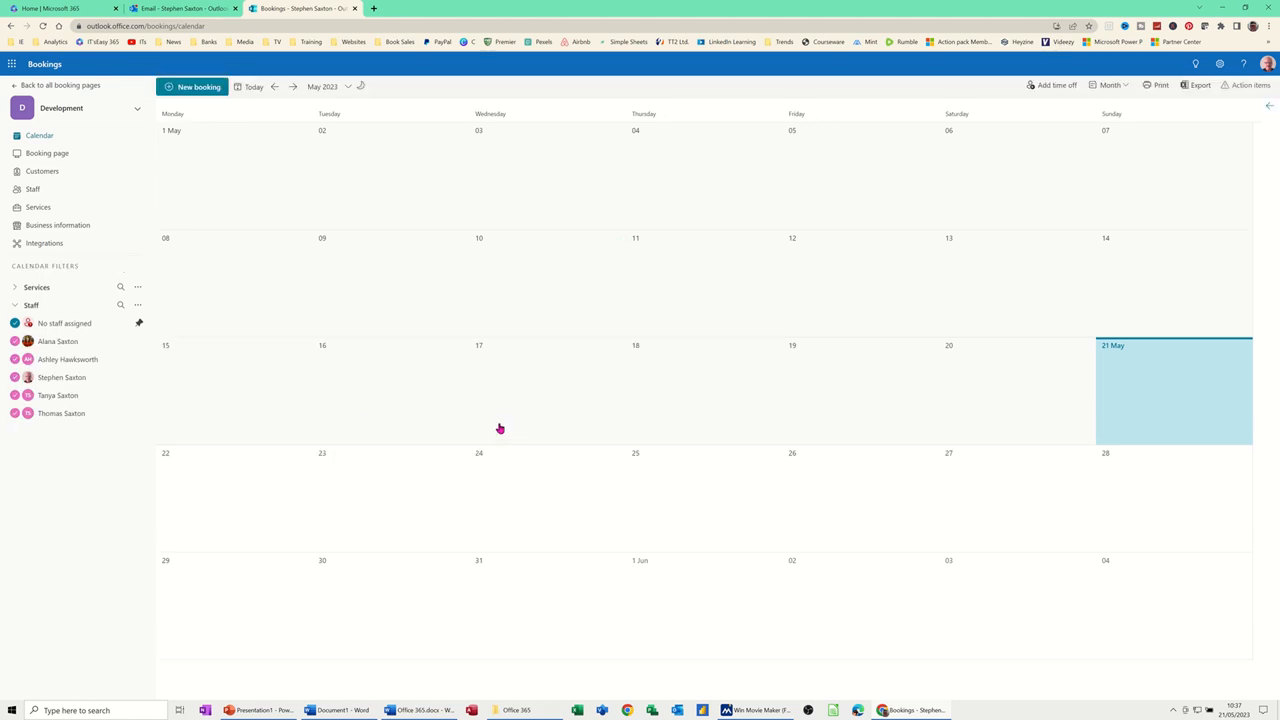
mouse_move(520, 462)
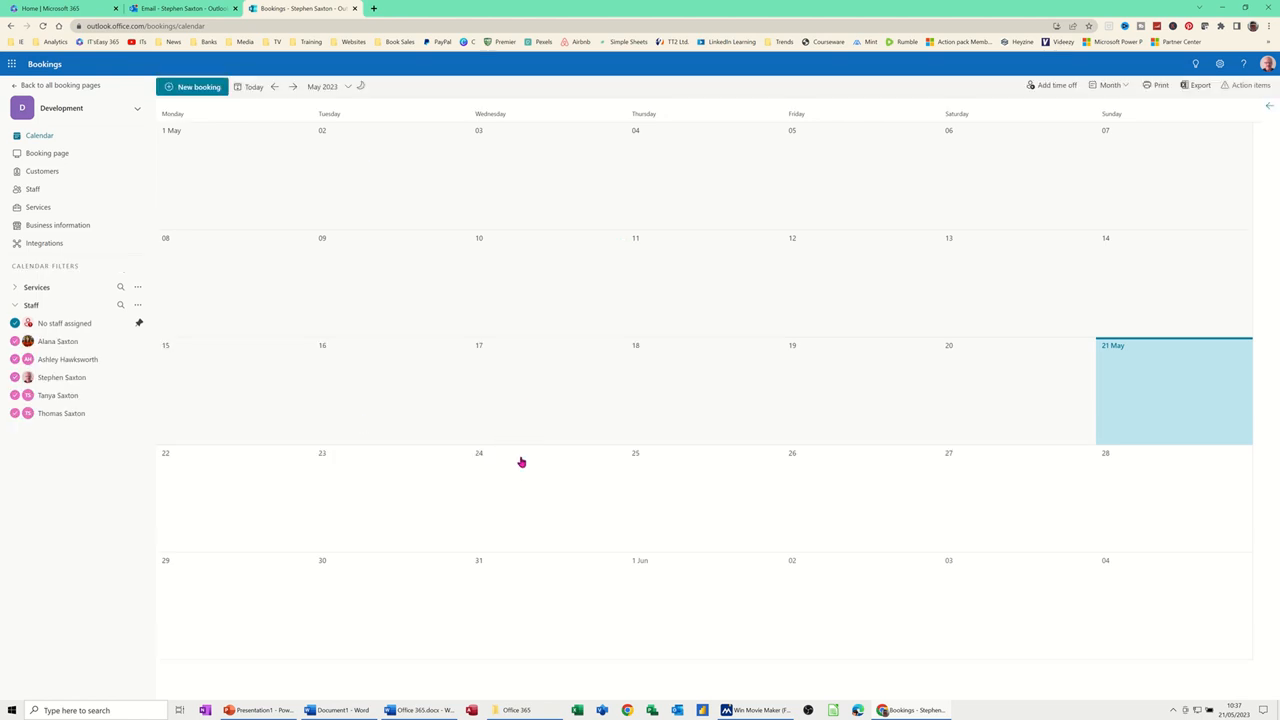
mouse_move(436, 462)
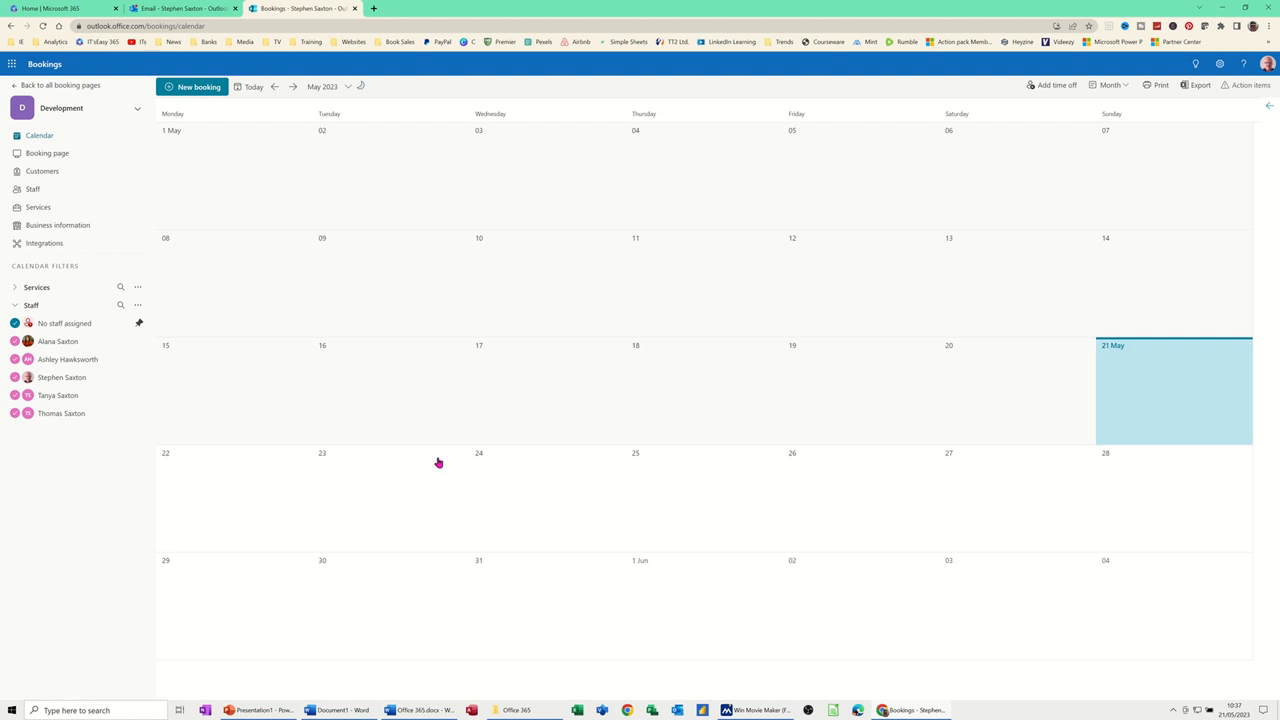
mouse_move(60, 340)
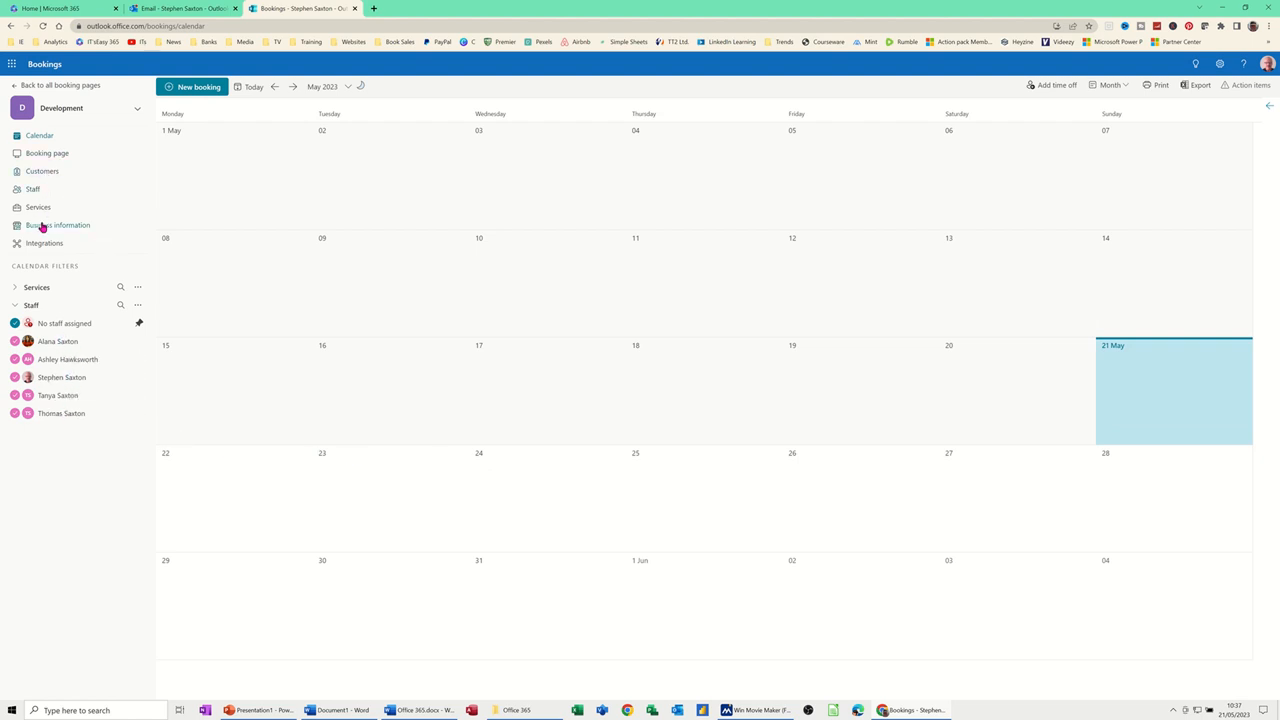
mouse_move(44, 206)
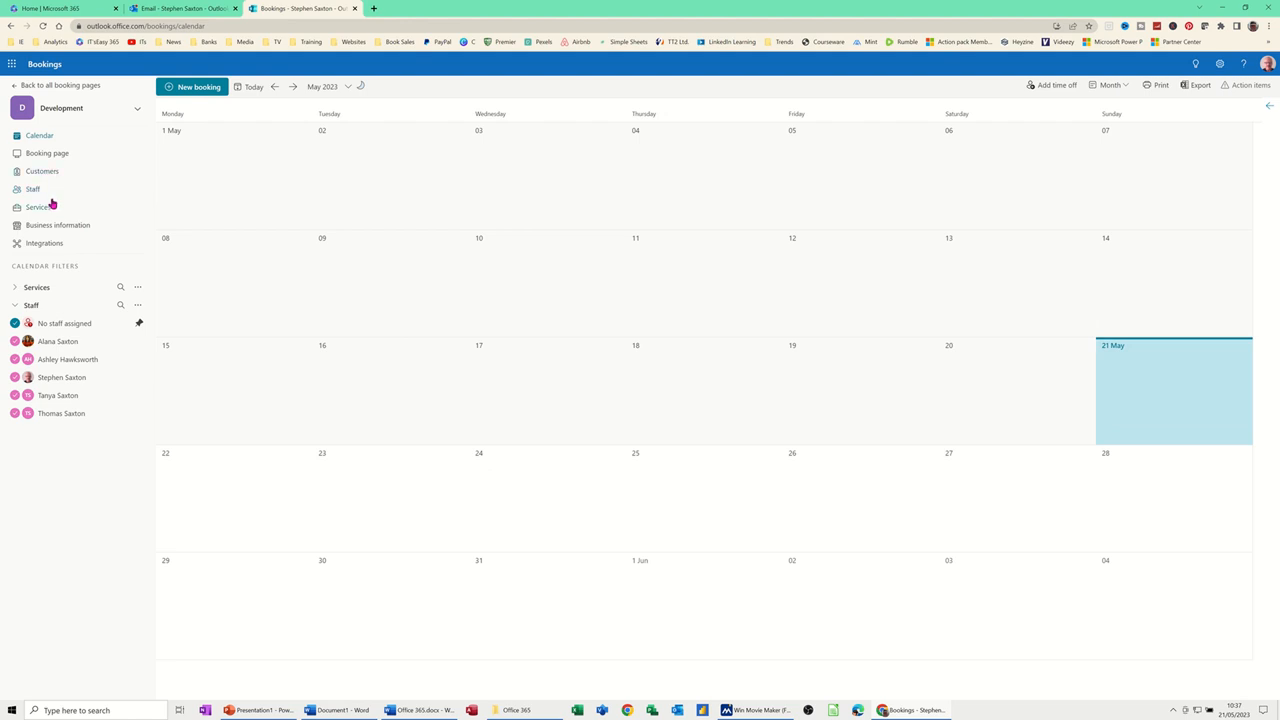
mouse_move(38, 206)
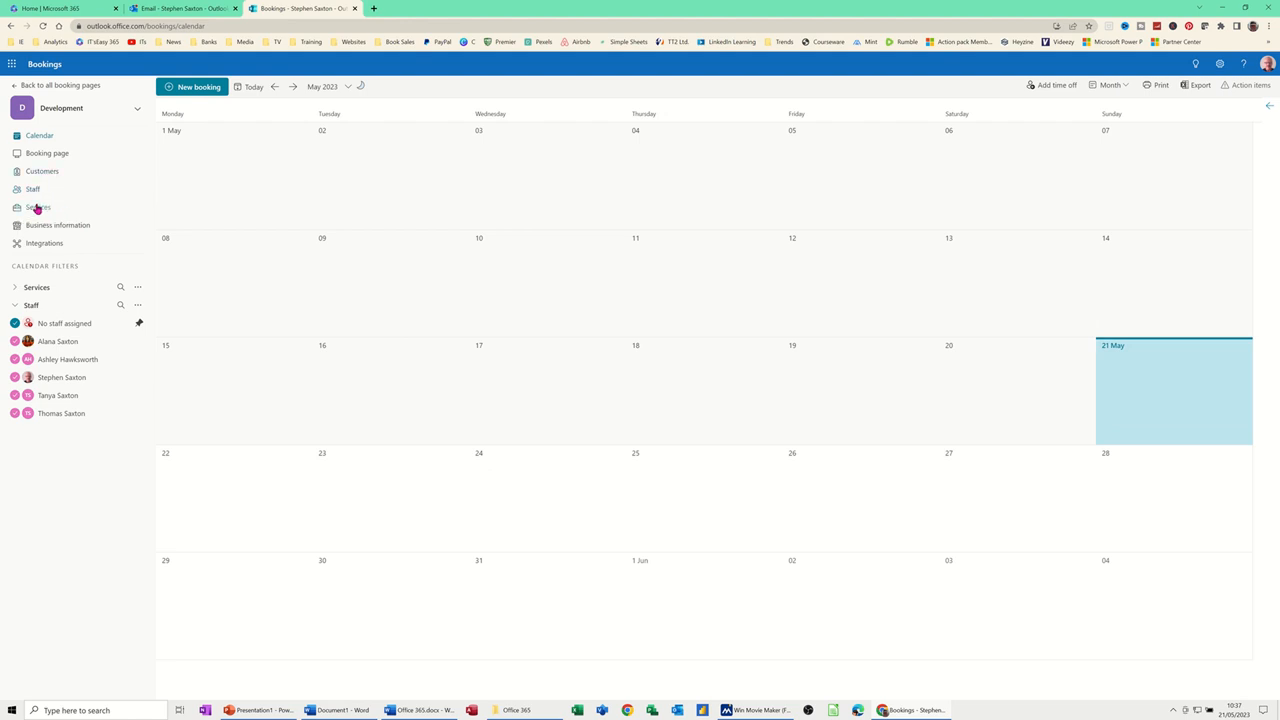
Step: Show the Development page's services, listing the 30-minute Office hours service
click(38, 206)
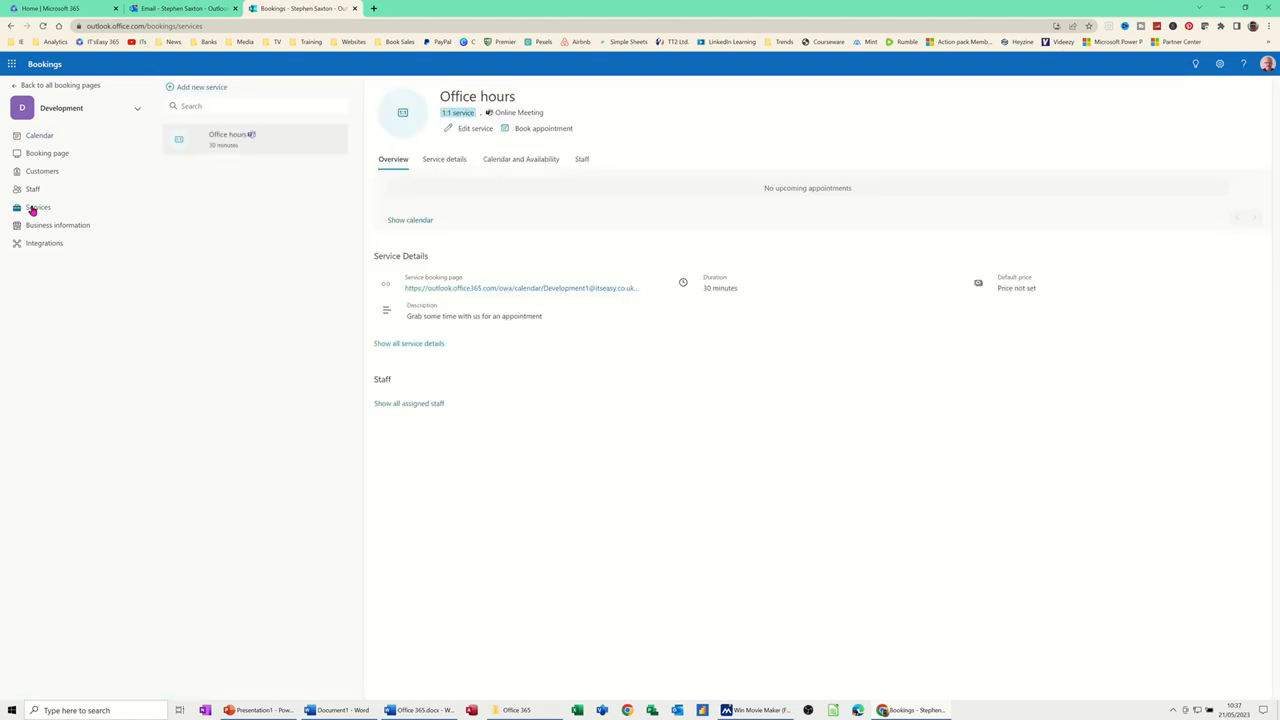
mouse_move(144, 244)
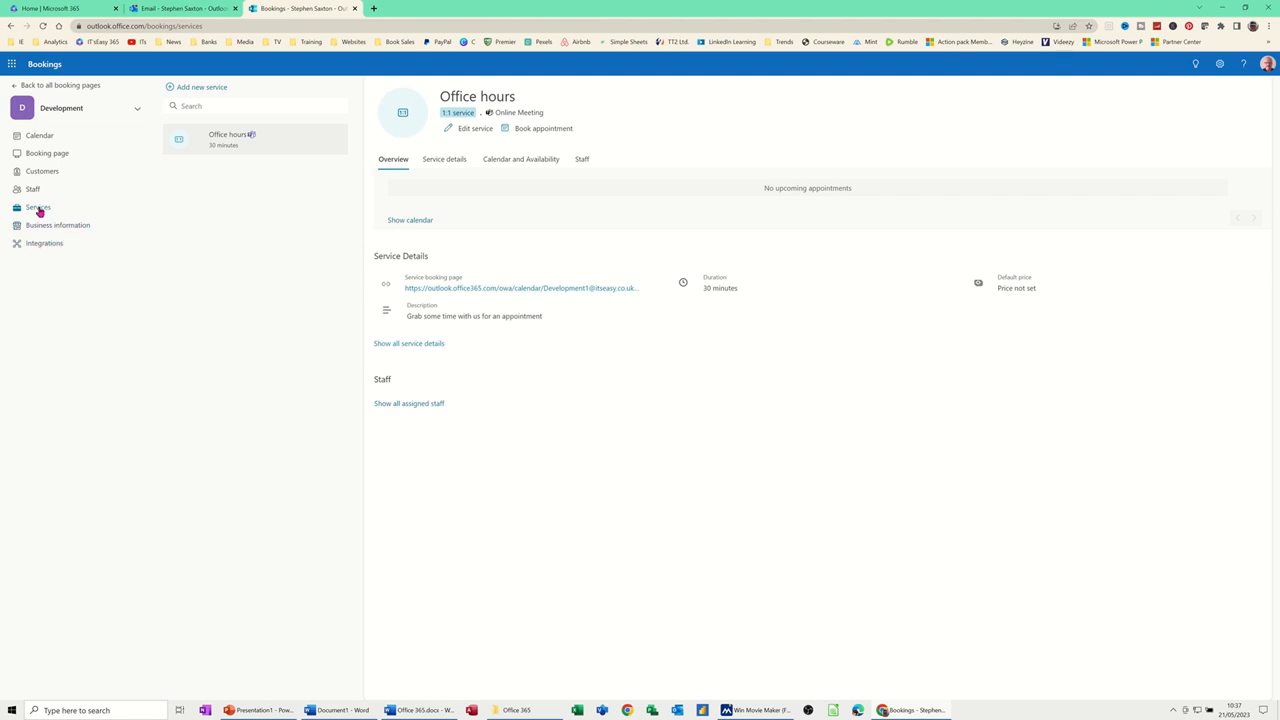
mouse_move(320, 208)
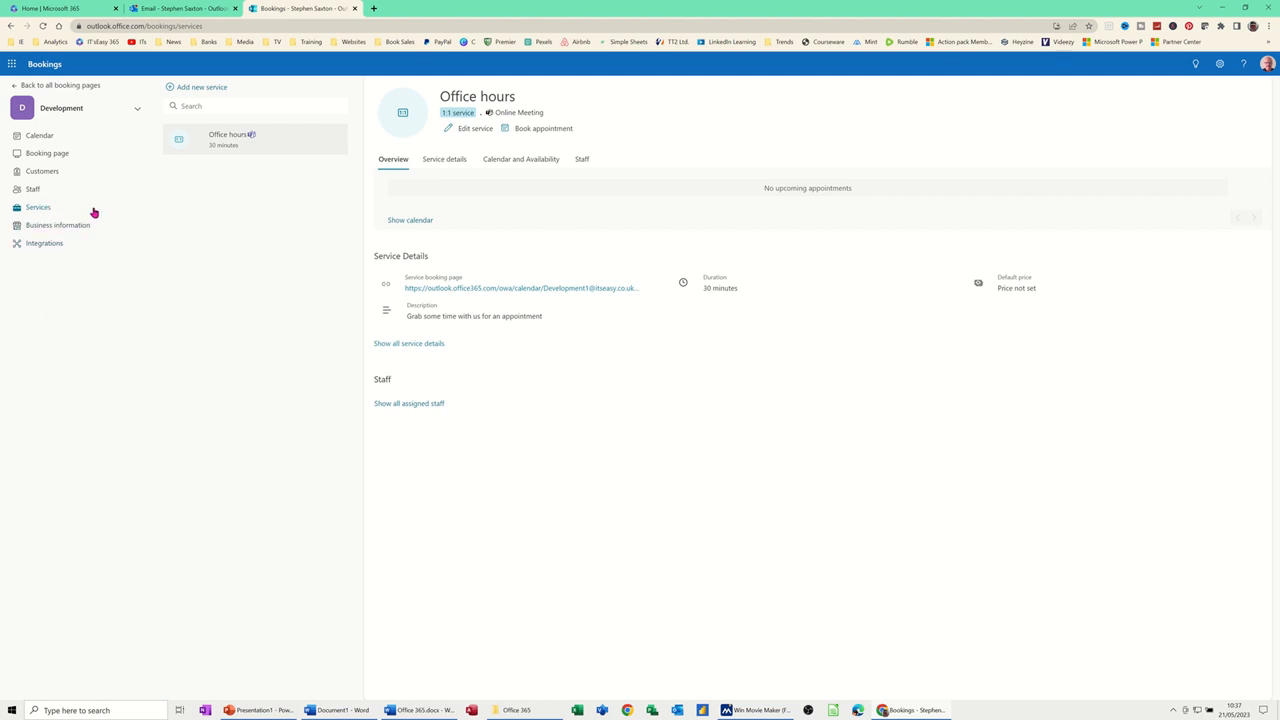
mouse_move(208, 300)
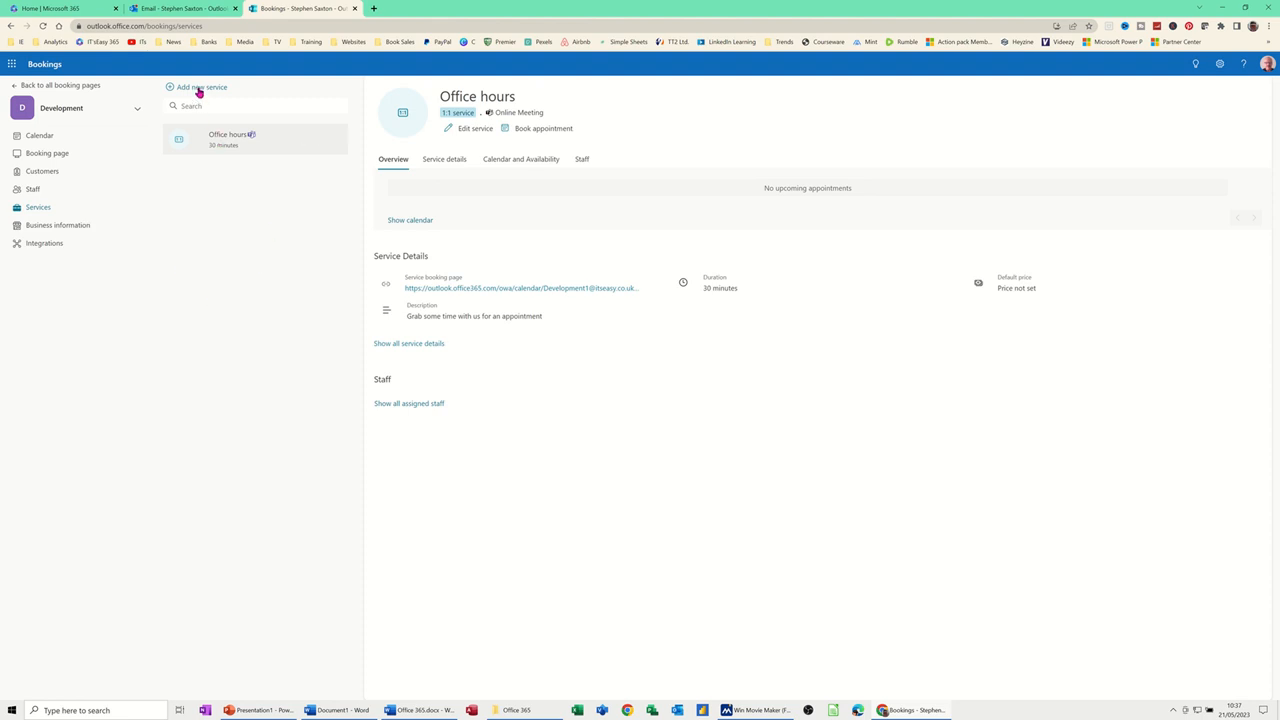
Step: Add a service named Manuals, described as Build up content, located in Leeds
click(200, 88)
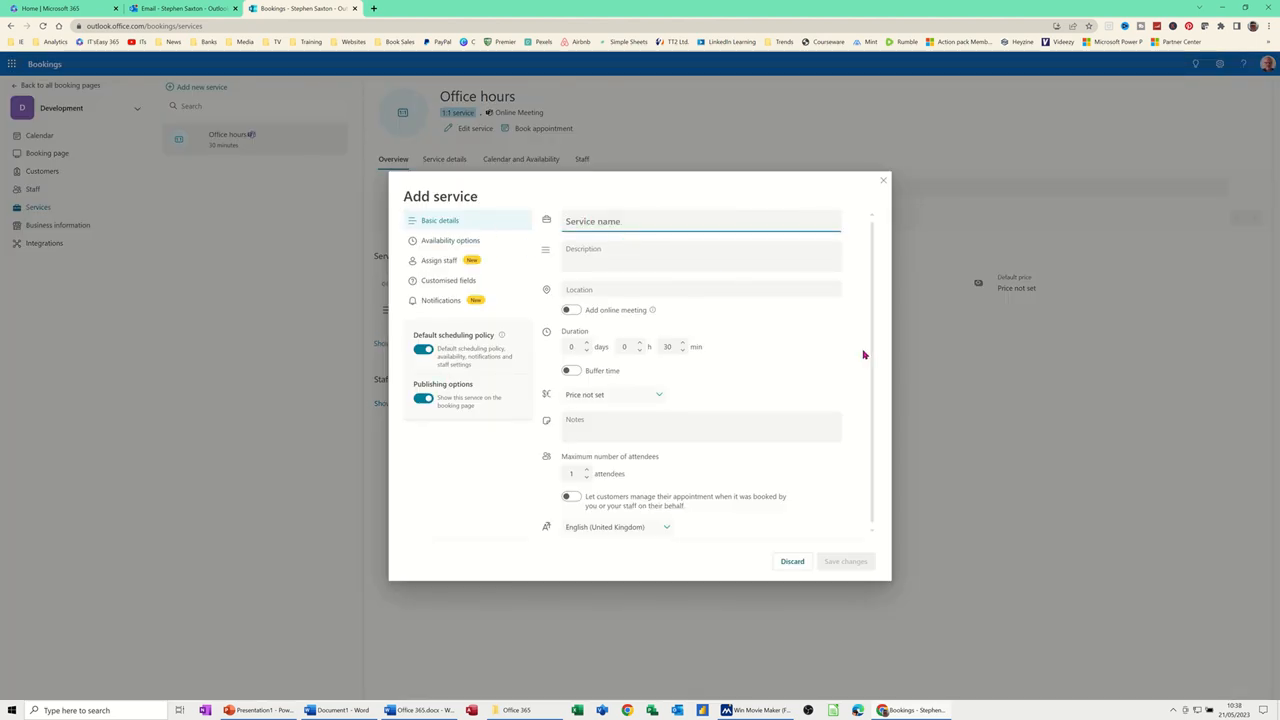
text(Manuals)
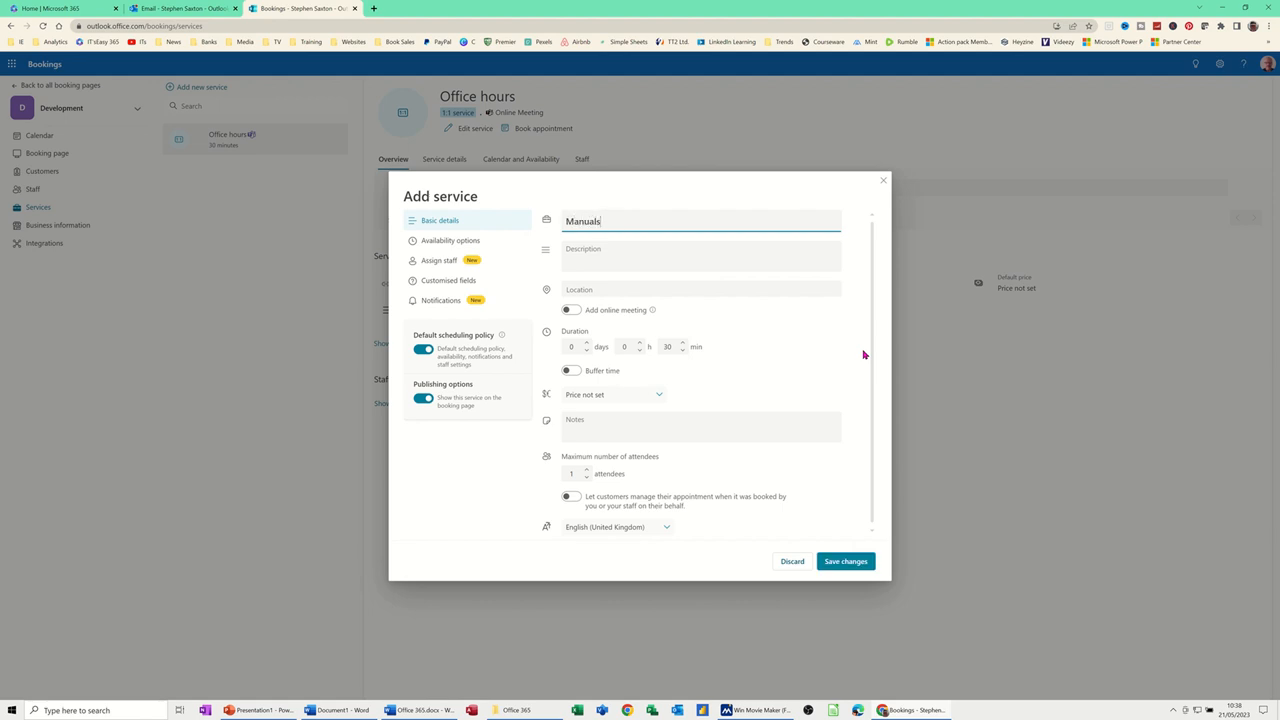
click(700, 256)
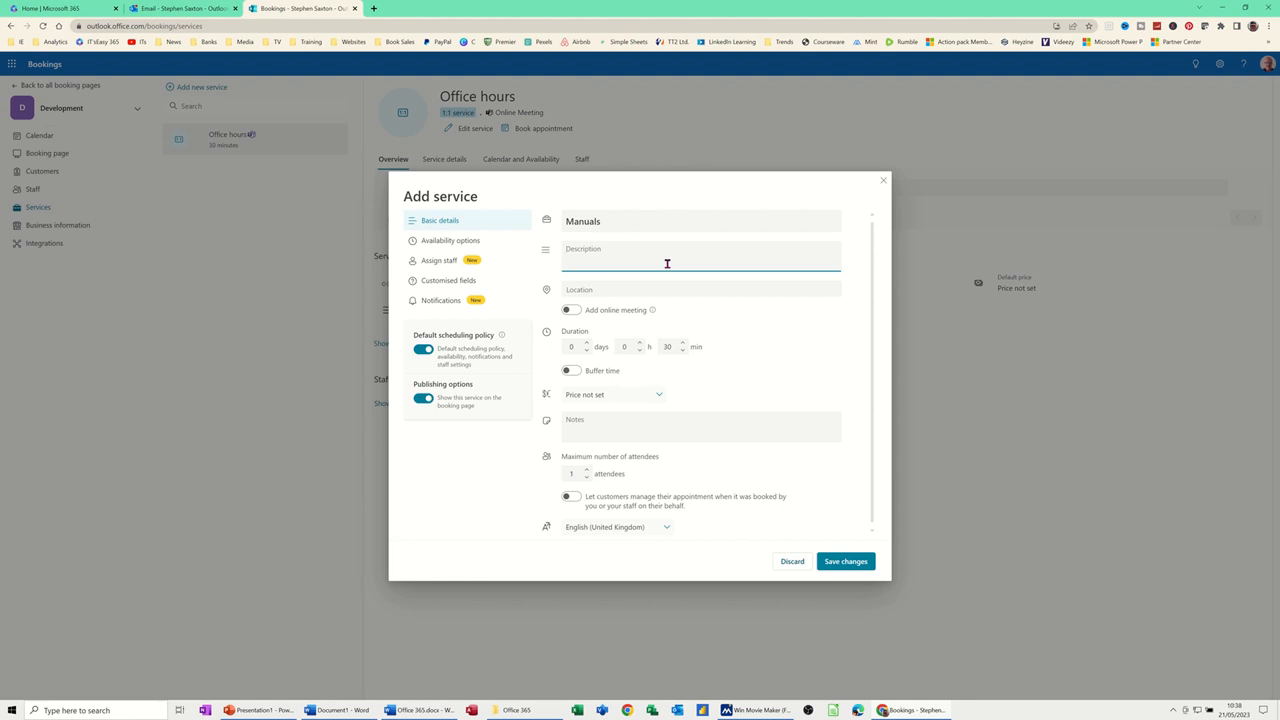
text(Build up content)
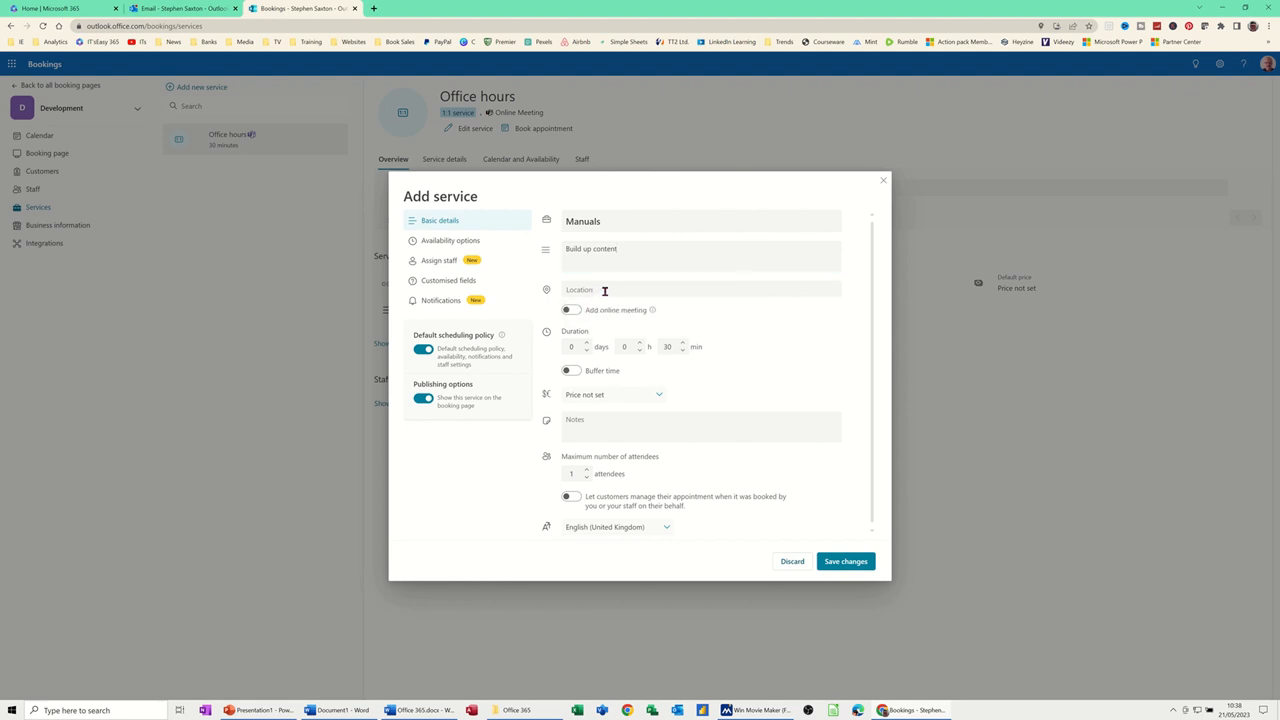
mouse_move(678, 290)
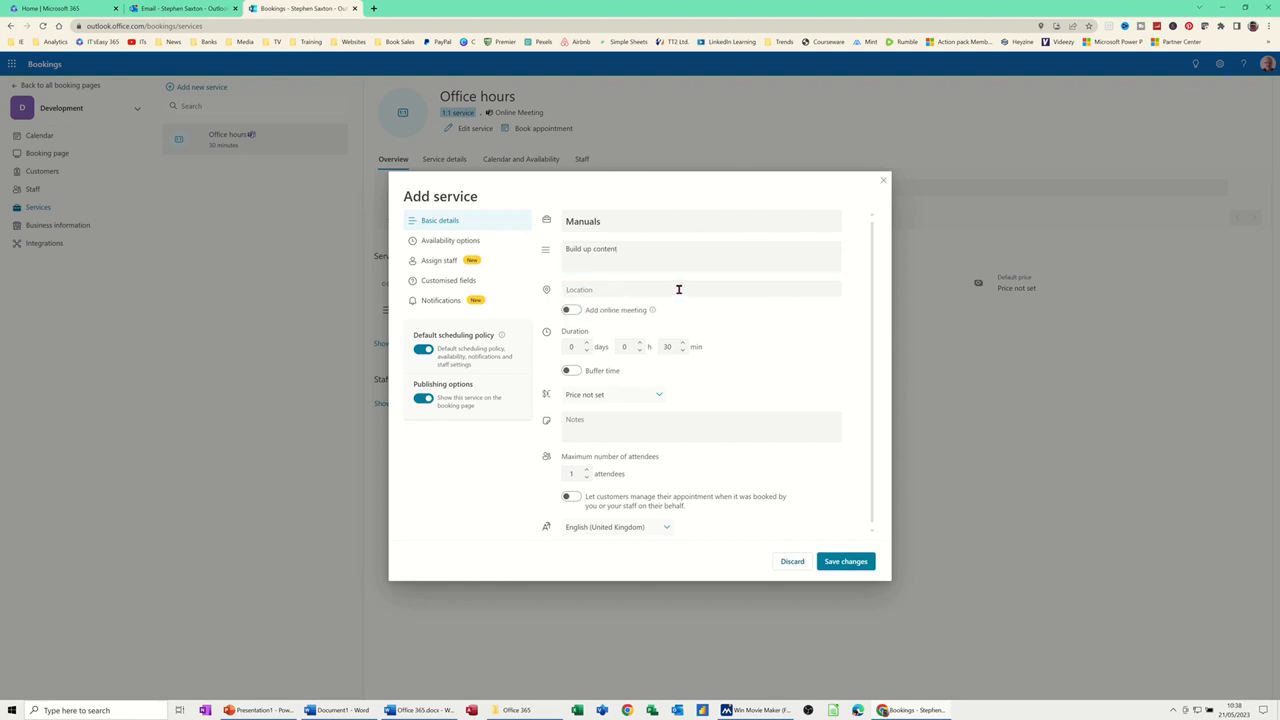
text(Leeds)
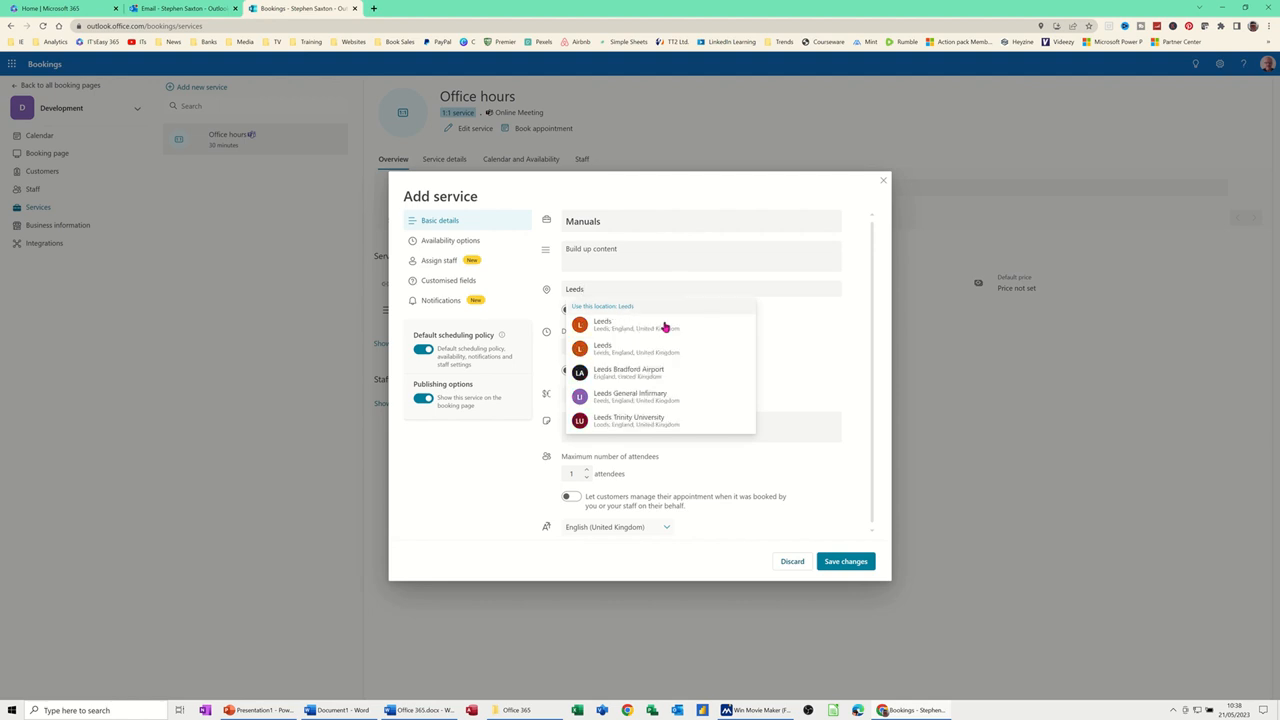
click(602, 324)
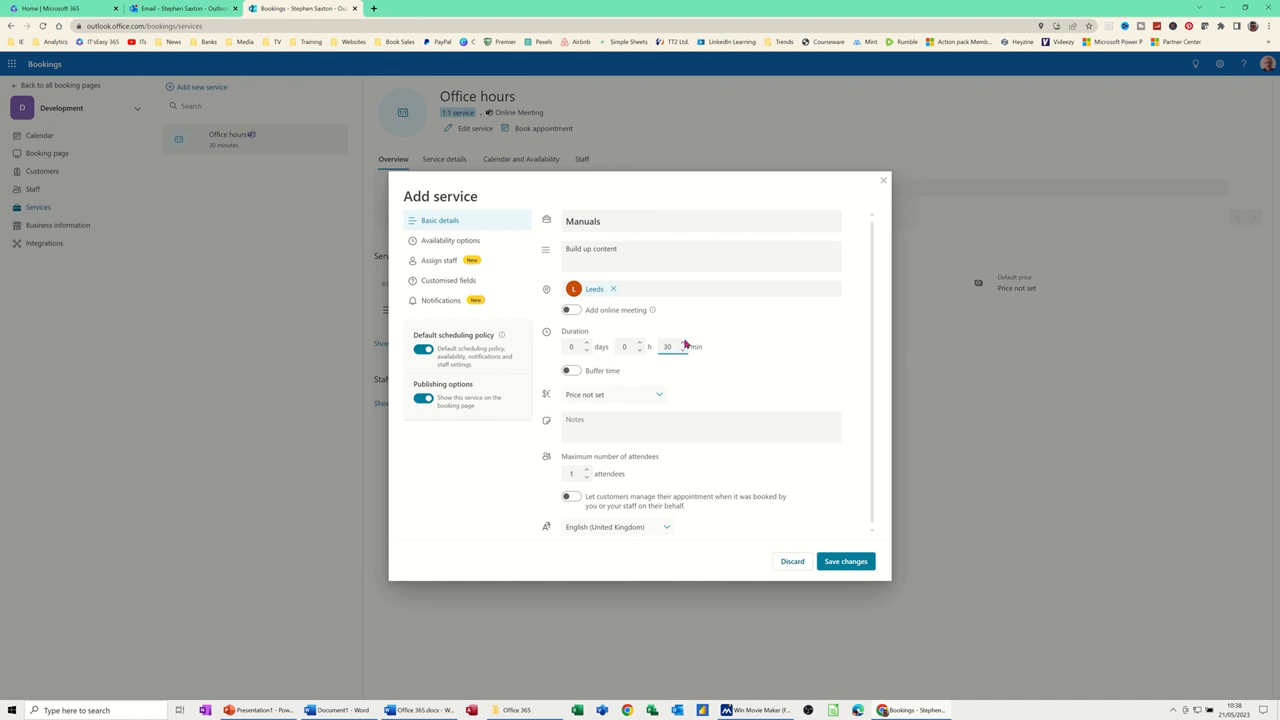
mouse_move(604, 374)
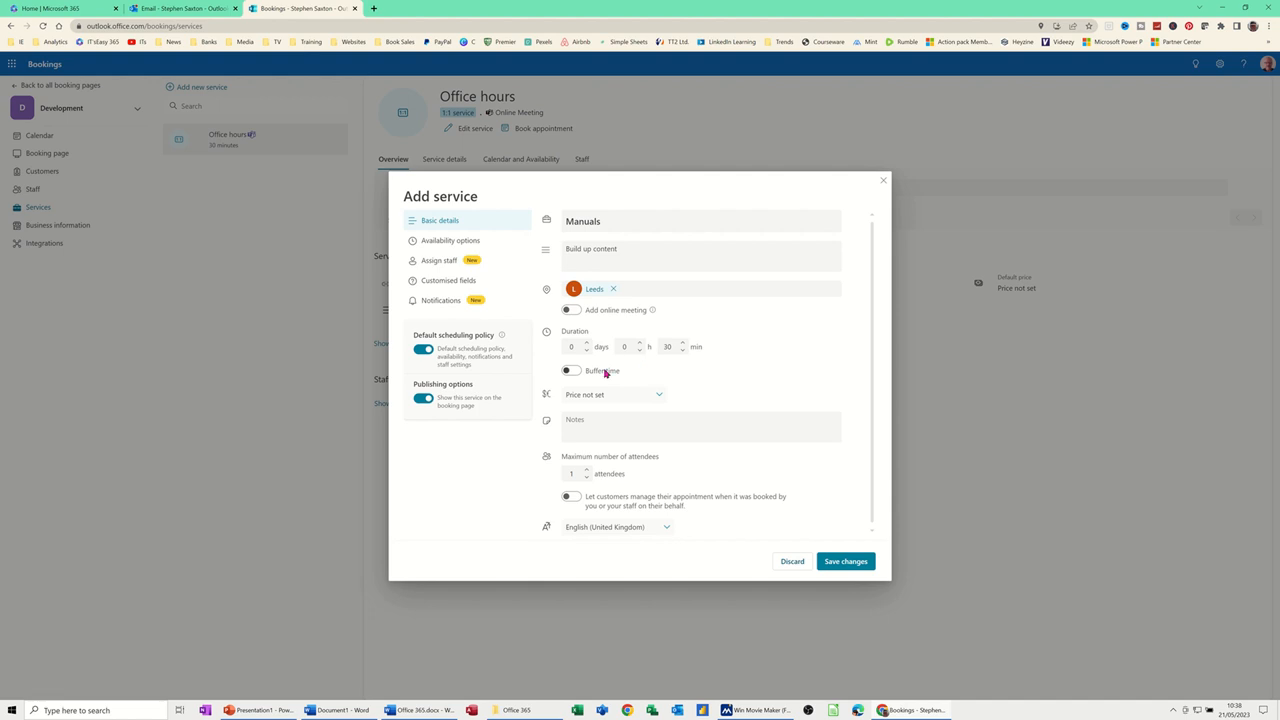
Step: Give Manuals 5-minute buffers before and after, a fixed price of 500 and a maximum of 5 attendees
click(572, 370)
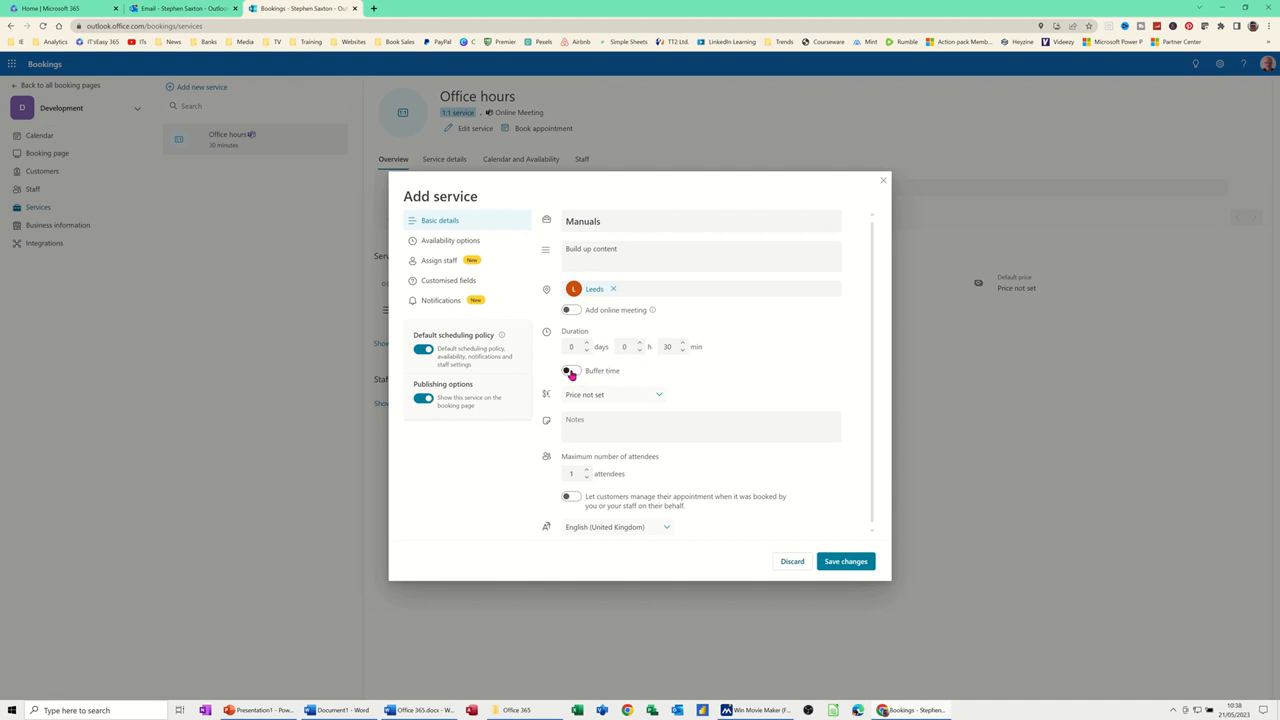
click(572, 370)
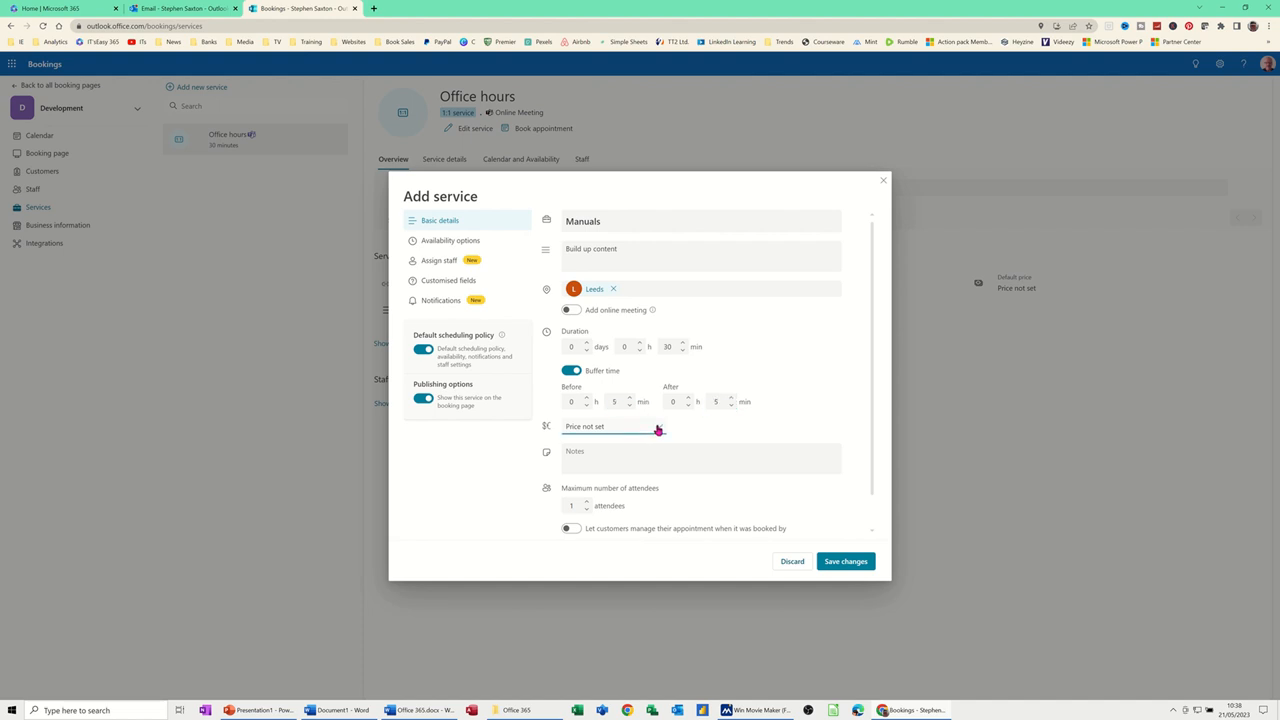
click(612, 426)
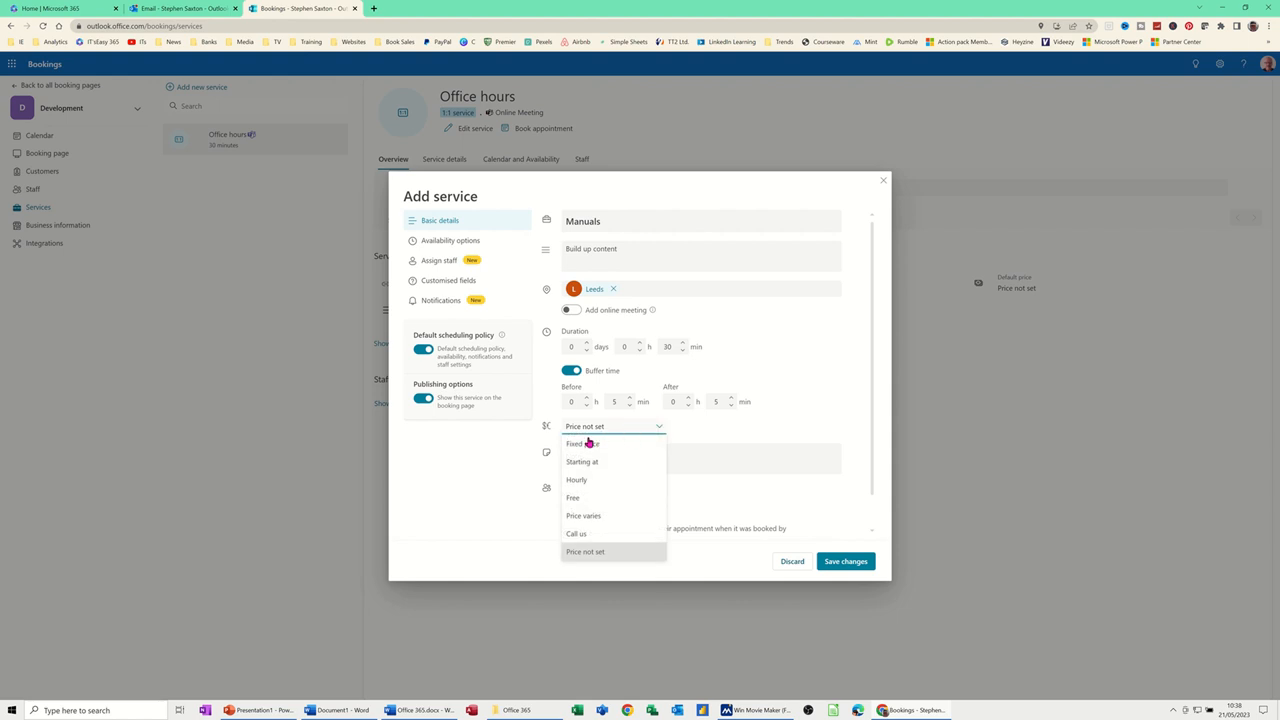
click(578, 444)
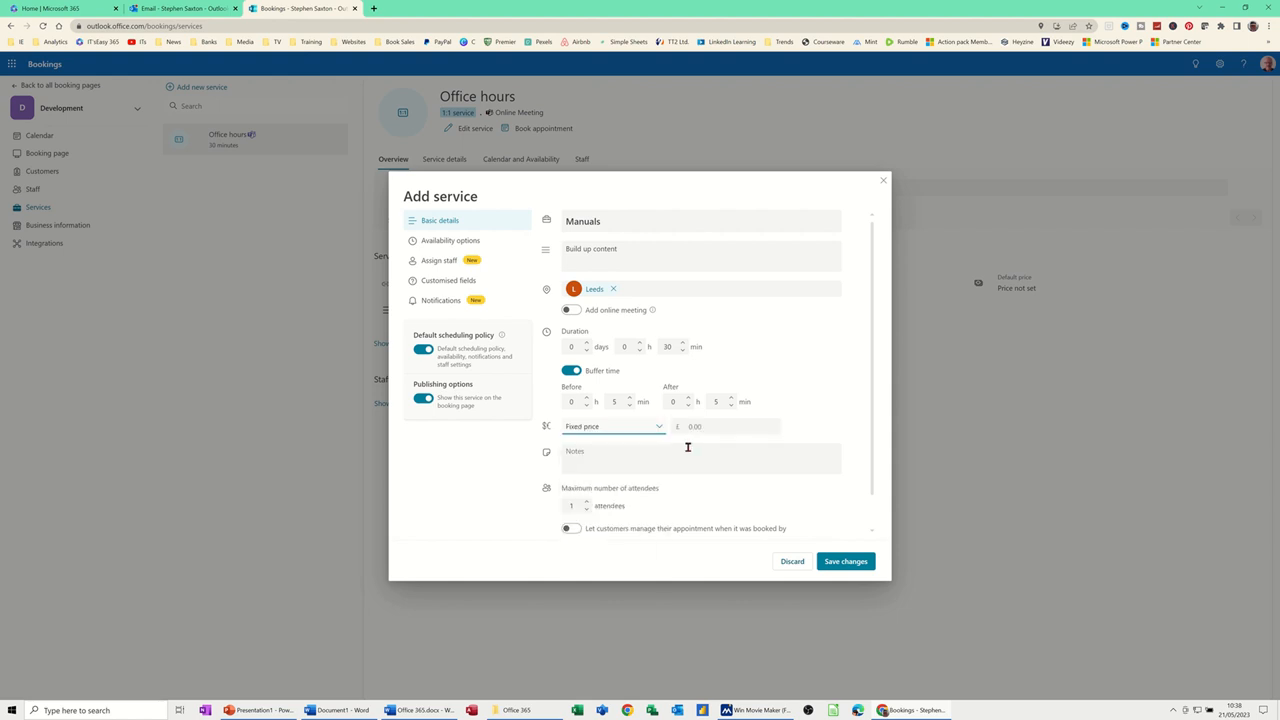
click(724, 426)
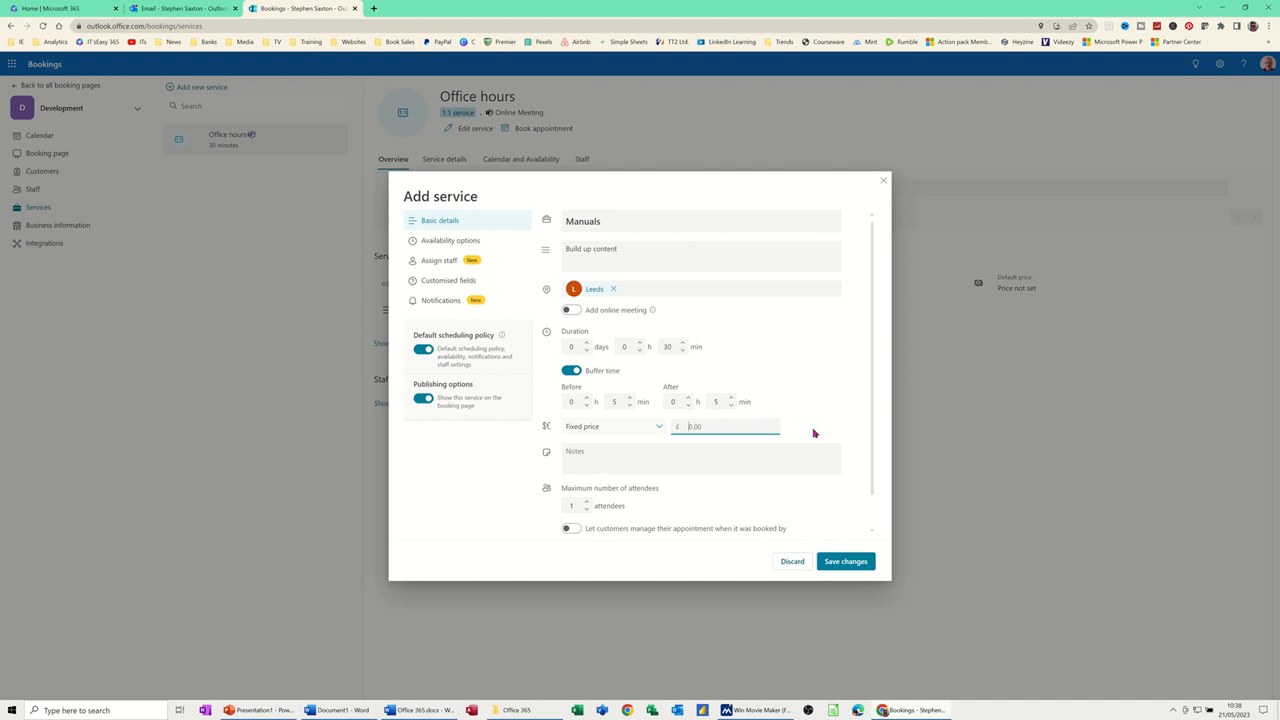
text(500)
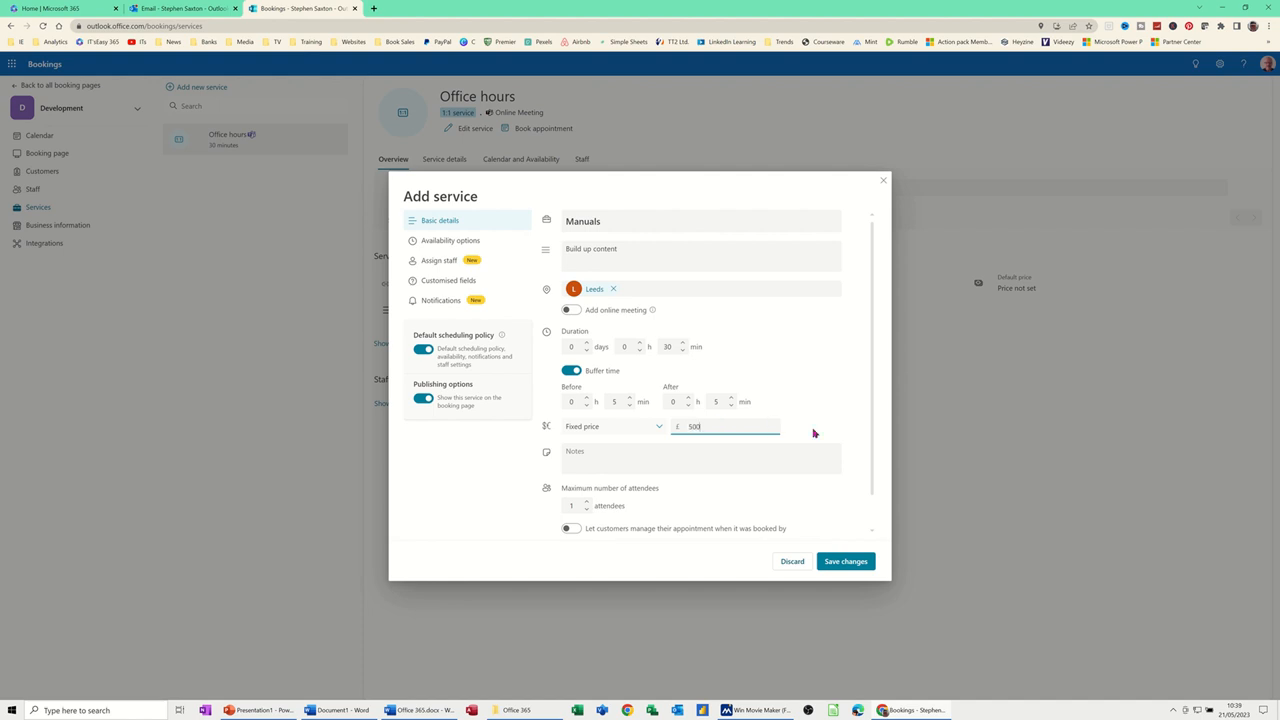
click(620, 458)
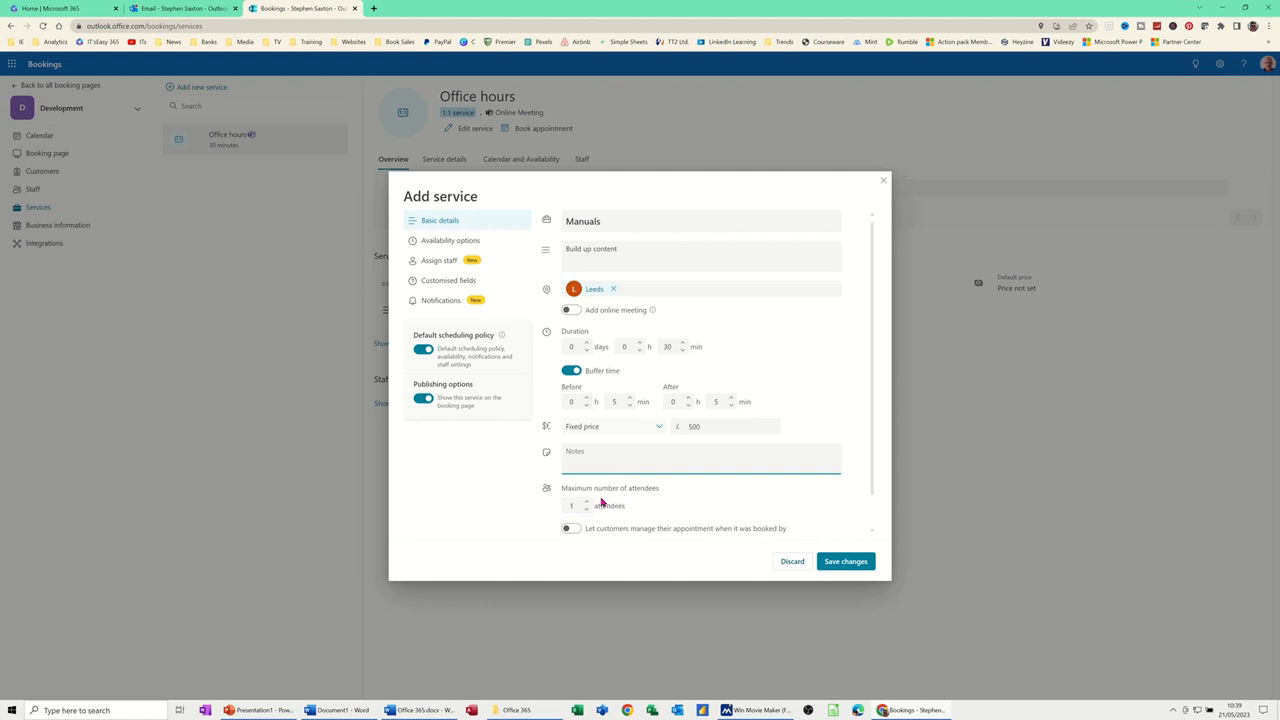
text(5)
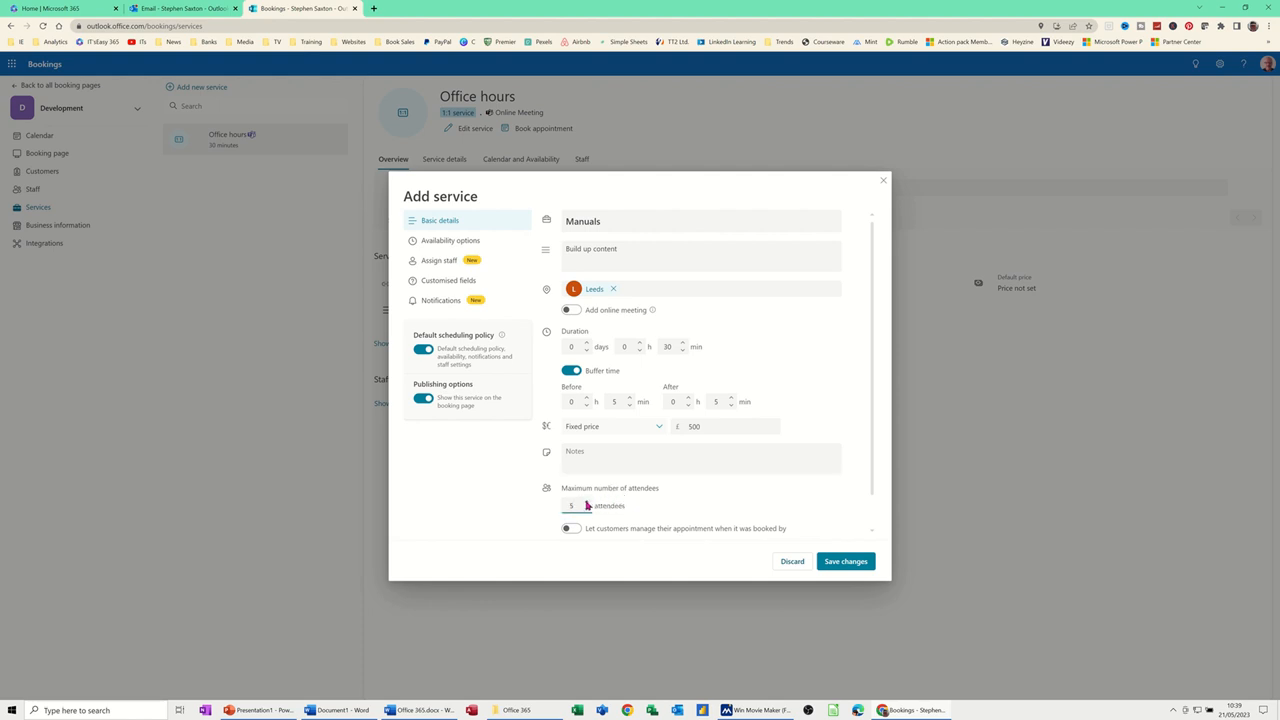
click(588, 500)
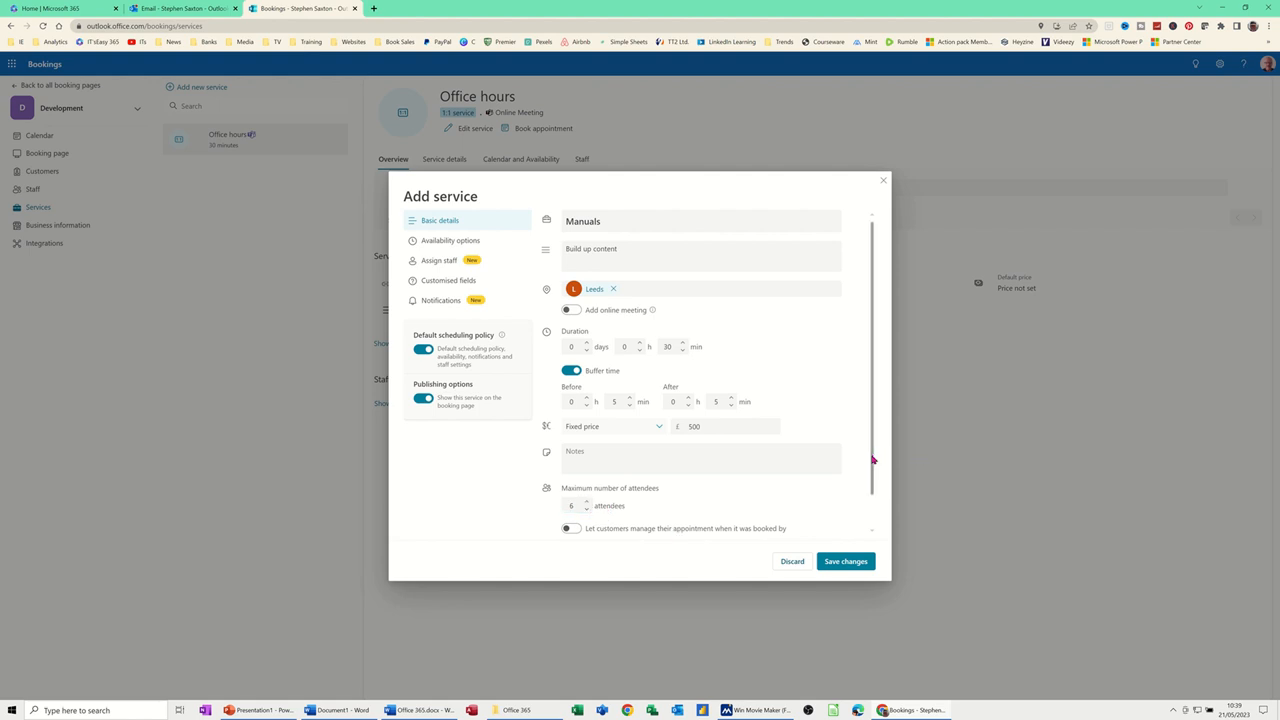
Step: Save the new Manuals service, check its details in the services list, then return to the bookings calendar
scroll(down, 3)
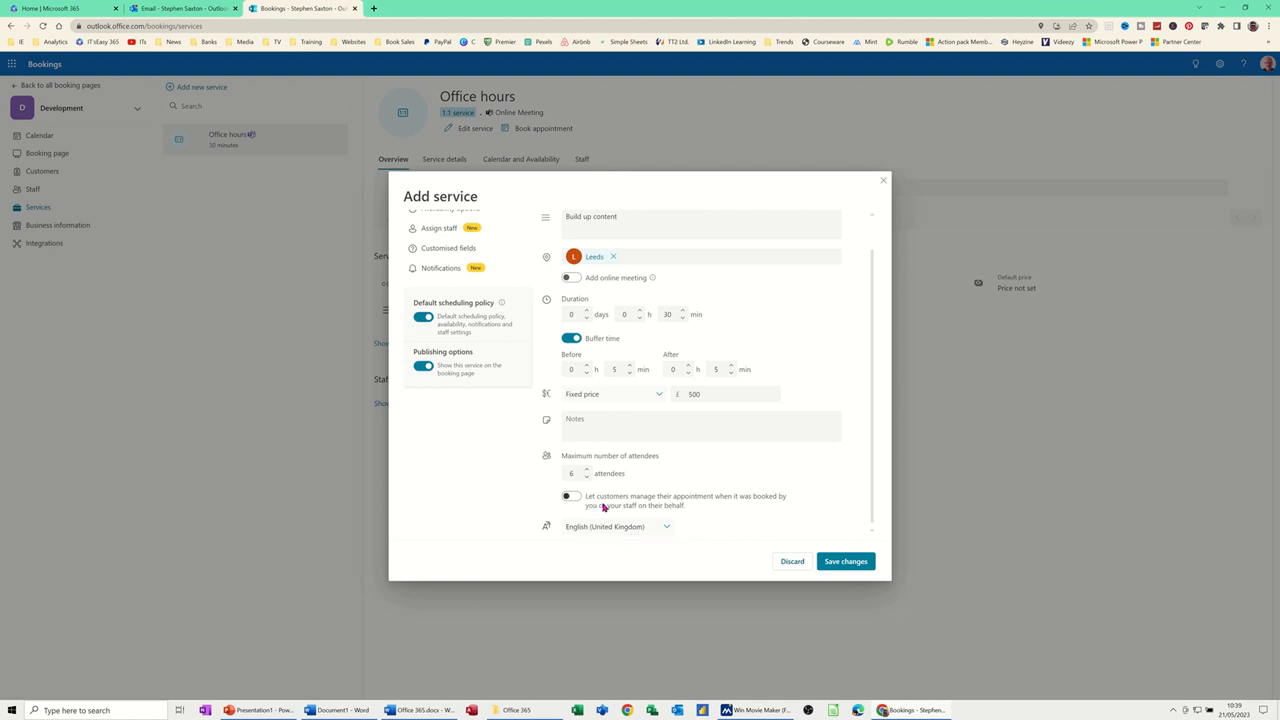
mouse_move(624, 500)
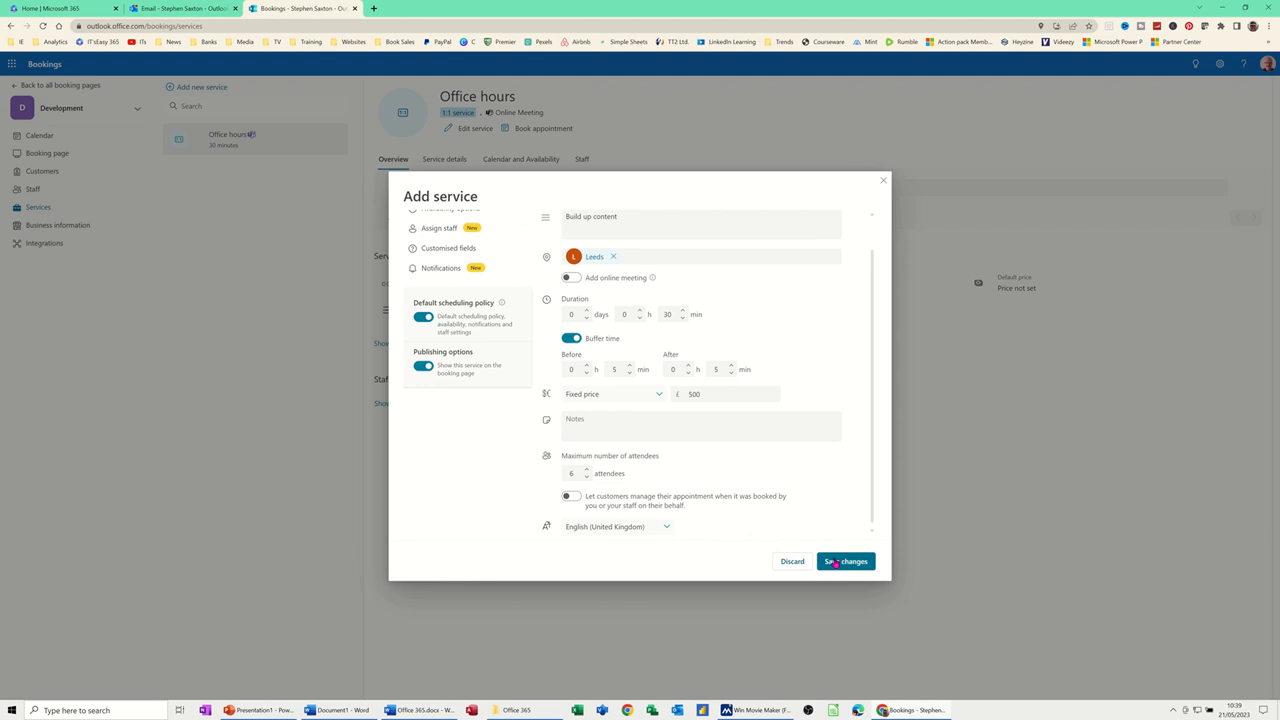
click(844, 560)
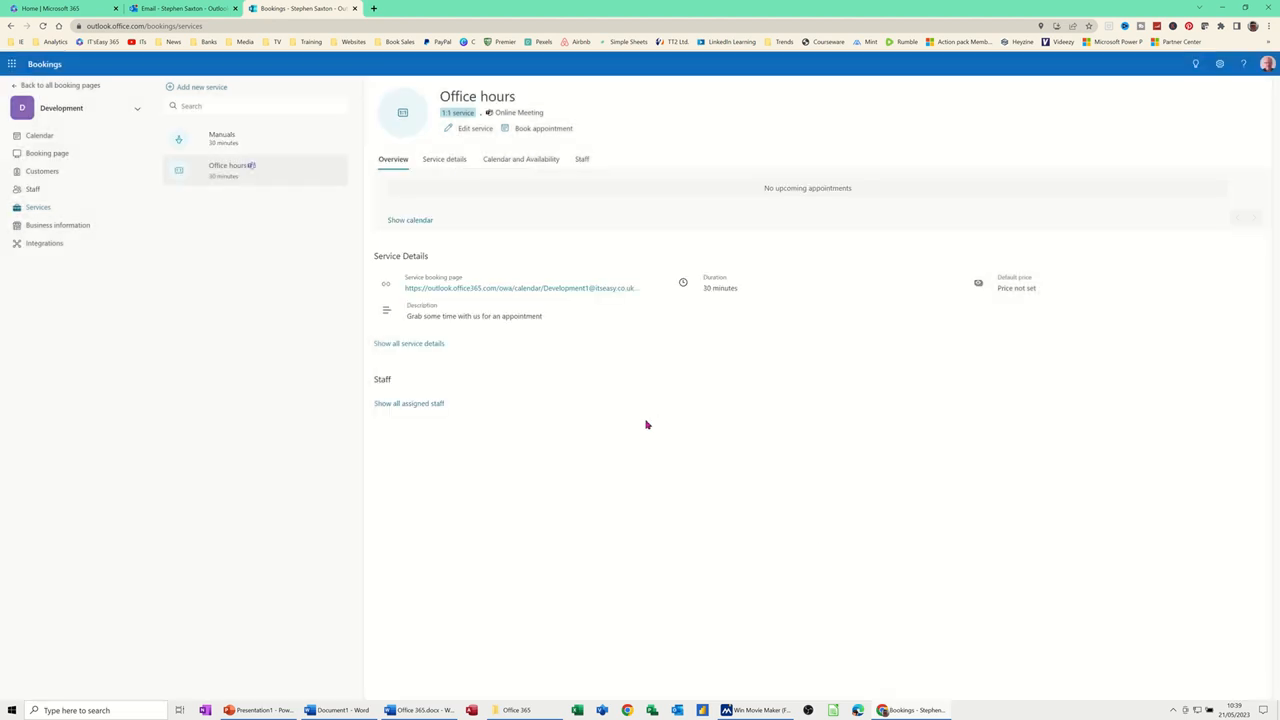
mouse_move(474, 330)
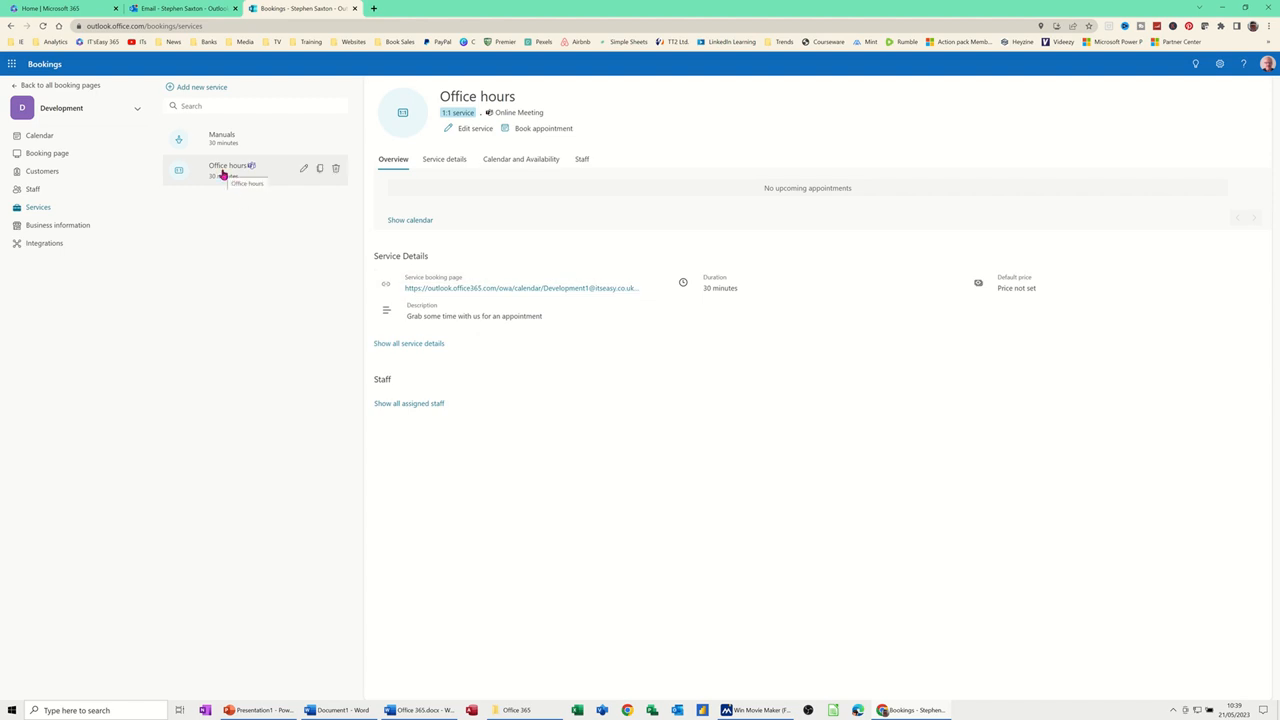
mouse_move(228, 158)
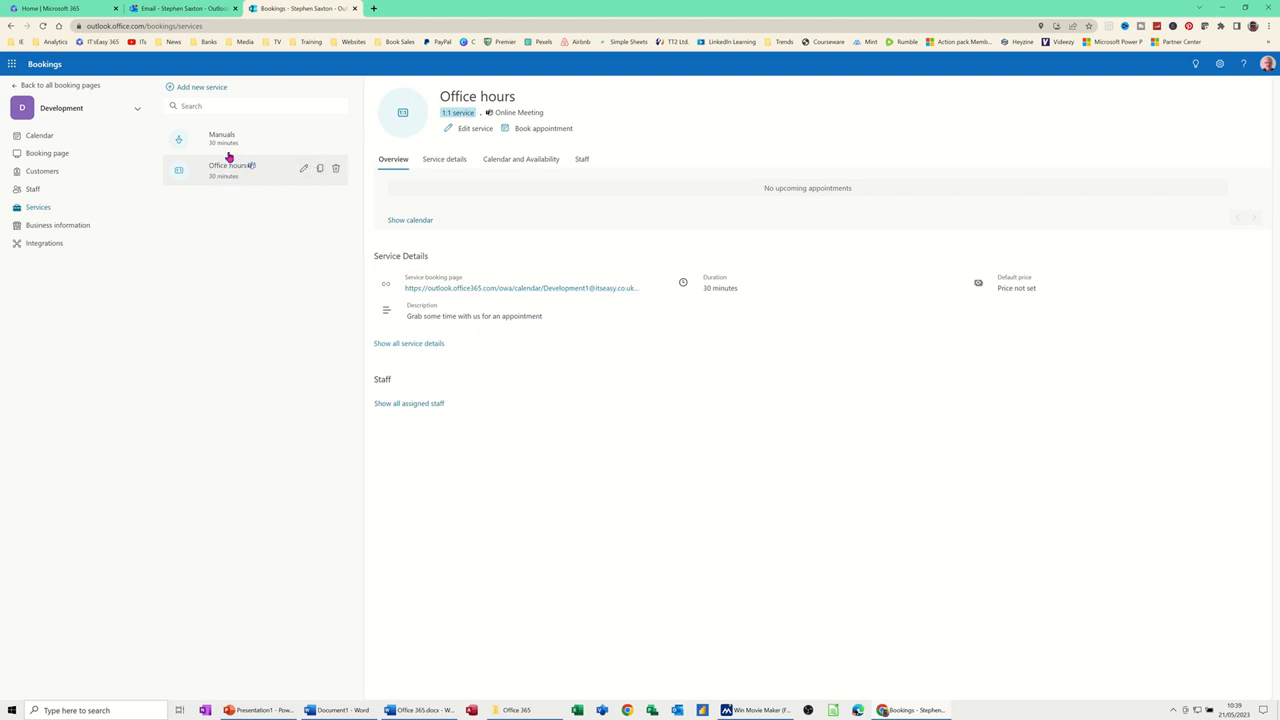
click(222, 138)
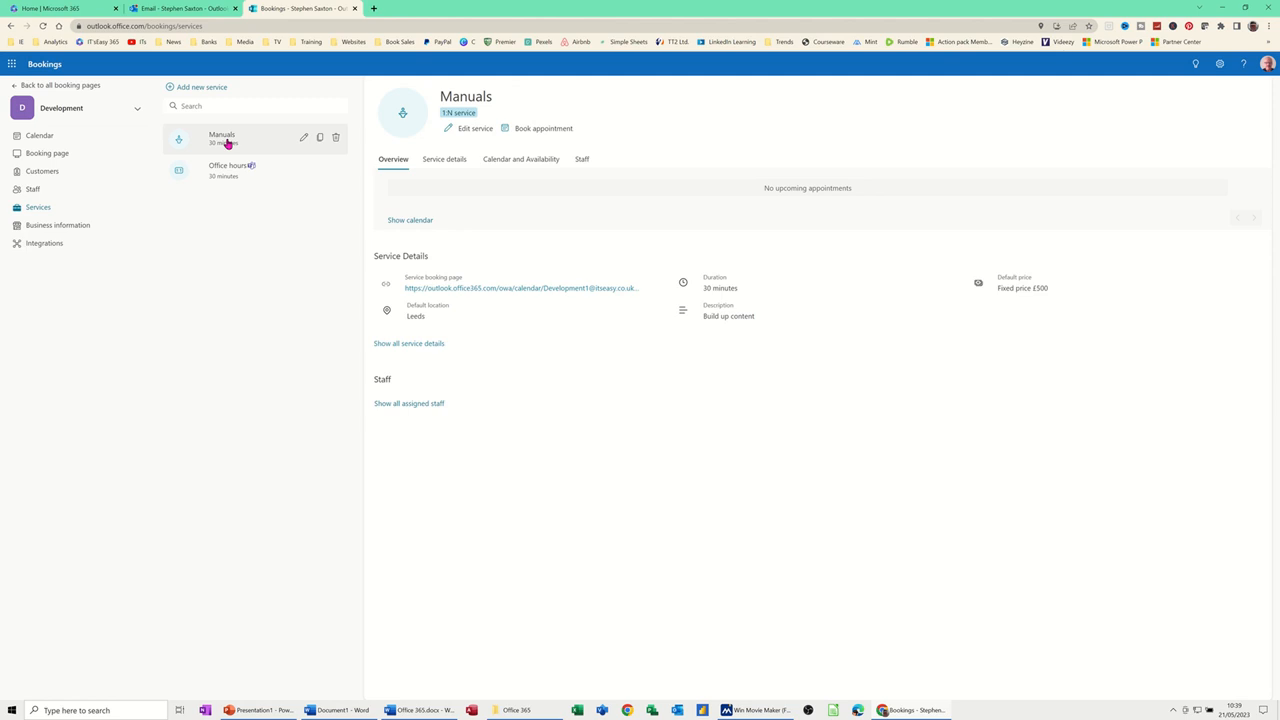
mouse_move(38, 208)
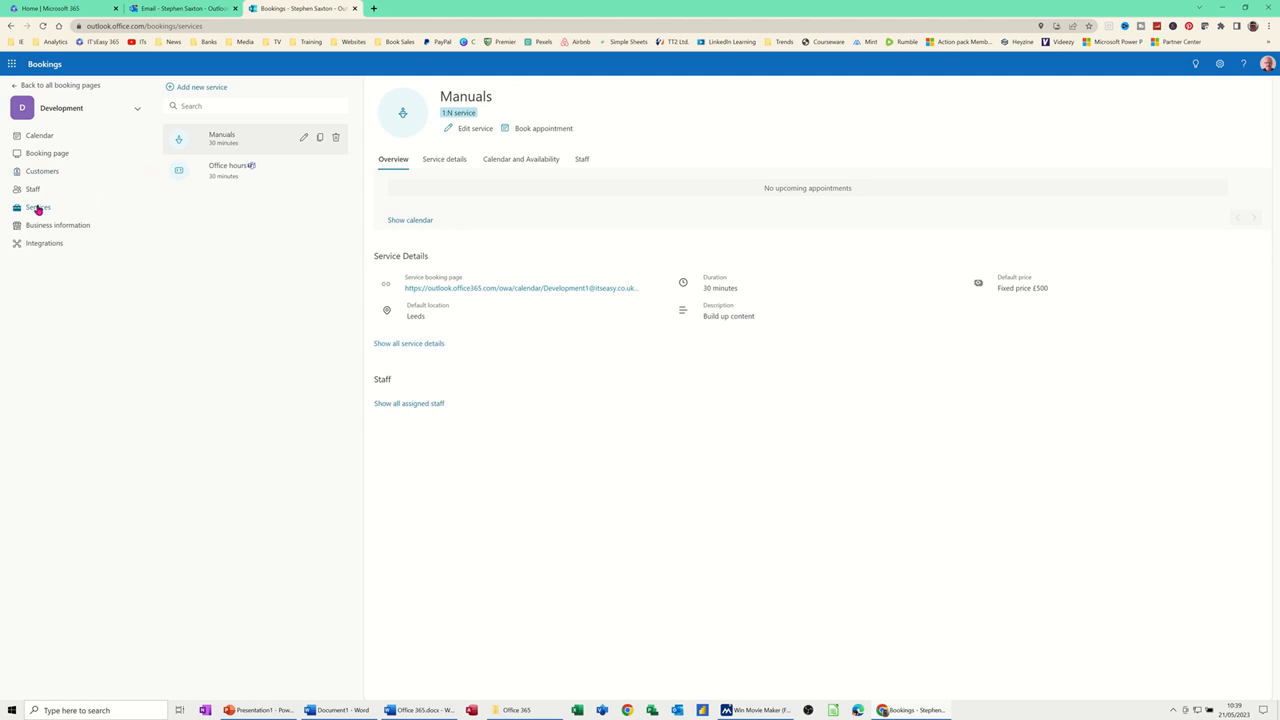
click(40, 136)
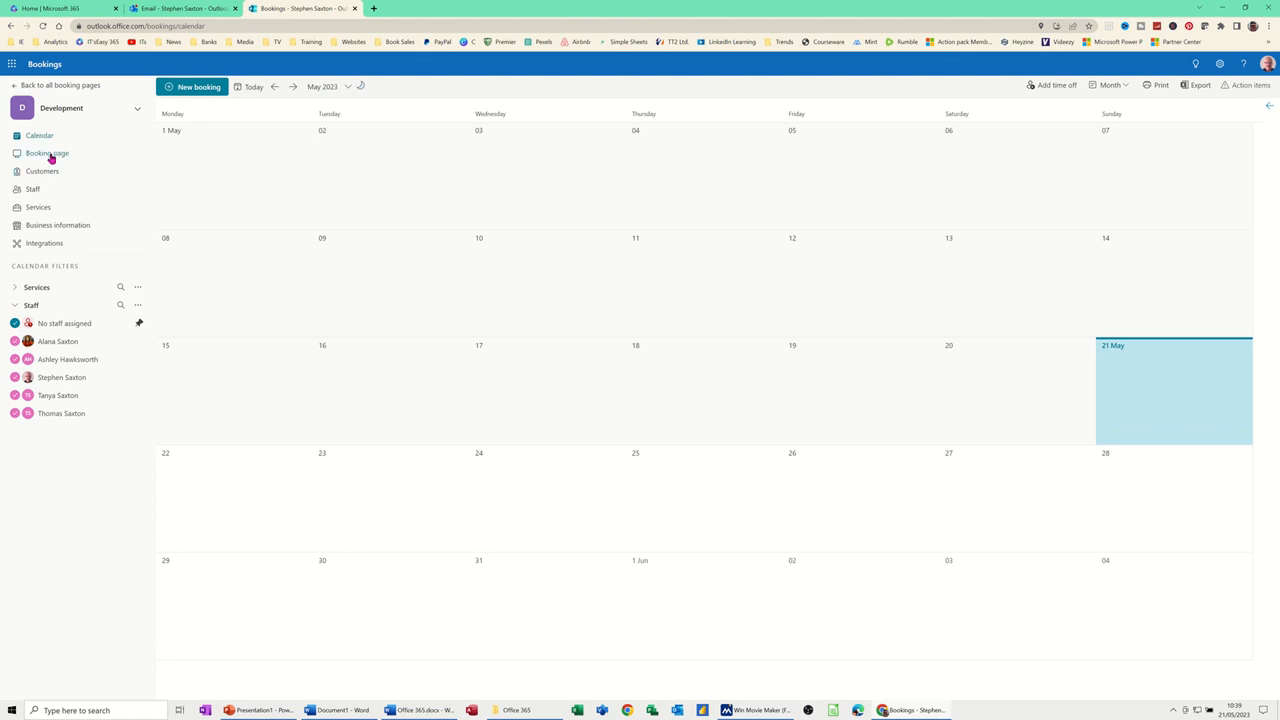
click(48, 152)
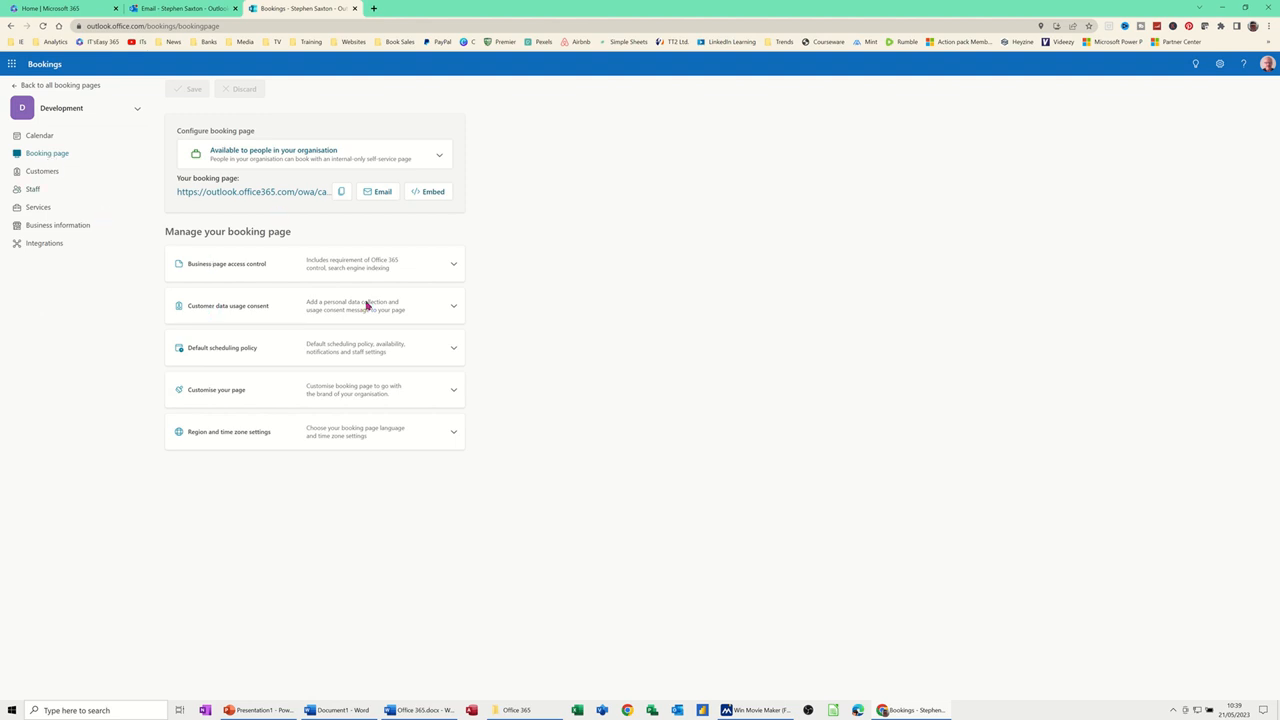
mouse_move(896, 296)
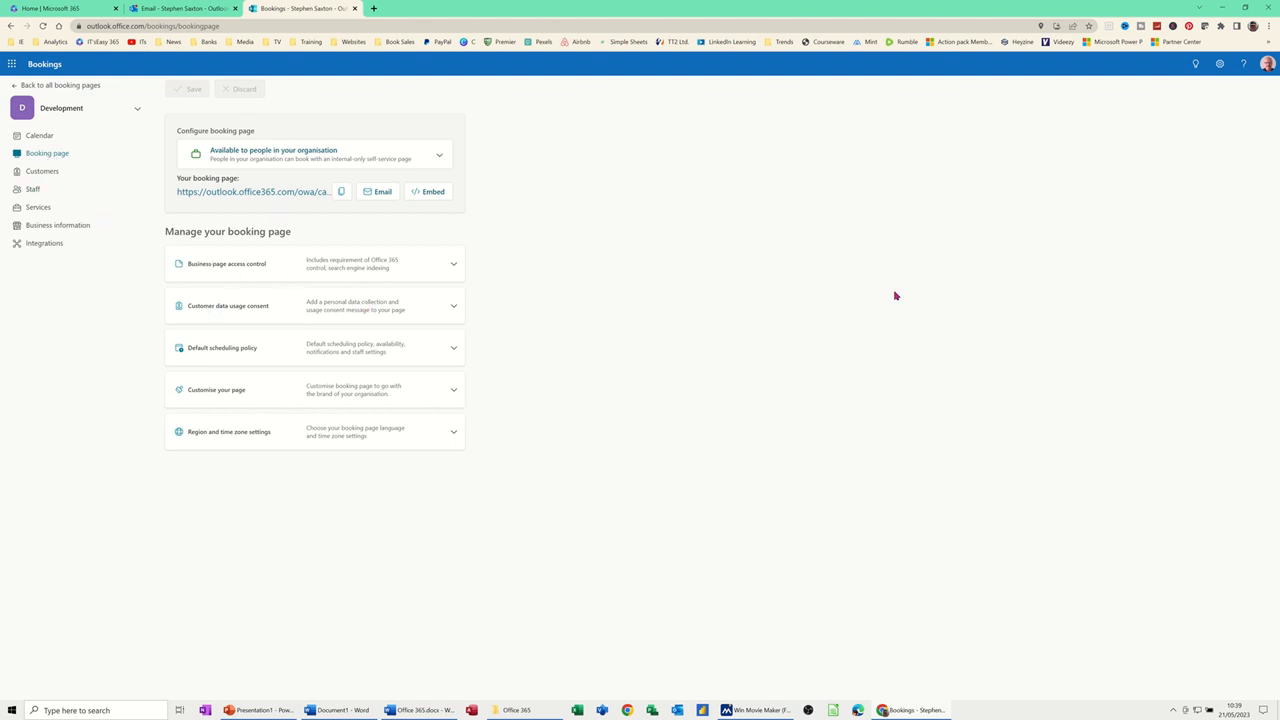
mouse_move(818, 248)
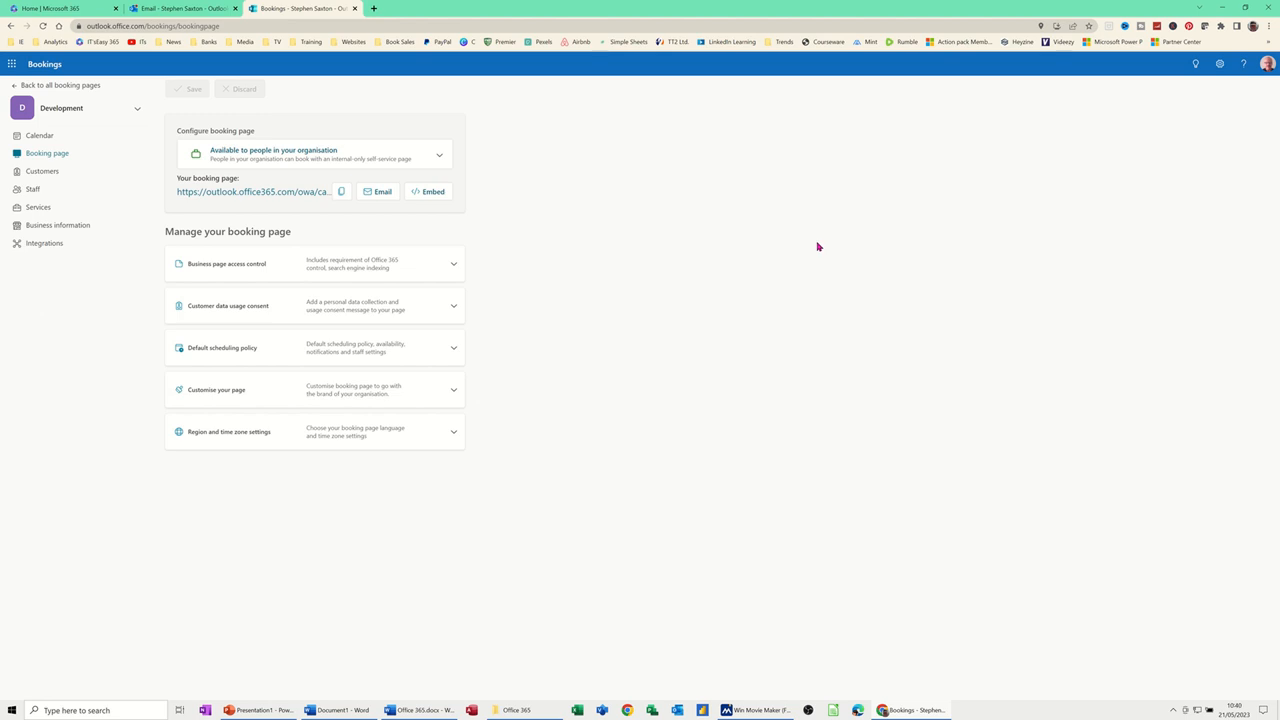
mouse_move(496, 284)
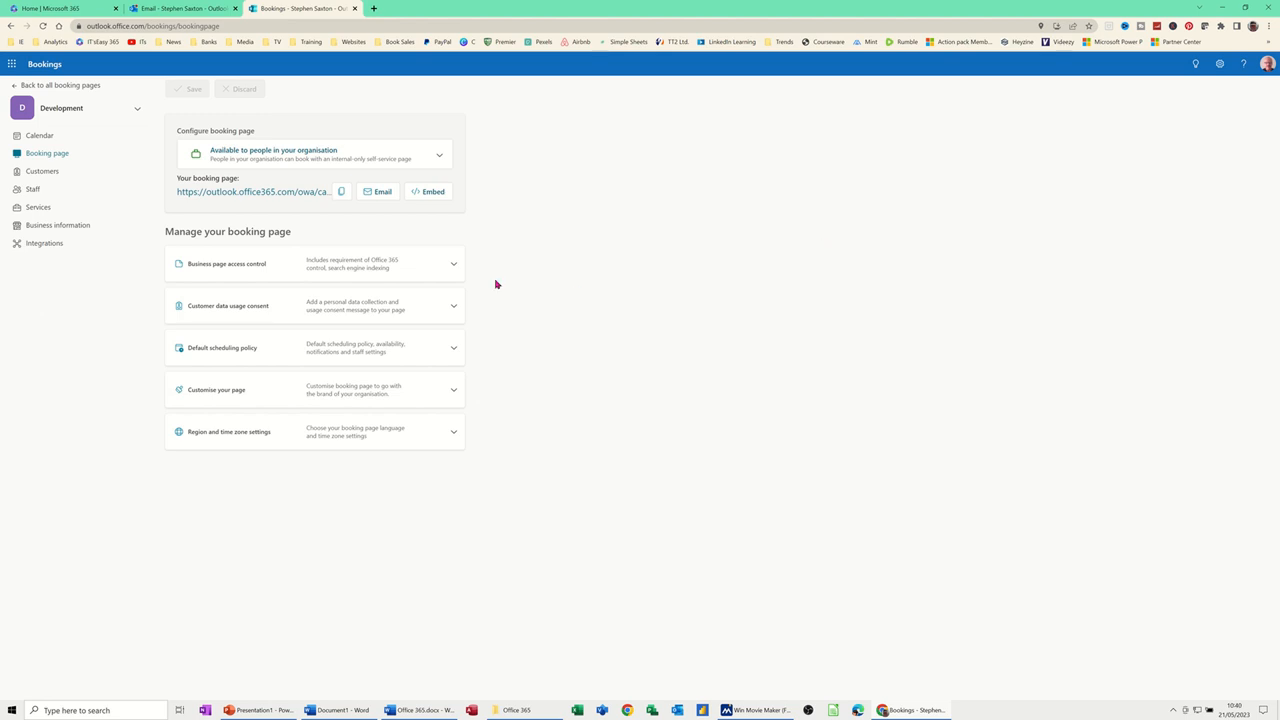
mouse_move(284, 206)
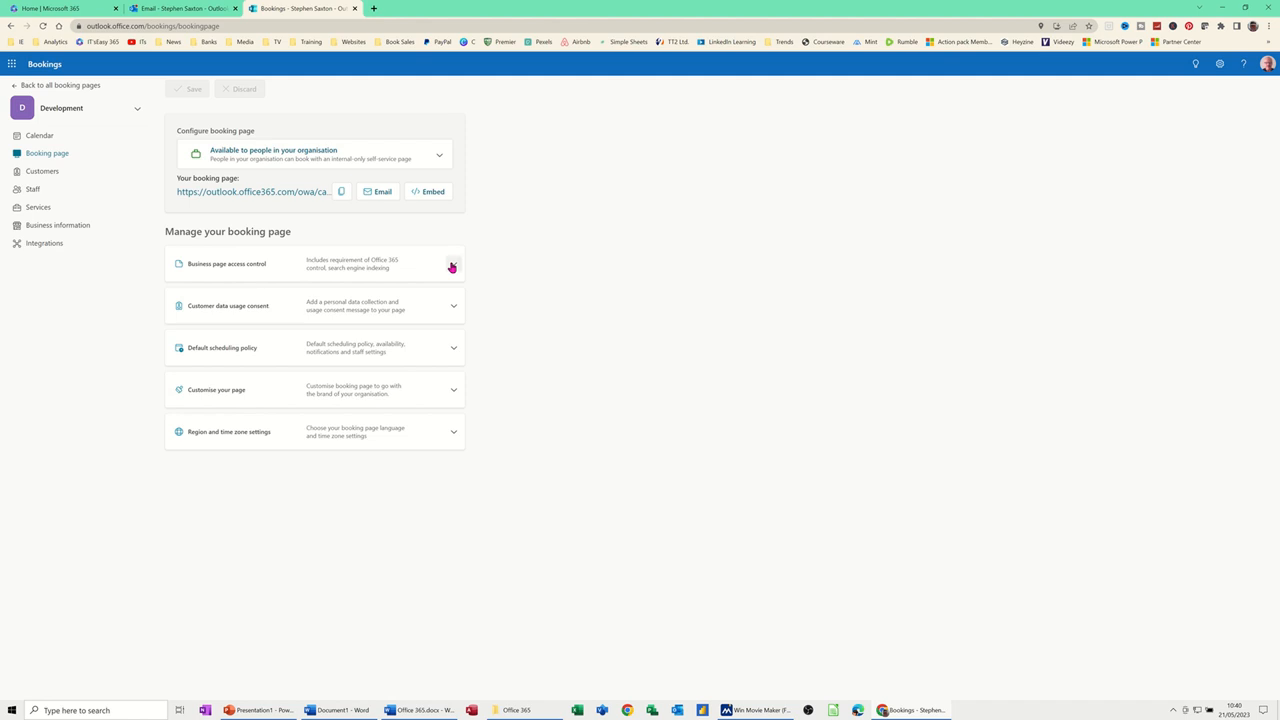
click(452, 264)
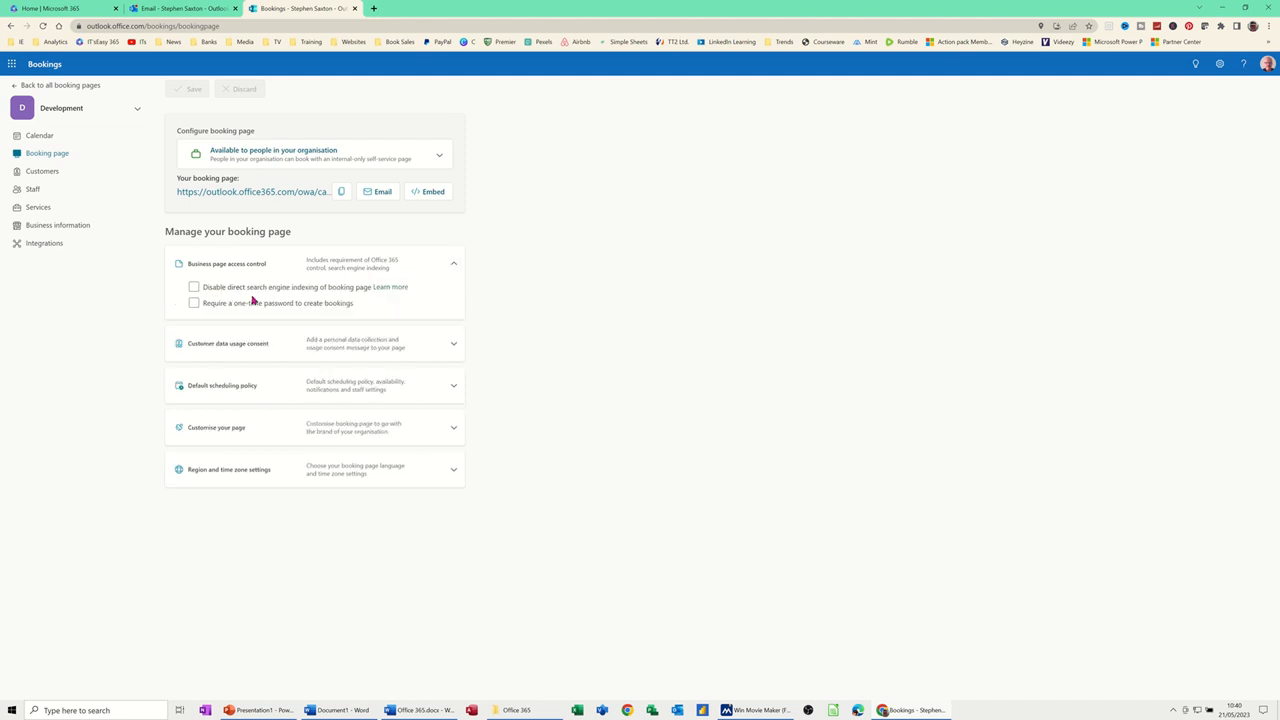
click(194, 288)
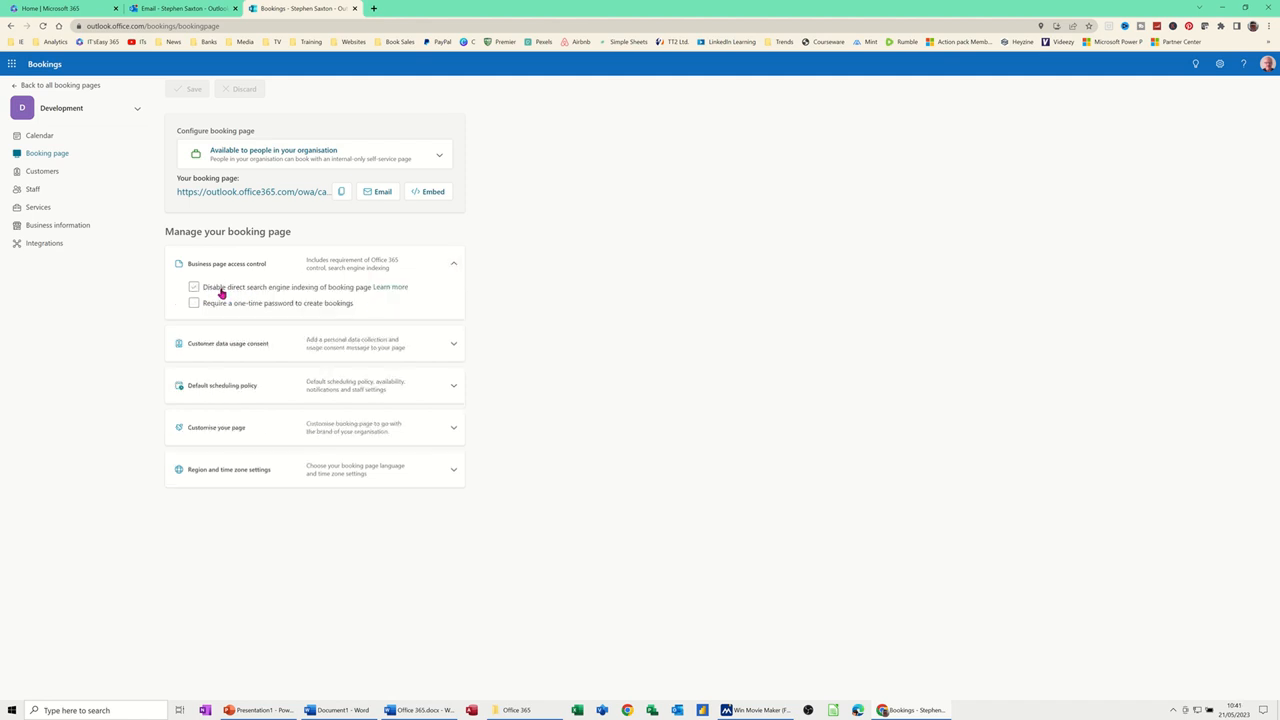
click(194, 288)
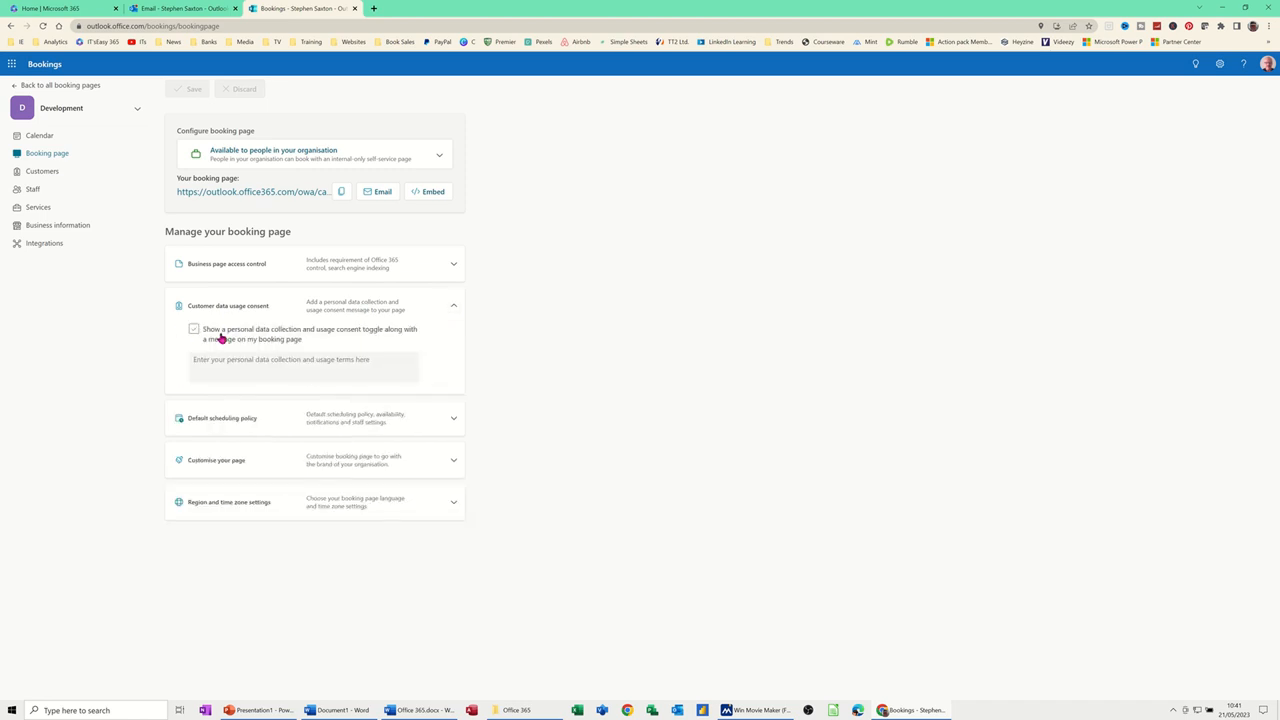
mouse_move(332, 340)
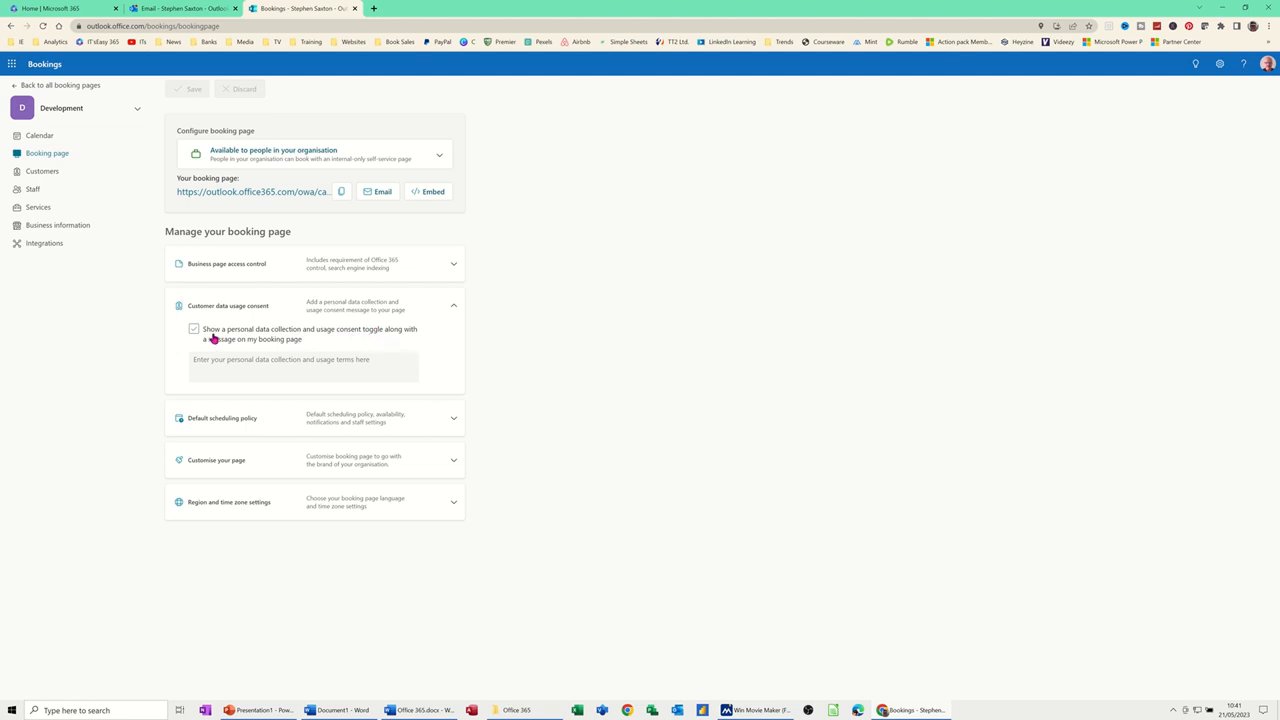
mouse_move(304, 332)
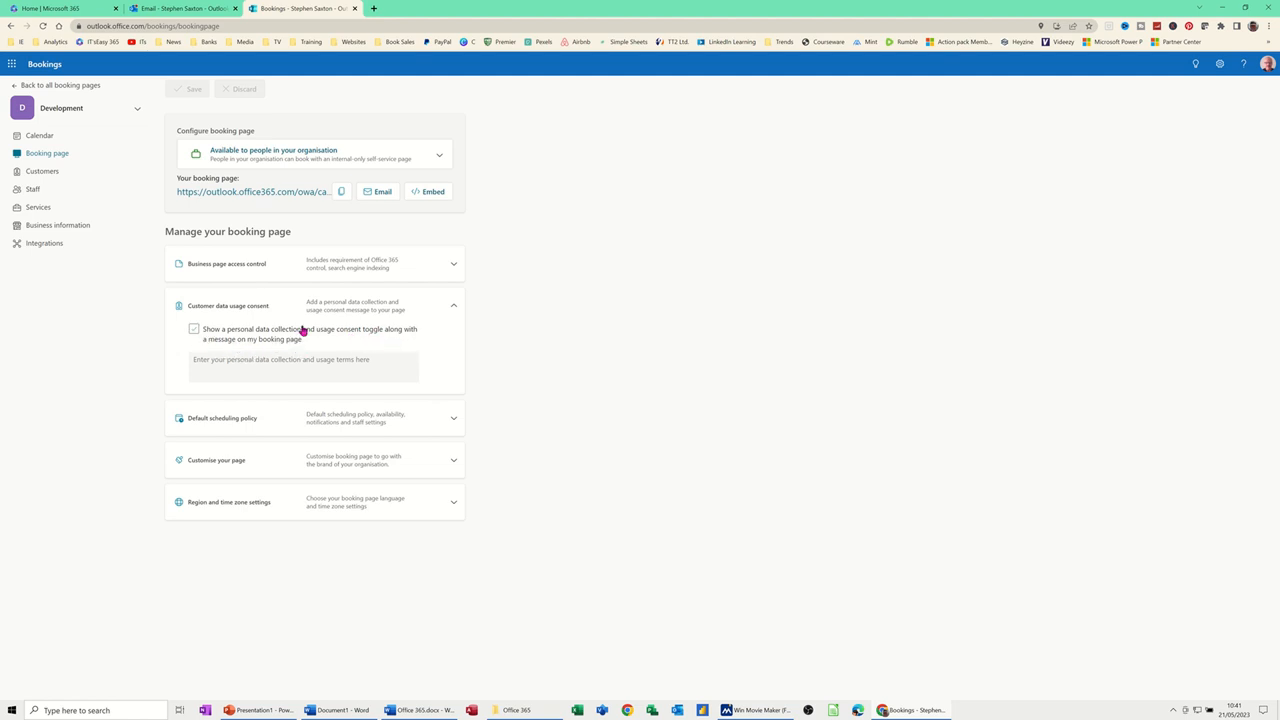
click(194, 328)
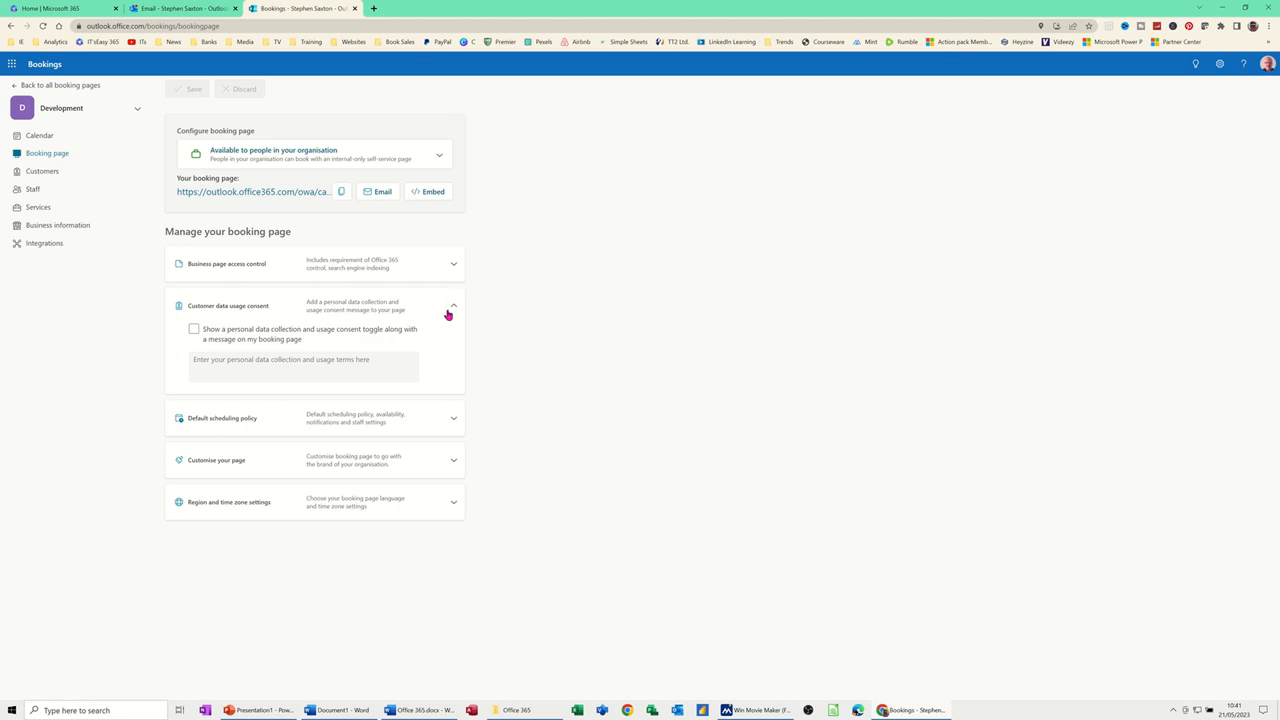
click(452, 304)
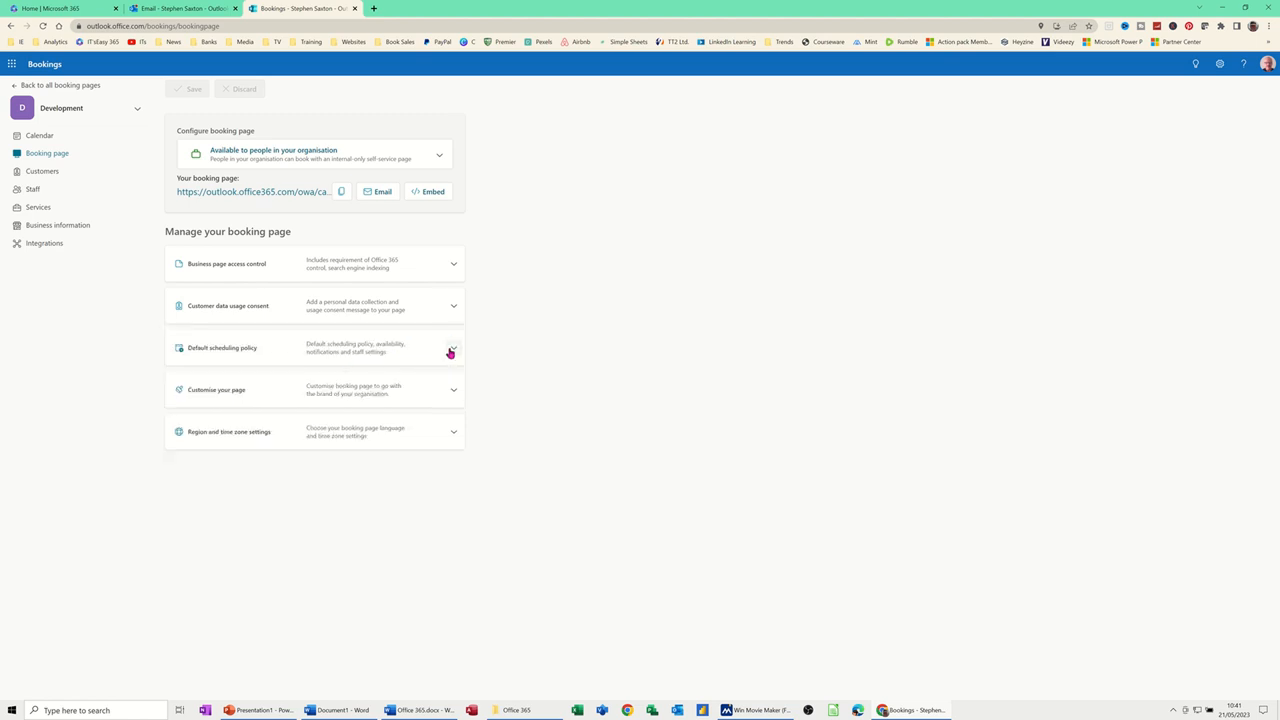
Step: Set the default scheduling policy's time increments to 4 hours
click(452, 348)
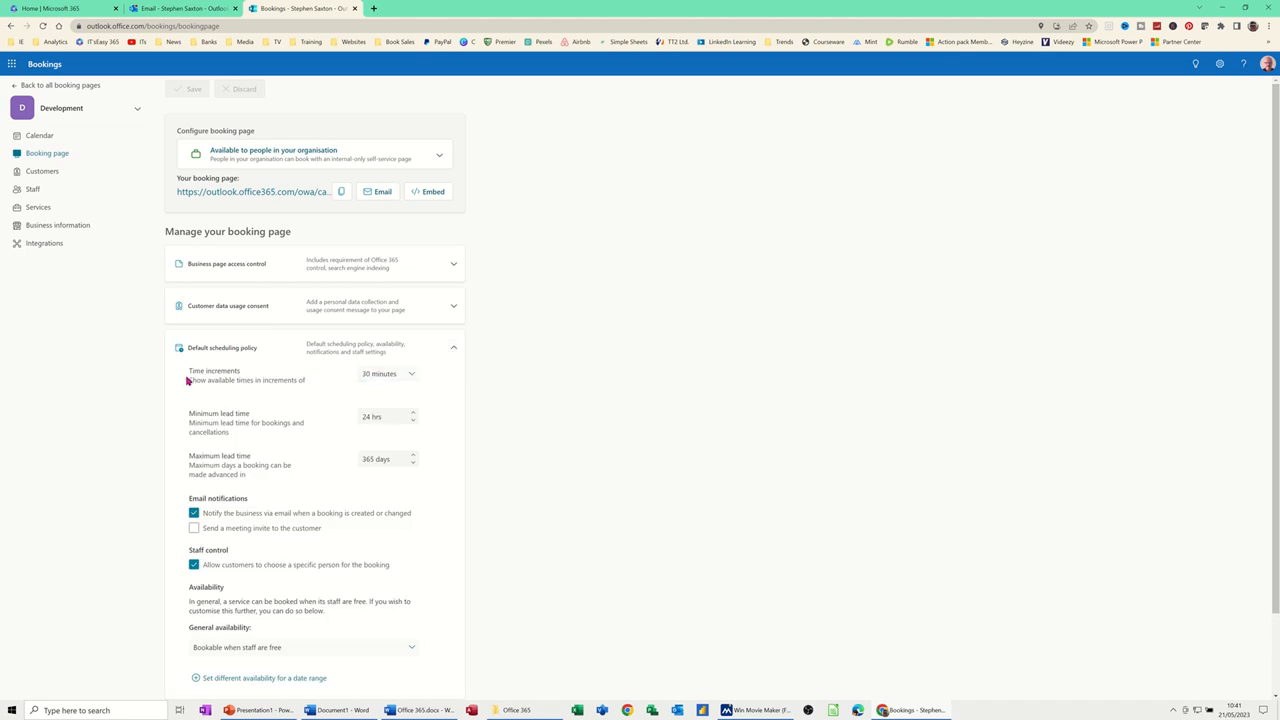
mouse_move(404, 396)
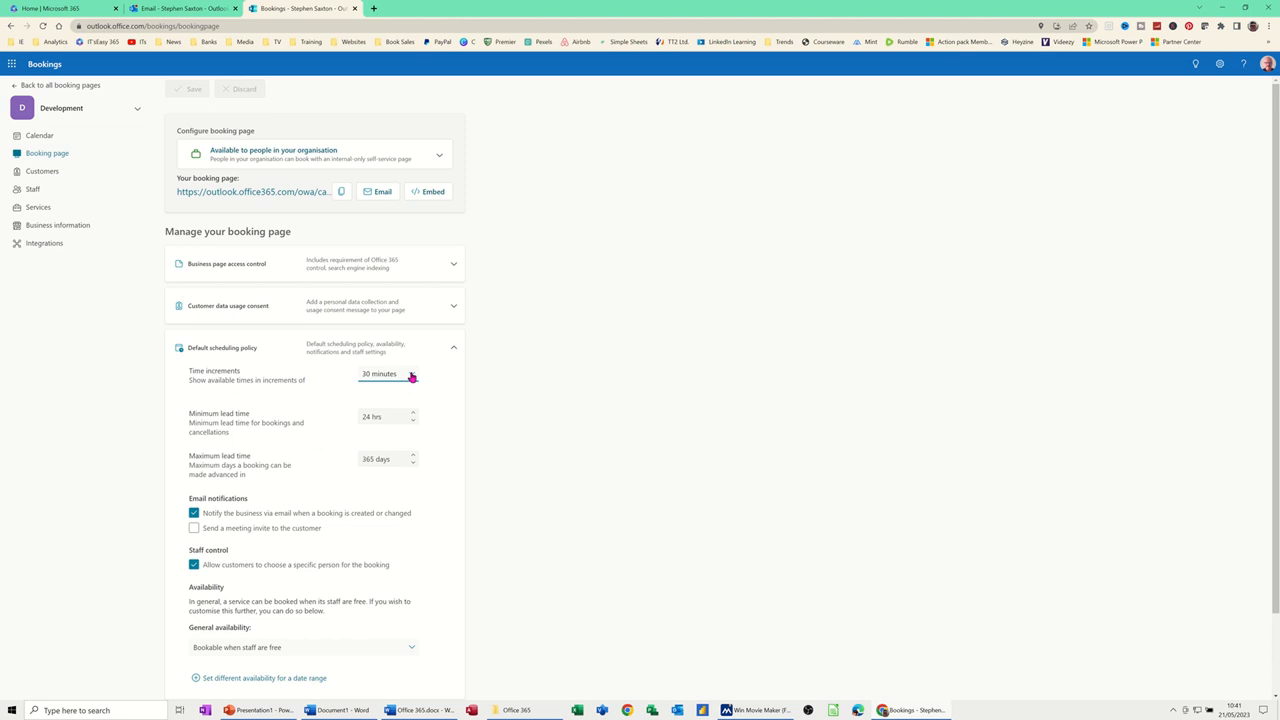
click(388, 374)
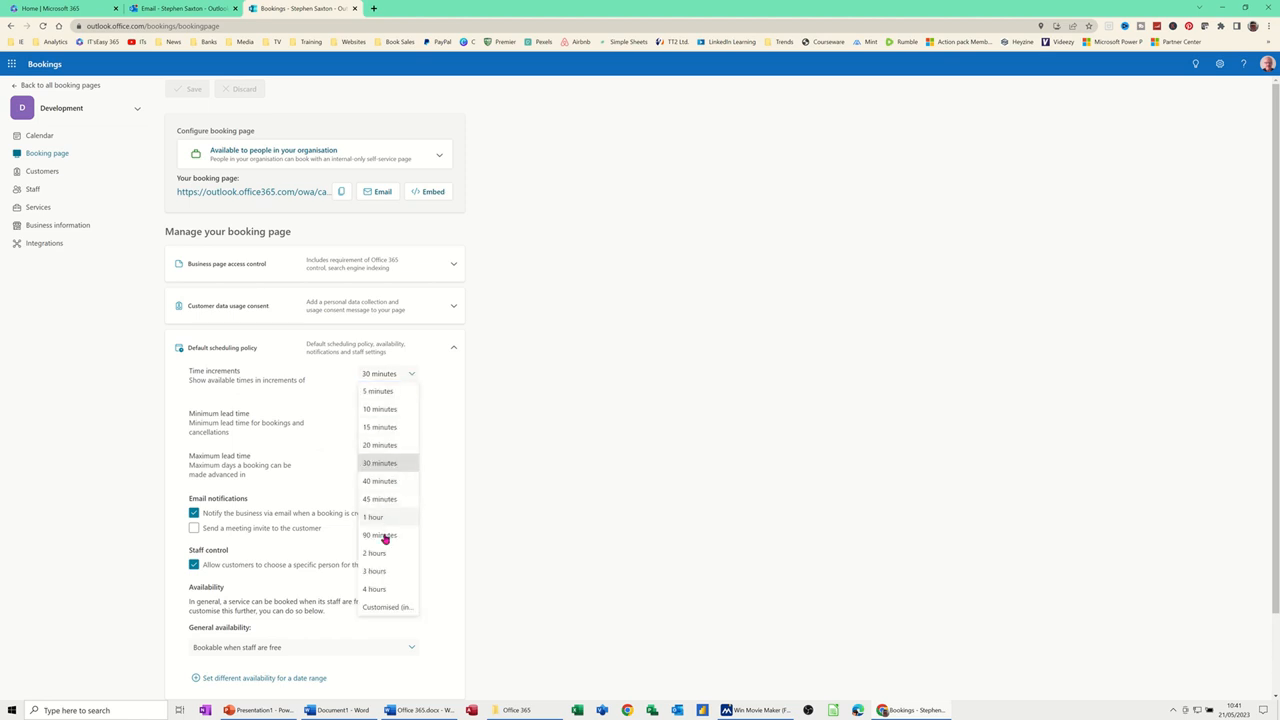
mouse_move(376, 588)
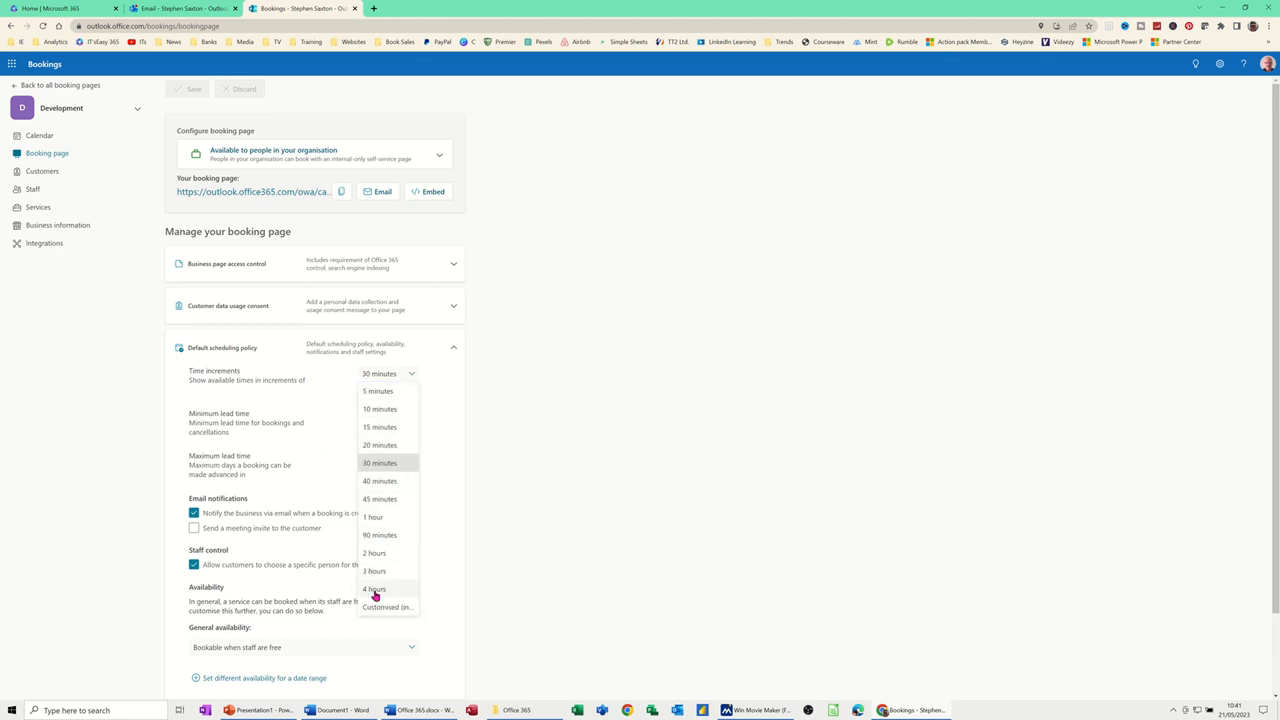
mouse_move(380, 596)
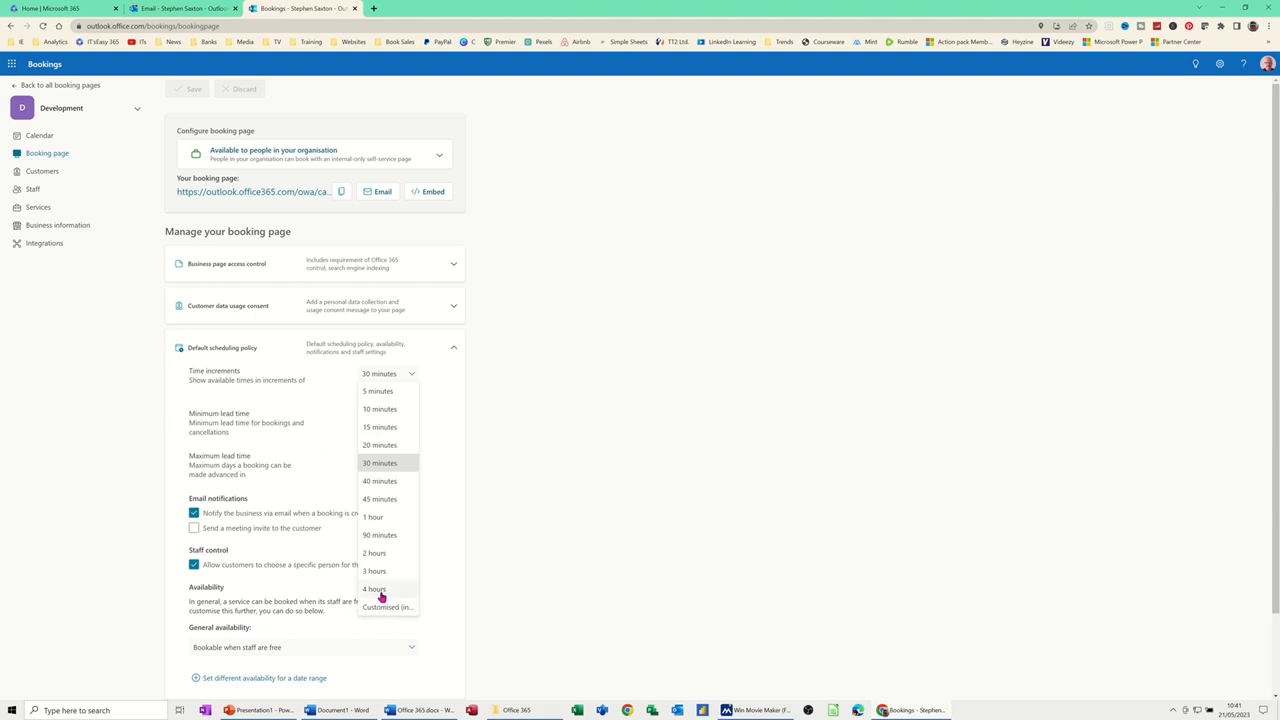
click(374, 588)
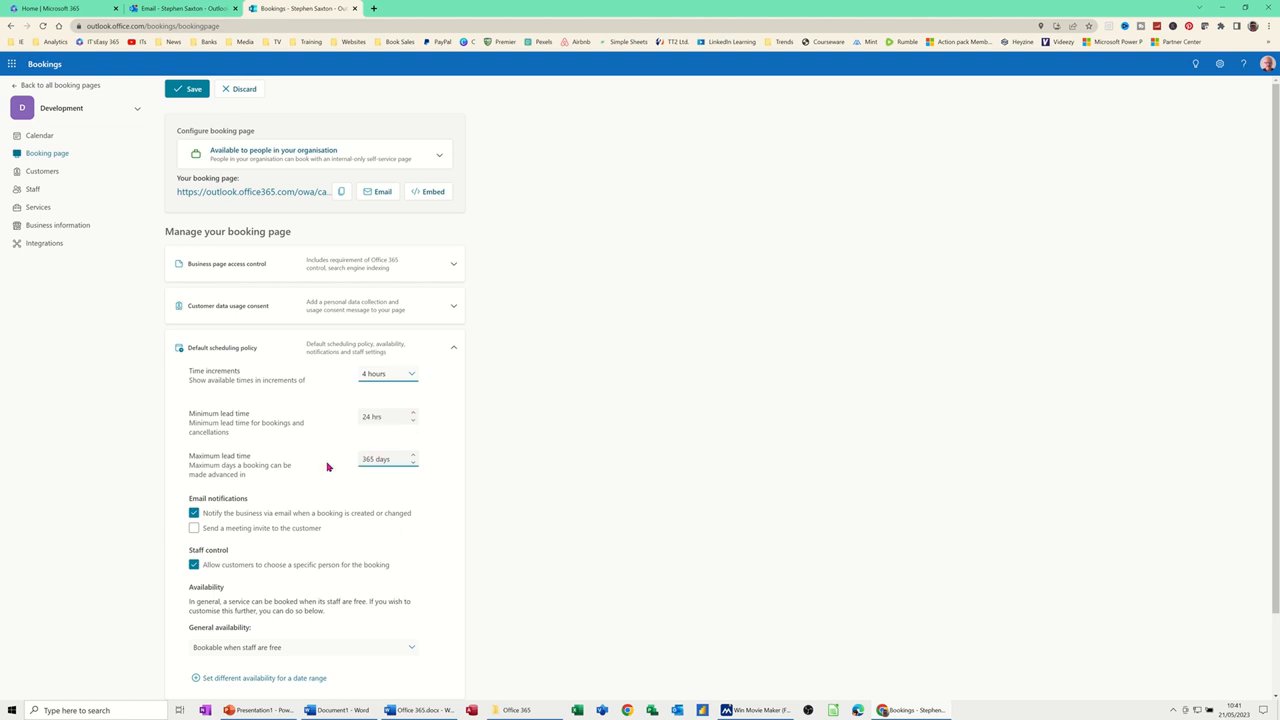
mouse_move(322, 464)
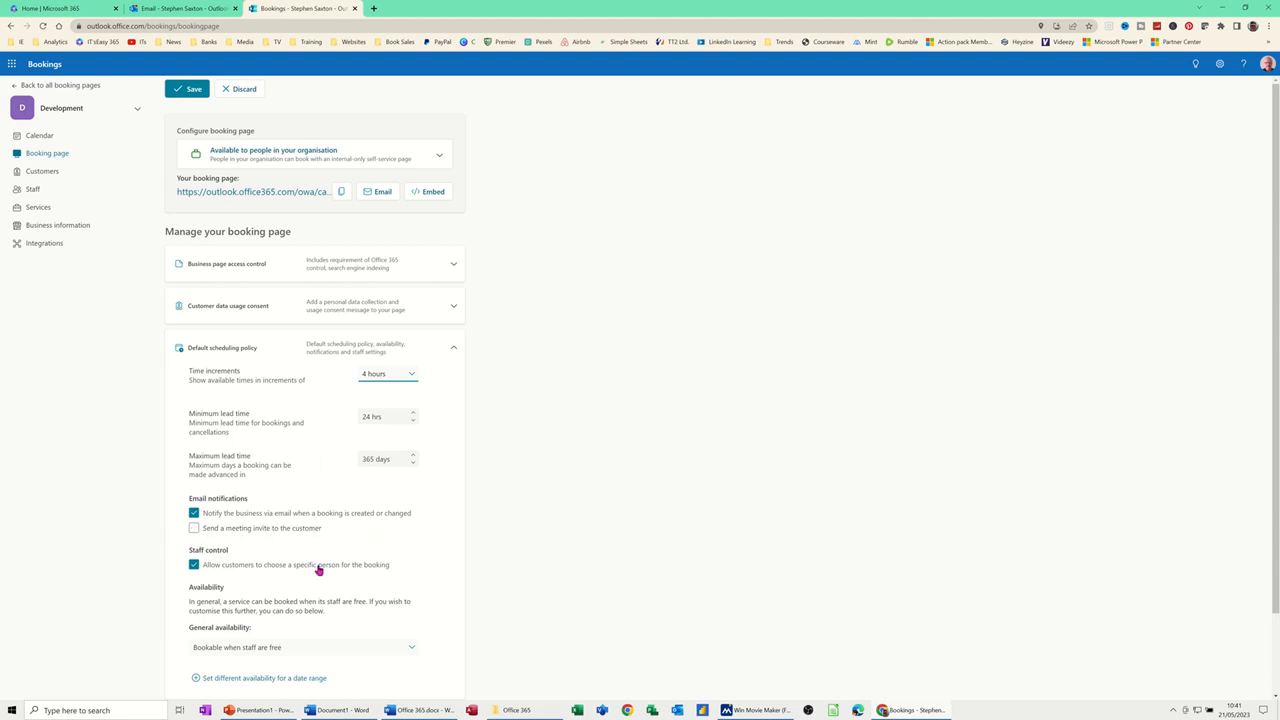
mouse_move(284, 574)
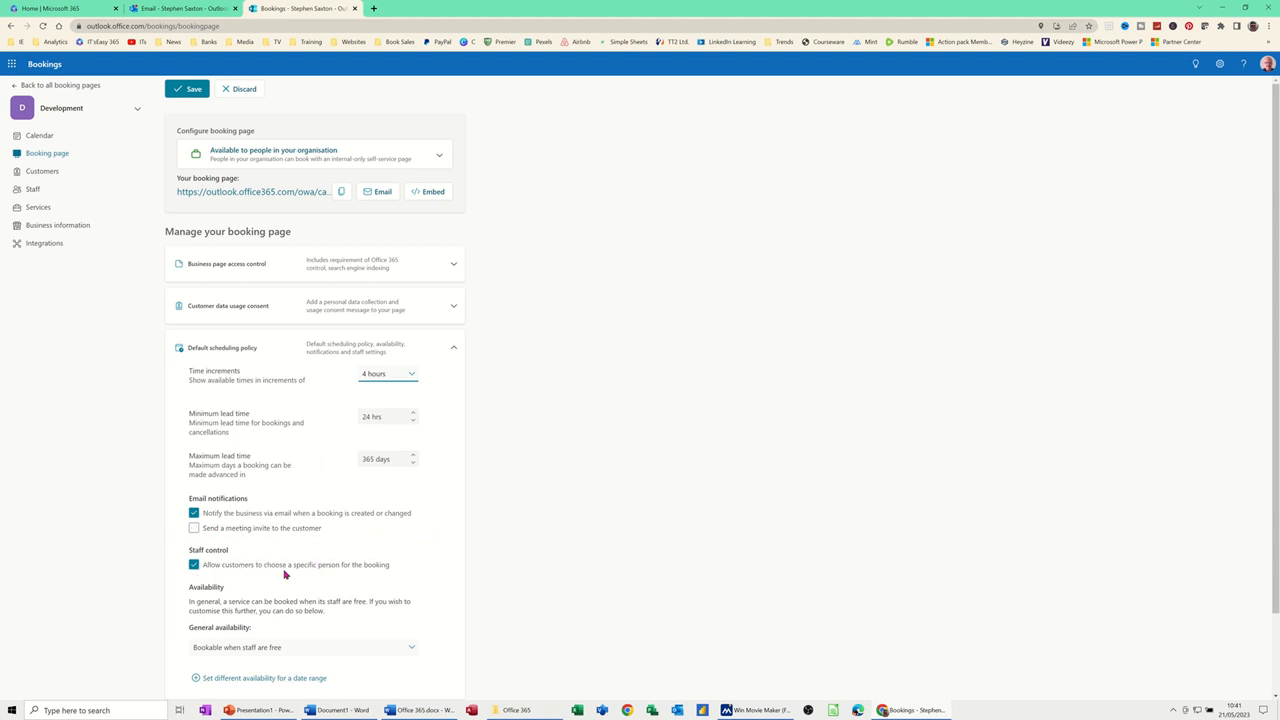
mouse_move(428, 648)
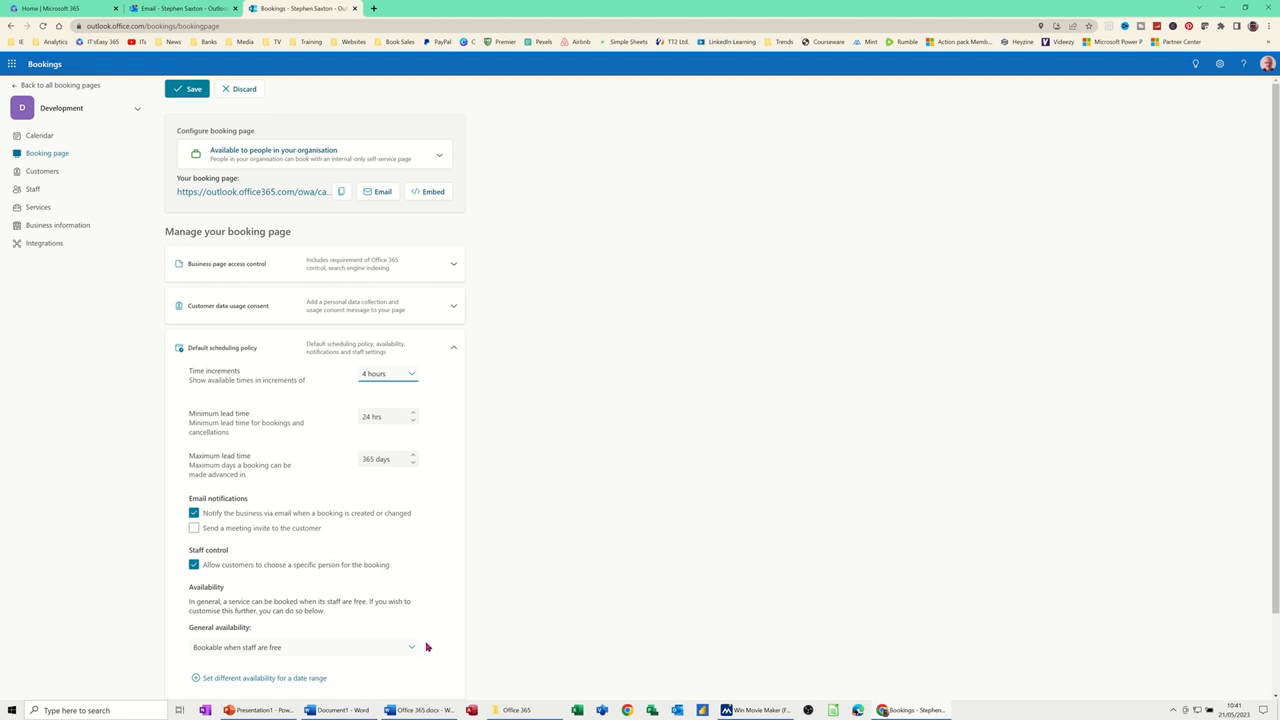
Step: Keep general availability as bookable when staff are free and collapse the policy section
scroll(down, 3)
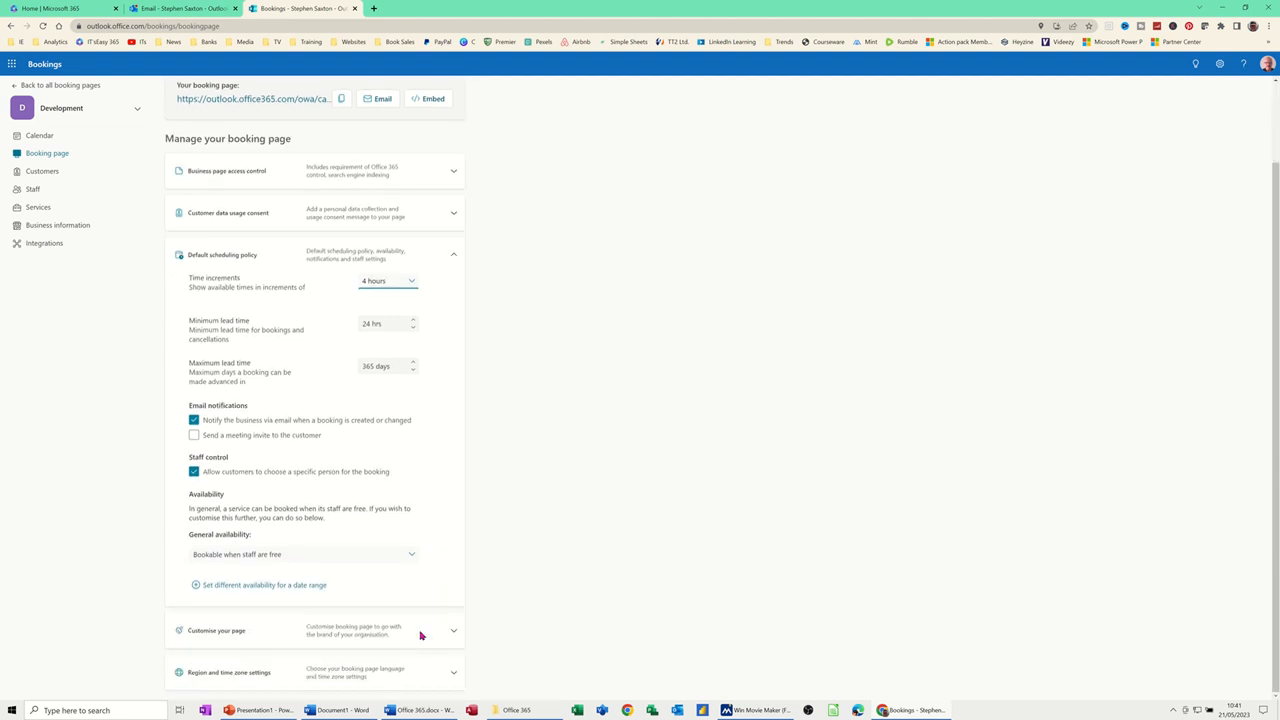
click(304, 554)
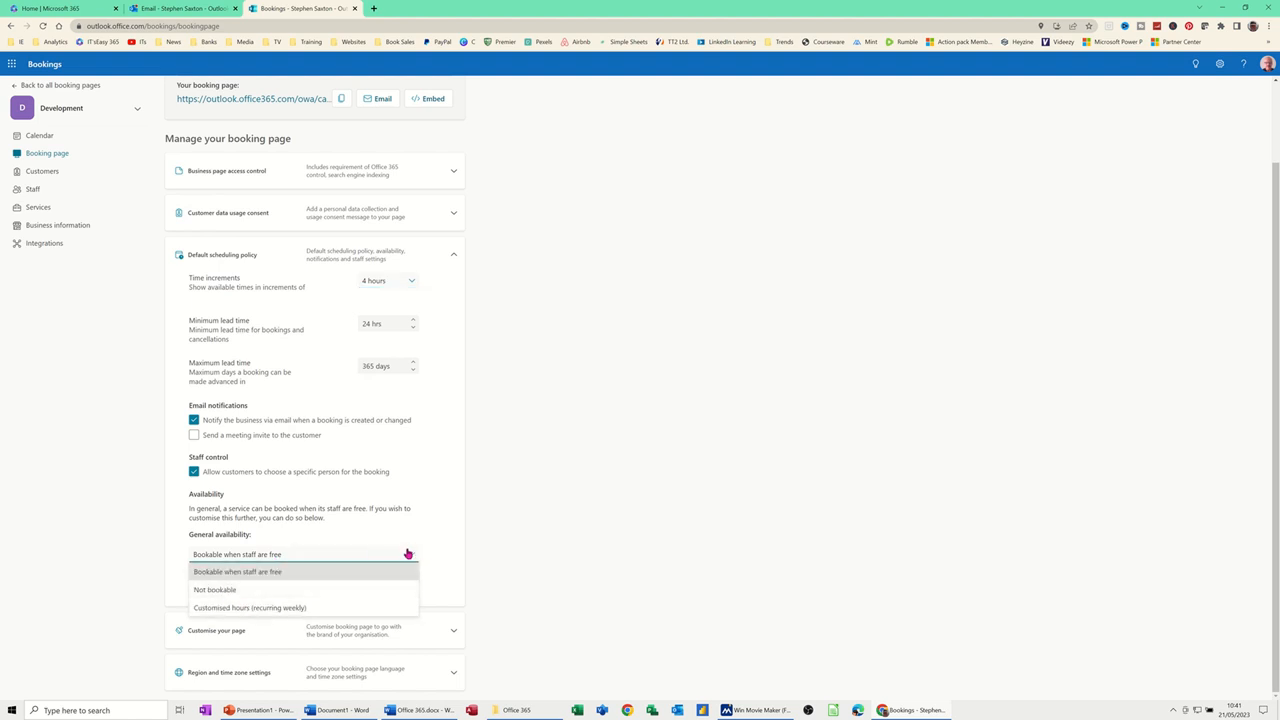
click(236, 572)
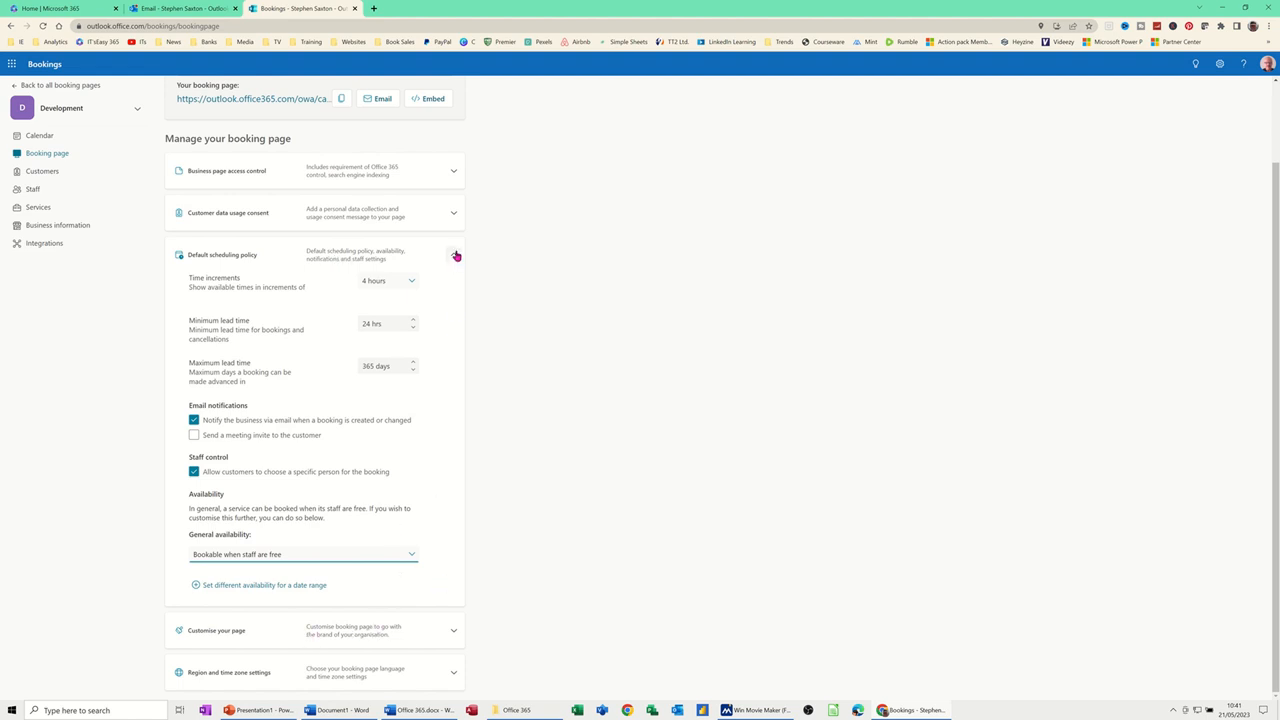
click(456, 256)
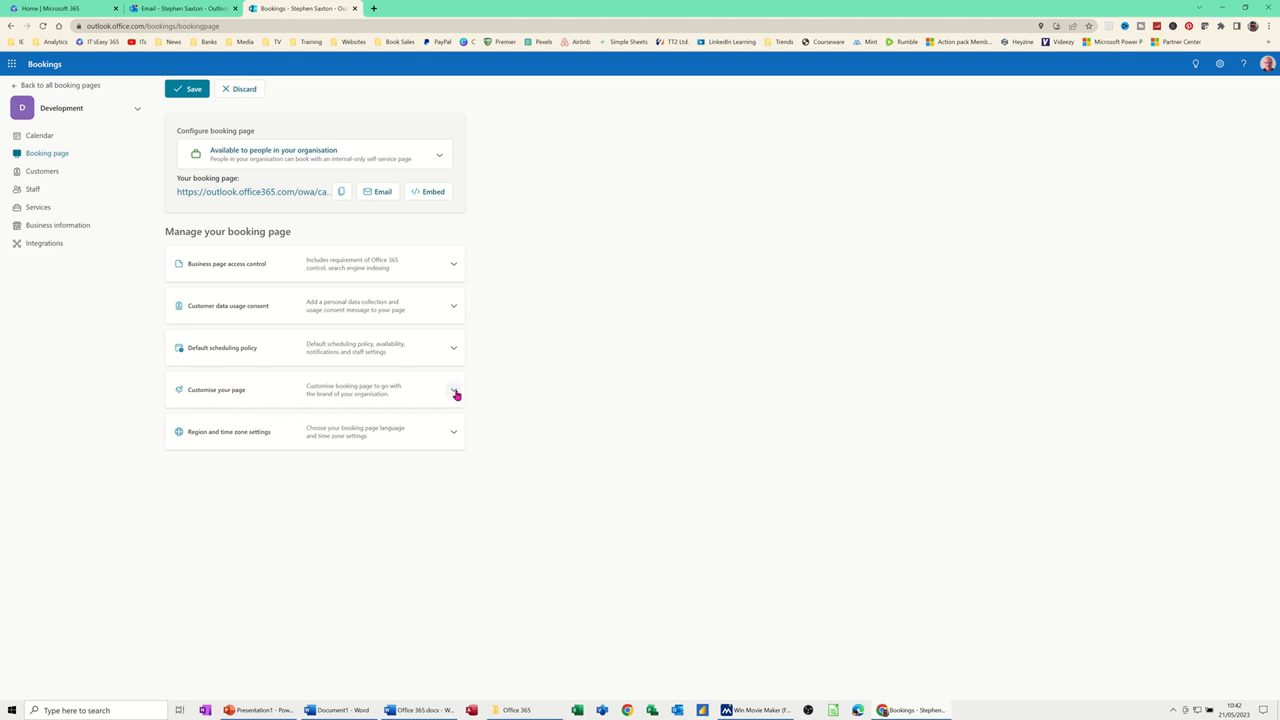
click(452, 388)
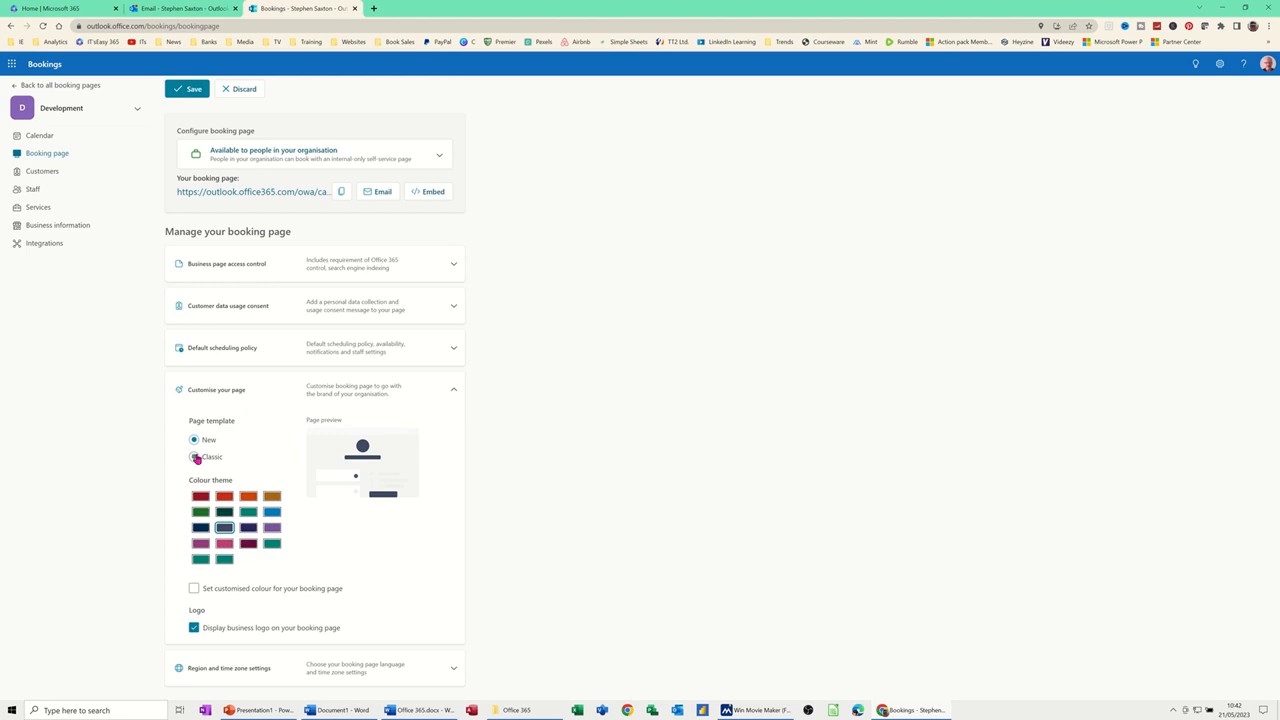
click(194, 440)
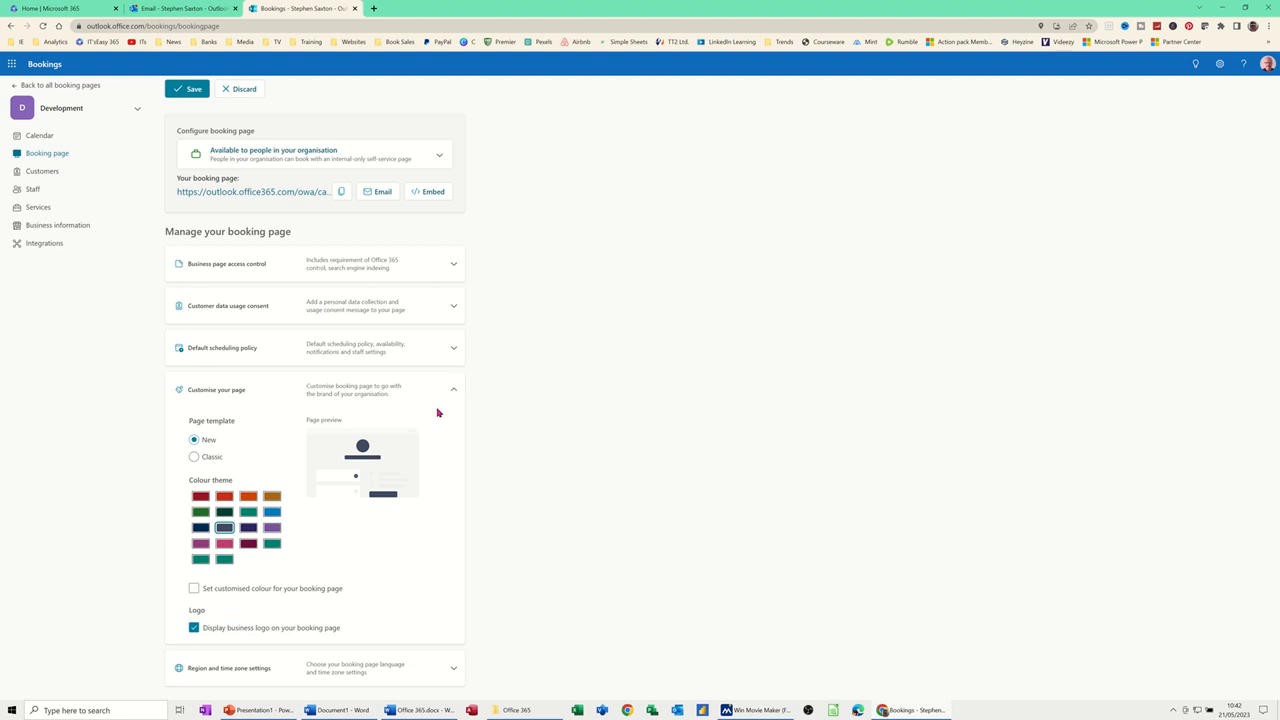
click(216, 388)
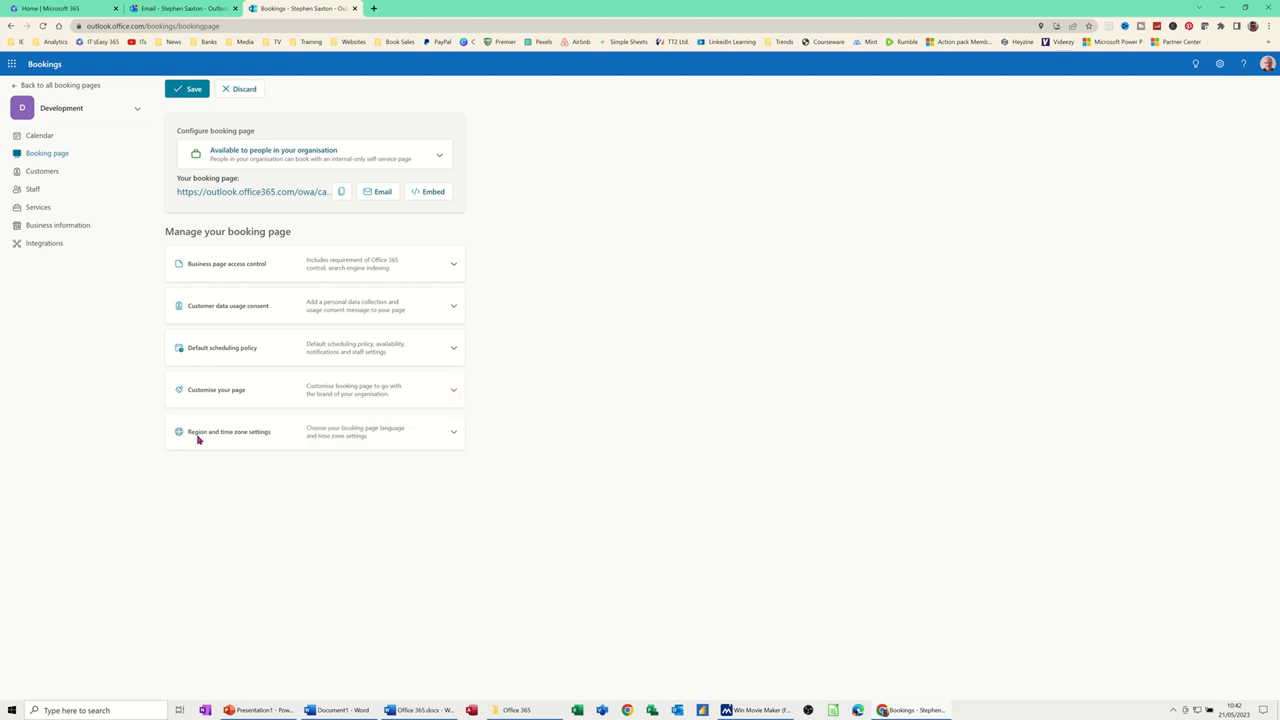
Step: Review region and time zone settings, leaving the business-time-zone option off, and return to the booking page
click(228, 432)
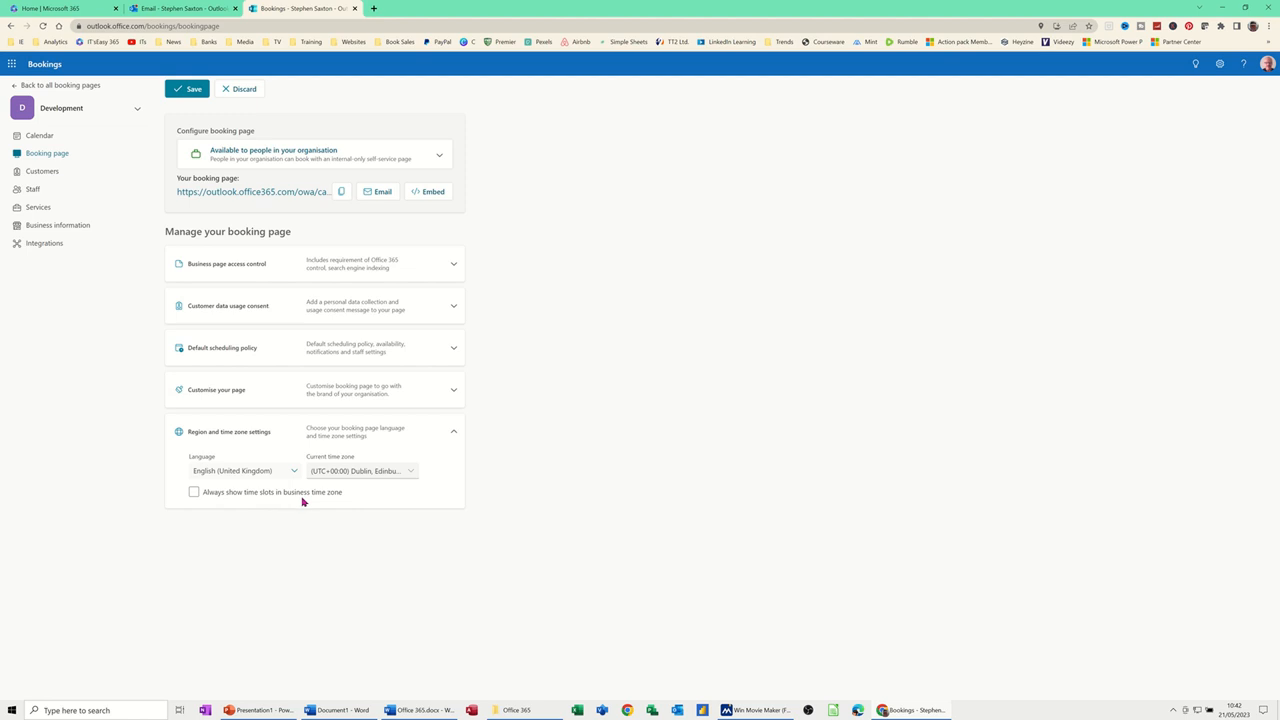
click(194, 492)
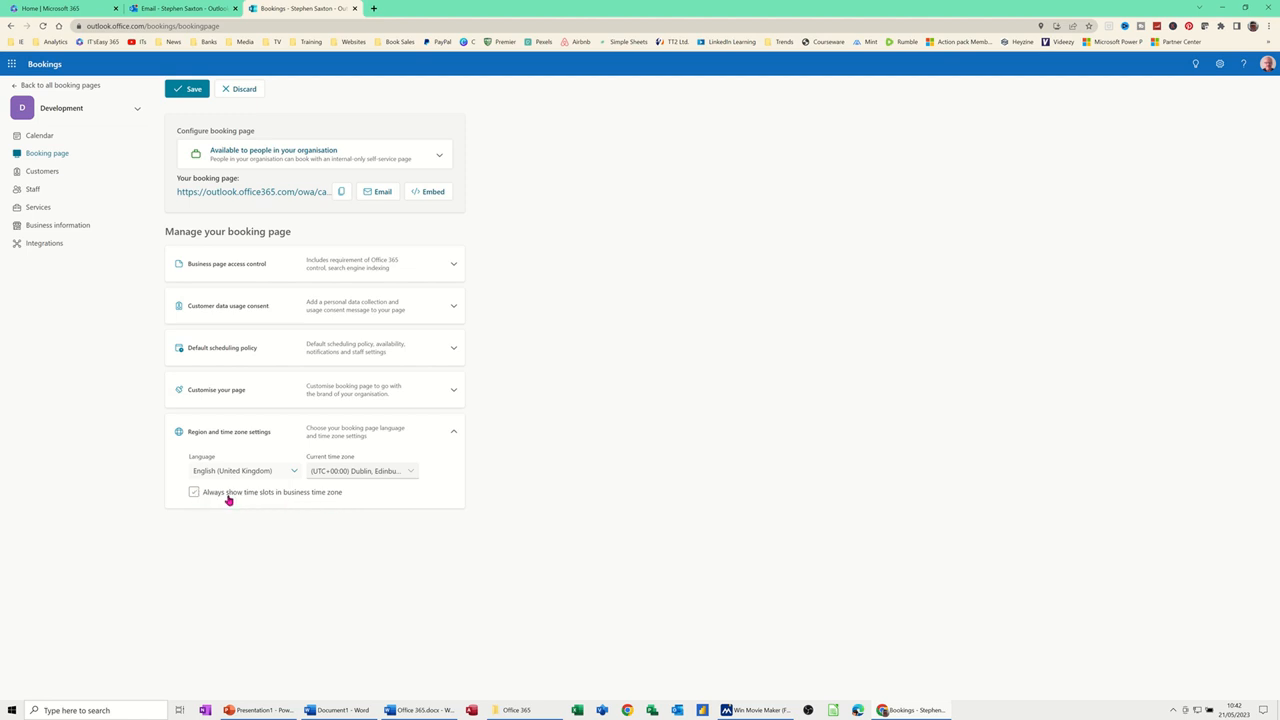
click(194, 492)
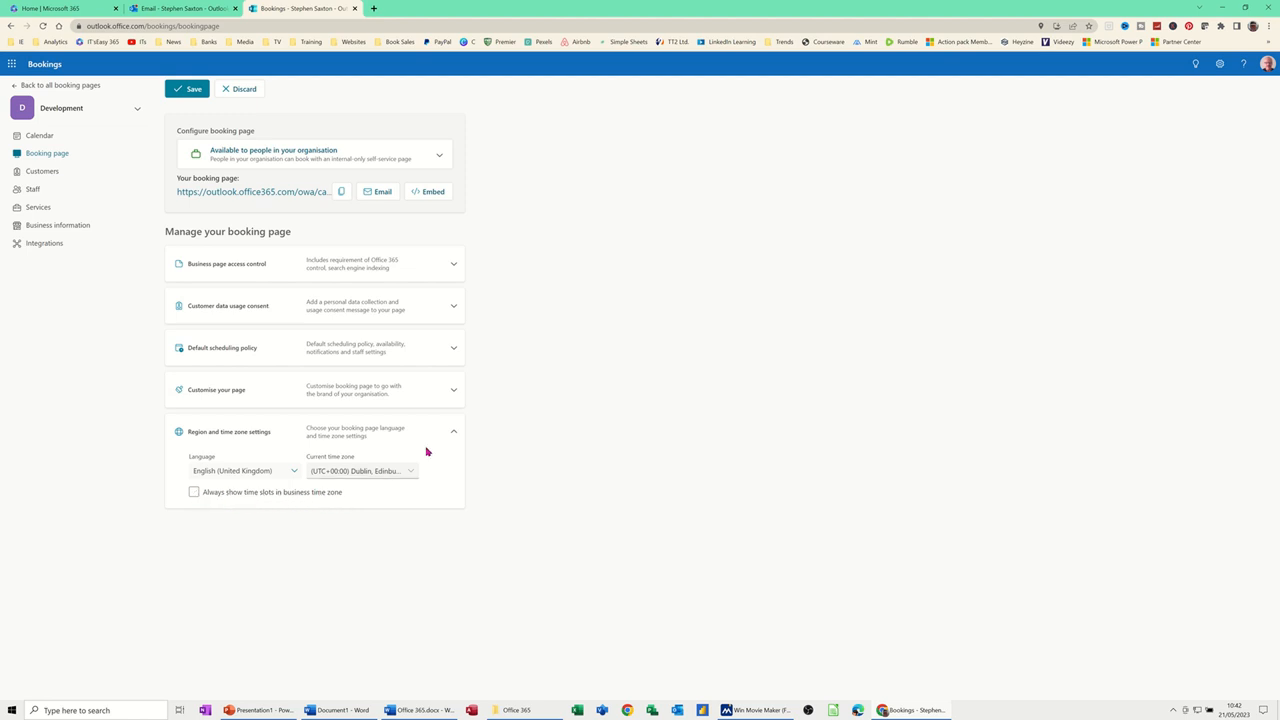
click(452, 432)
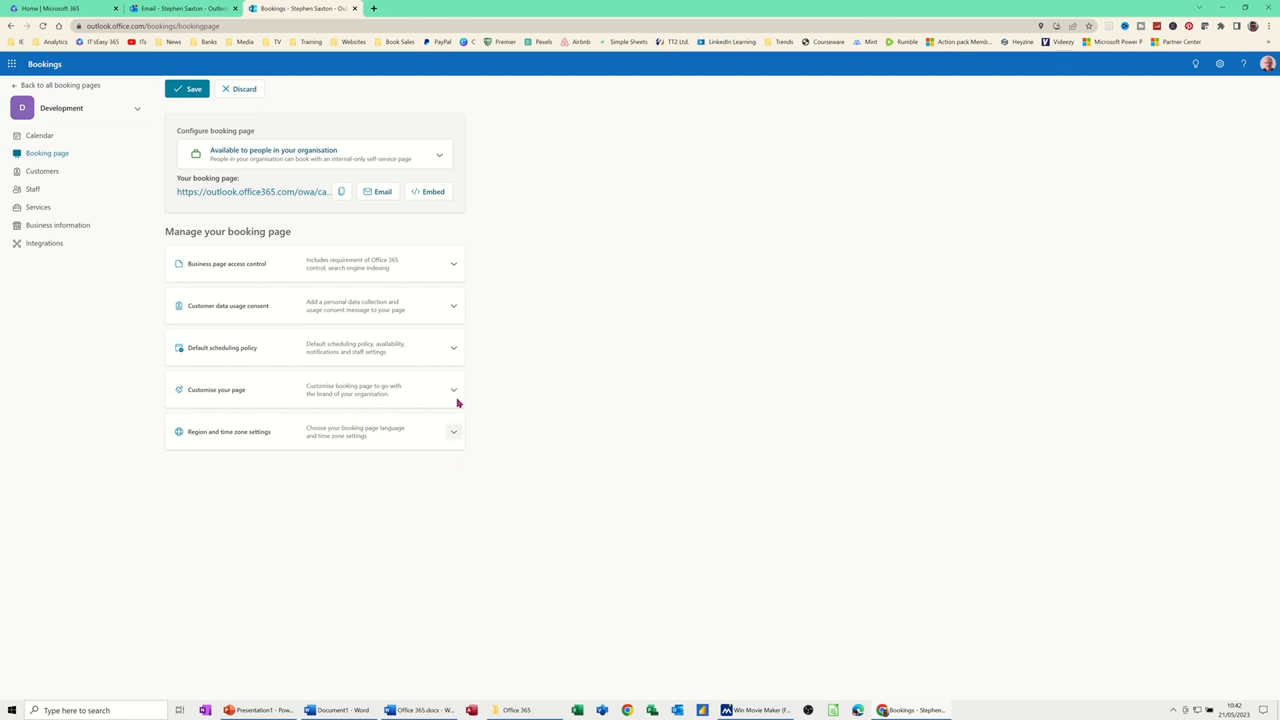
mouse_move(76, 164)
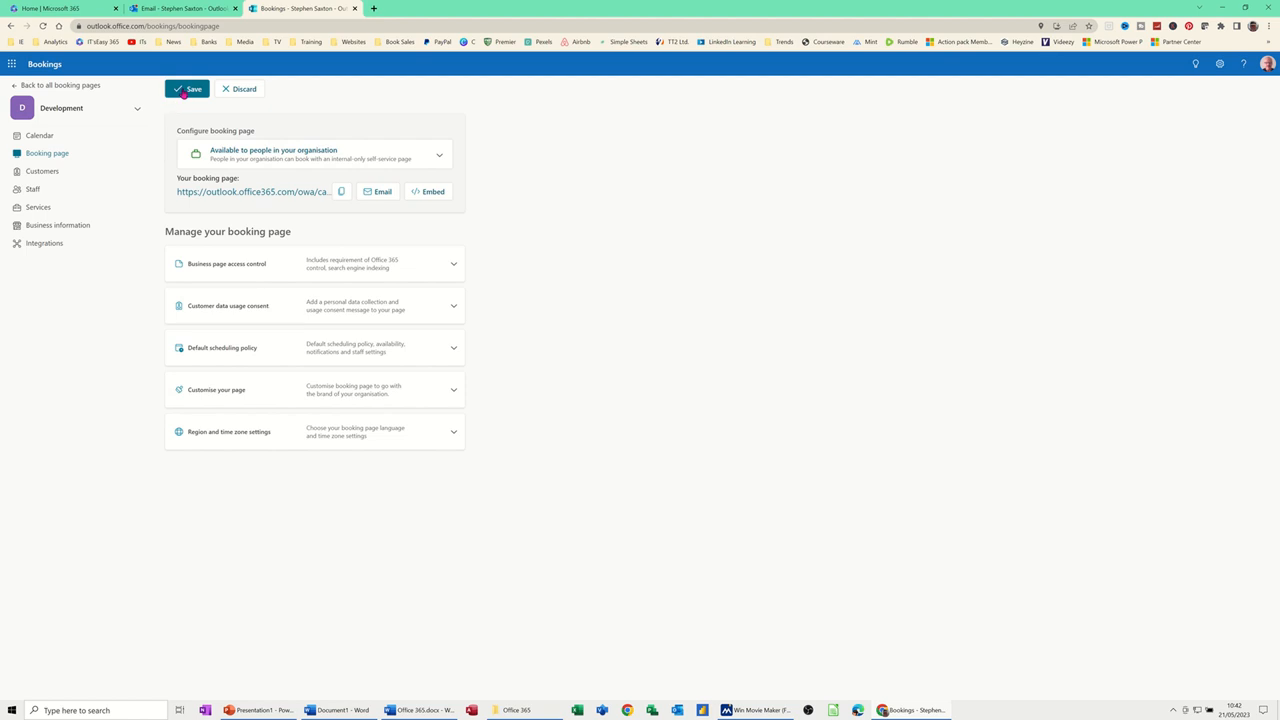
click(188, 88)
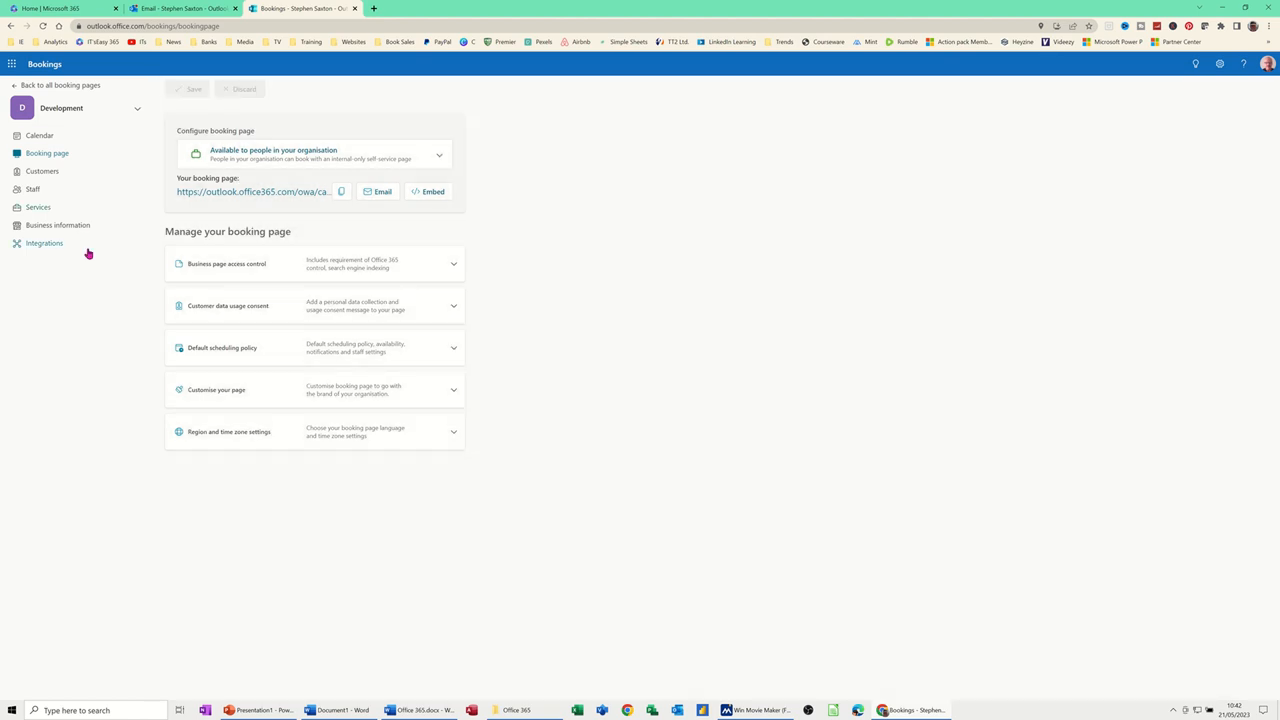
mouse_move(32, 188)
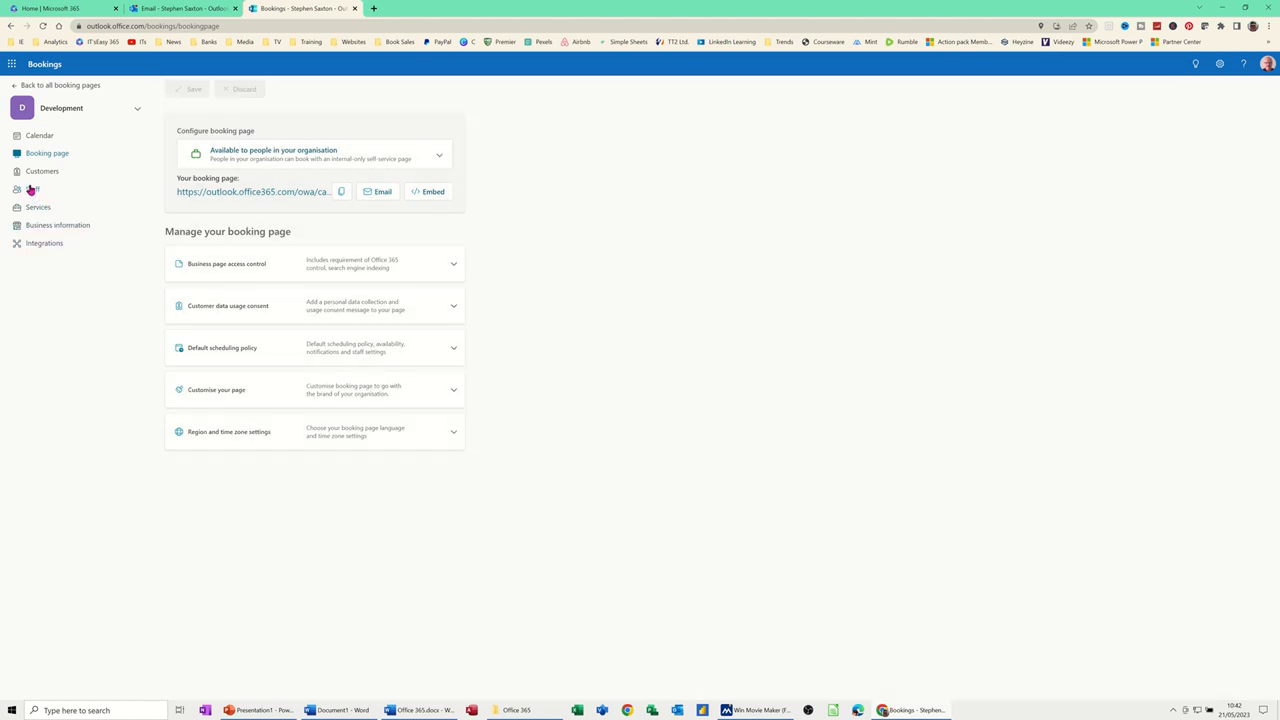
Step: Start adding a new customer from the empty Customers list
click(42, 172)
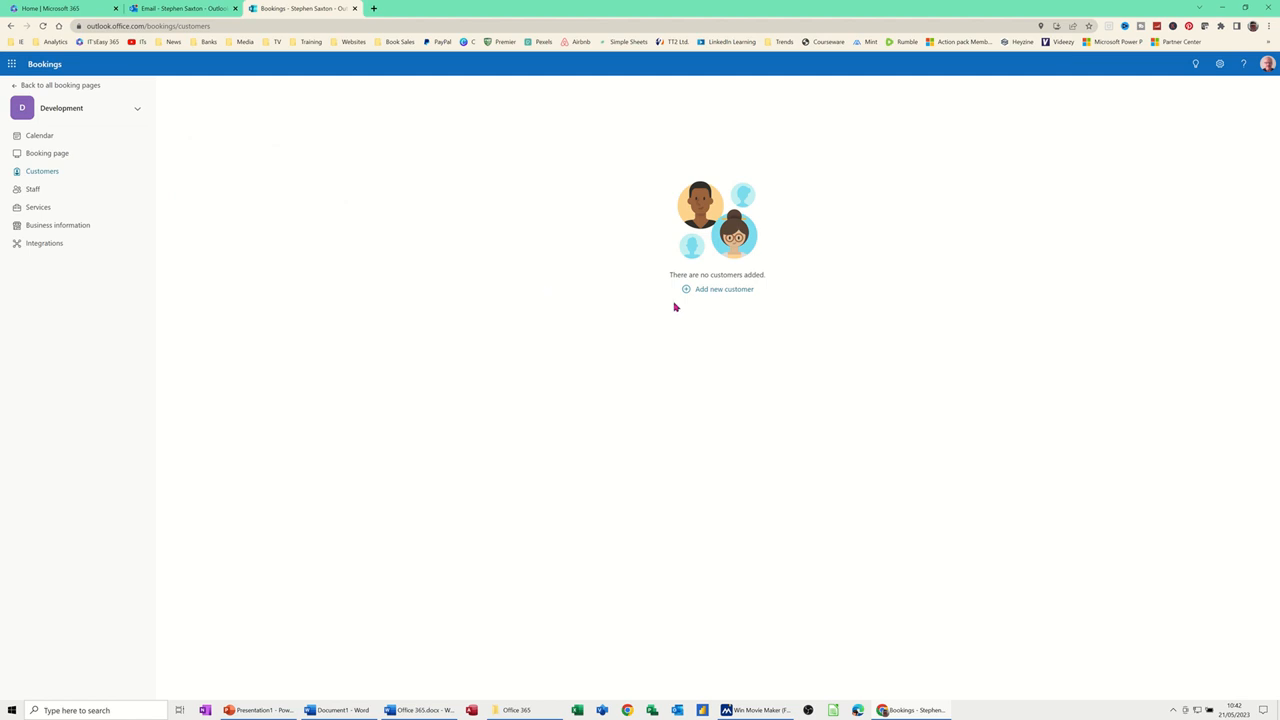
click(724, 288)
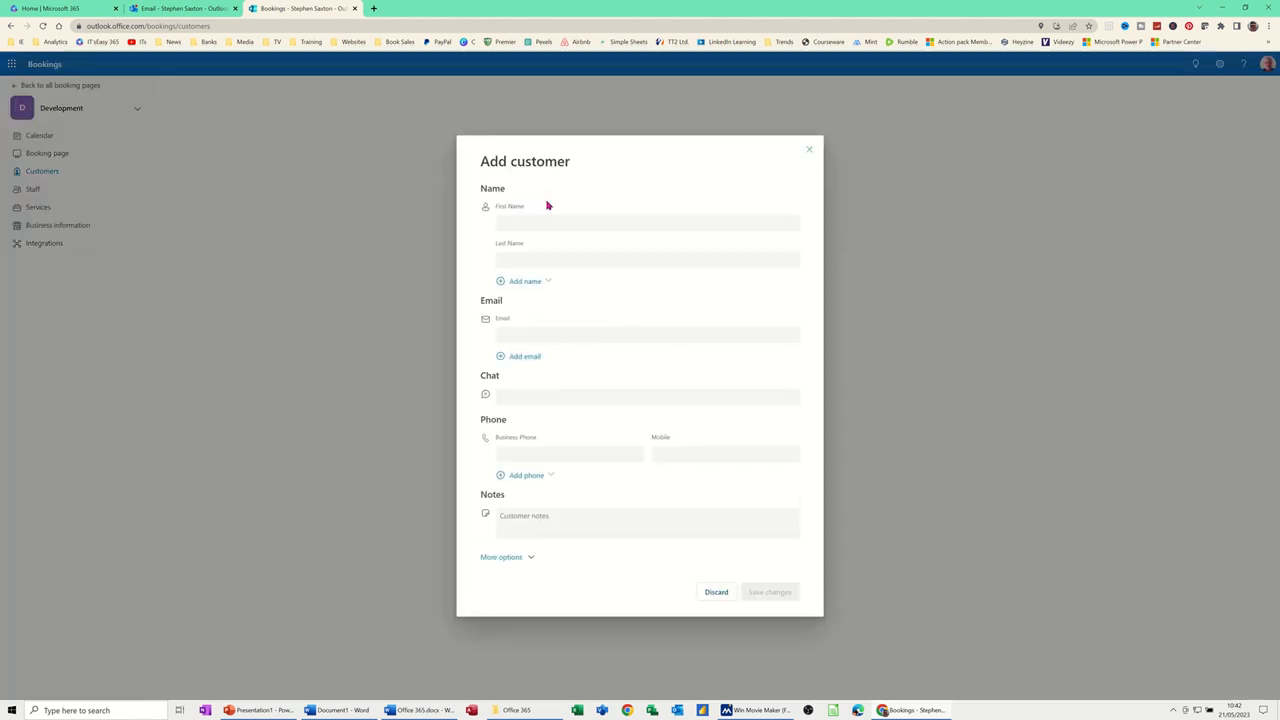
click(648, 222)
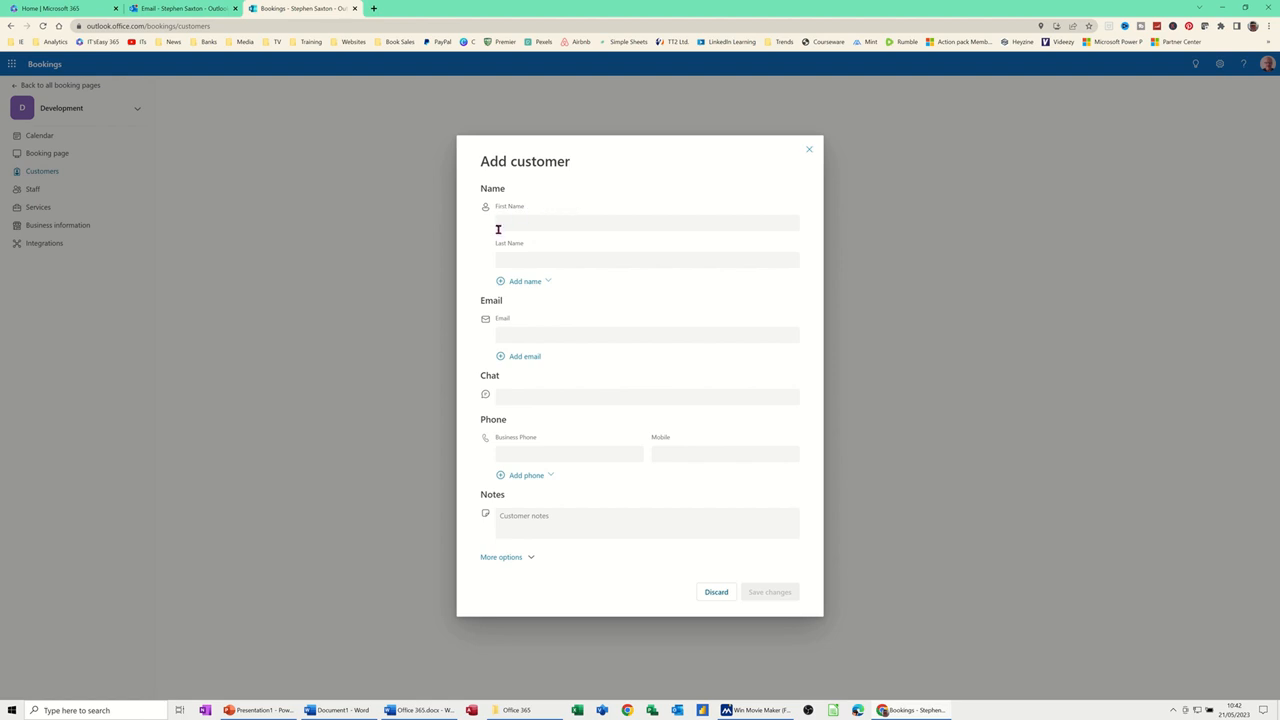
click(648, 222)
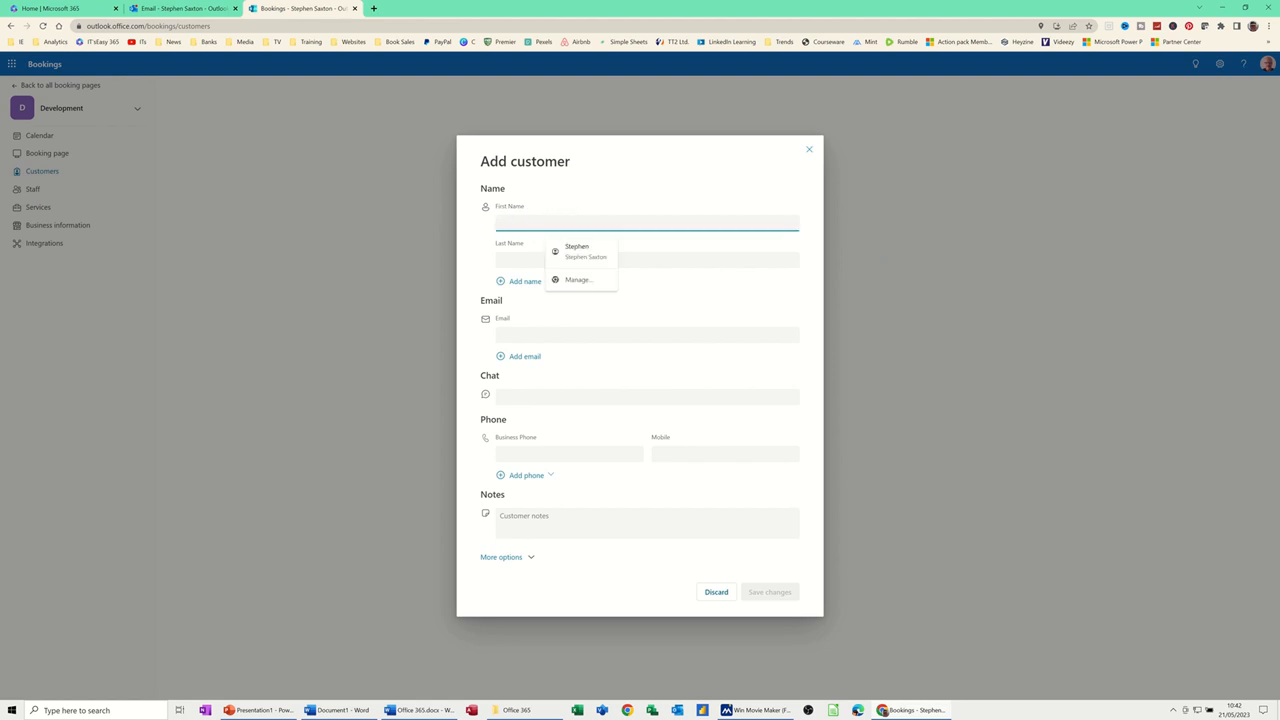
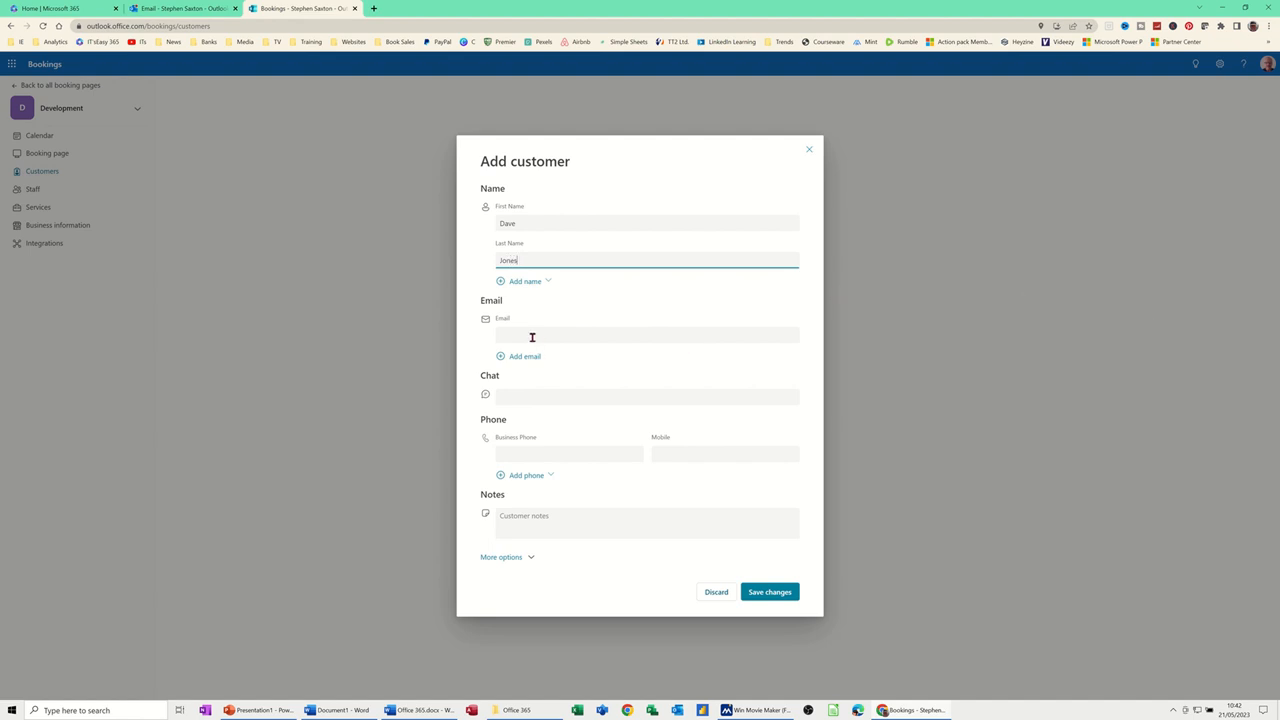
click(648, 334)
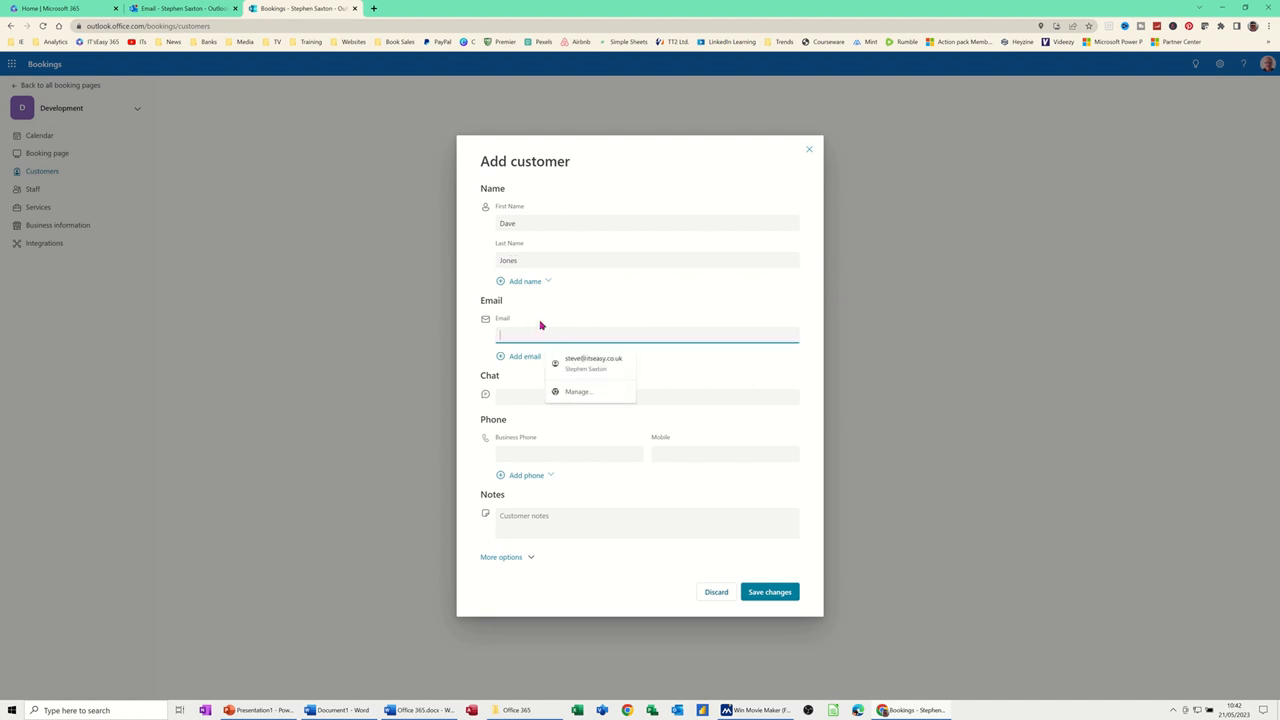
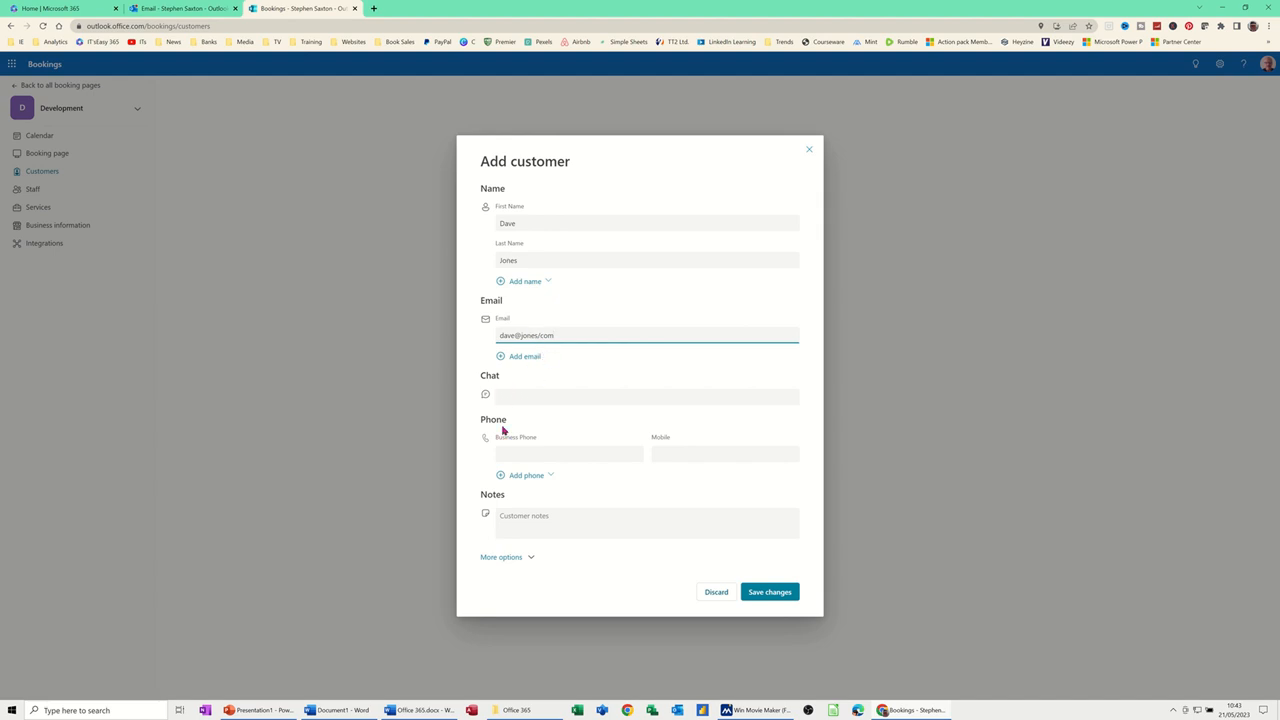
mouse_move(580, 442)
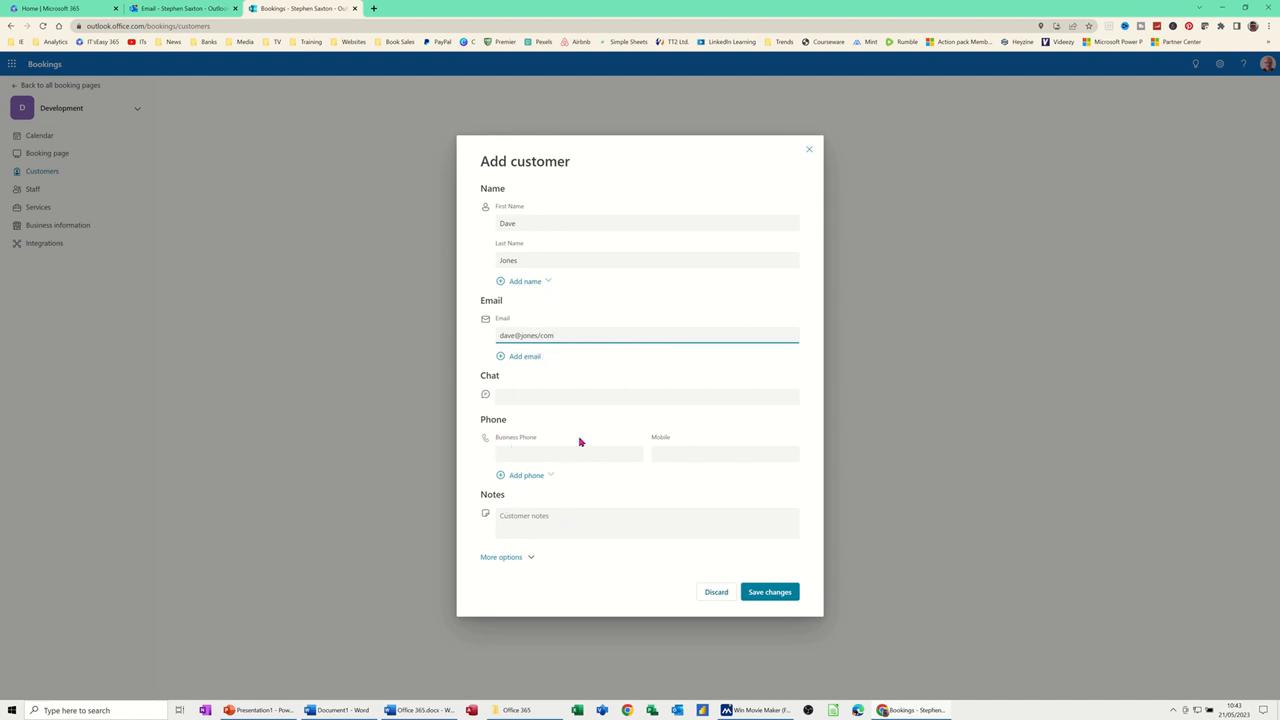
click(768, 592)
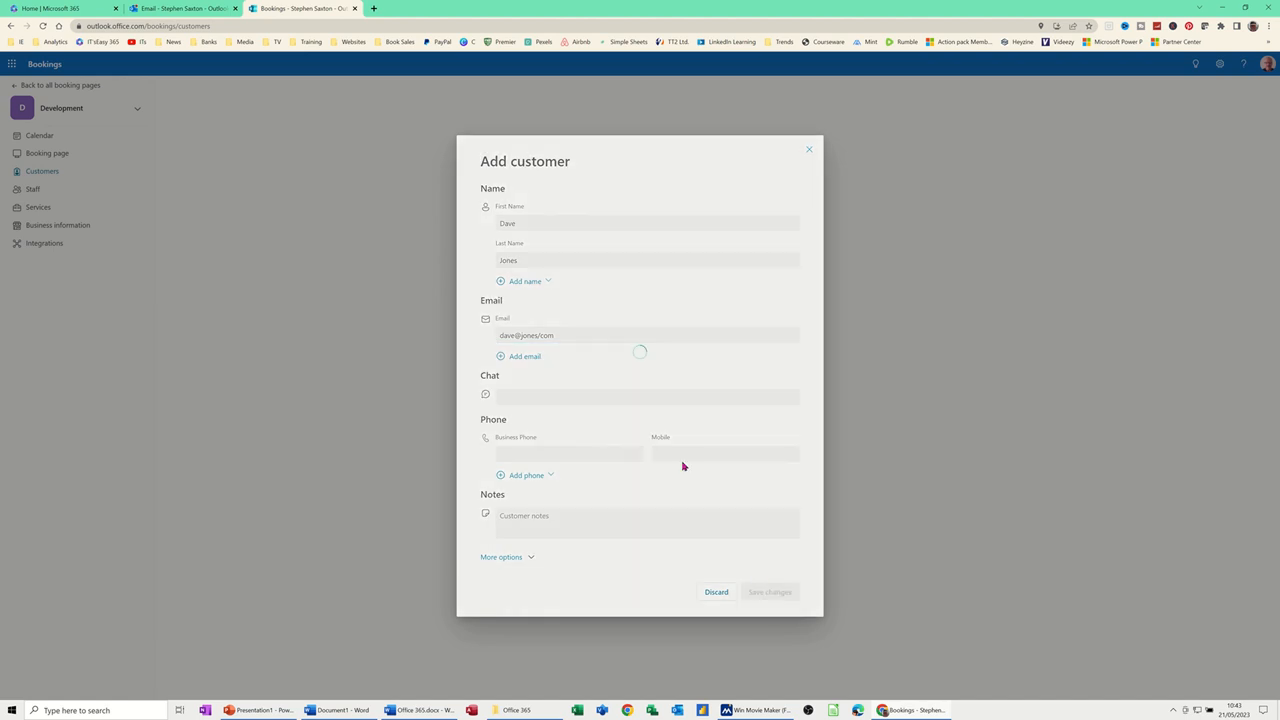
click(768, 592)
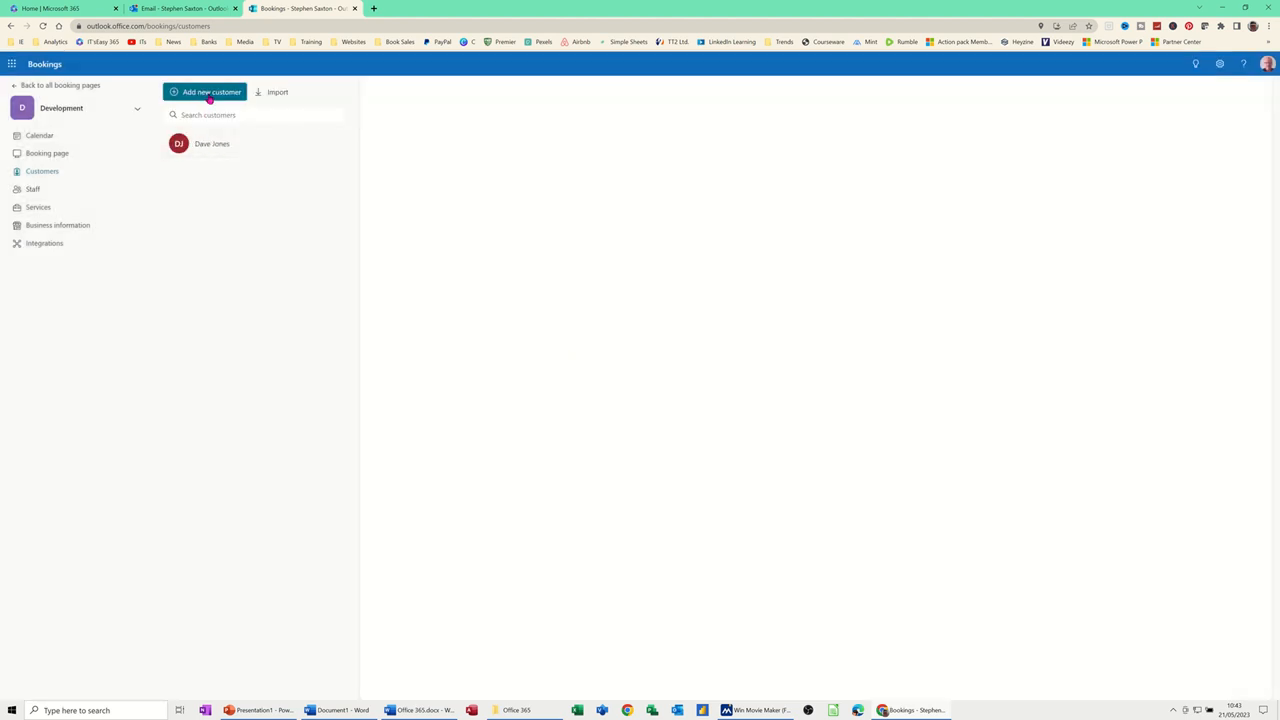
mouse_move(212, 132)
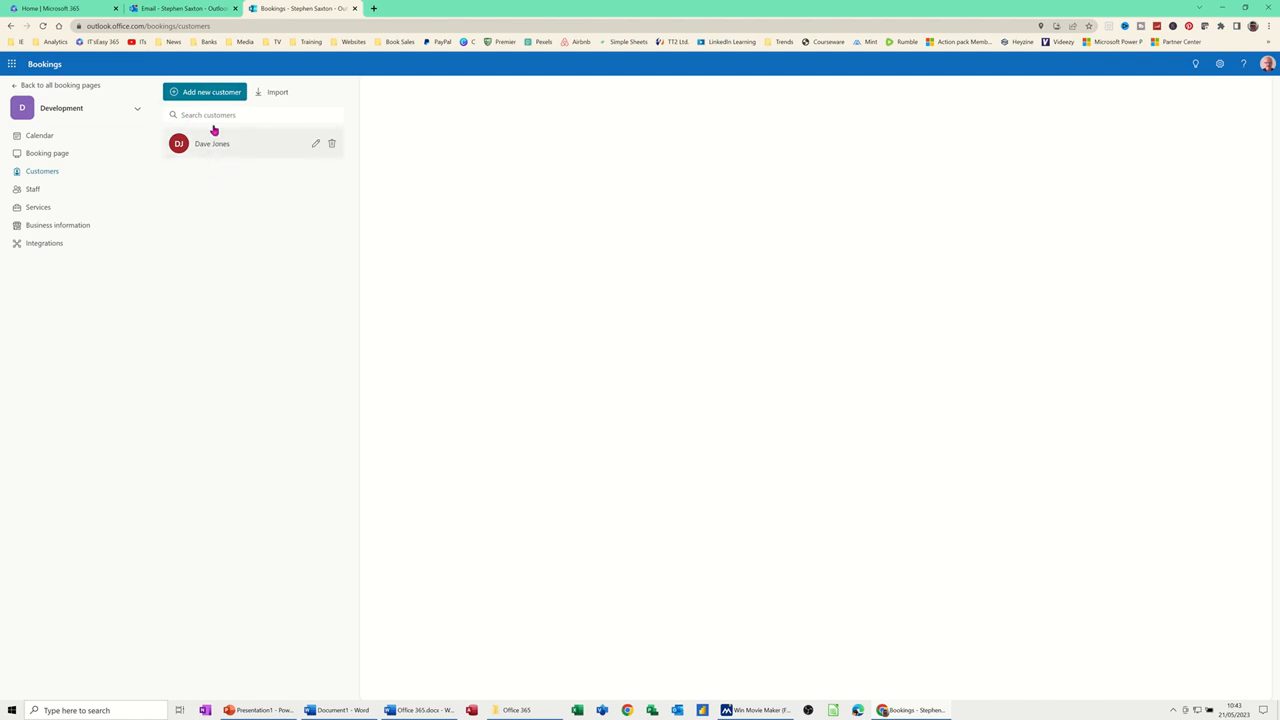
mouse_move(292, 186)
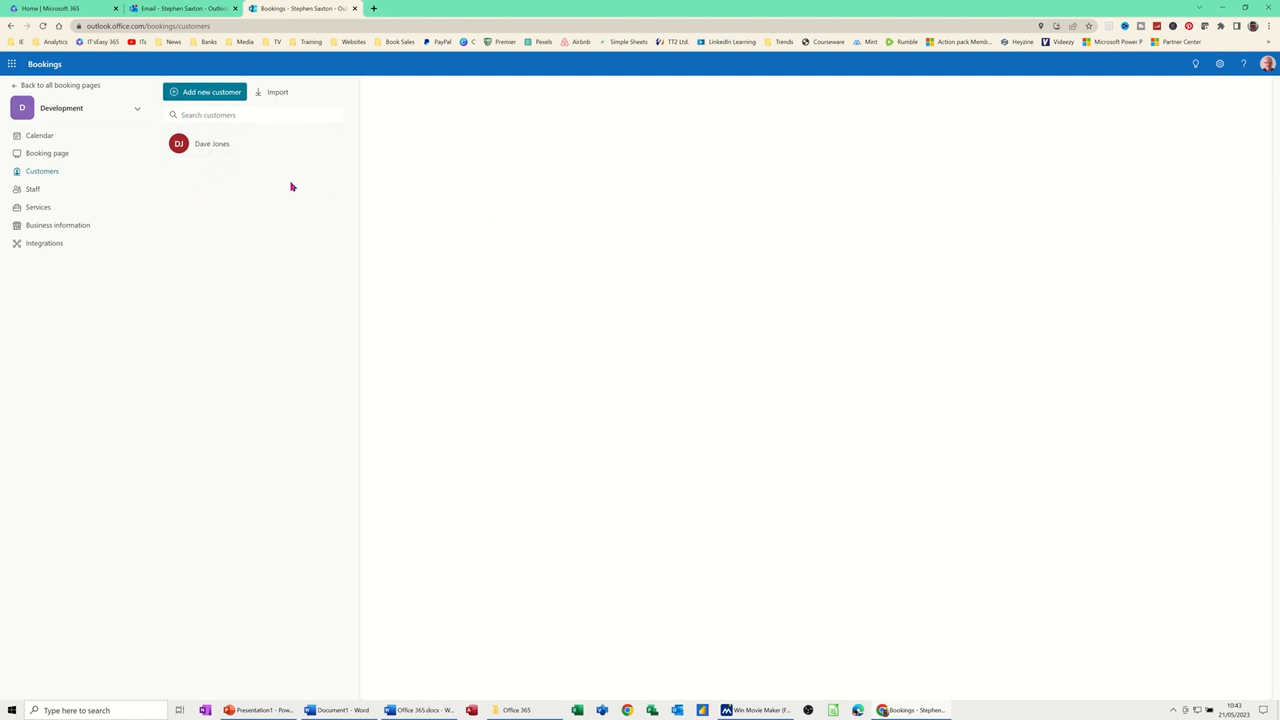
mouse_move(200, 200)
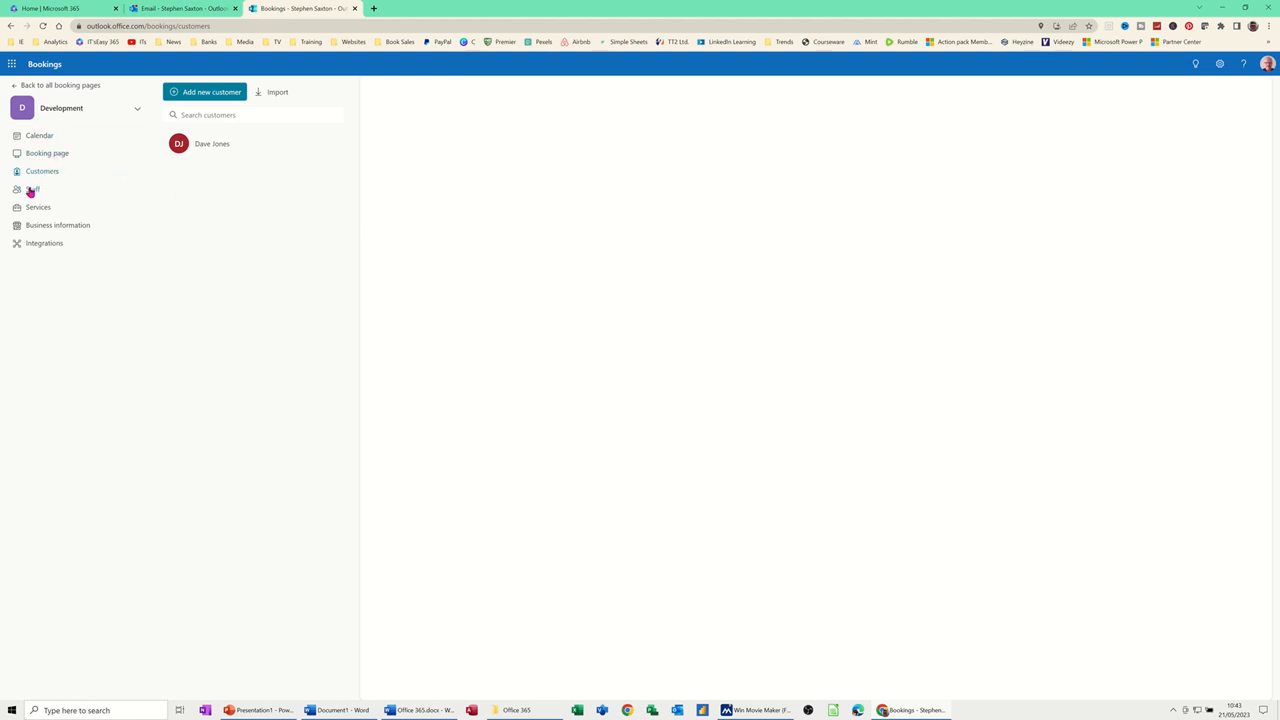
Step: Review a staff member's contact details, calendar and availability, and assigned services
click(32, 188)
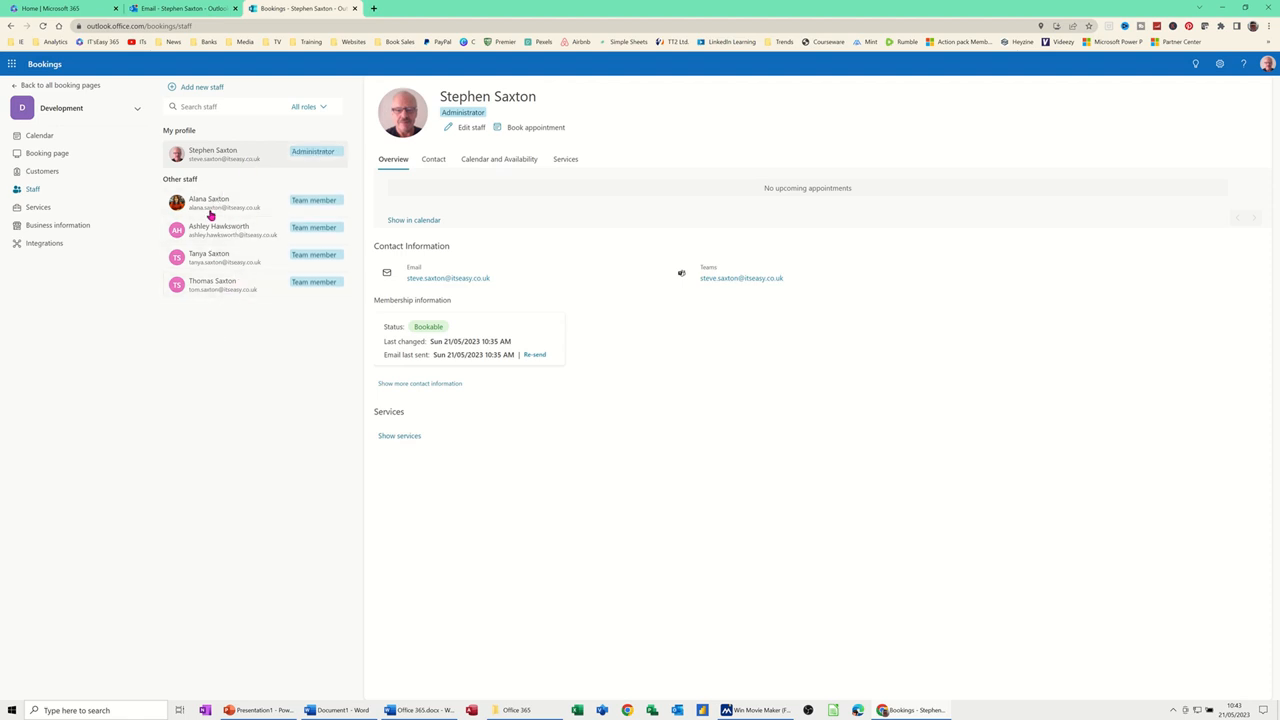
mouse_move(388, 276)
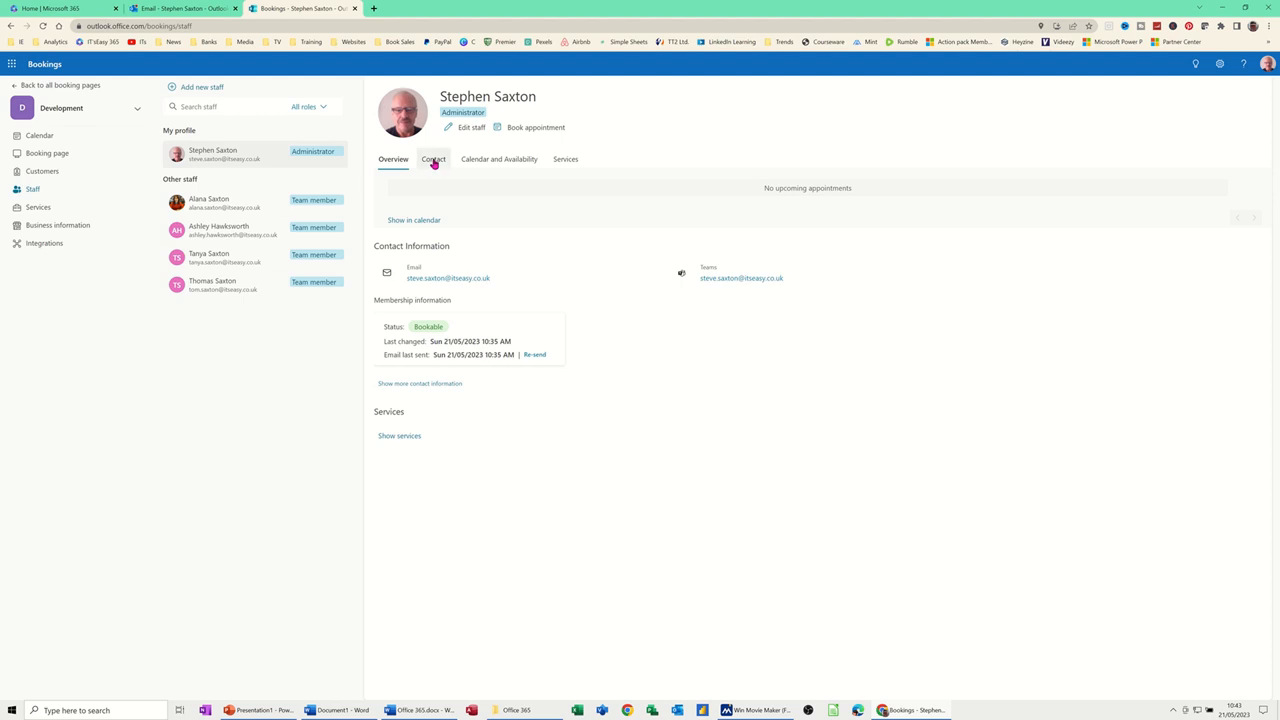
click(432, 160)
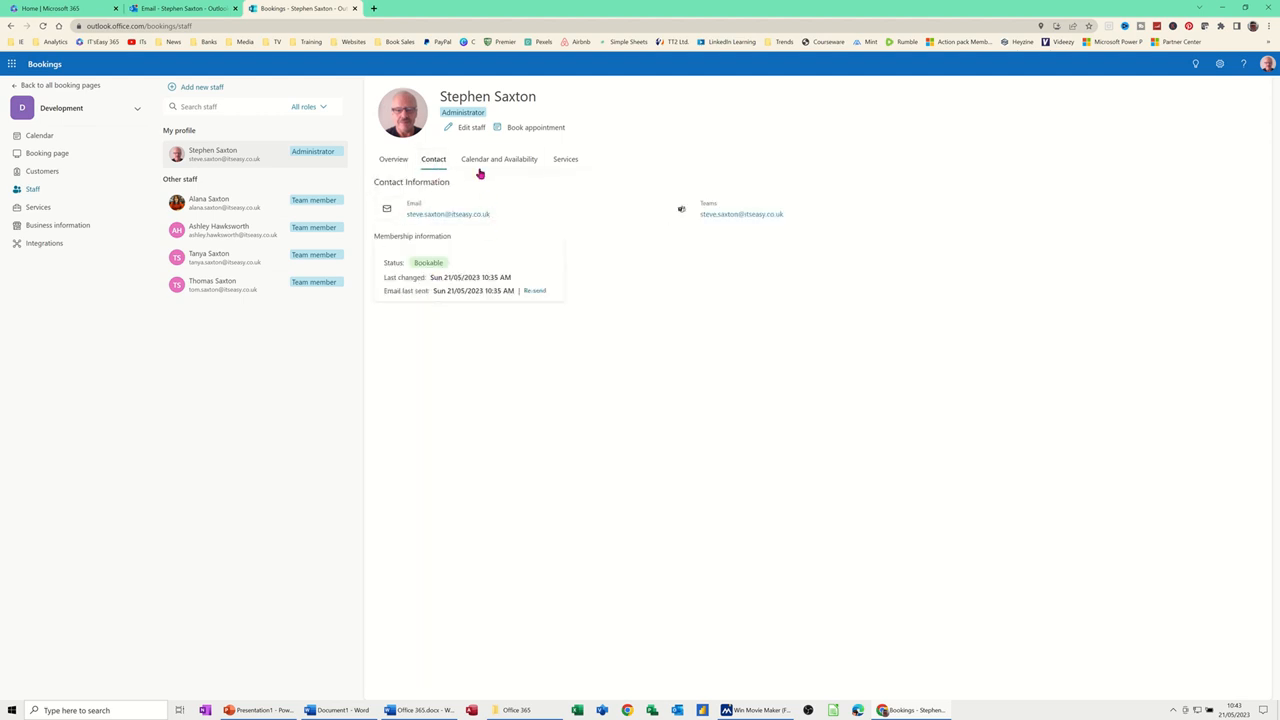
click(500, 160)
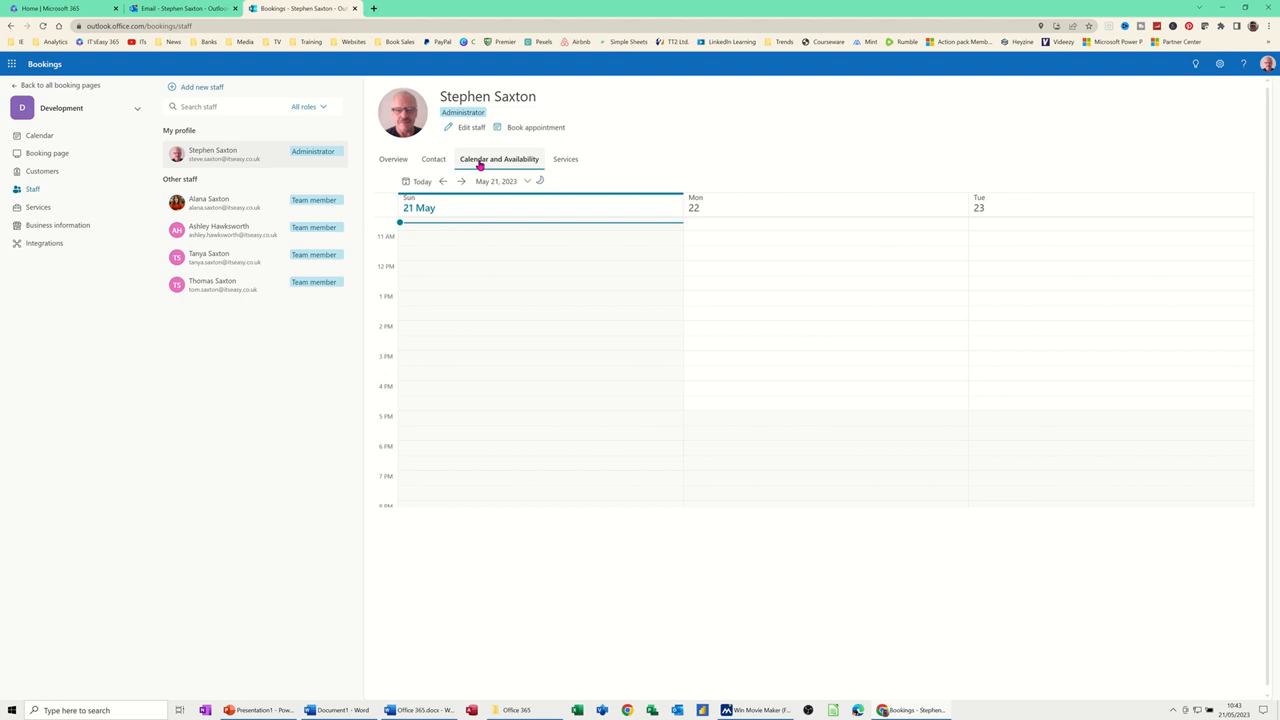
click(564, 160)
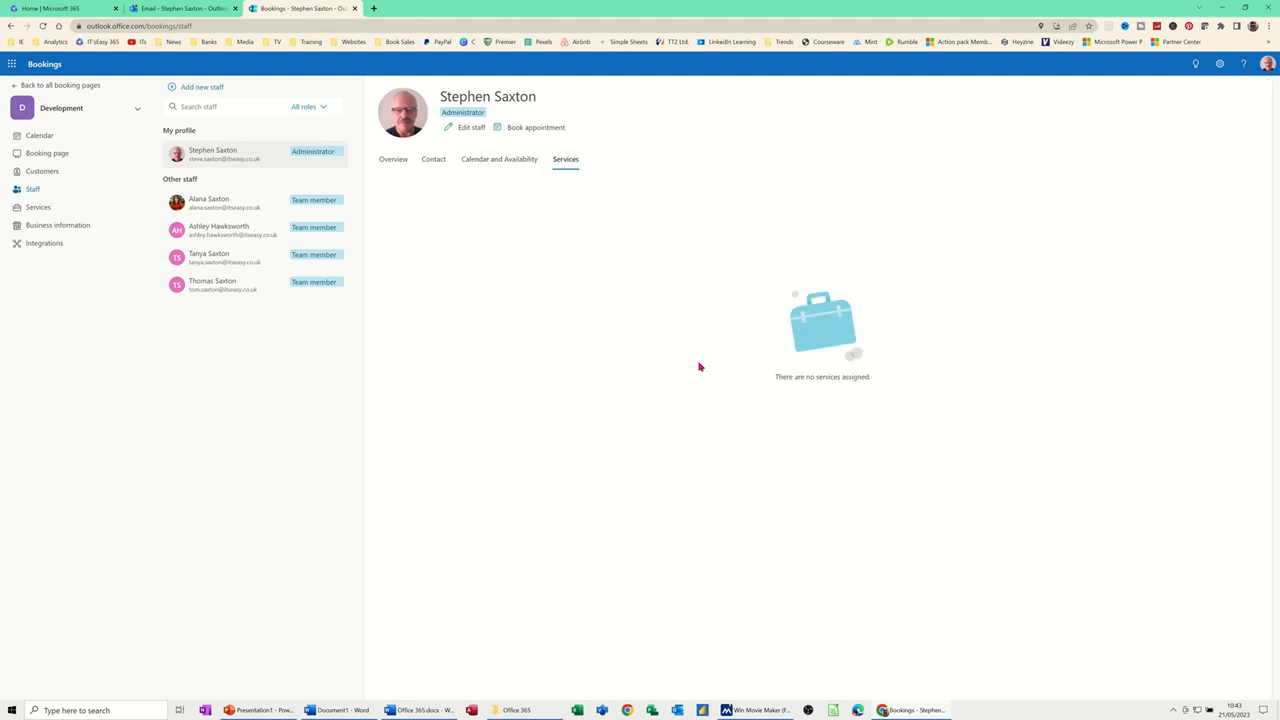
mouse_move(828, 388)
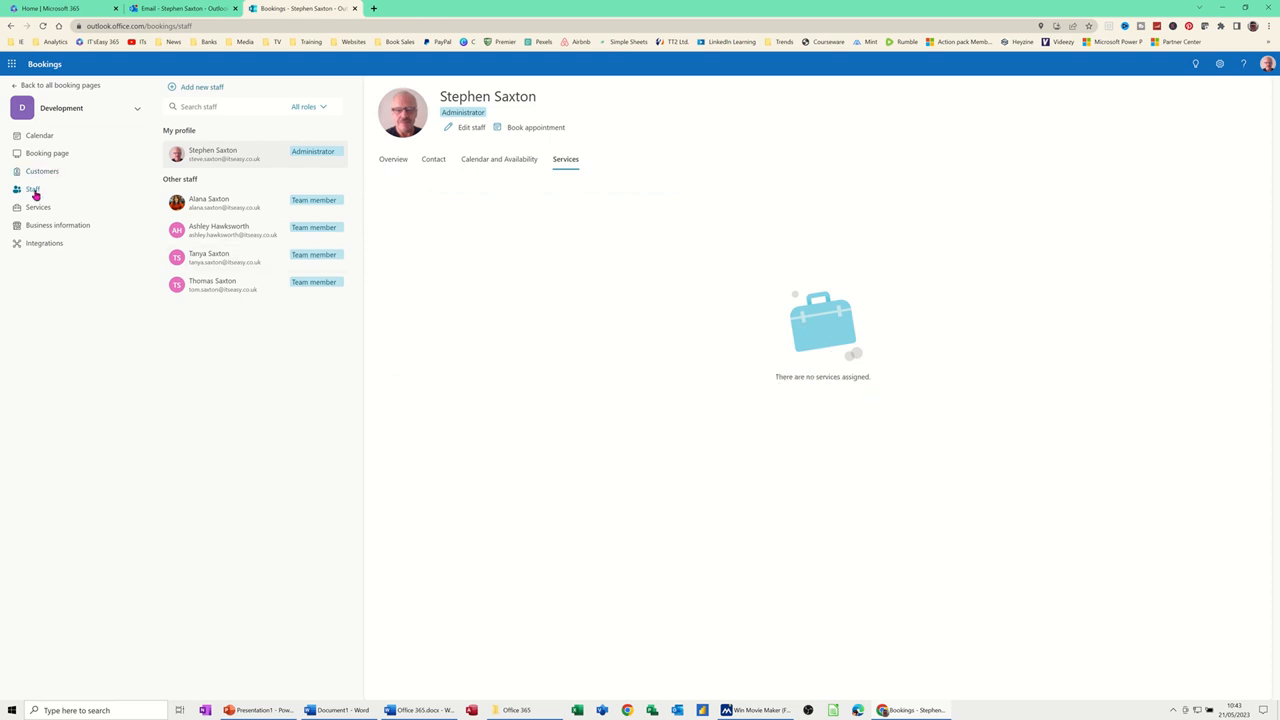
Step: Check the Manuals service details, then go to the business information settings
click(38, 206)
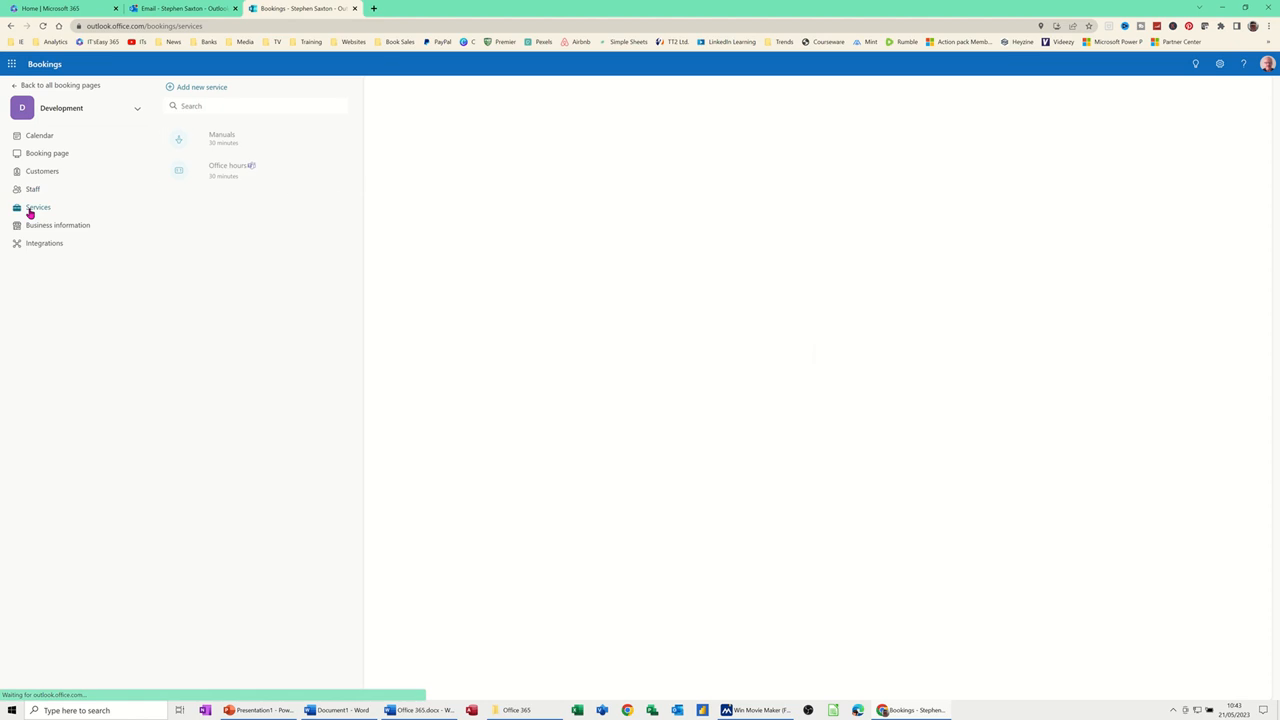
click(220, 138)
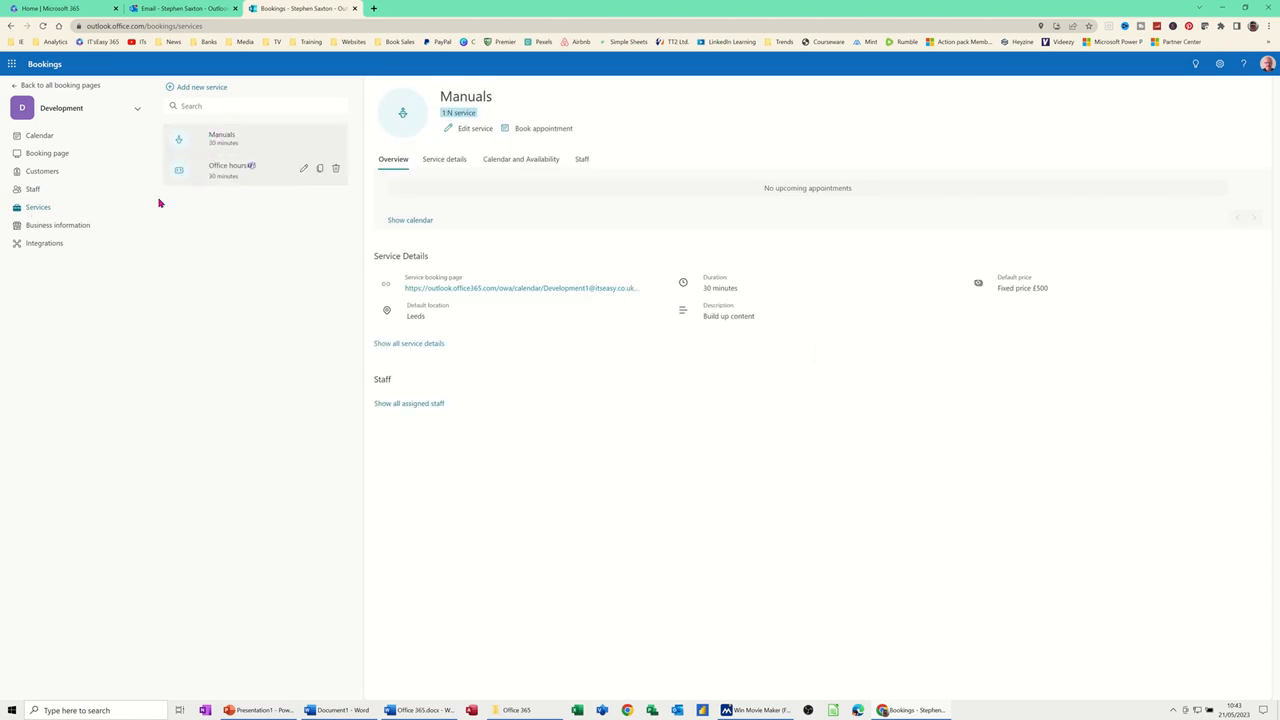
click(58, 224)
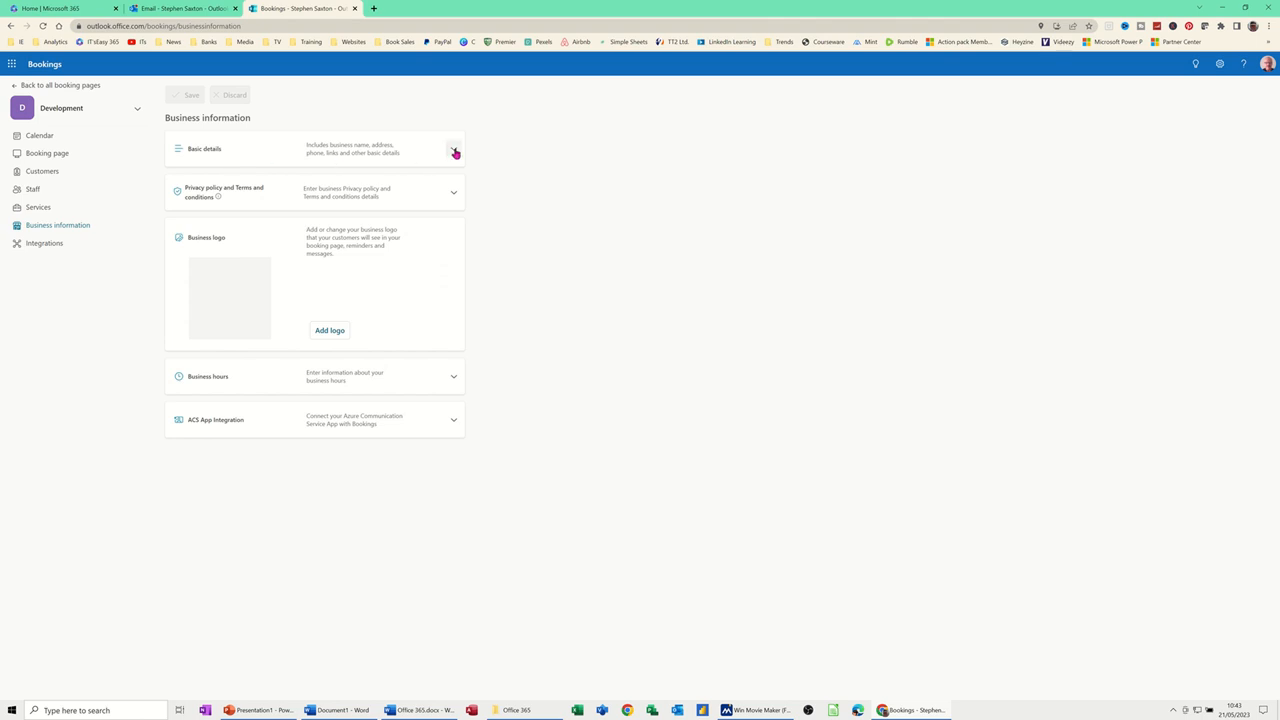
Step: Add Leeds as the business address in basic details, then go to the integrations settings
click(454, 148)
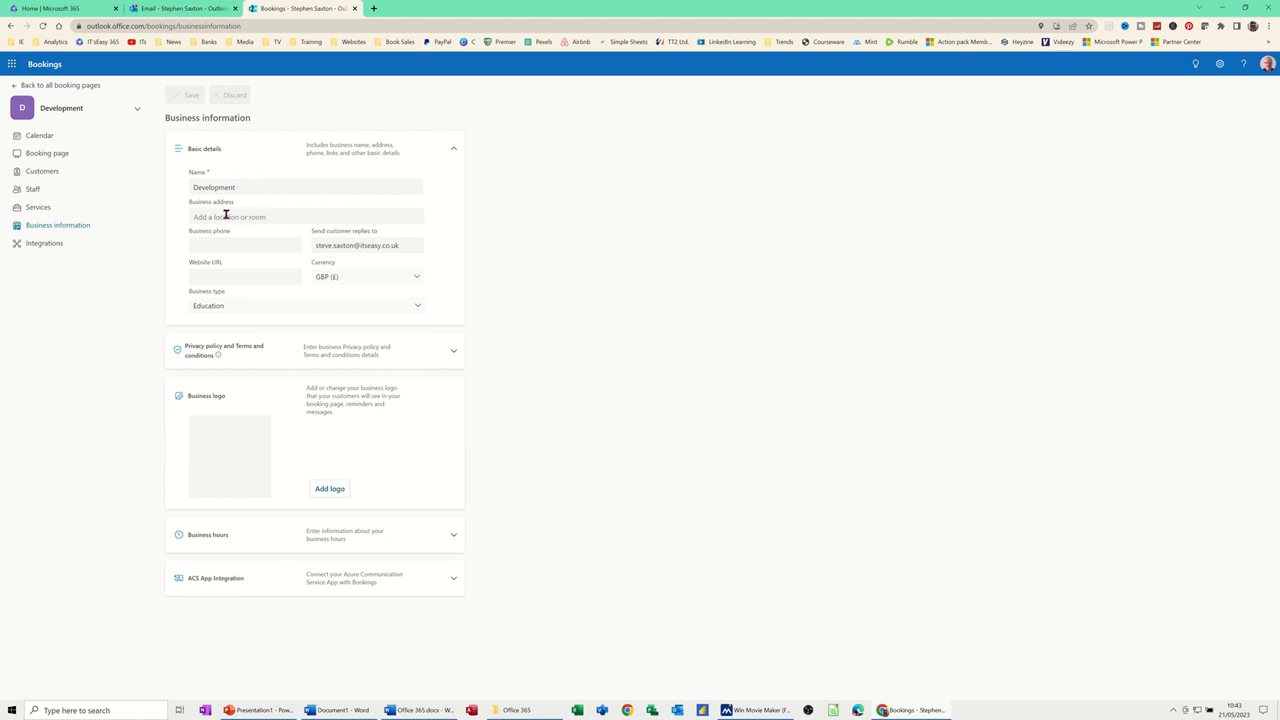
mouse_move(1096, 216)
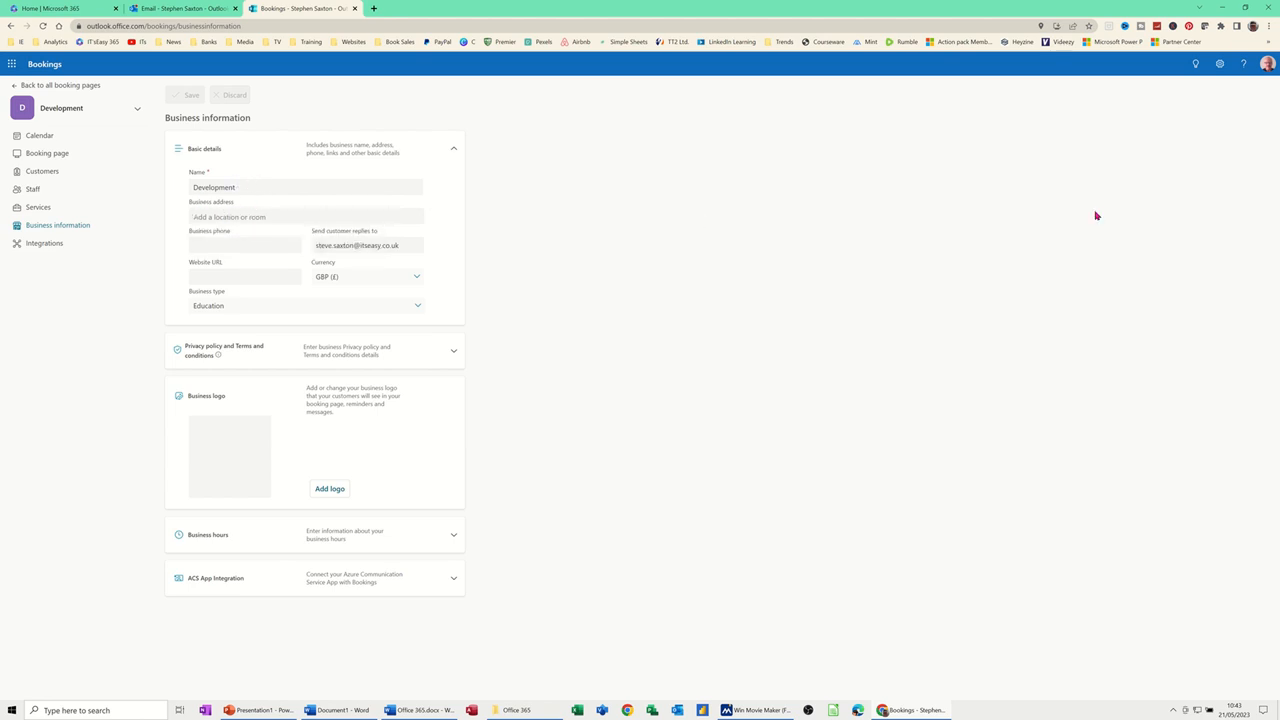
text(Leeds)
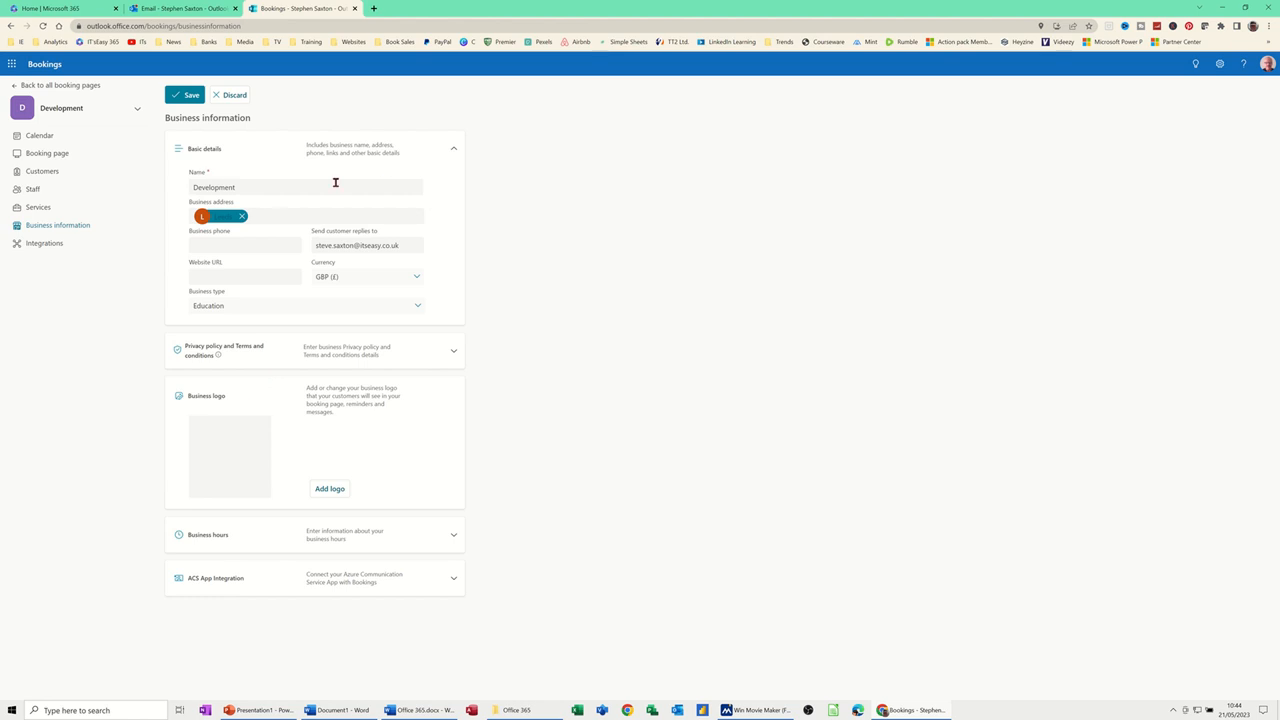
click(186, 94)
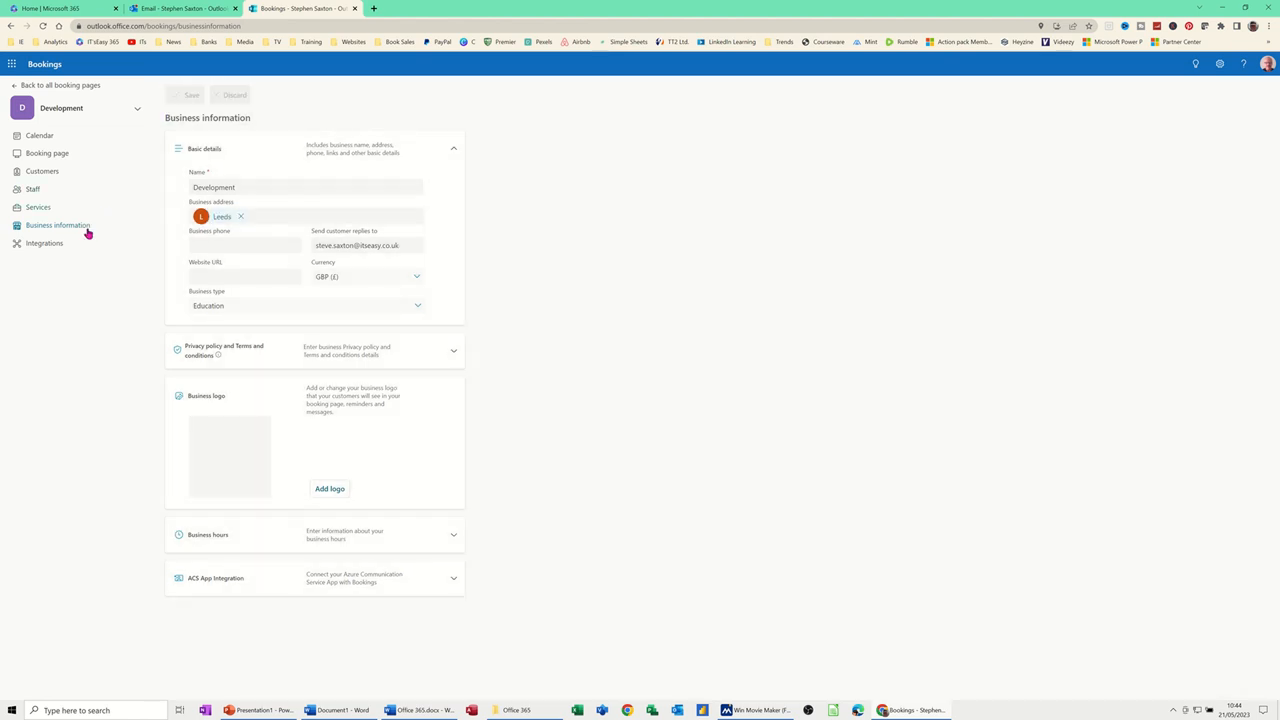
click(44, 244)
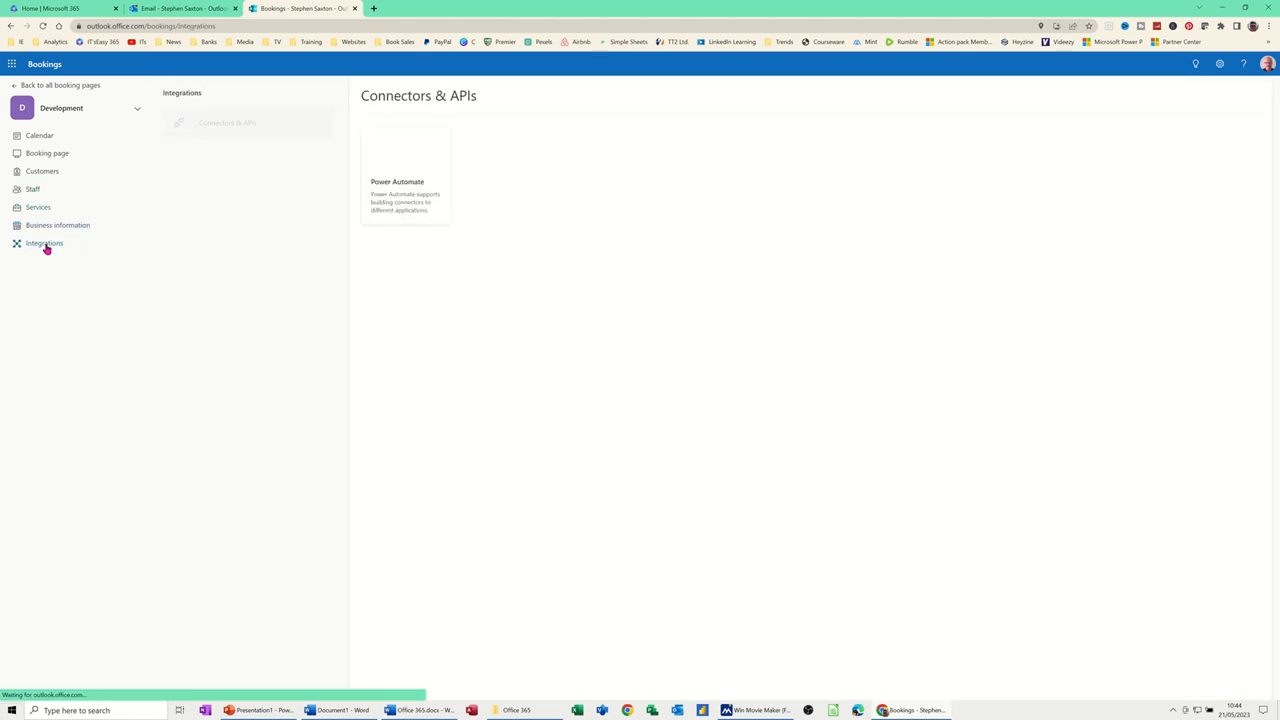
Step: View the Connectors & APIs page, then return to the May 2023 bookings calendar
click(44, 244)
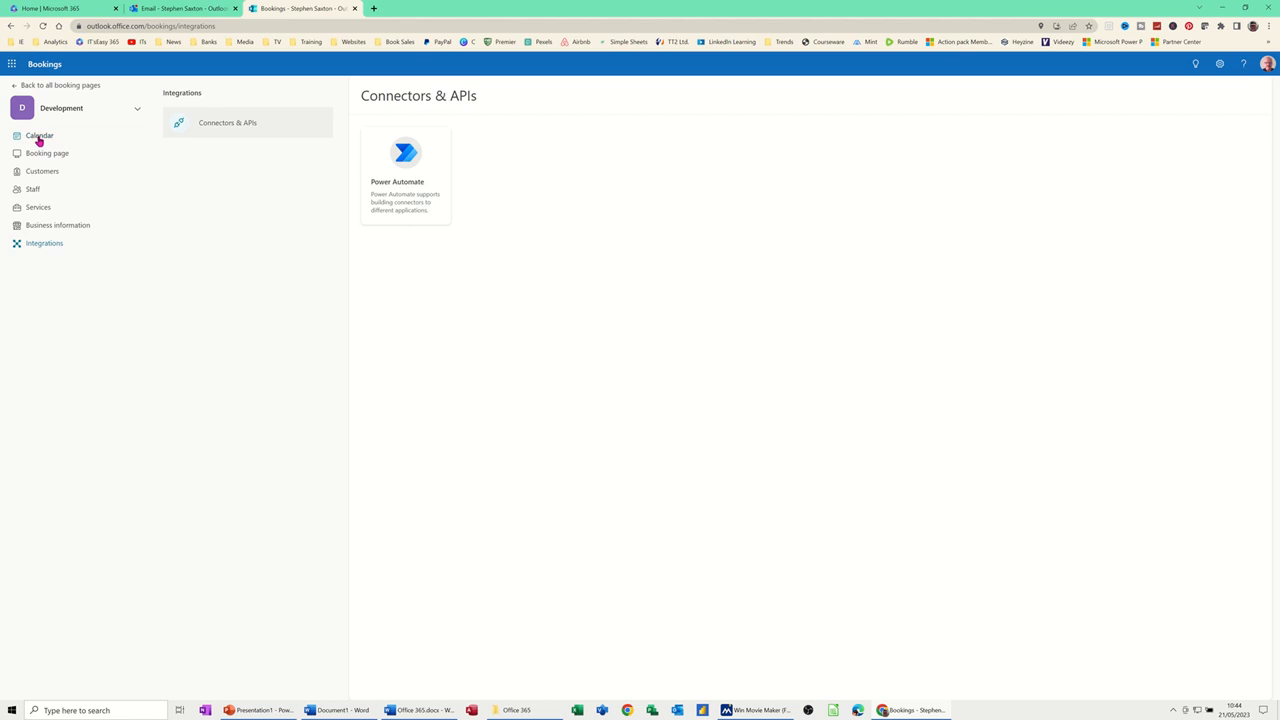
click(40, 136)
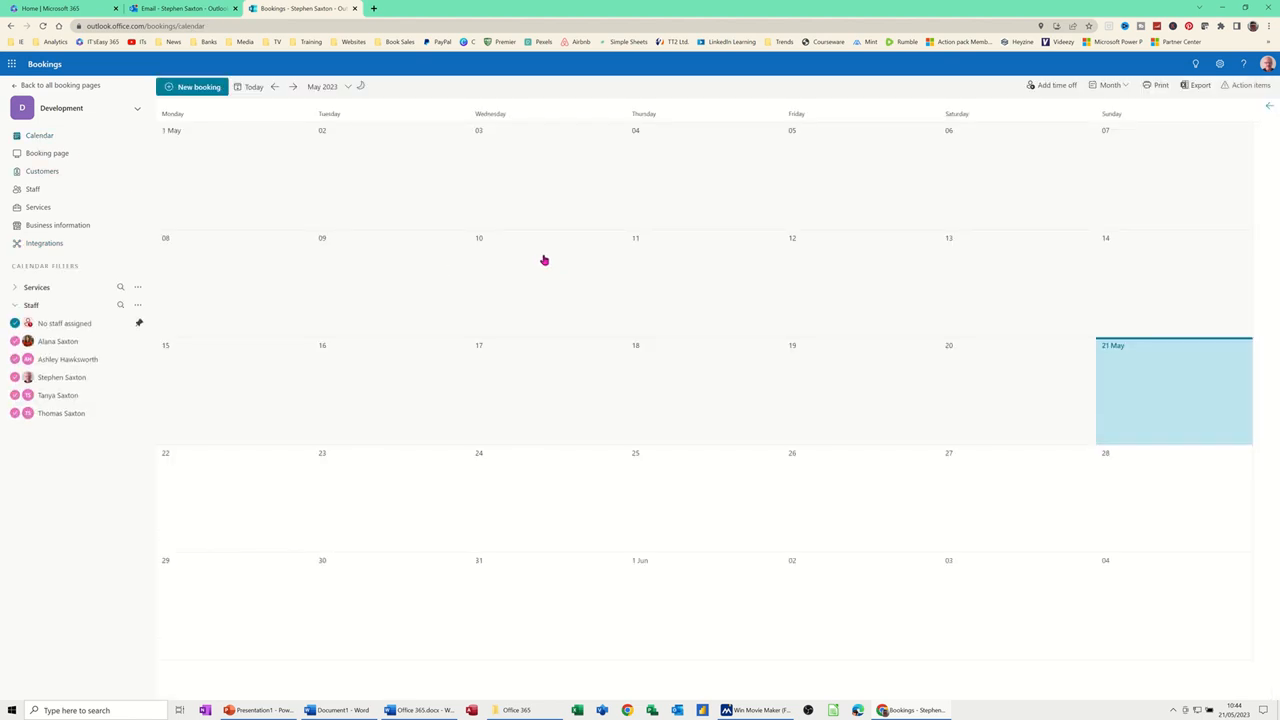
mouse_move(636, 356)
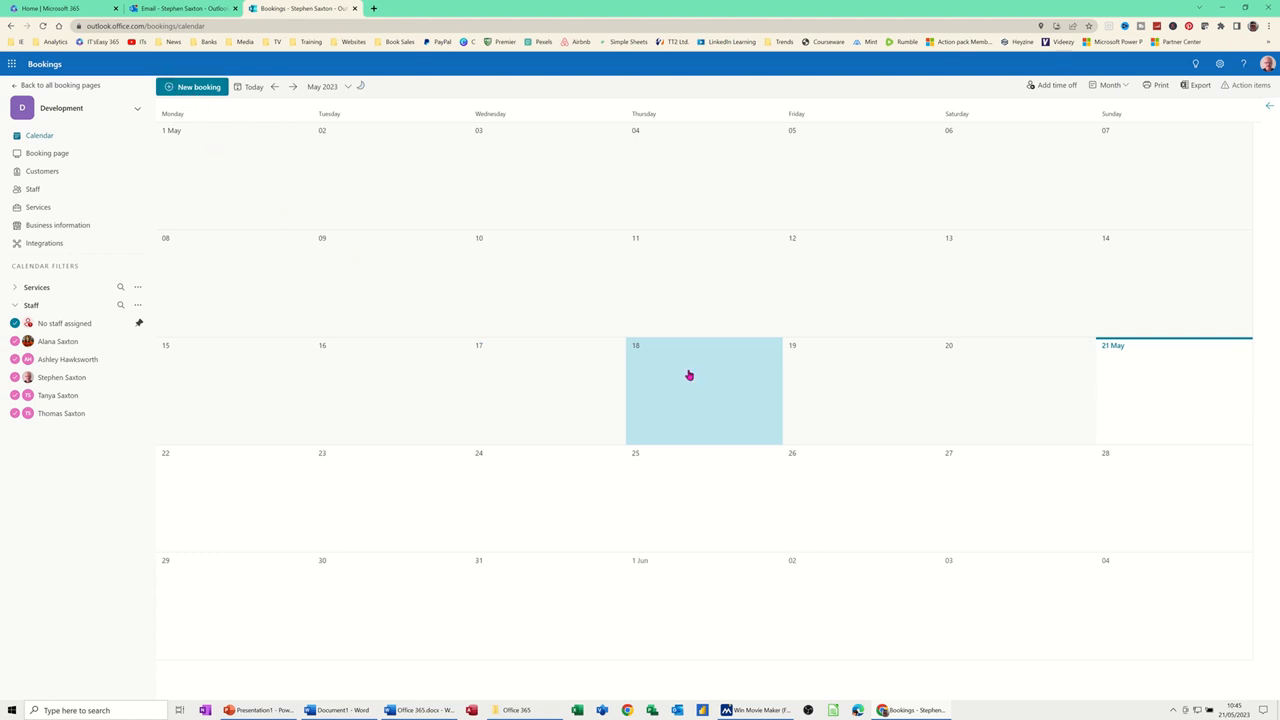
Step: Start a new booking on 18 May at 8:00 AM and make it all day
click(704, 390)
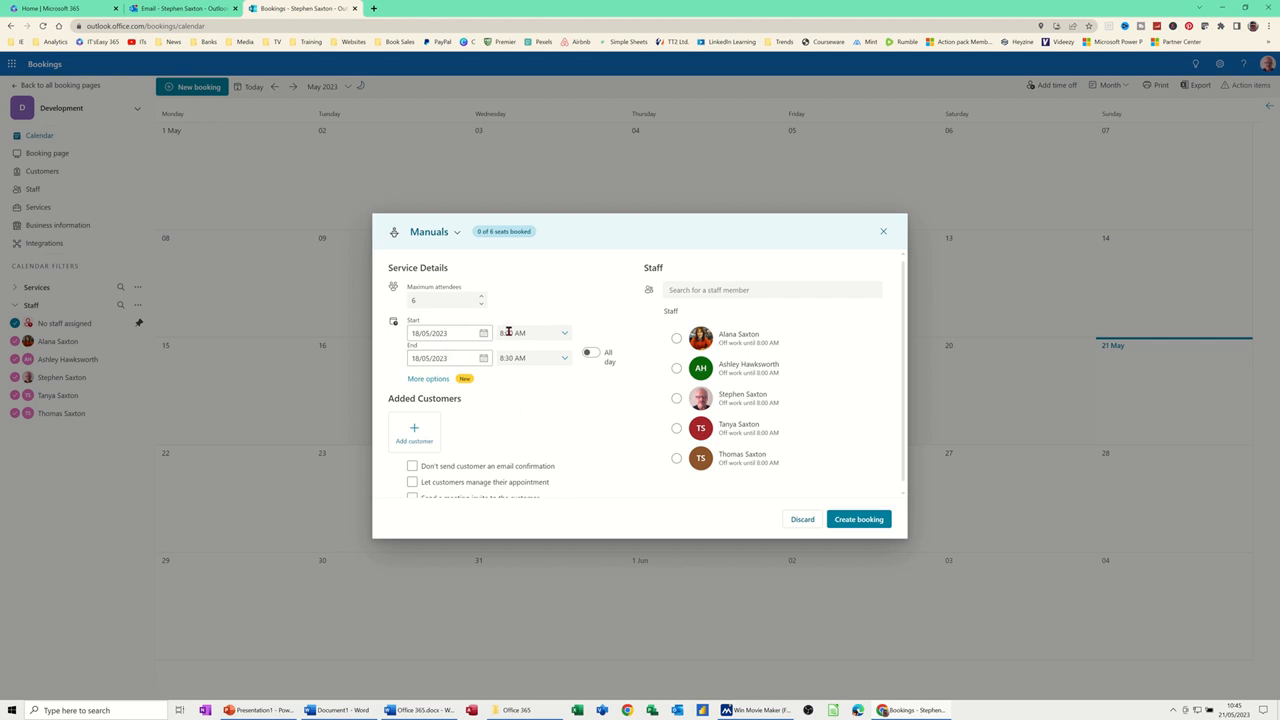
text(8:00 AM)
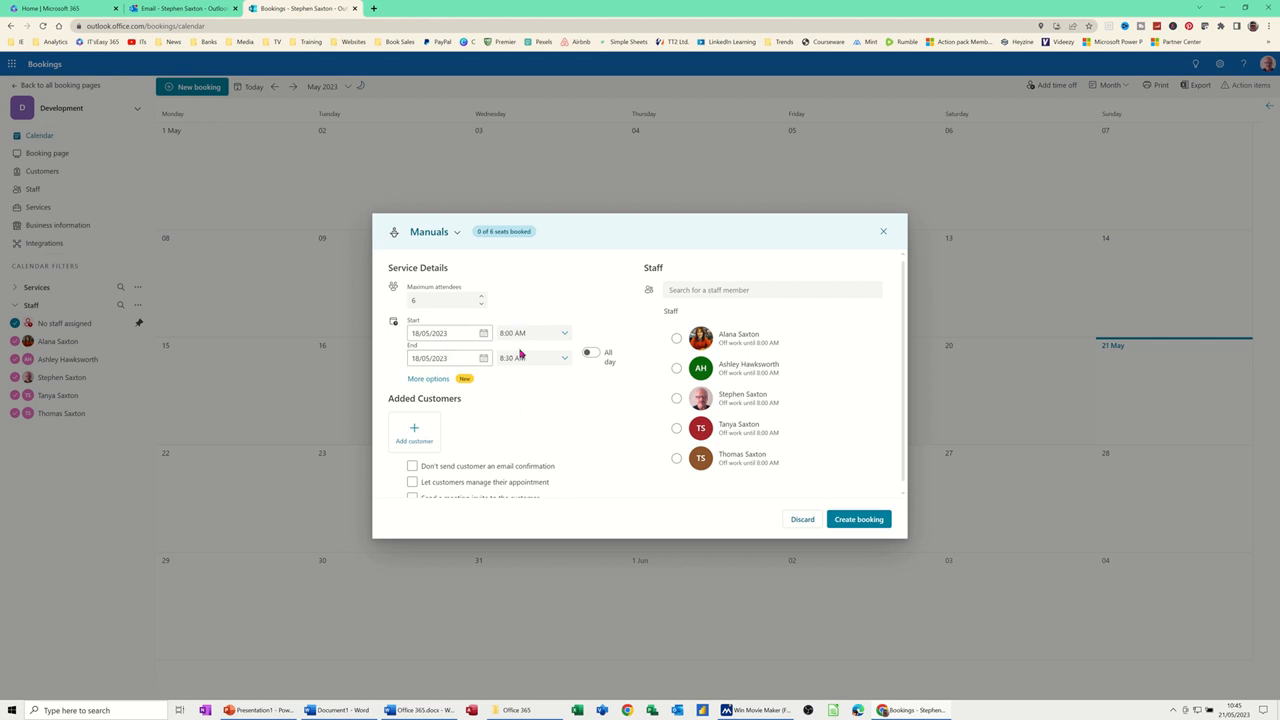
click(590, 352)
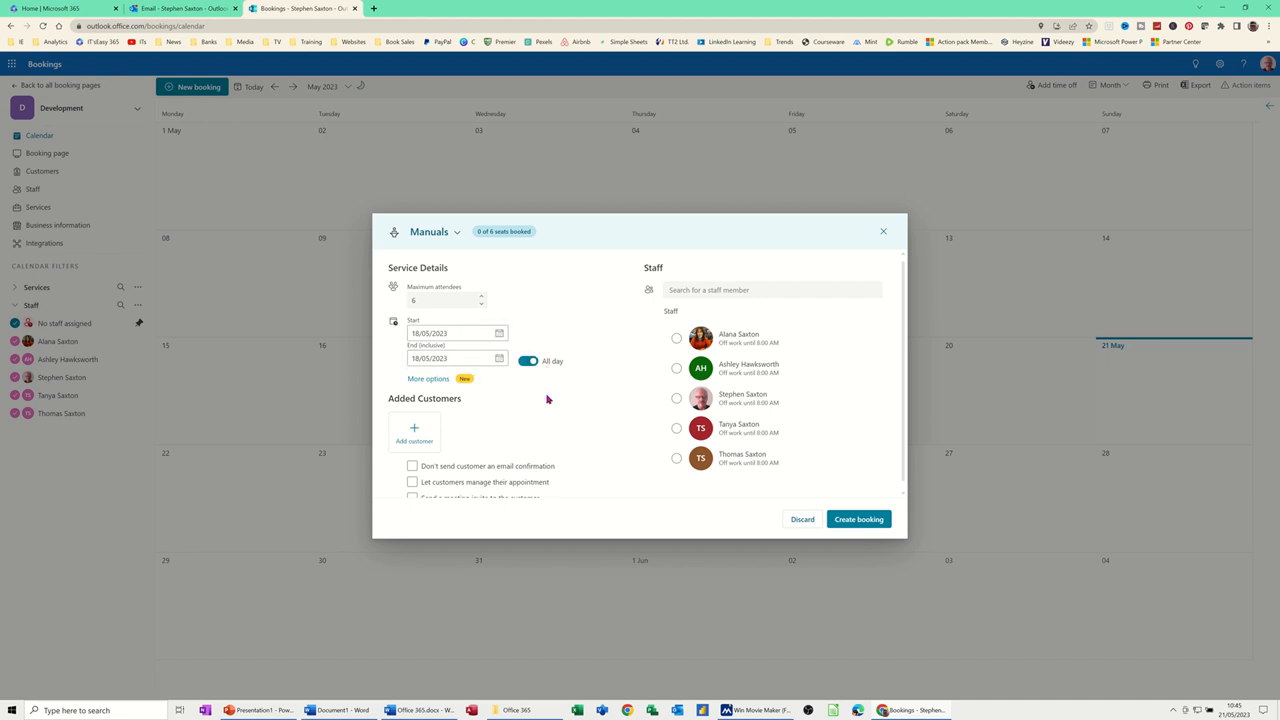
mouse_move(660, 344)
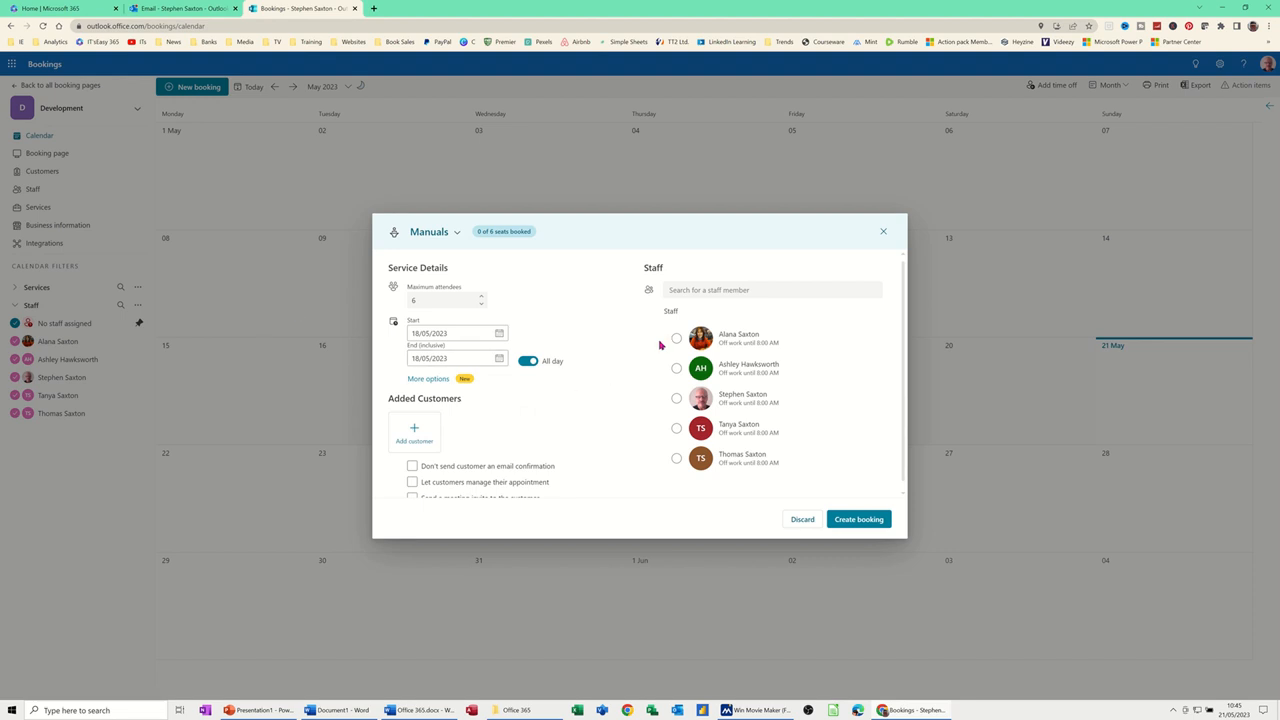
Step: Assign two staff members to the booking and begin adding a customer
click(676, 338)
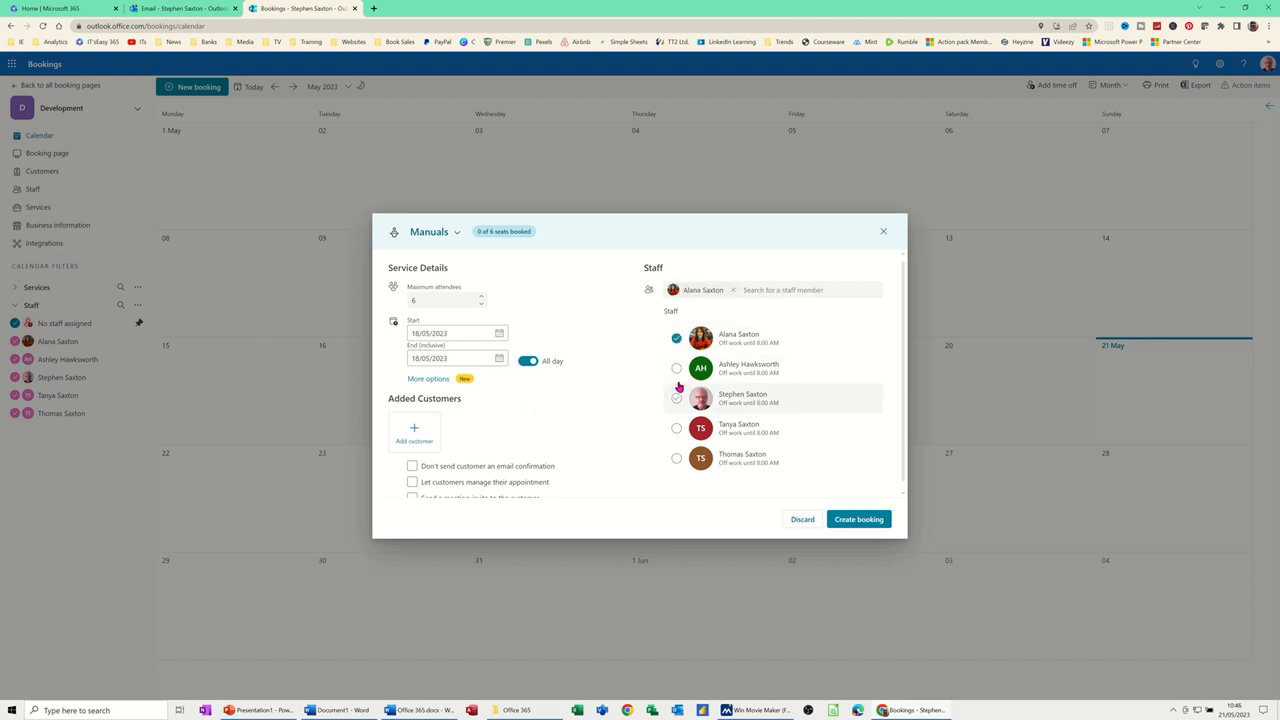
click(676, 368)
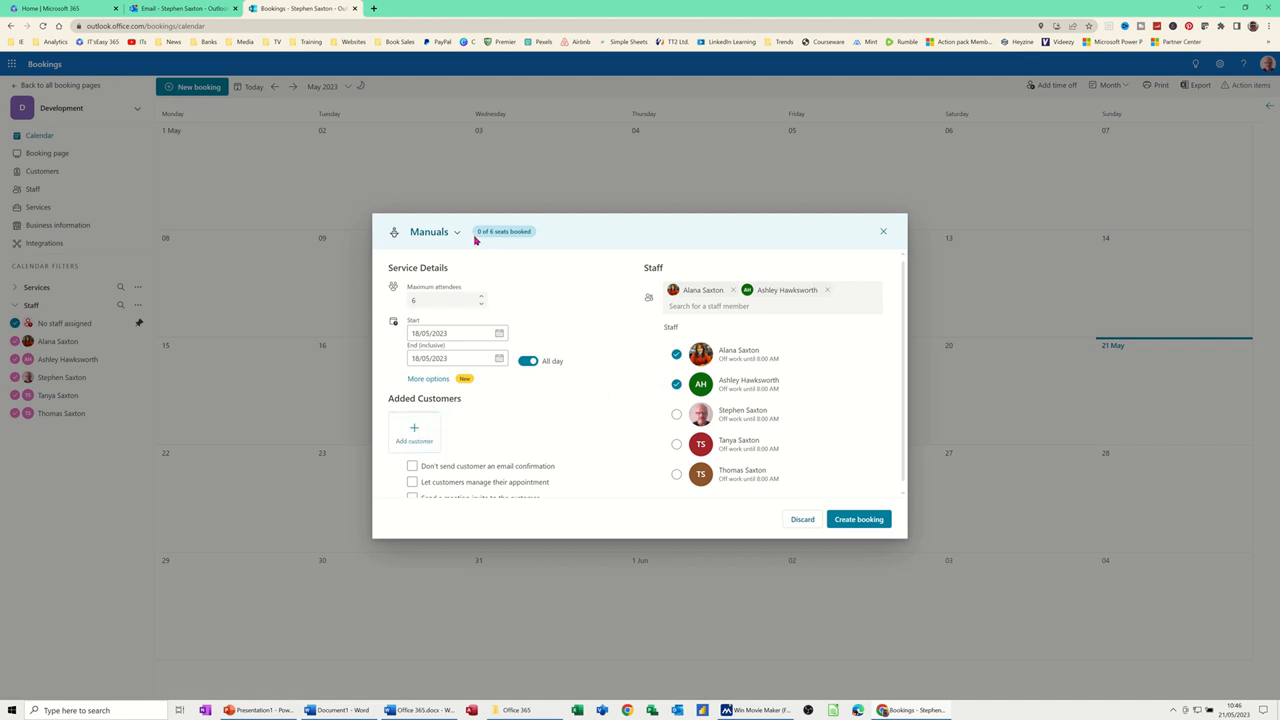
mouse_move(444, 428)
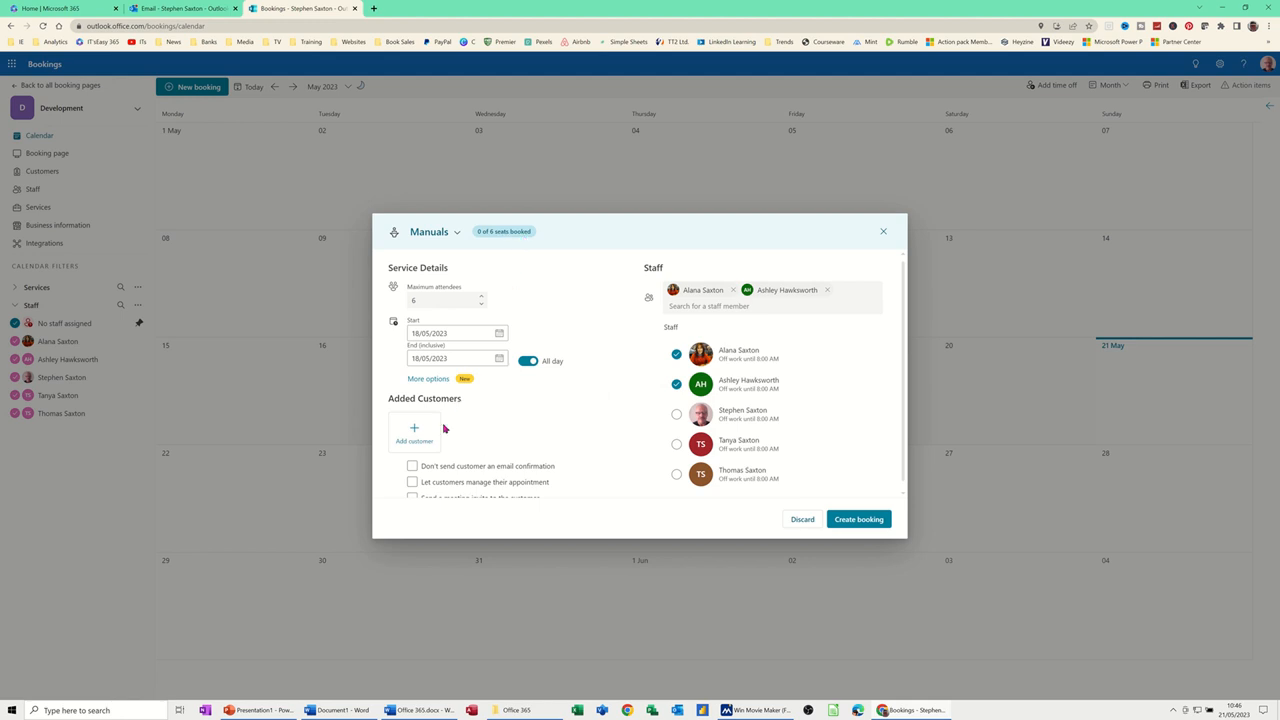
click(414, 436)
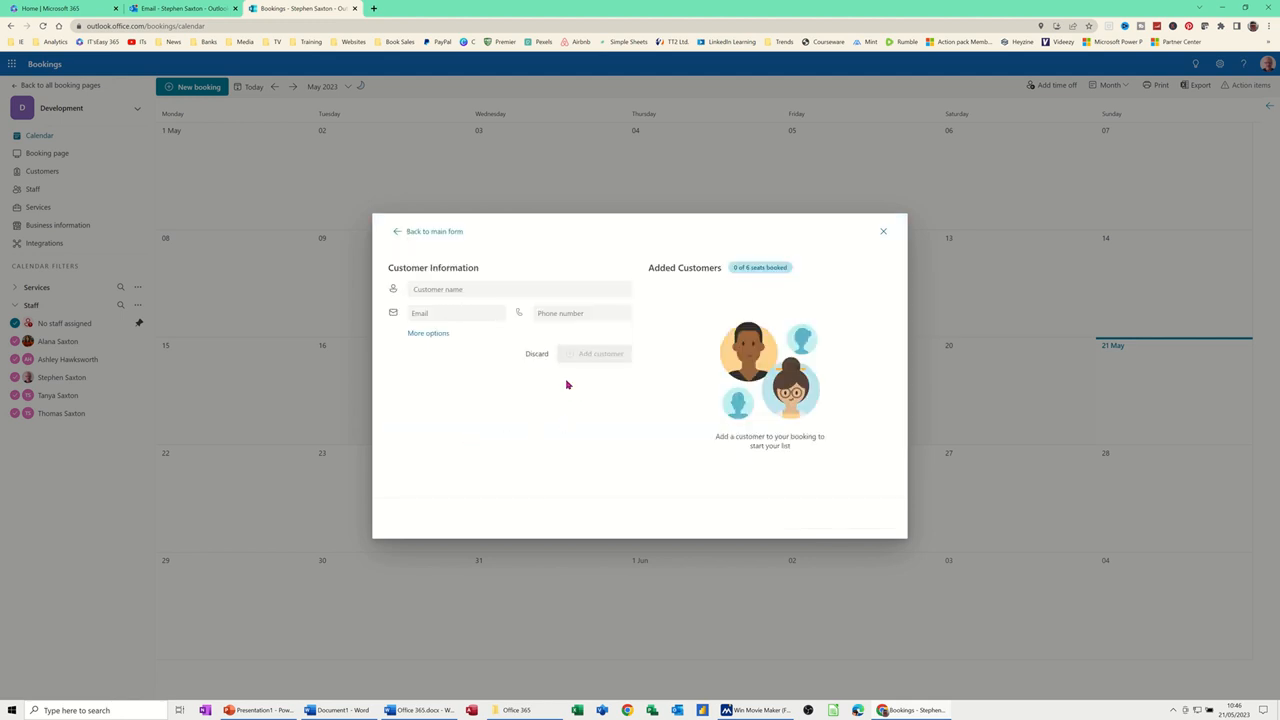
click(460, 288)
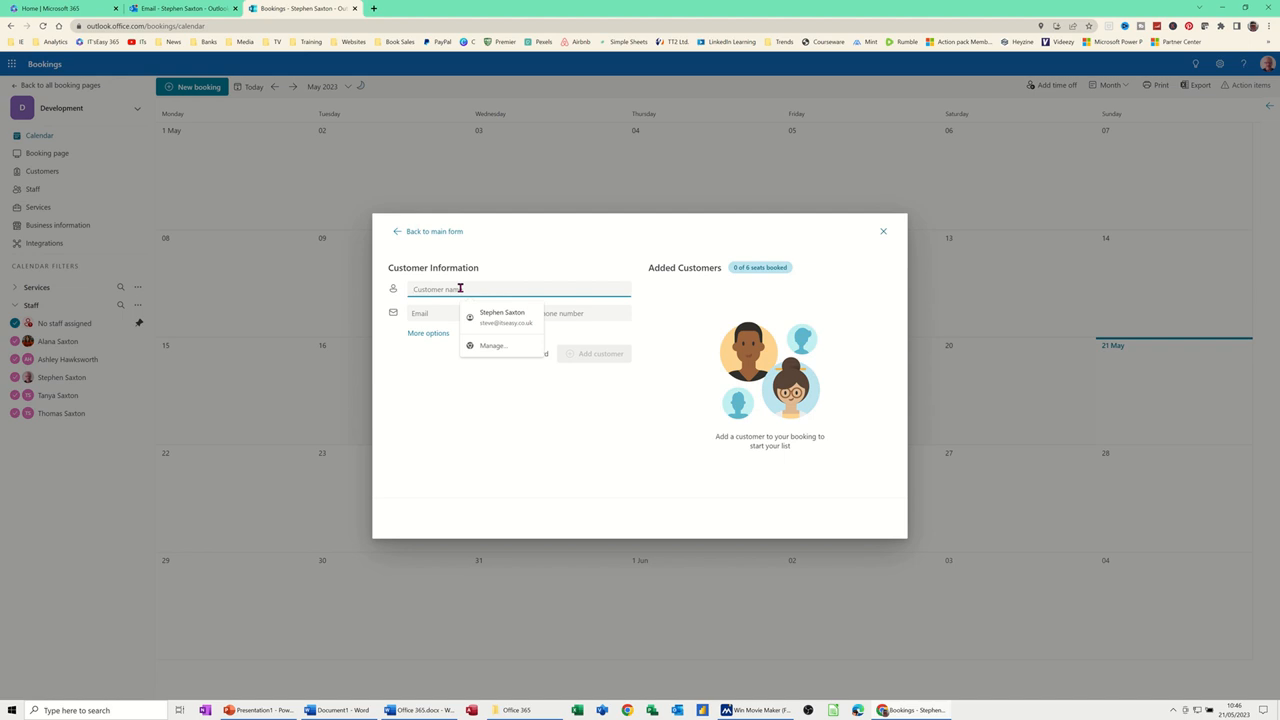
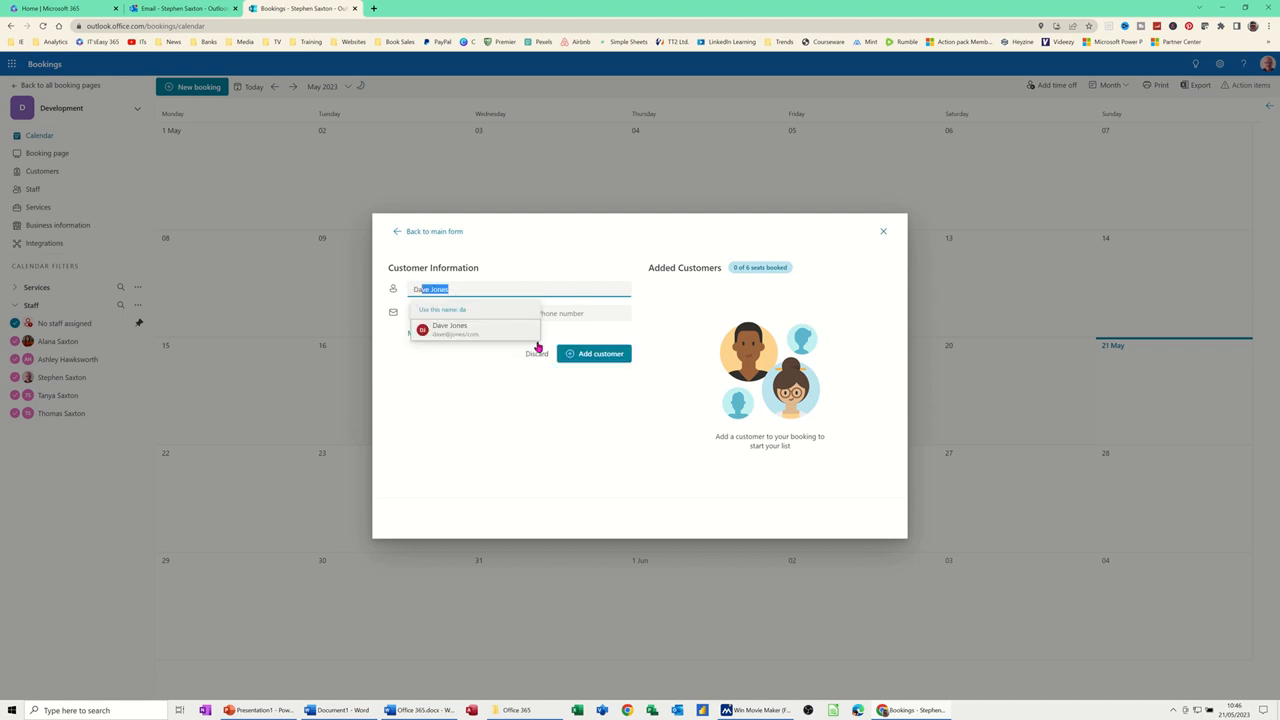
click(470, 316)
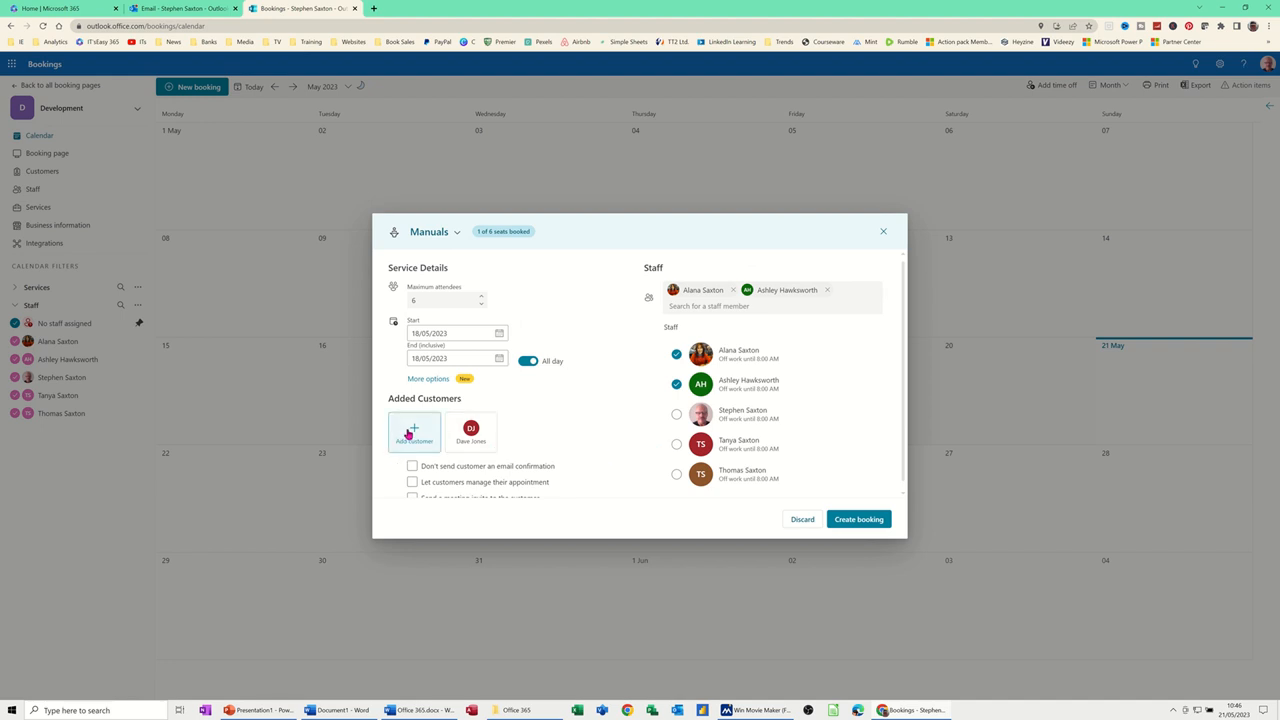
click(412, 432)
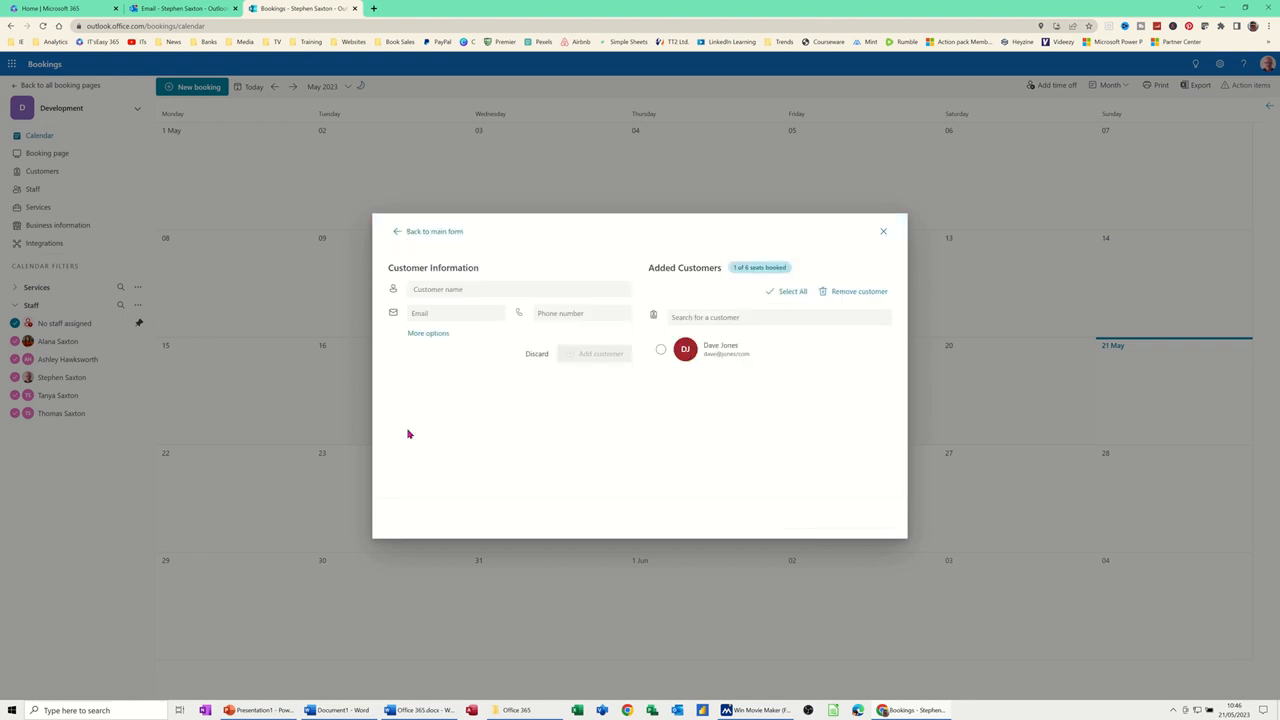
click(520, 288)
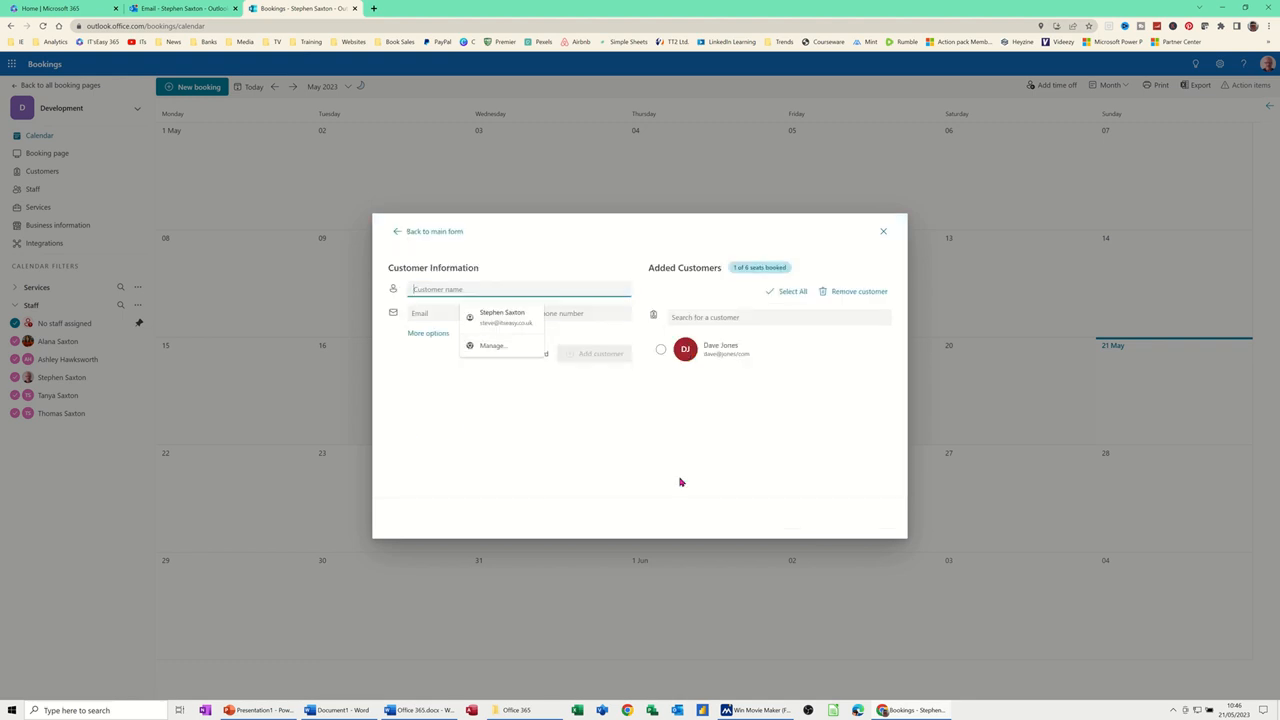
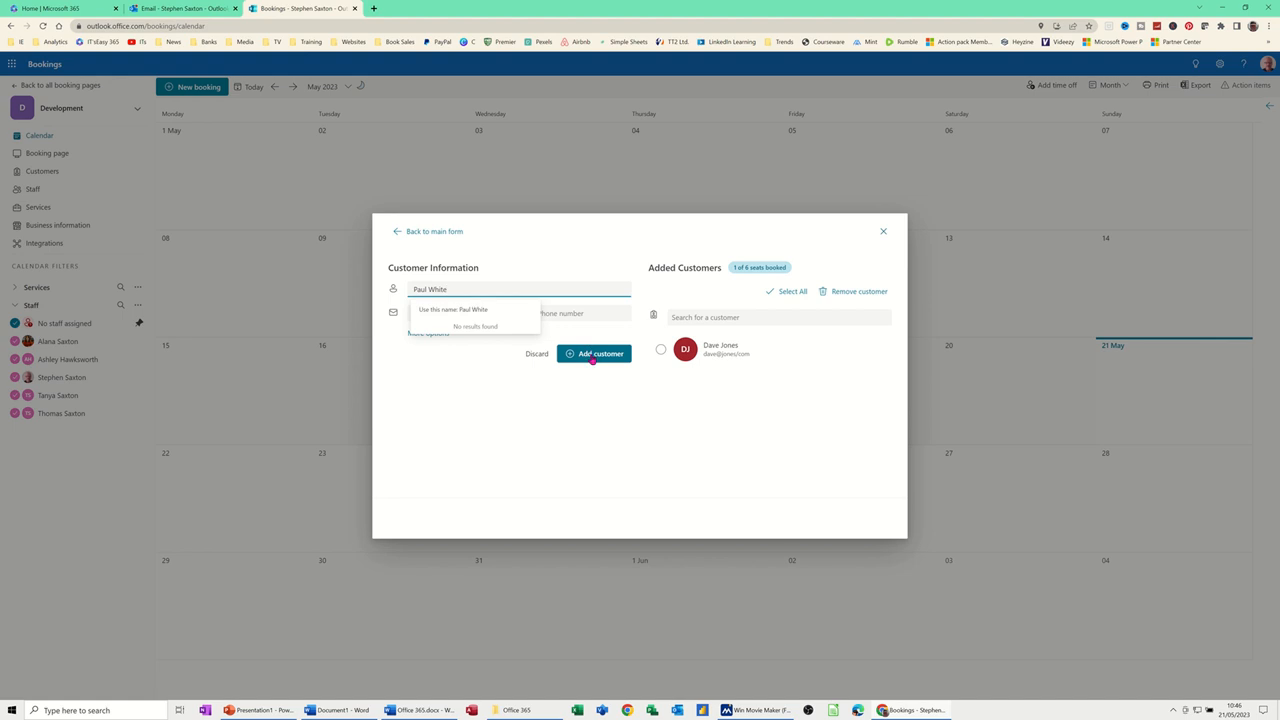
click(592, 354)
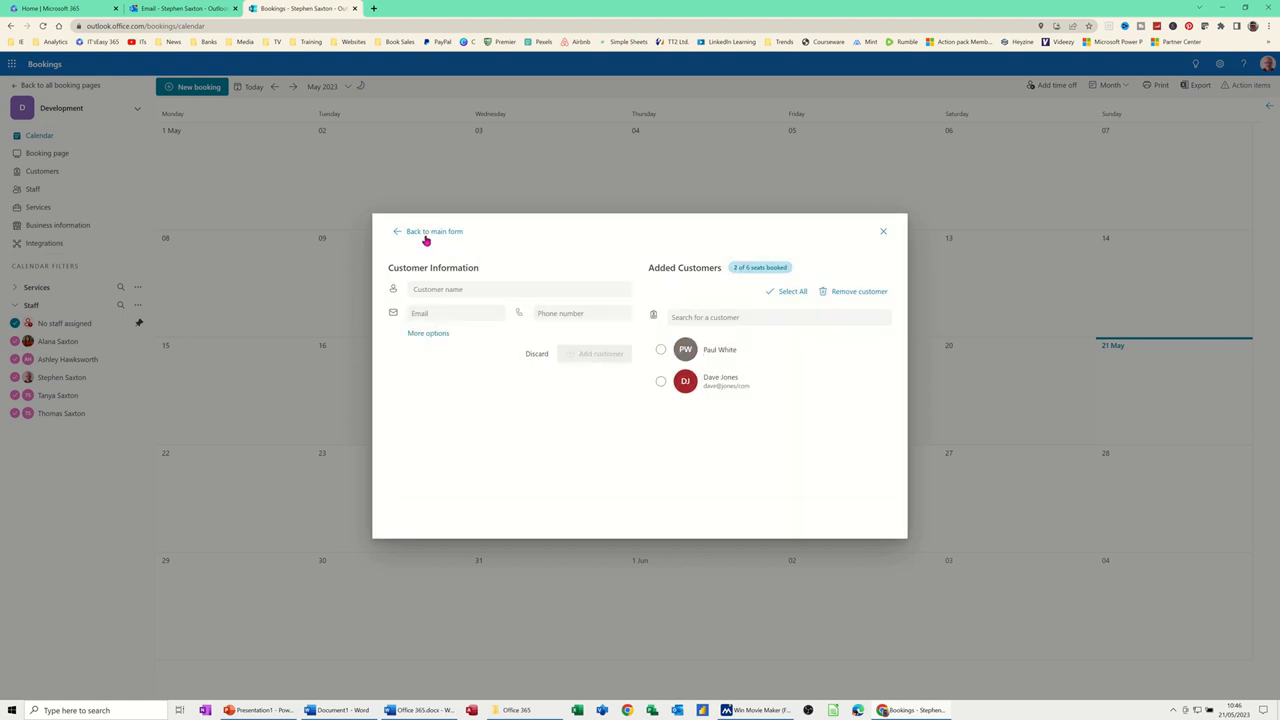
click(434, 232)
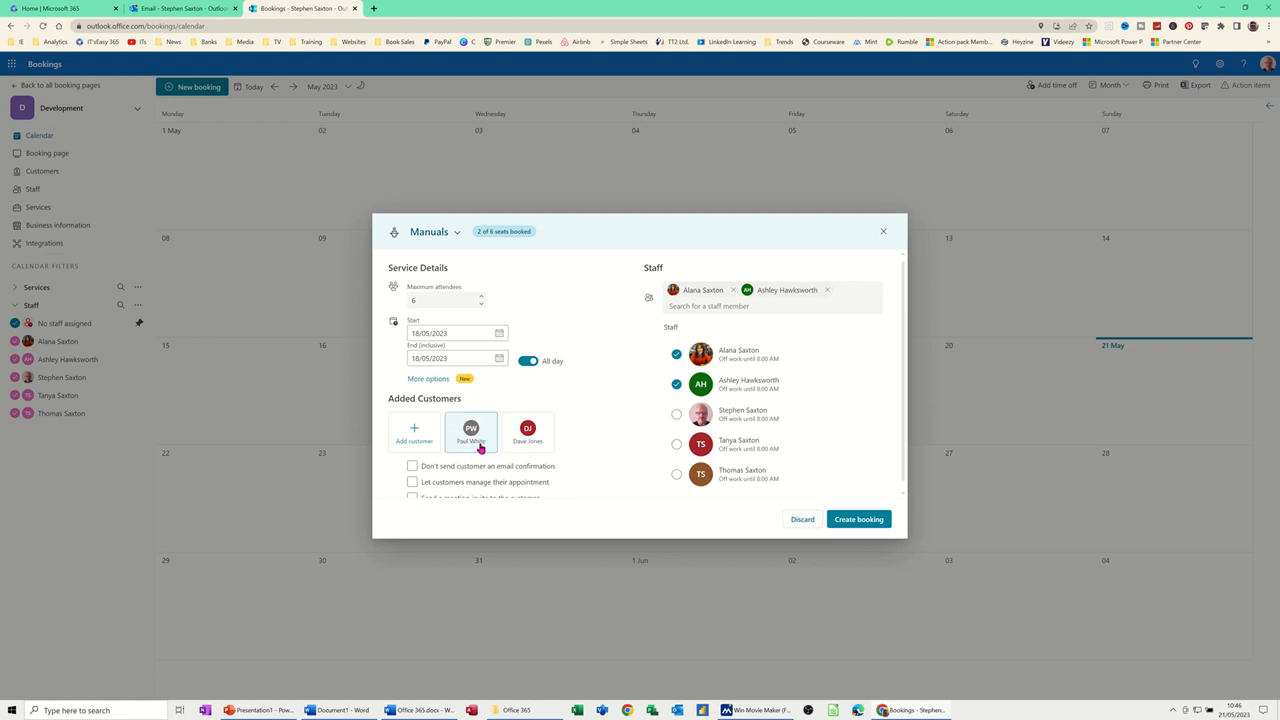
mouse_move(484, 420)
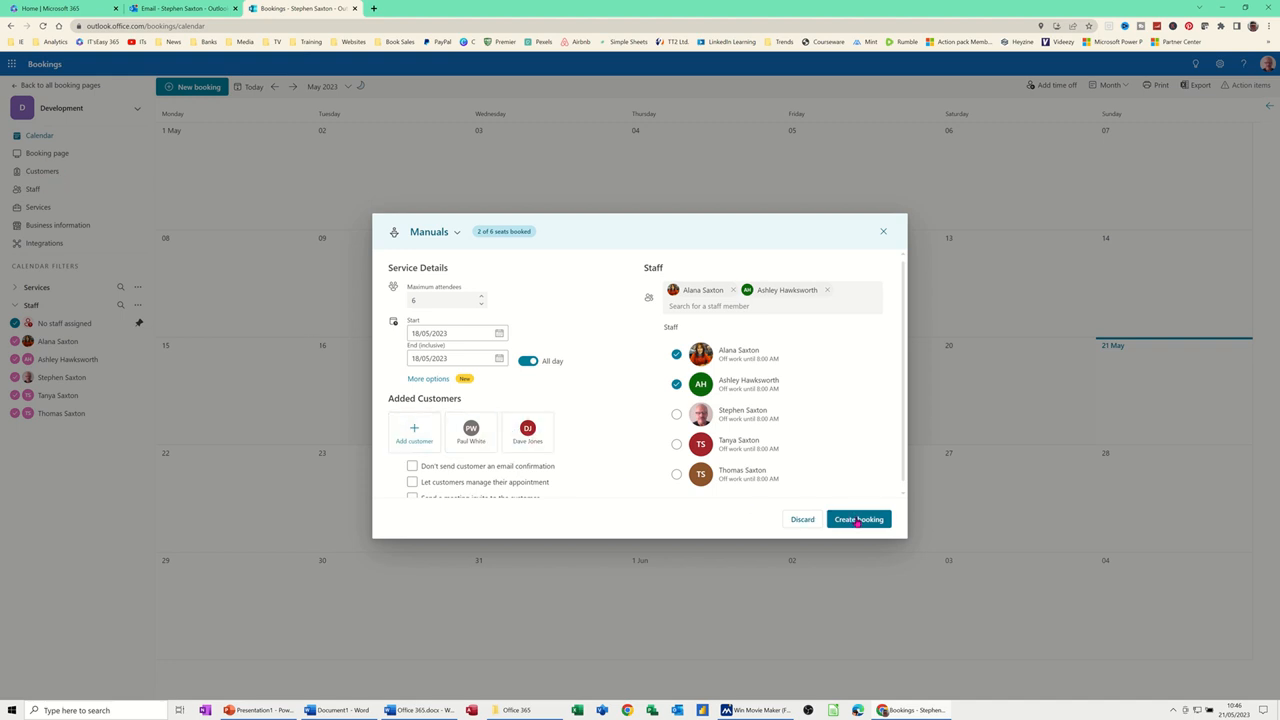
Step: Save the Manuals booking, view its details on 18 May, then close the details card
click(858, 520)
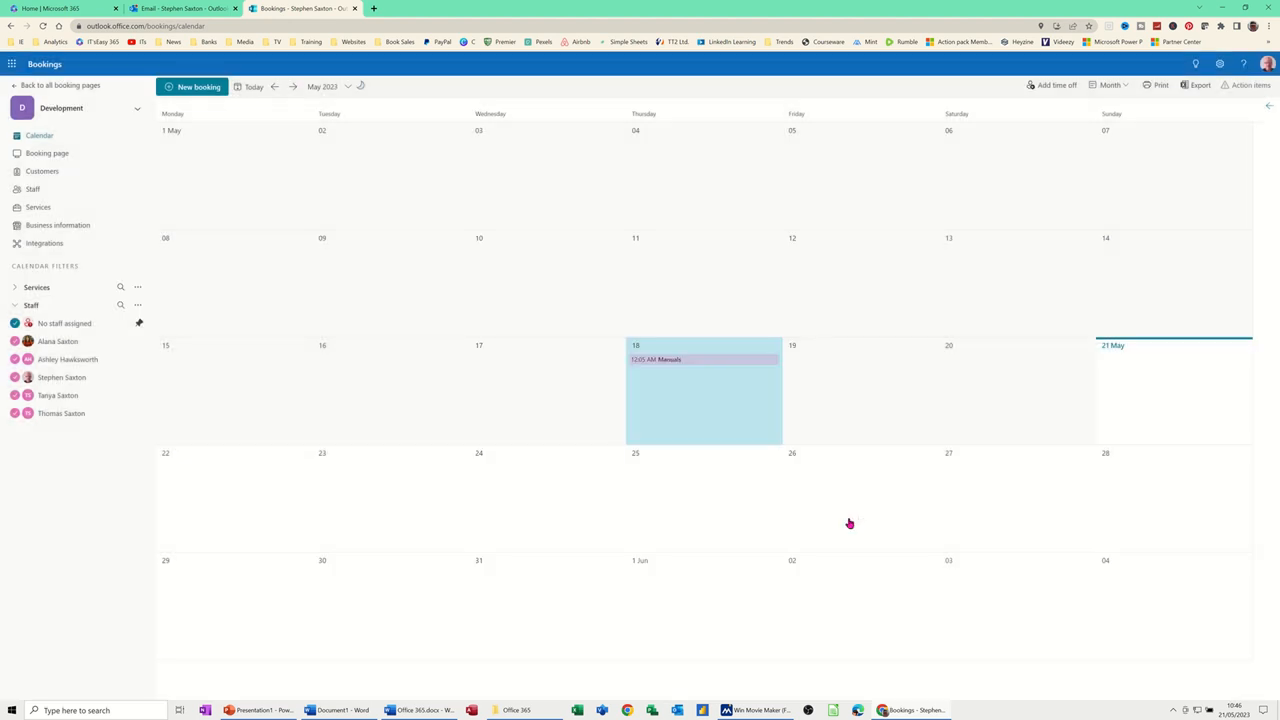
mouse_move(740, 432)
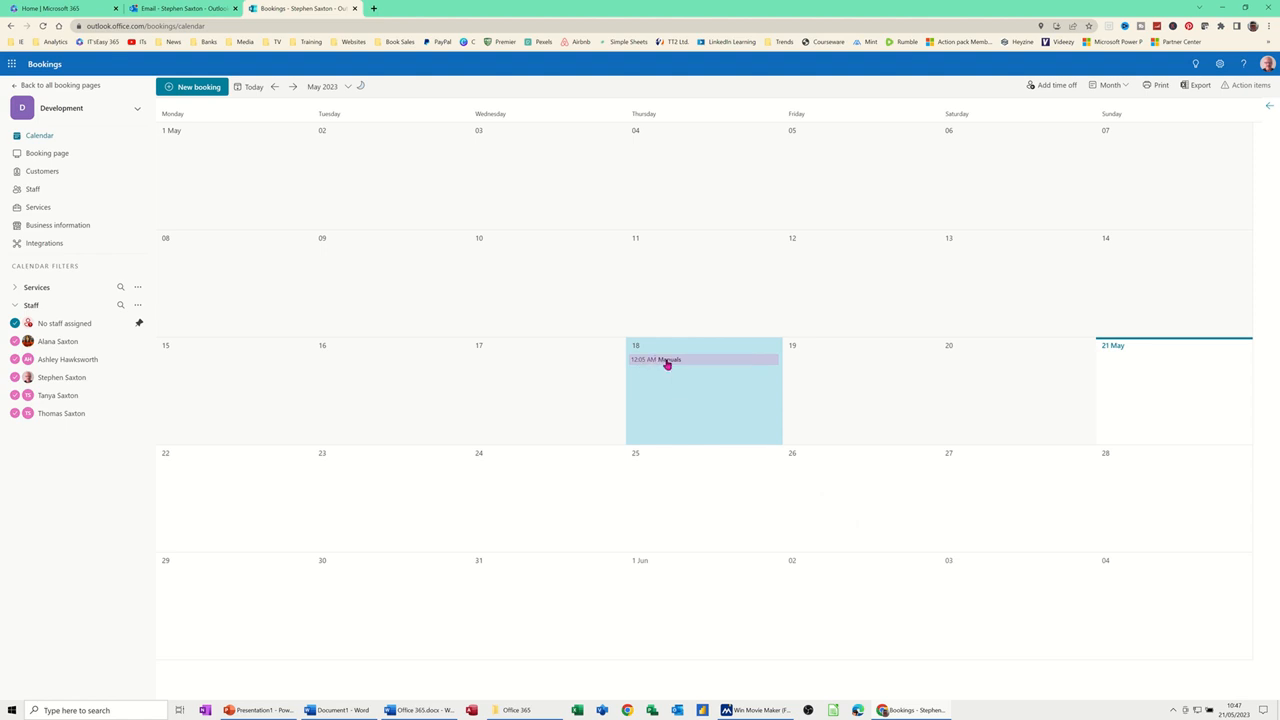
click(668, 364)
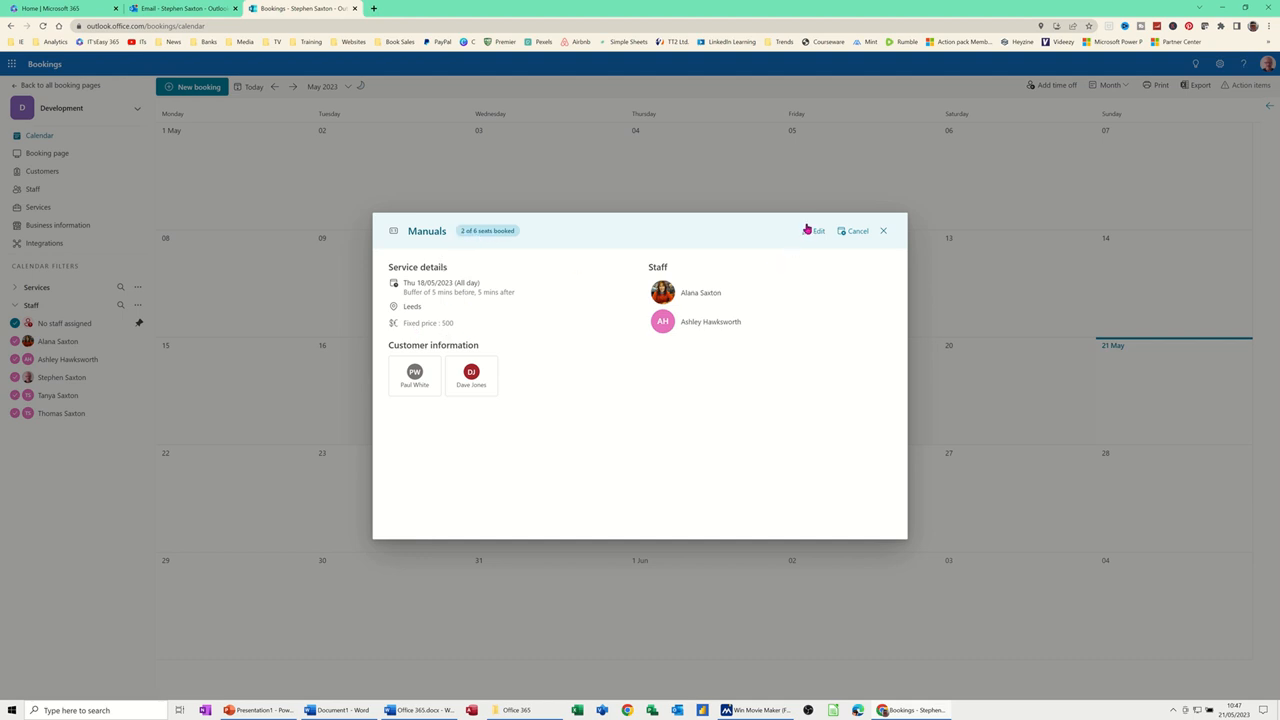
mouse_move(892, 238)
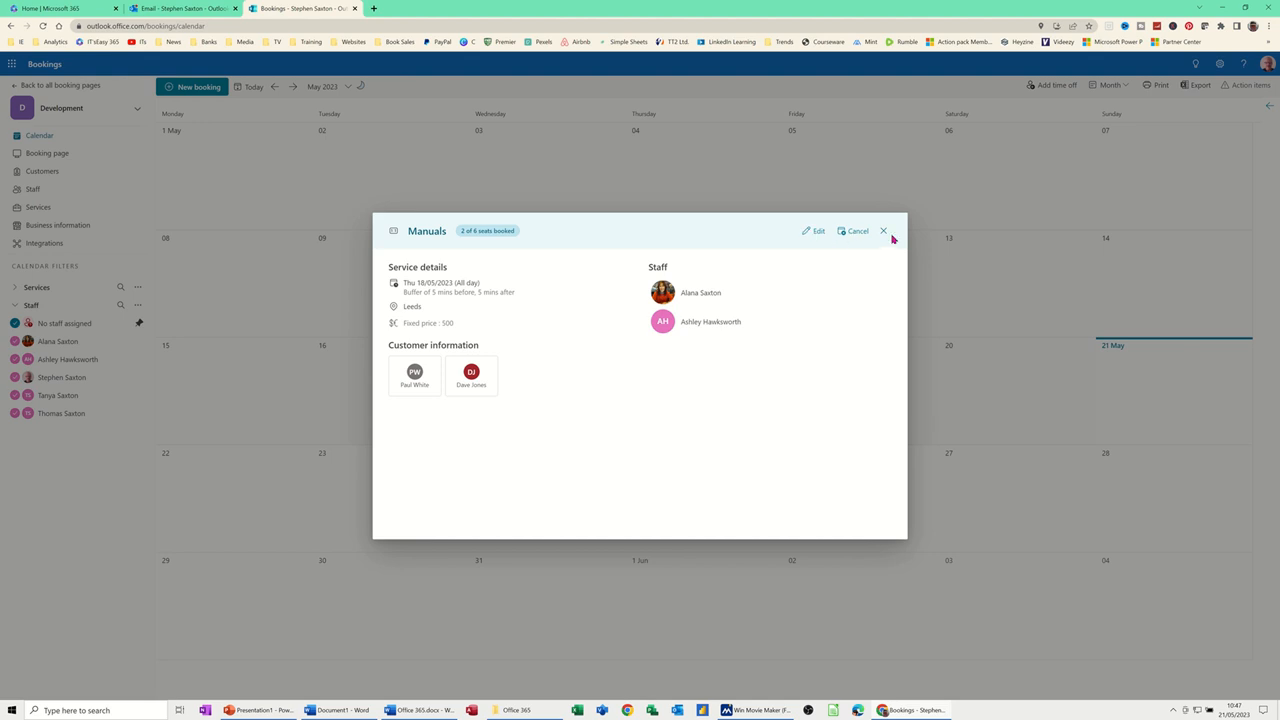
click(884, 232)
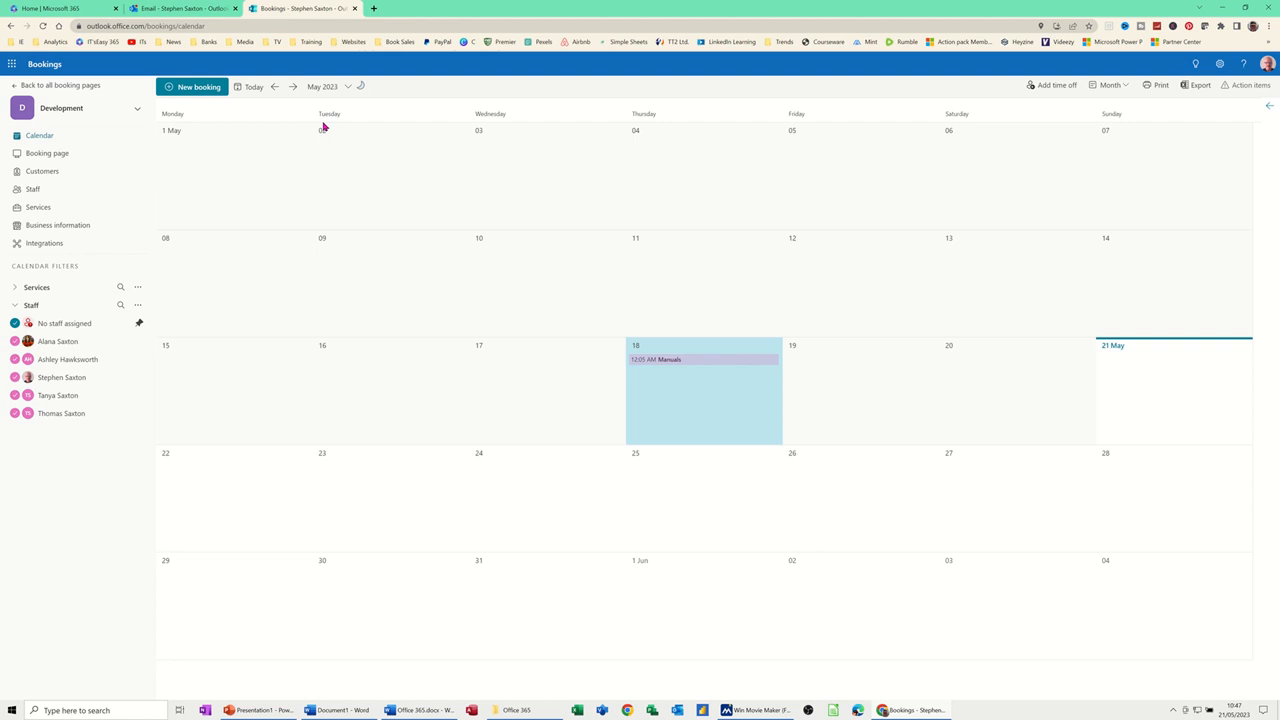
mouse_move(470, 262)
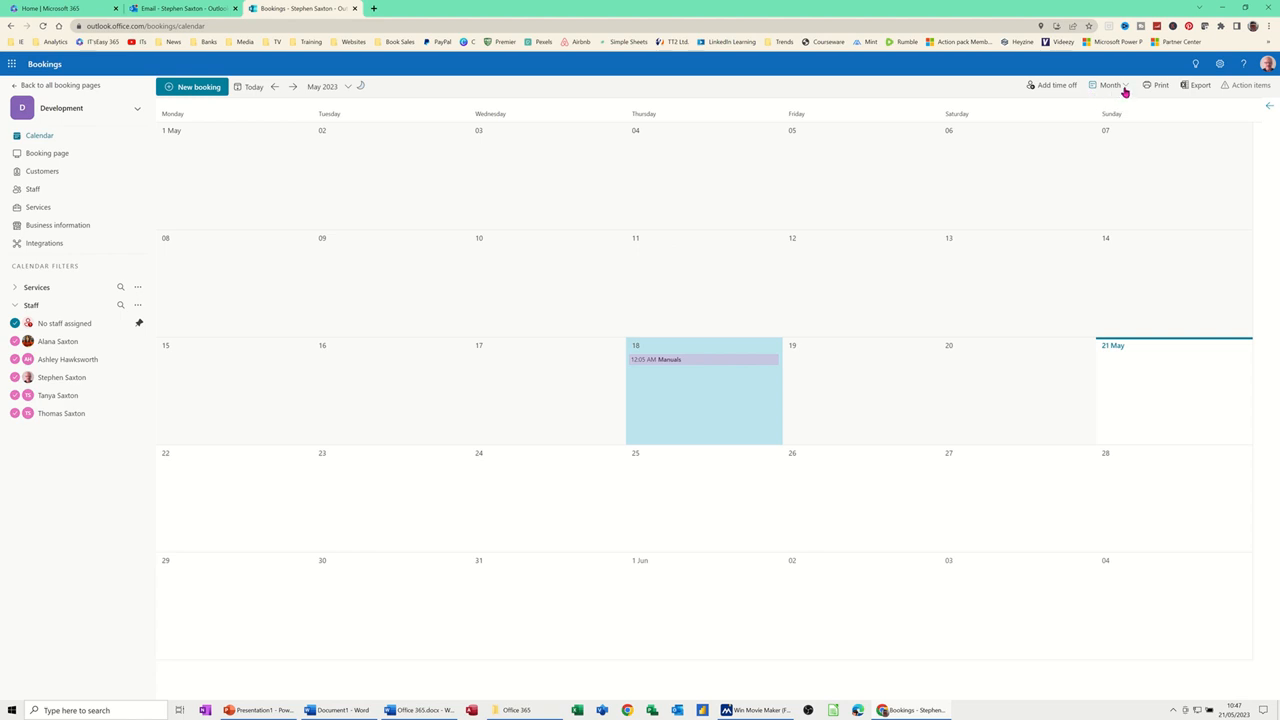
Step: Switch the calendar from Month view to Work week, showing 15–19 May
click(1110, 84)
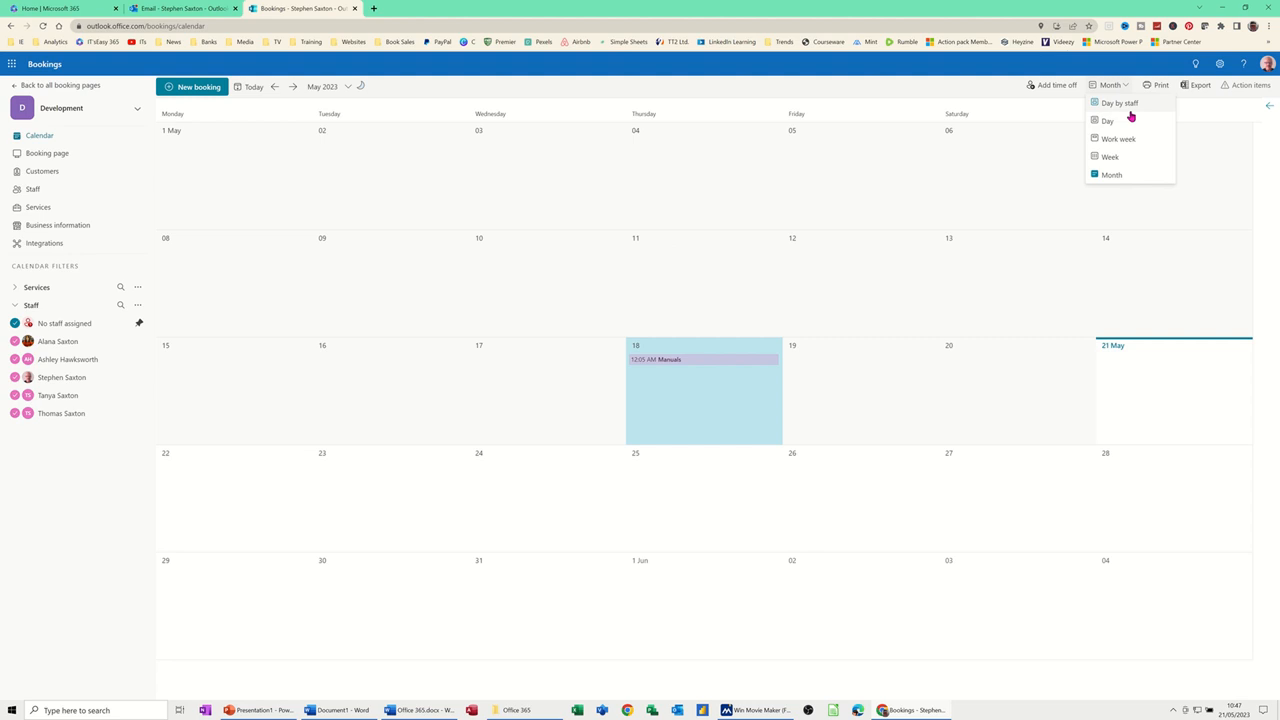
mouse_move(1116, 140)
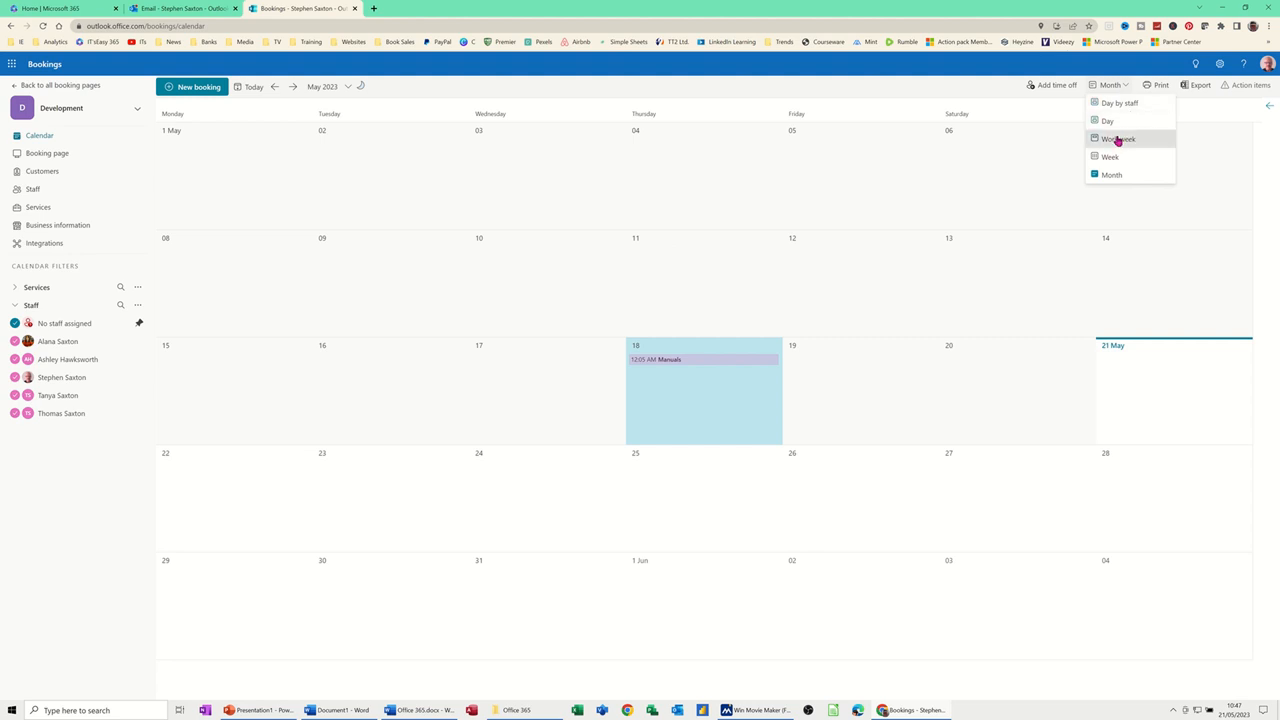
click(1116, 140)
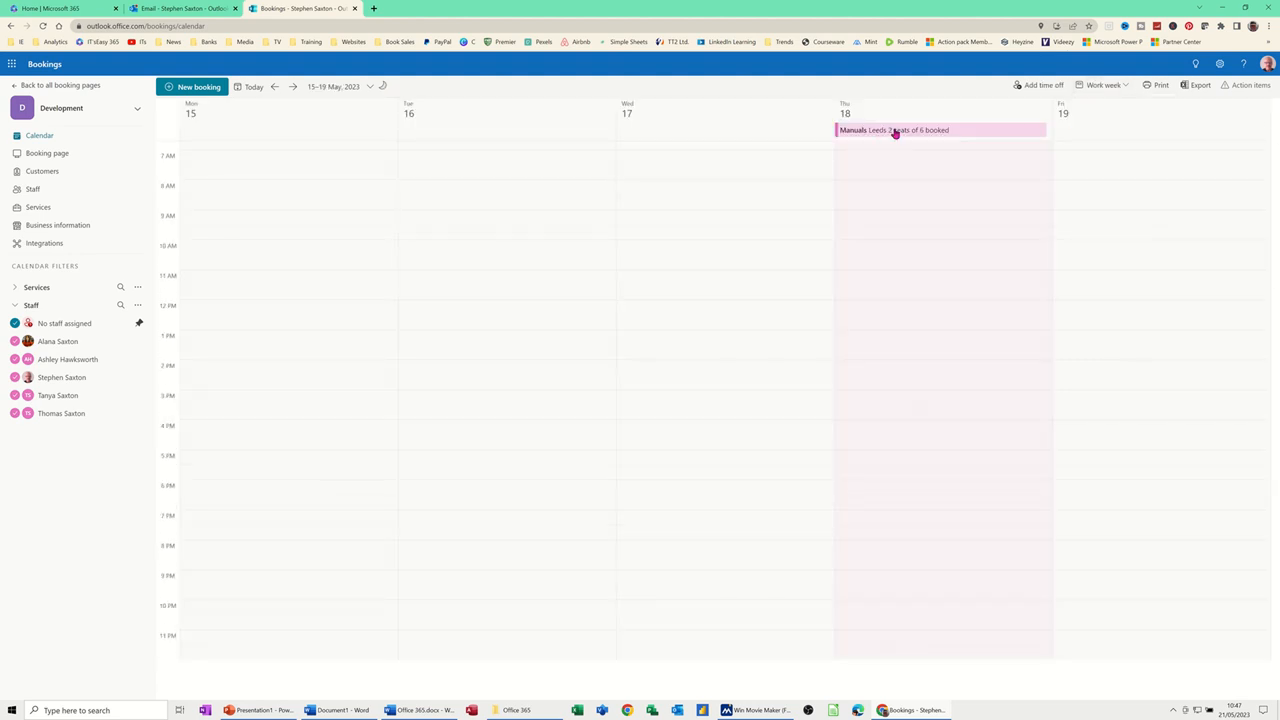
mouse_move(896, 136)
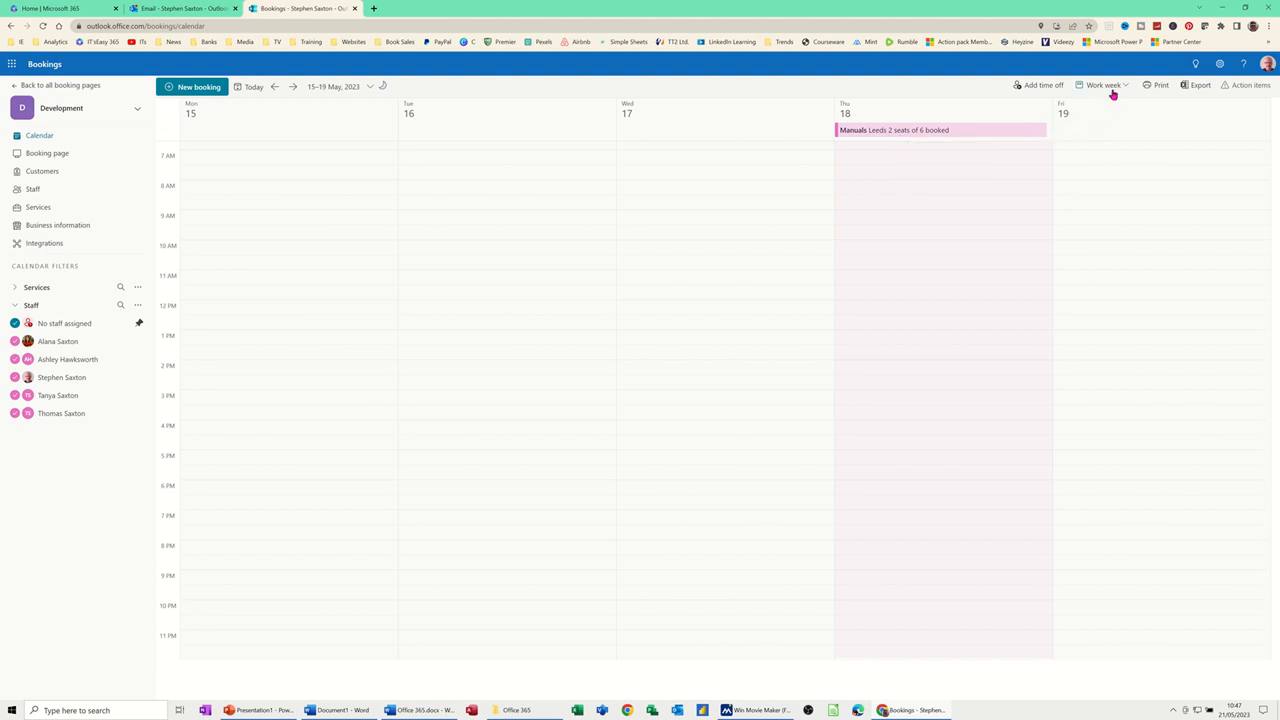
mouse_move(1180, 94)
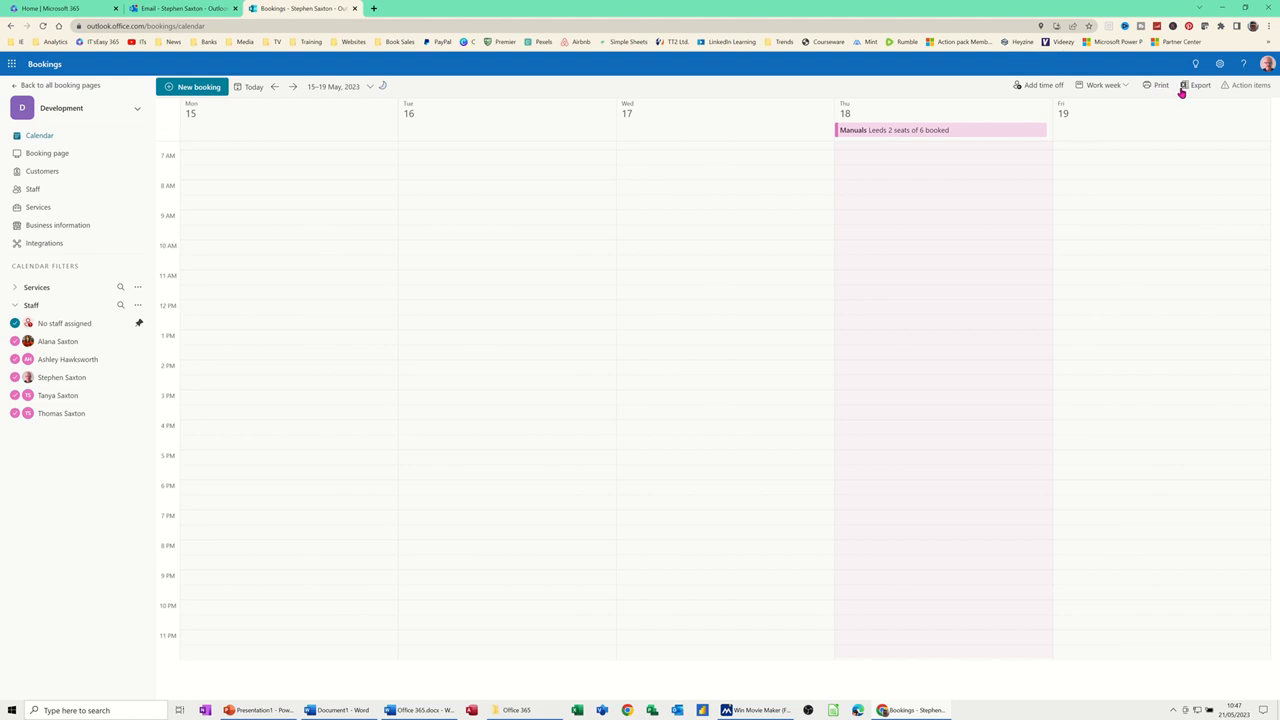
mouse_move(1200, 84)
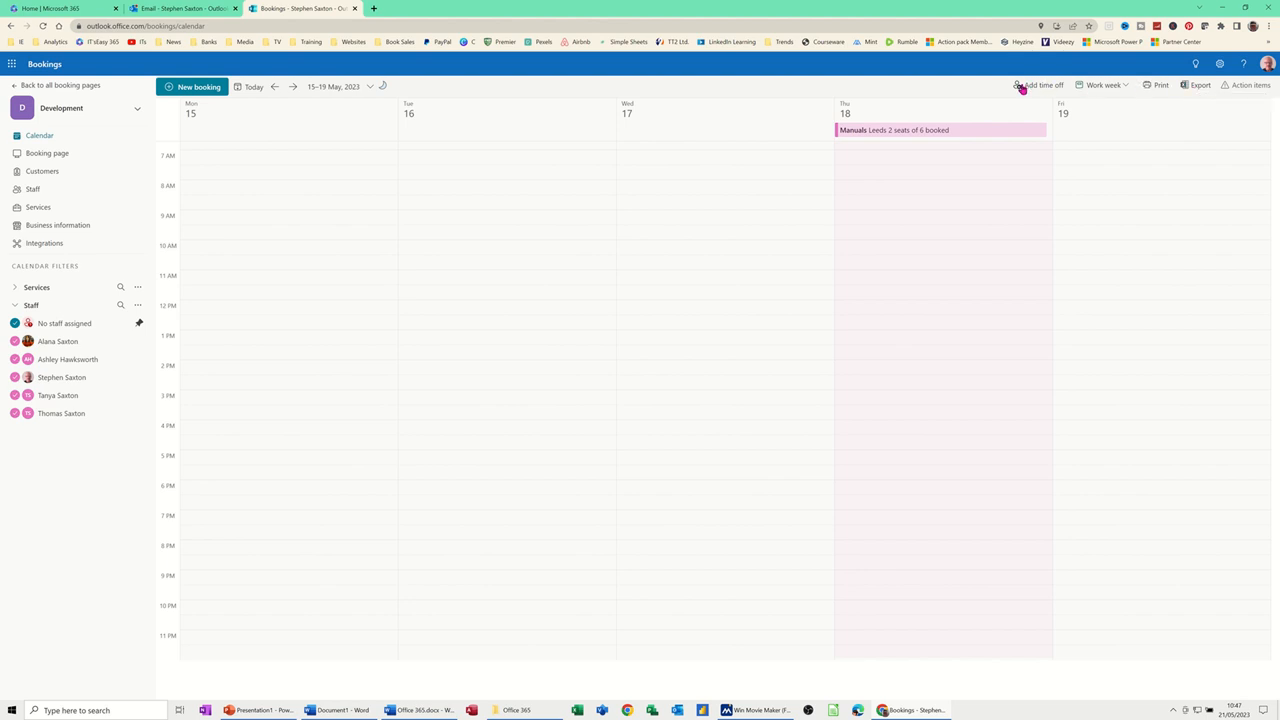
Step: Create an all-day time-off entry for one staff member on 18/05/2023
click(1040, 84)
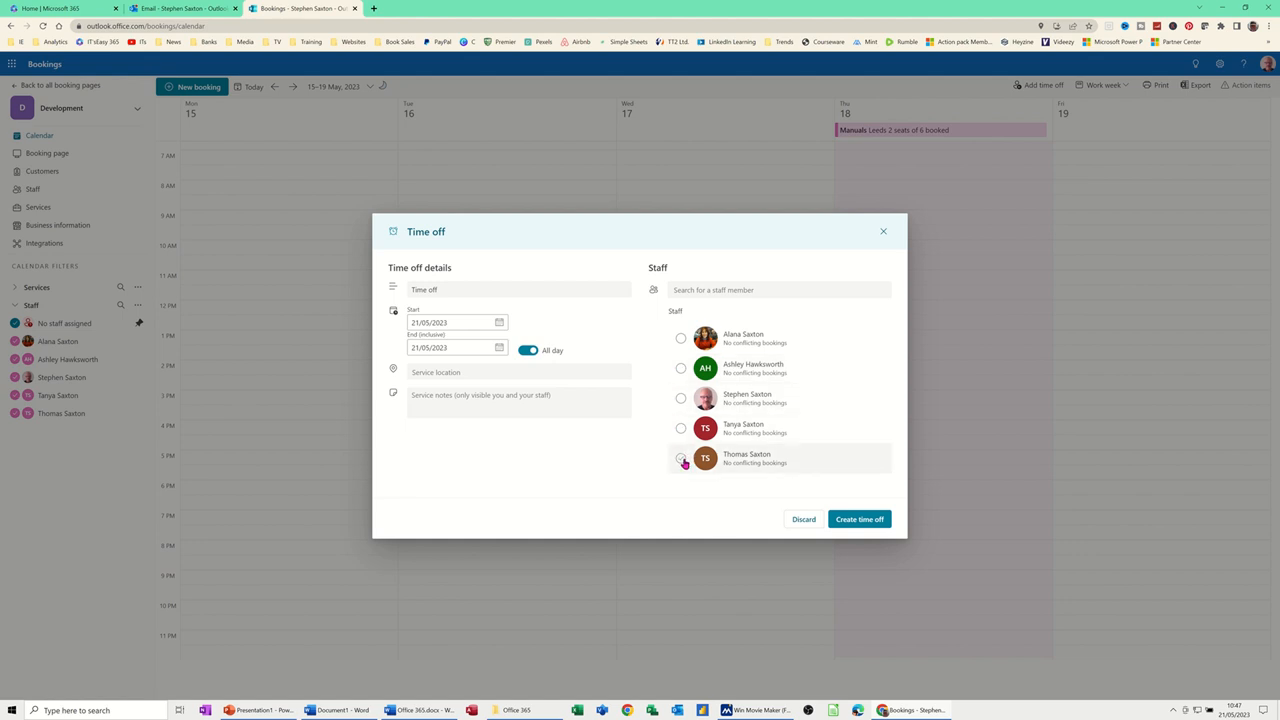
click(680, 458)
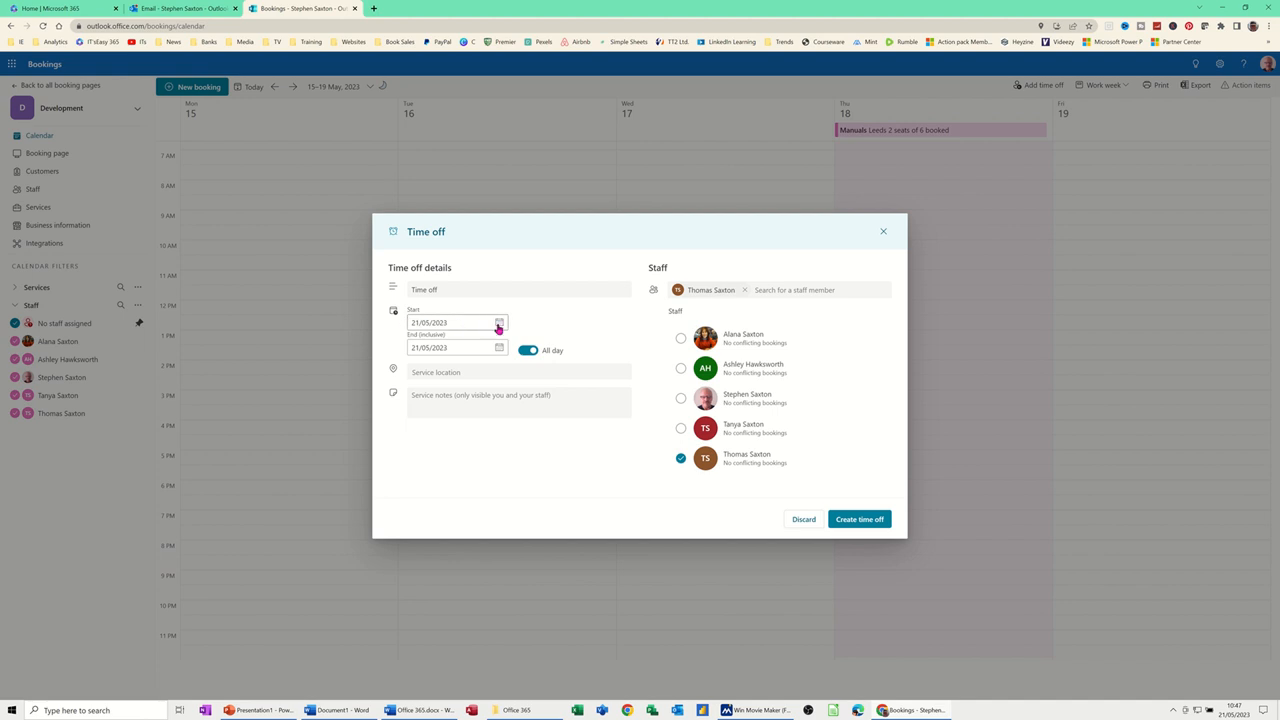
click(500, 322)
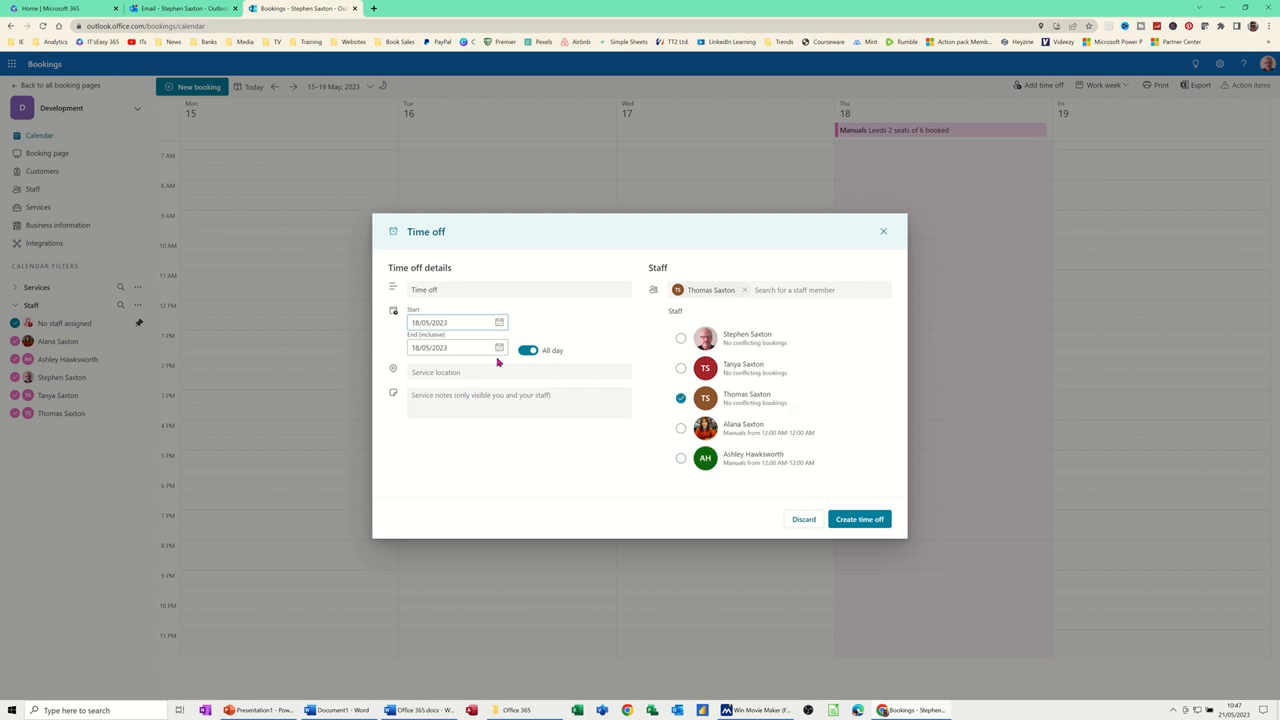
mouse_move(808, 504)
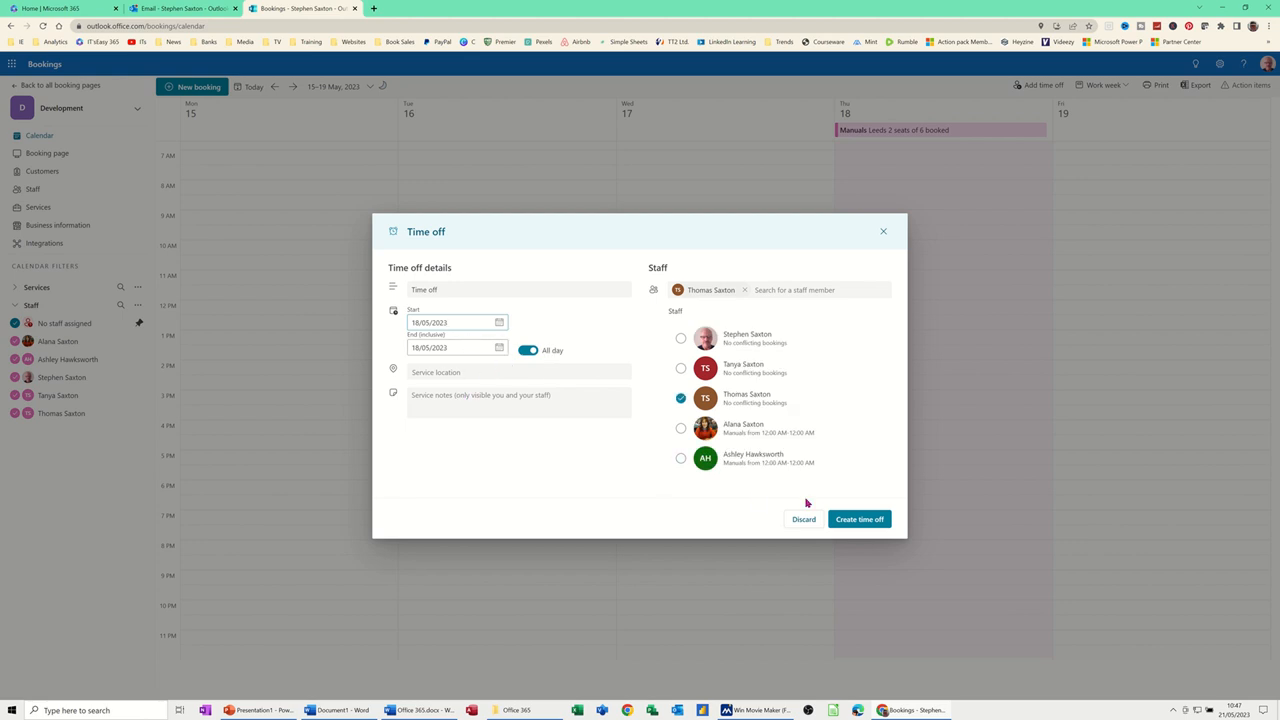
click(858, 520)
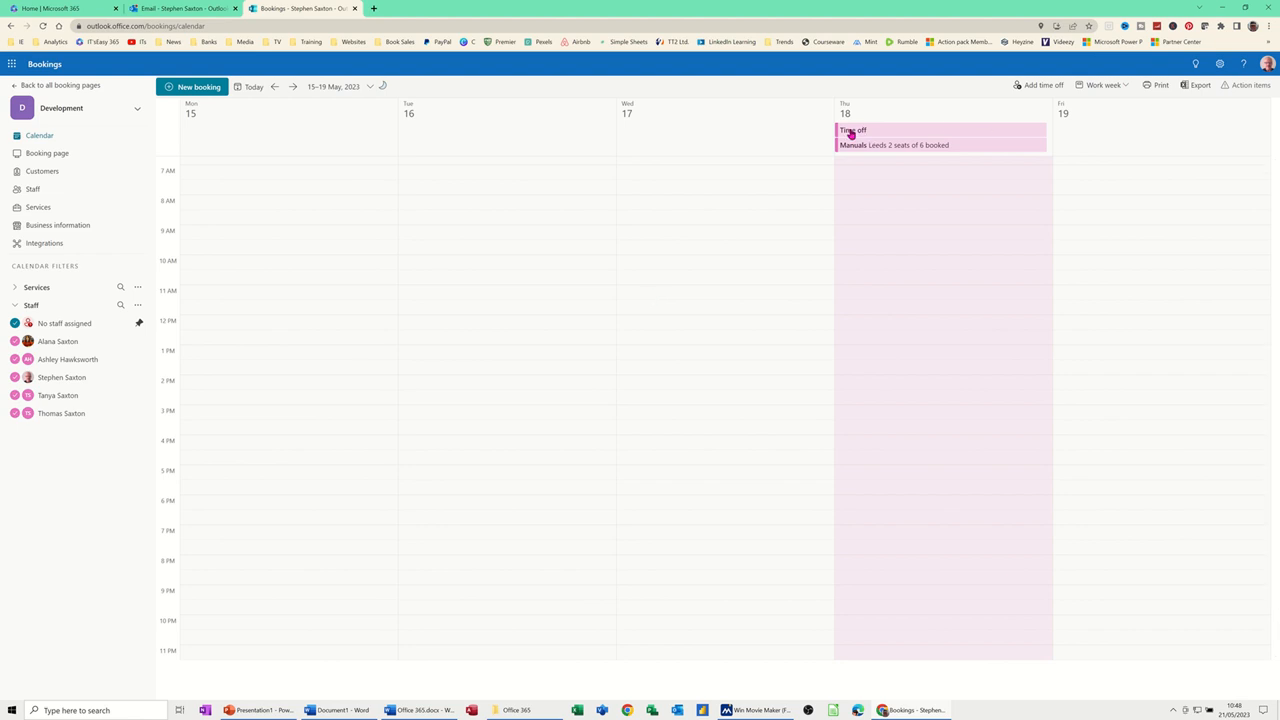
mouse_move(876, 136)
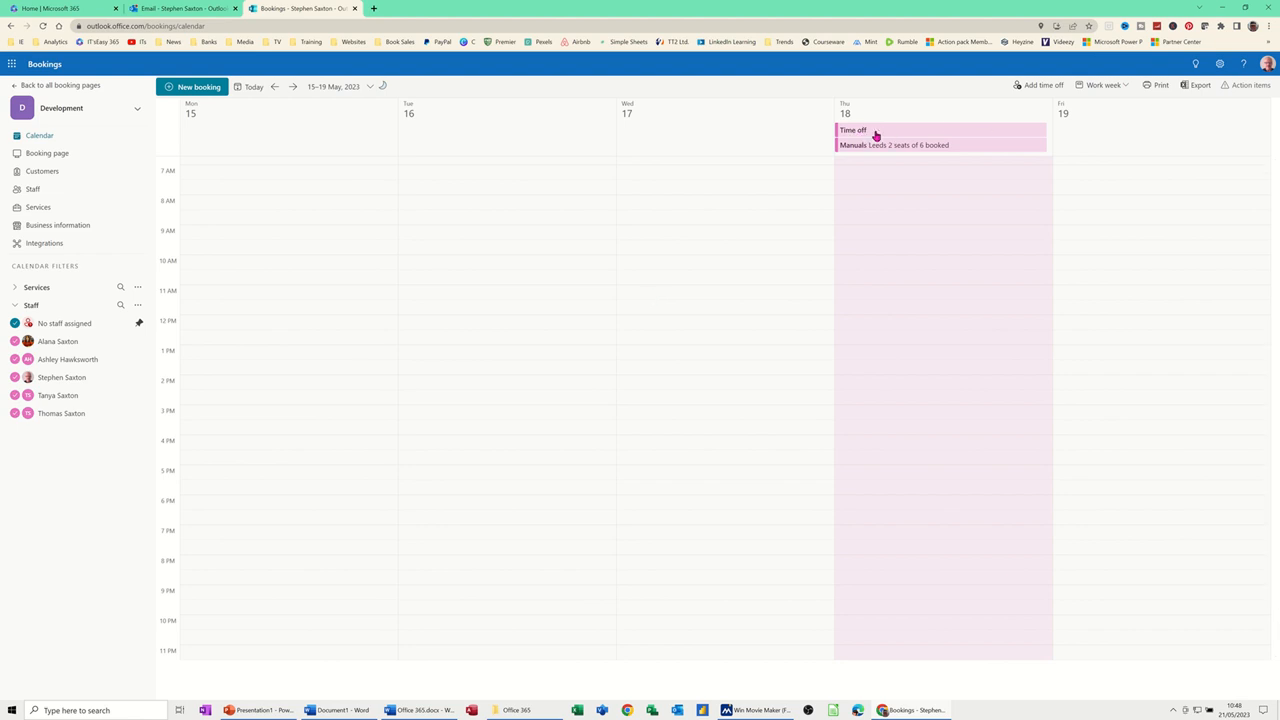
click(876, 132)
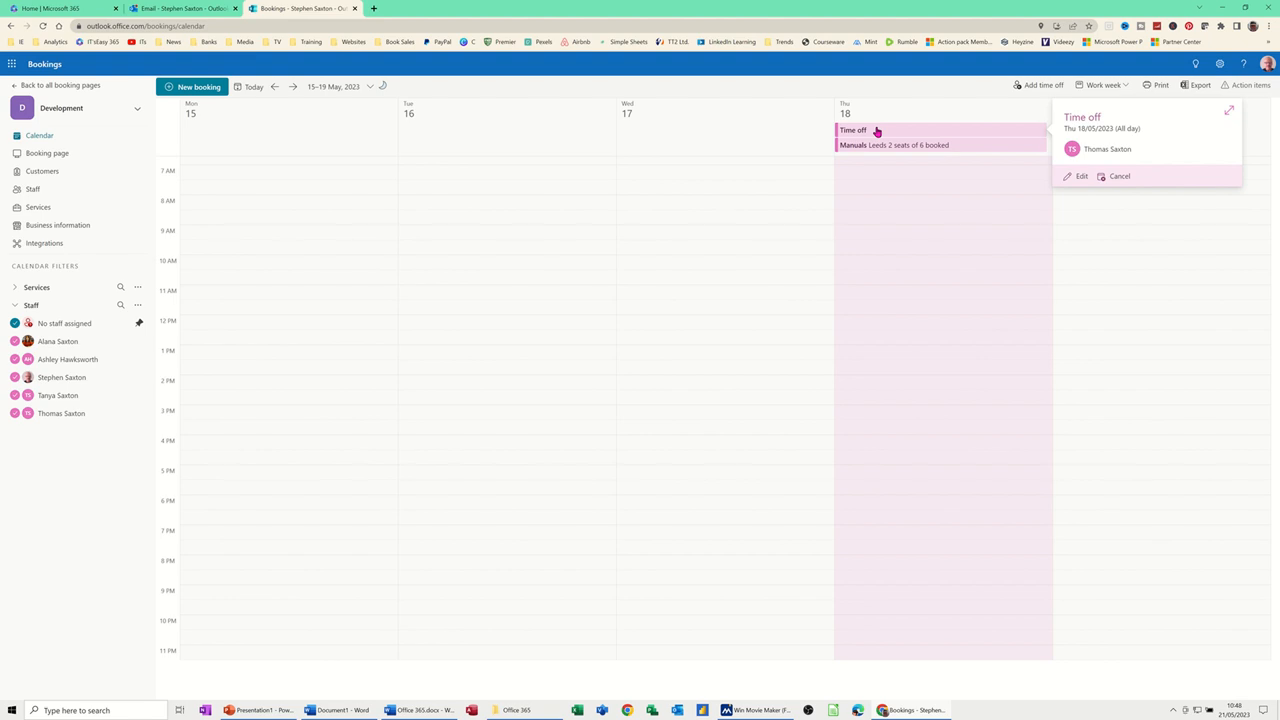
mouse_move(1124, 156)
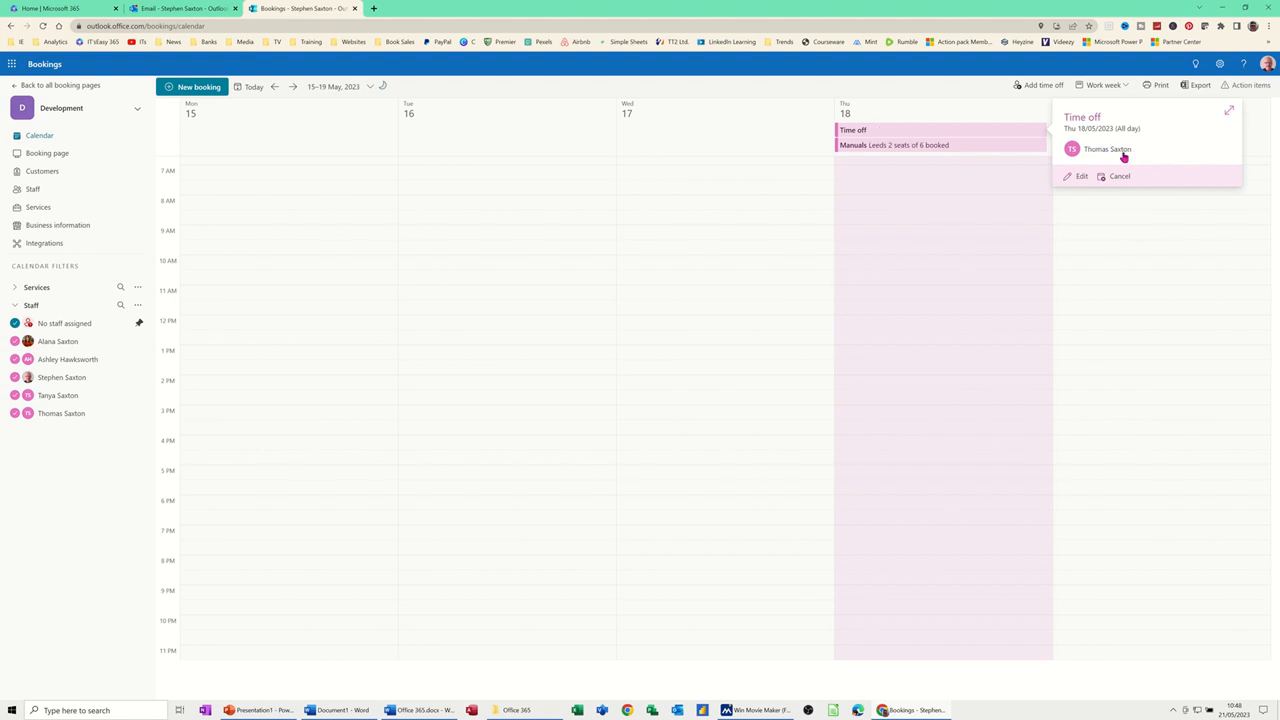
mouse_move(676, 126)
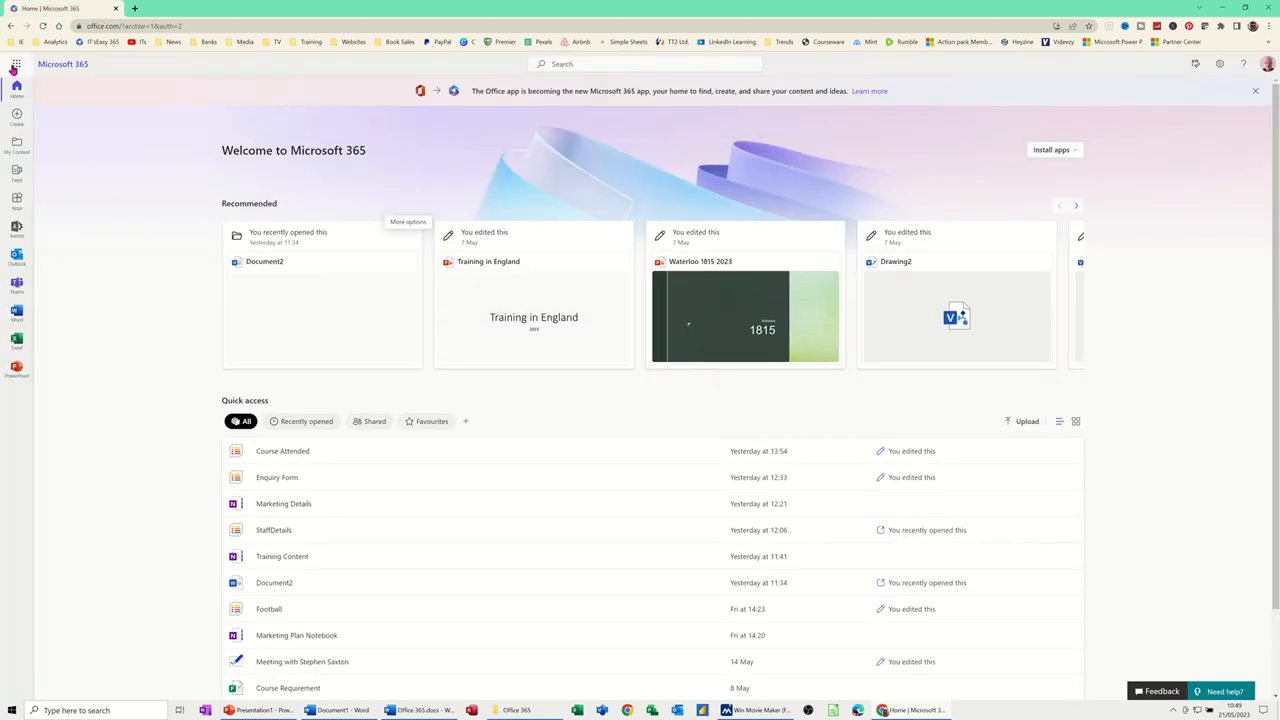
Step: Launch Outlook from the Microsoft 365 app launcher to reach the inbox
click(16, 64)
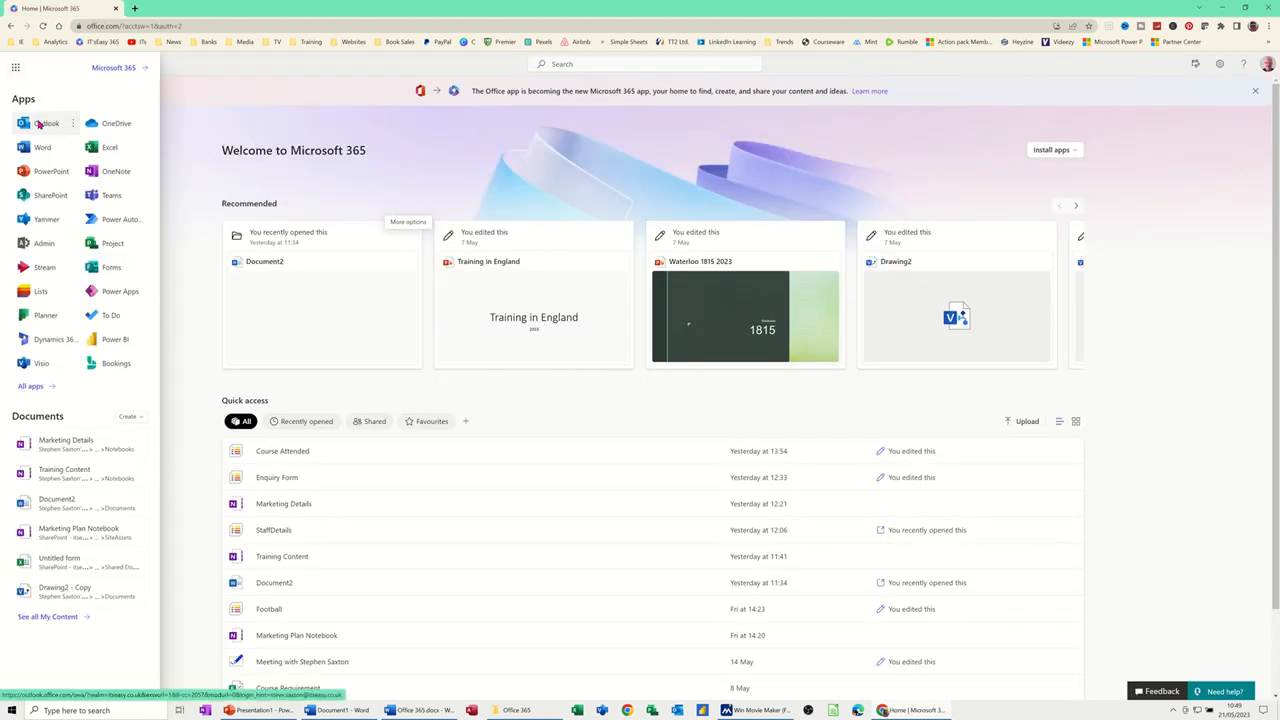
click(48, 124)
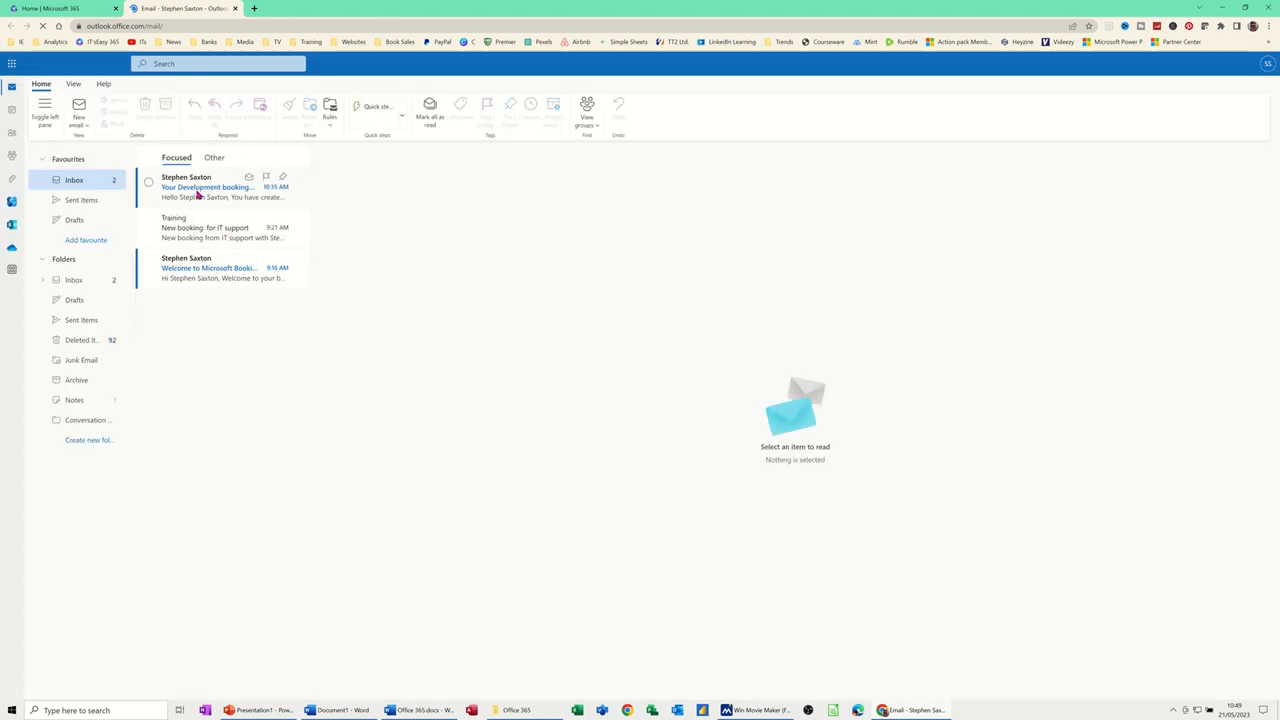
Step: Open Bookings from Outlook's left app bar, listing personal and shared booking pages
click(208, 188)
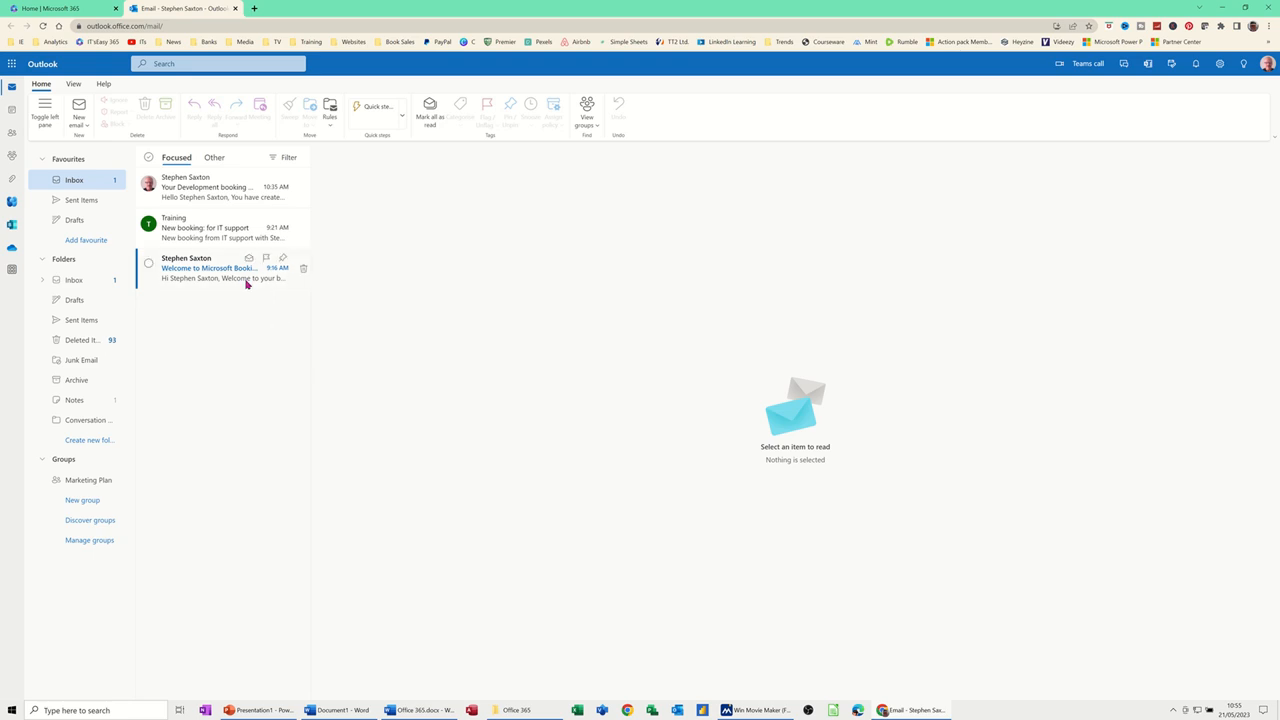
mouse_move(116, 200)
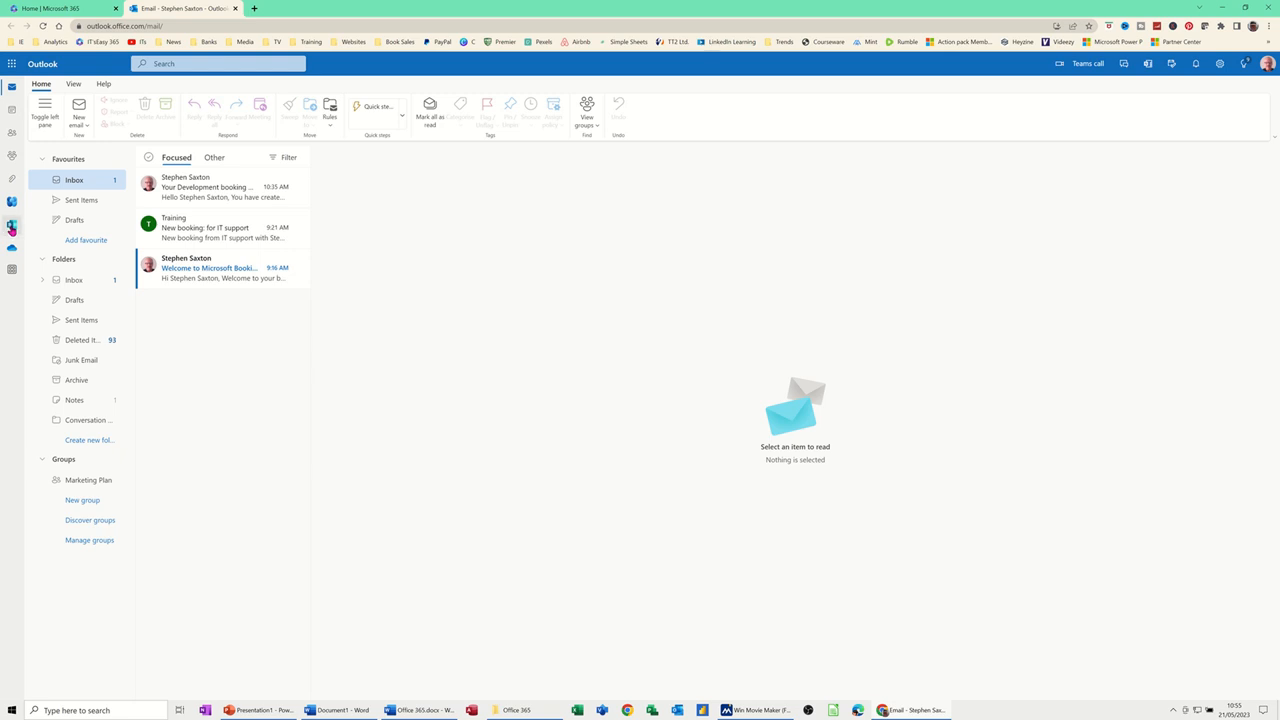
click(12, 224)
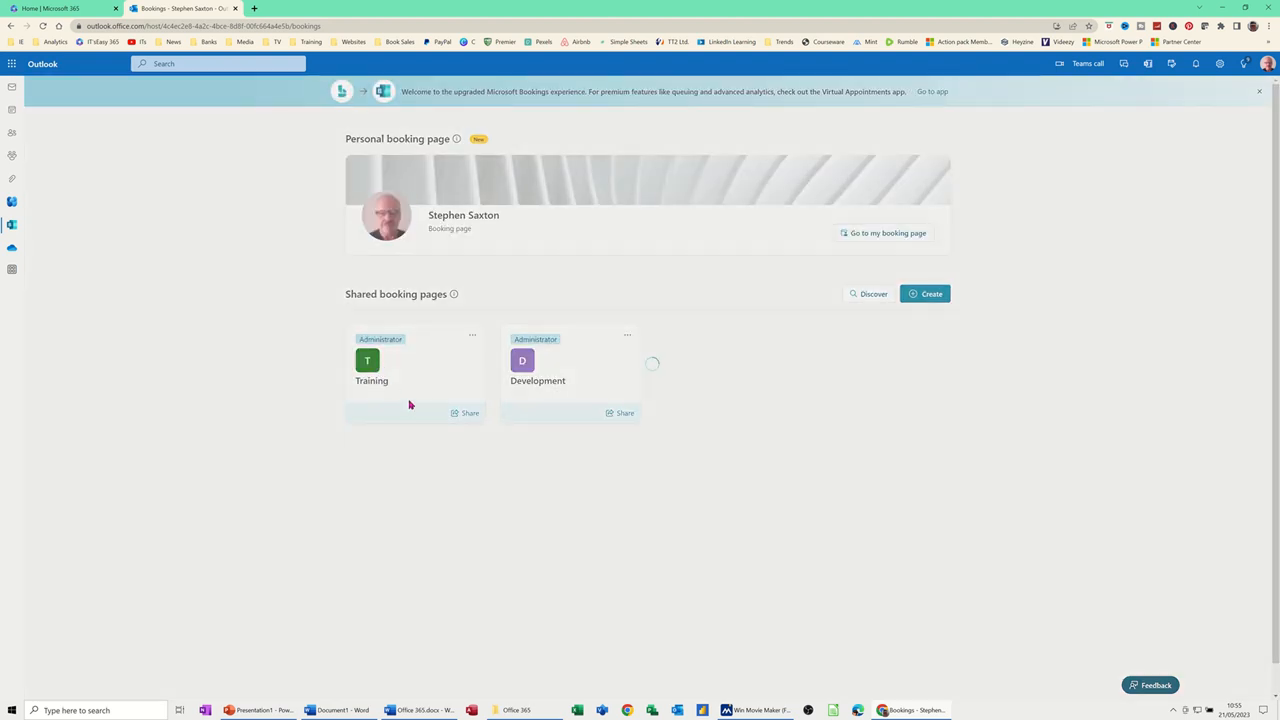
Step: Open the Training booking page and the Thursday Training Delivery session for editing
click(372, 360)
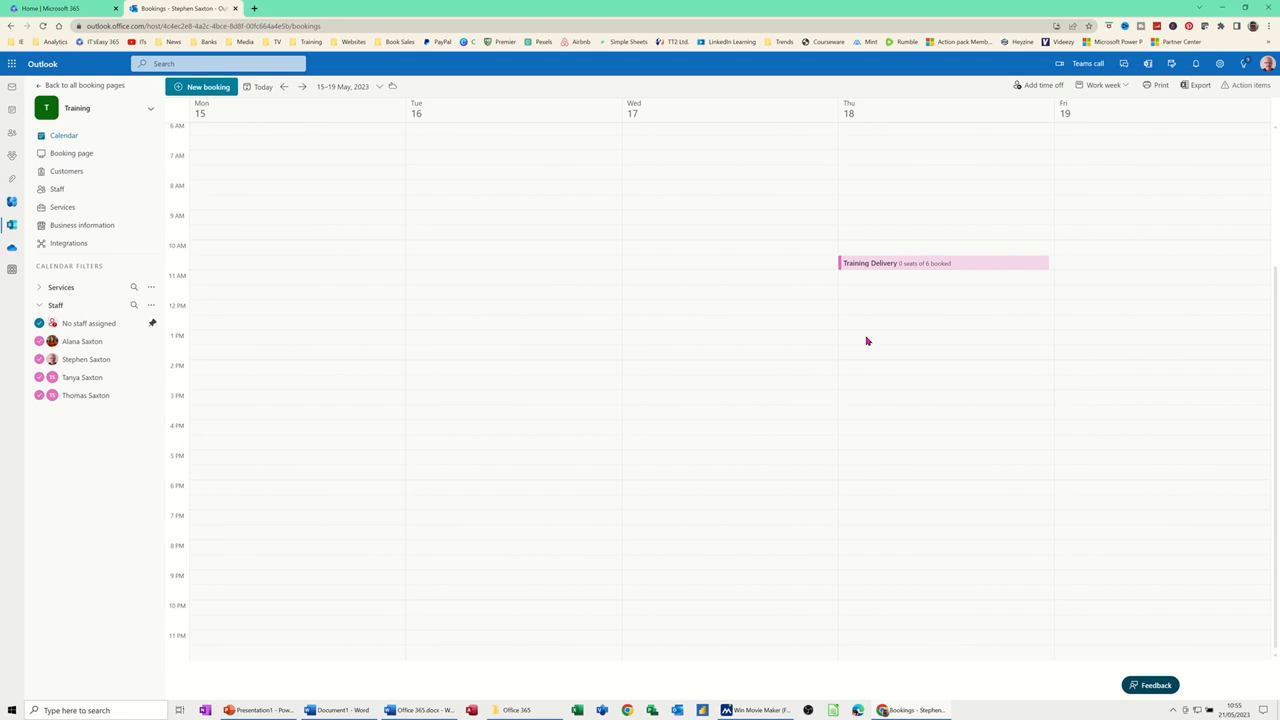
click(944, 264)
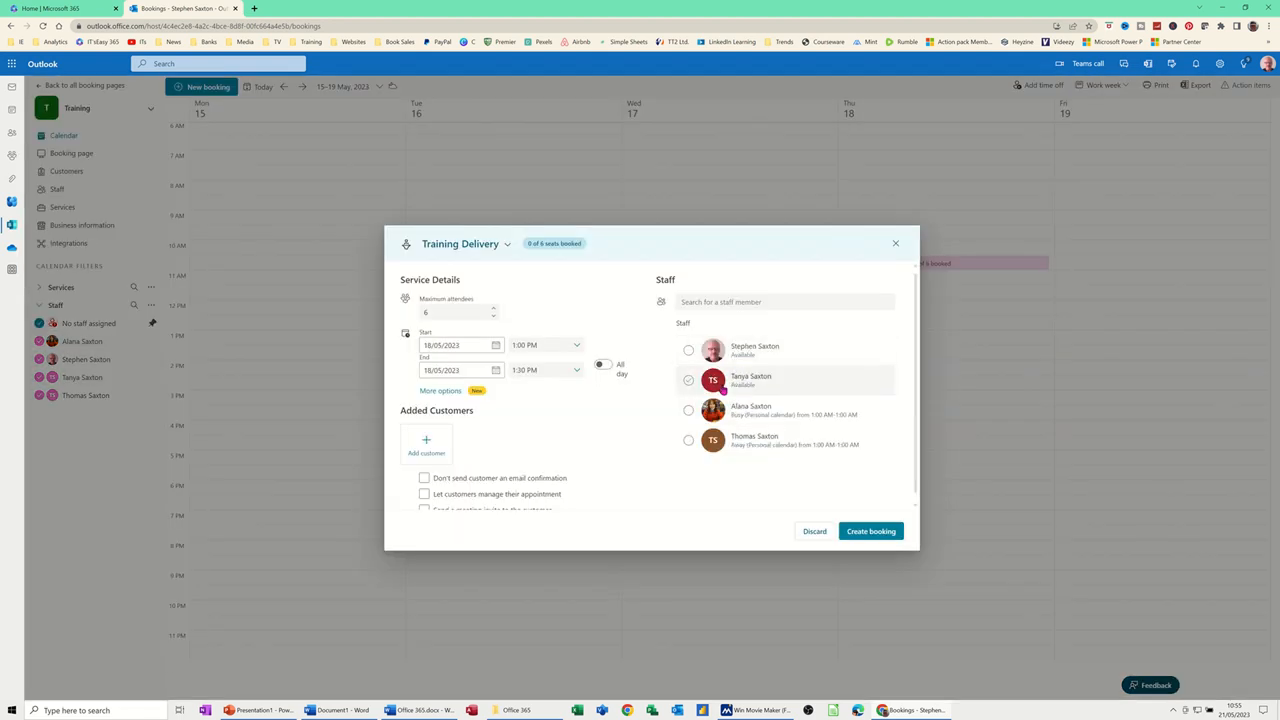
click(688, 350)
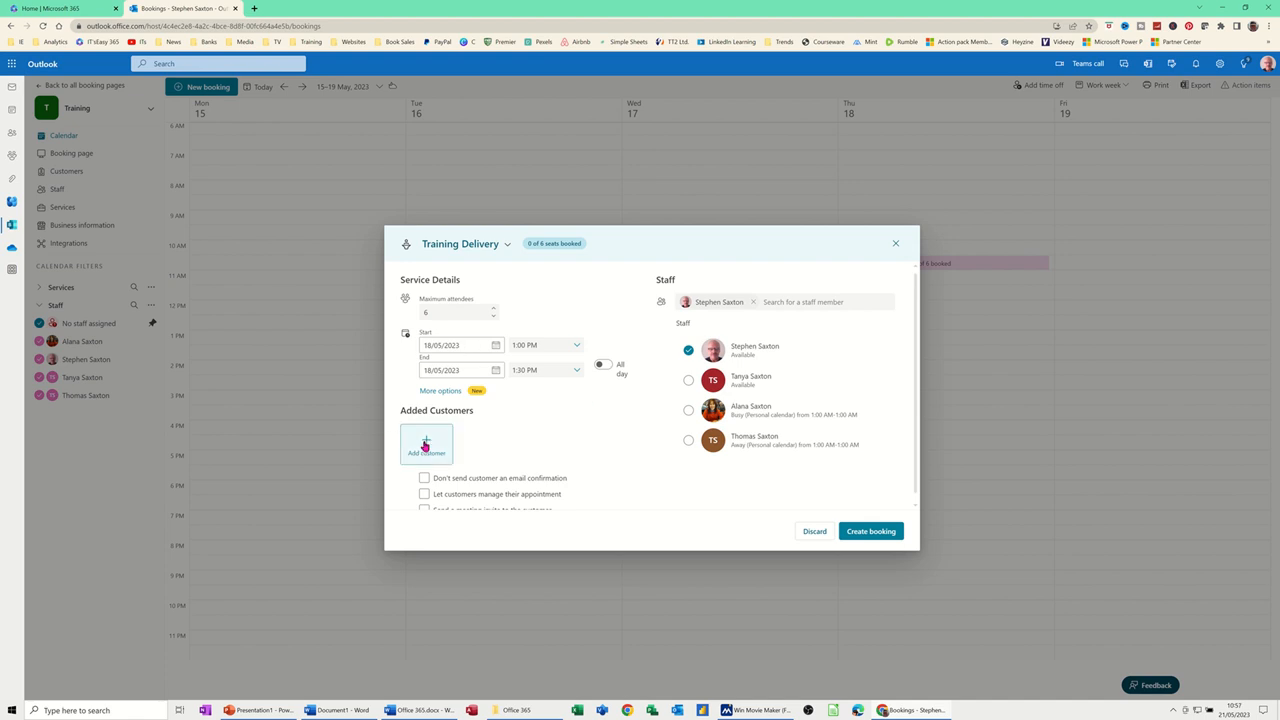
click(426, 444)
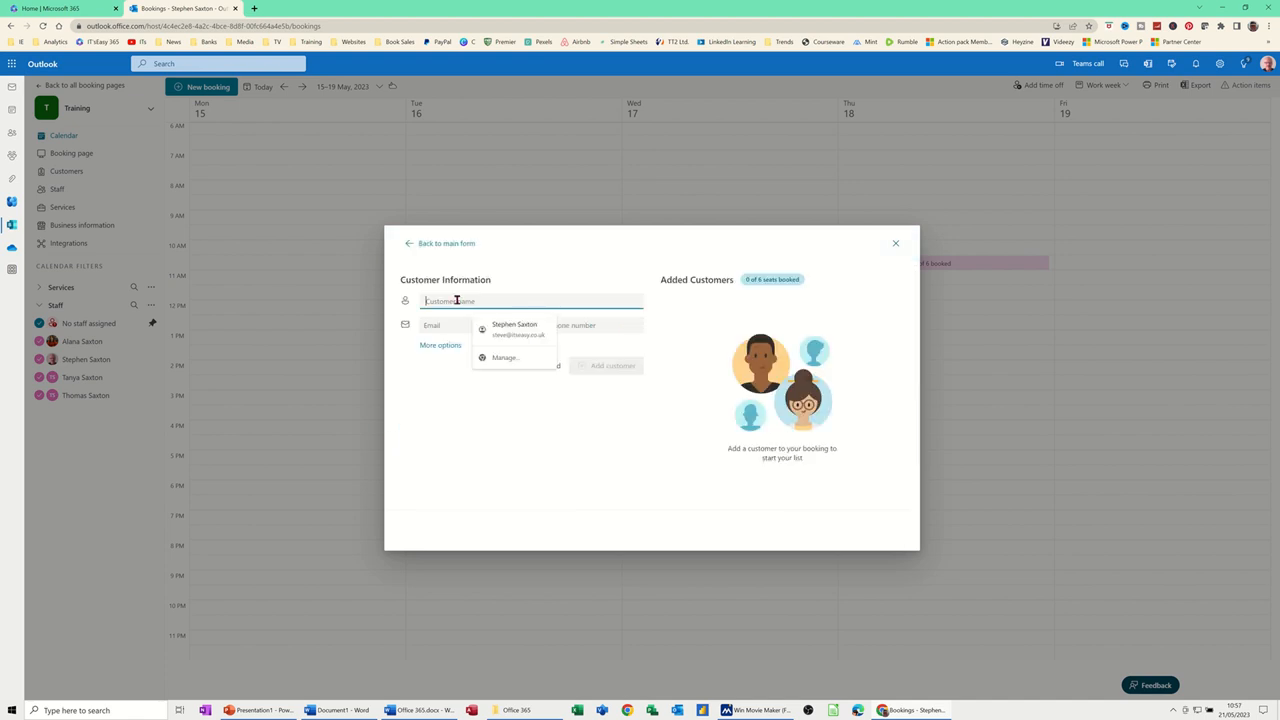
text(da)
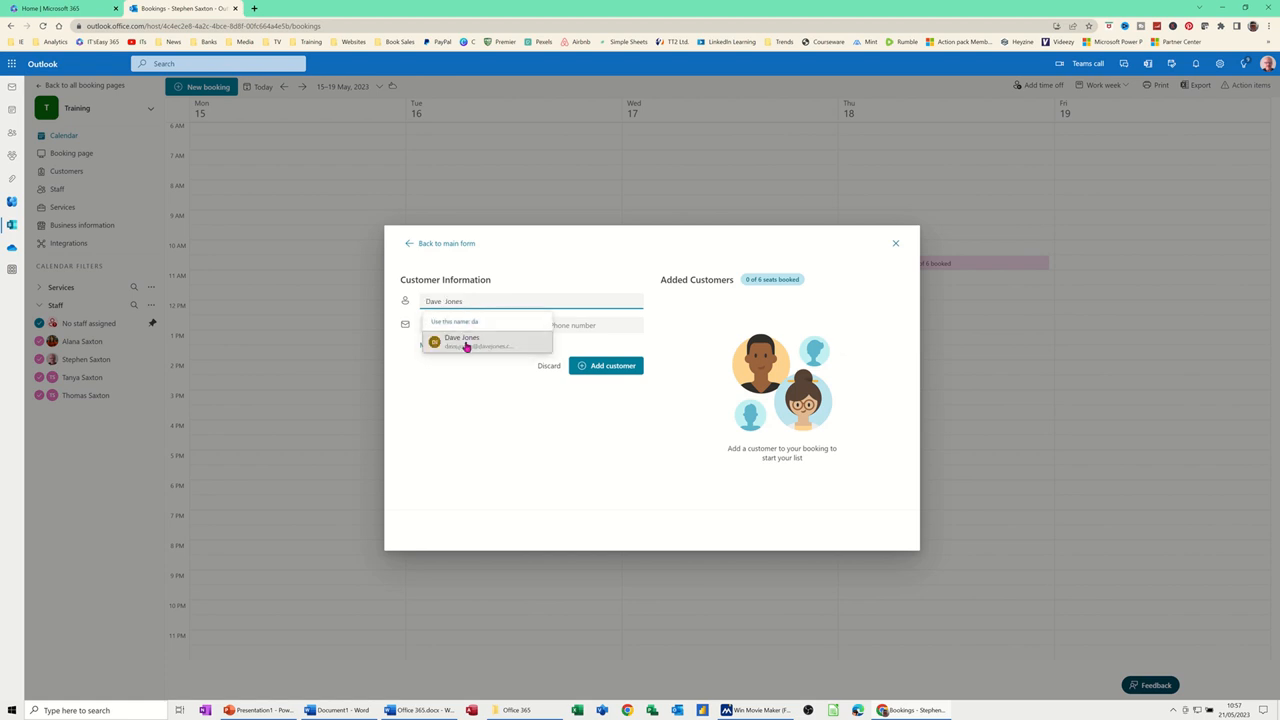
click(462, 340)
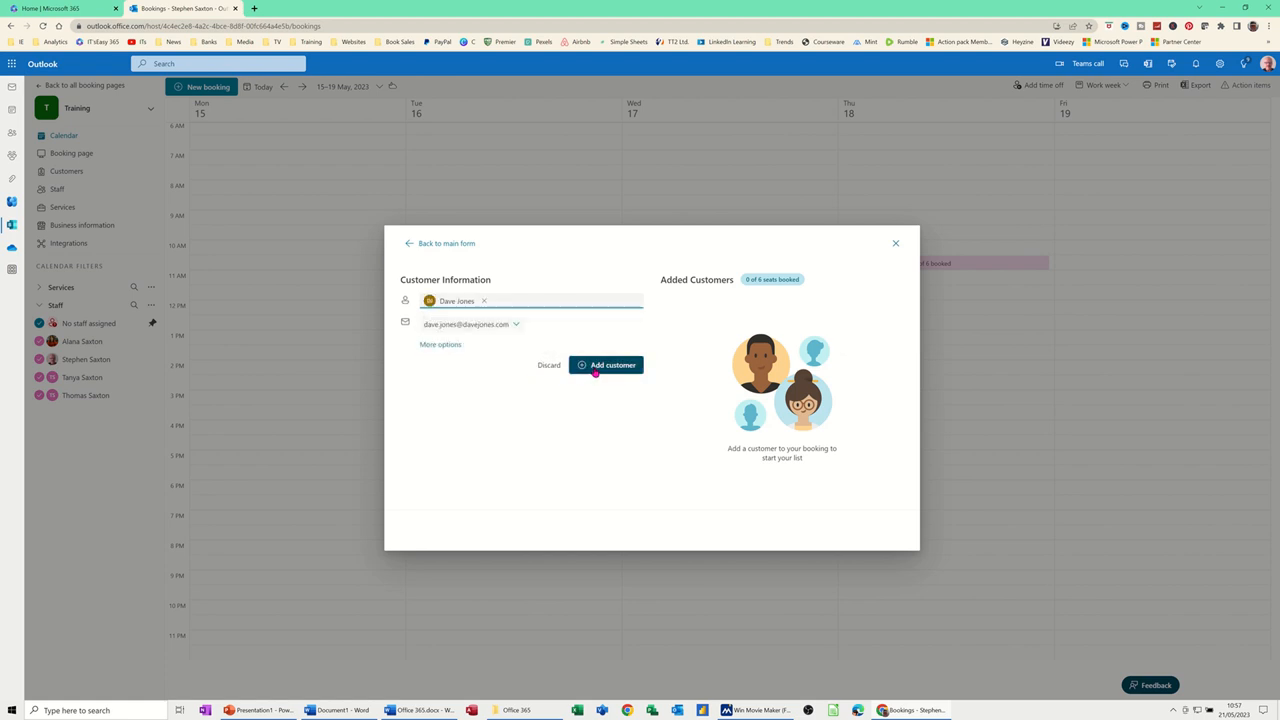
click(606, 364)
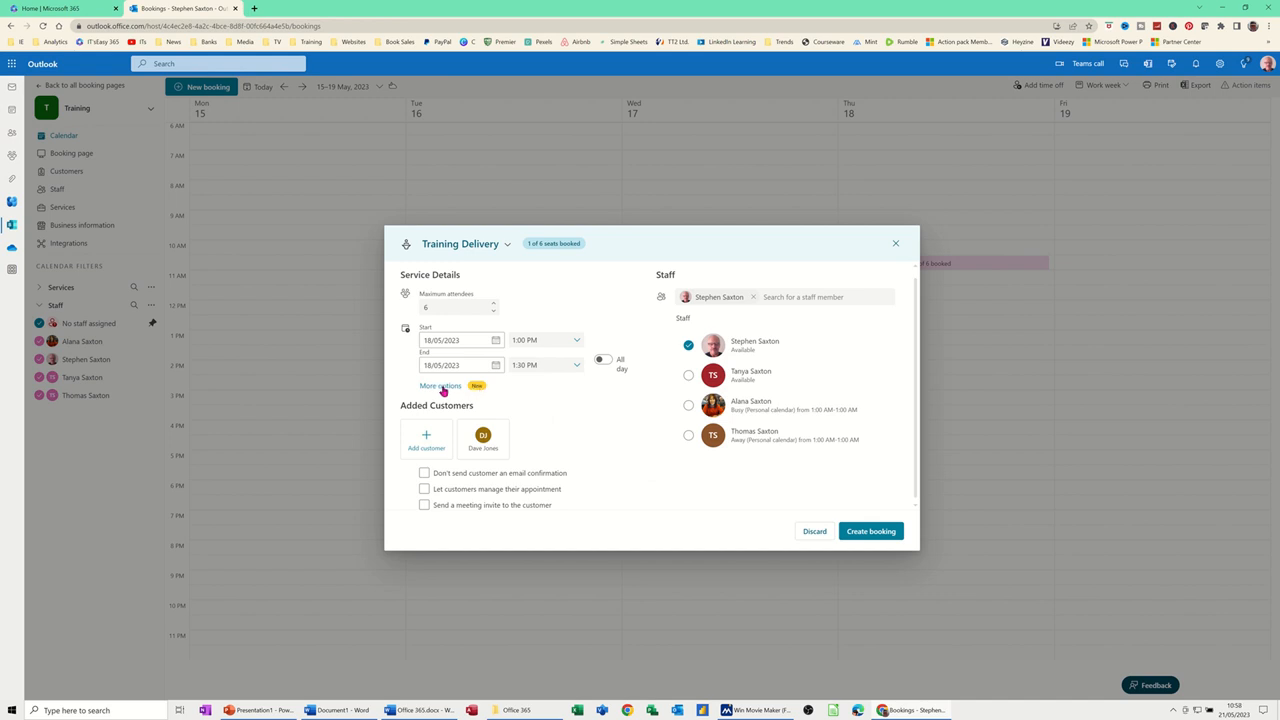
Step: Turn on buffer time with a 5-minute after-meeting buffer
click(440, 386)
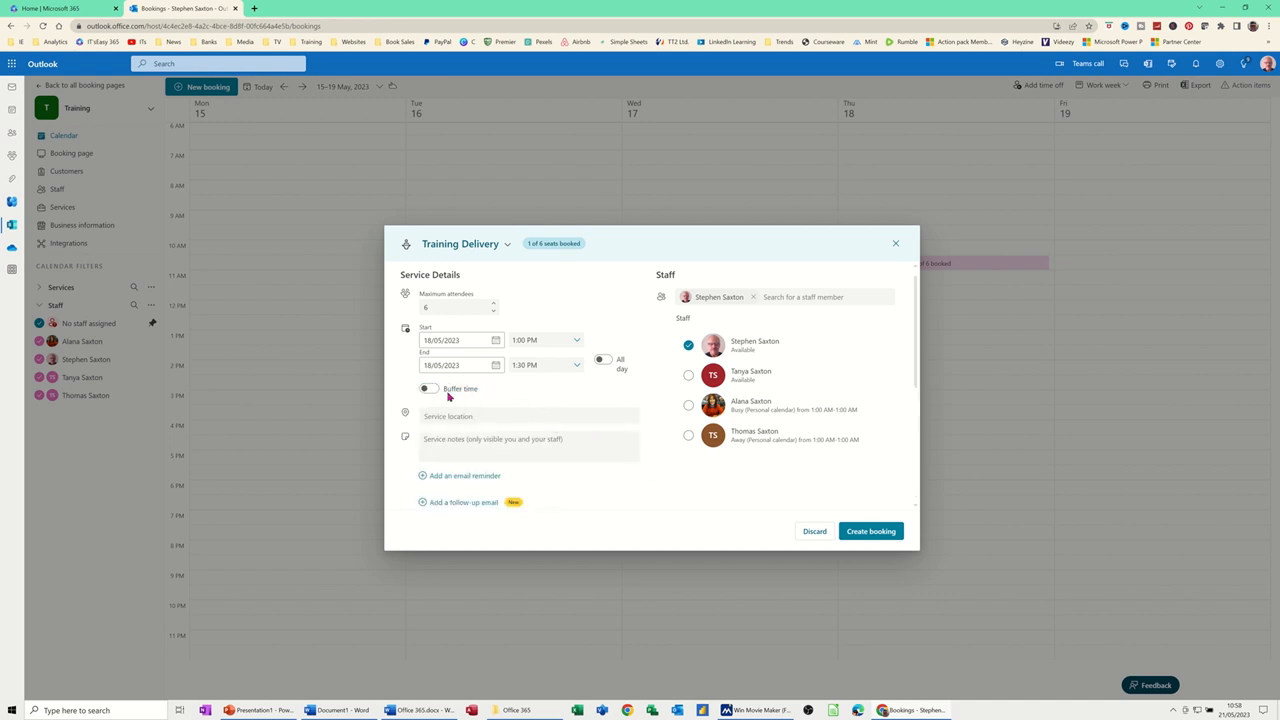
click(428, 388)
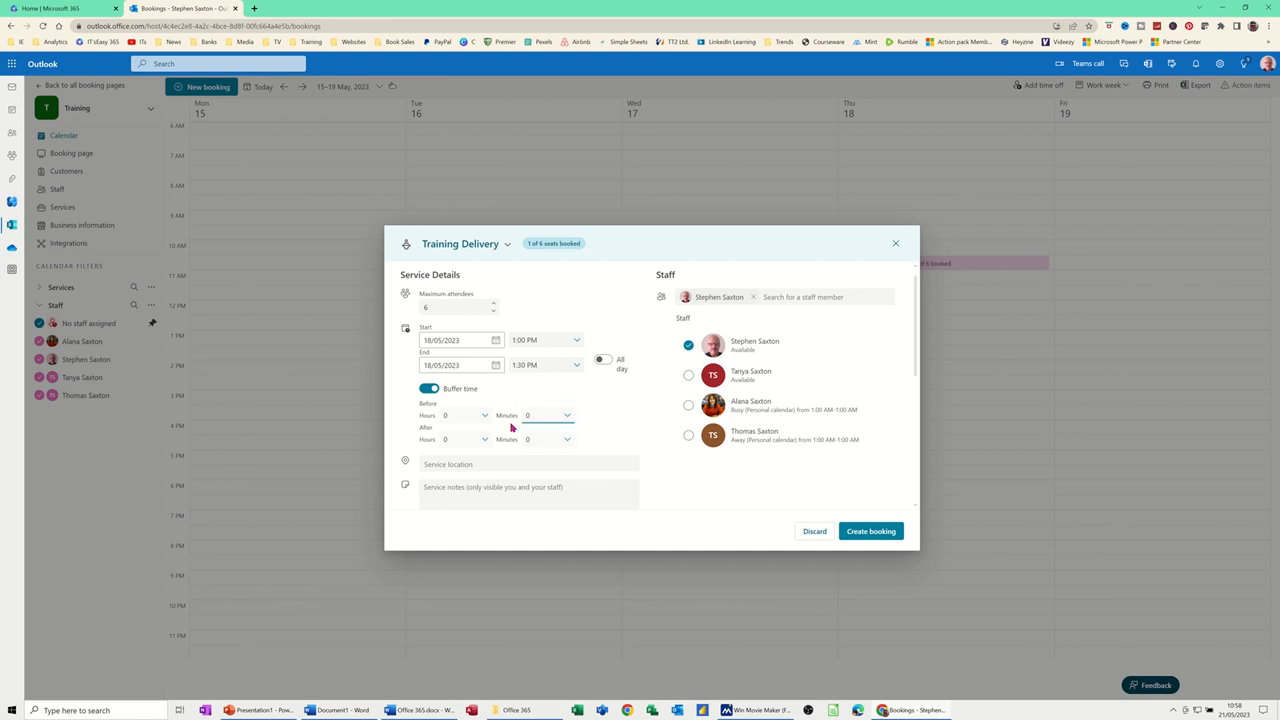
mouse_move(550, 424)
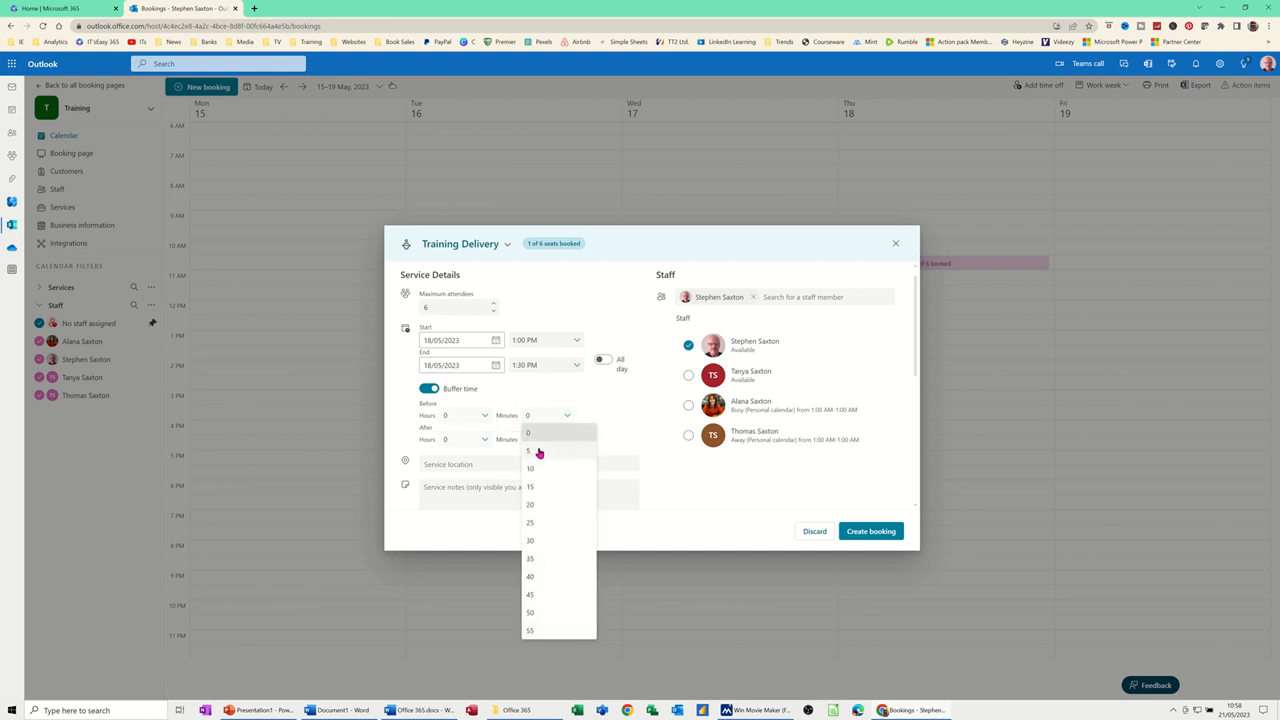
click(530, 452)
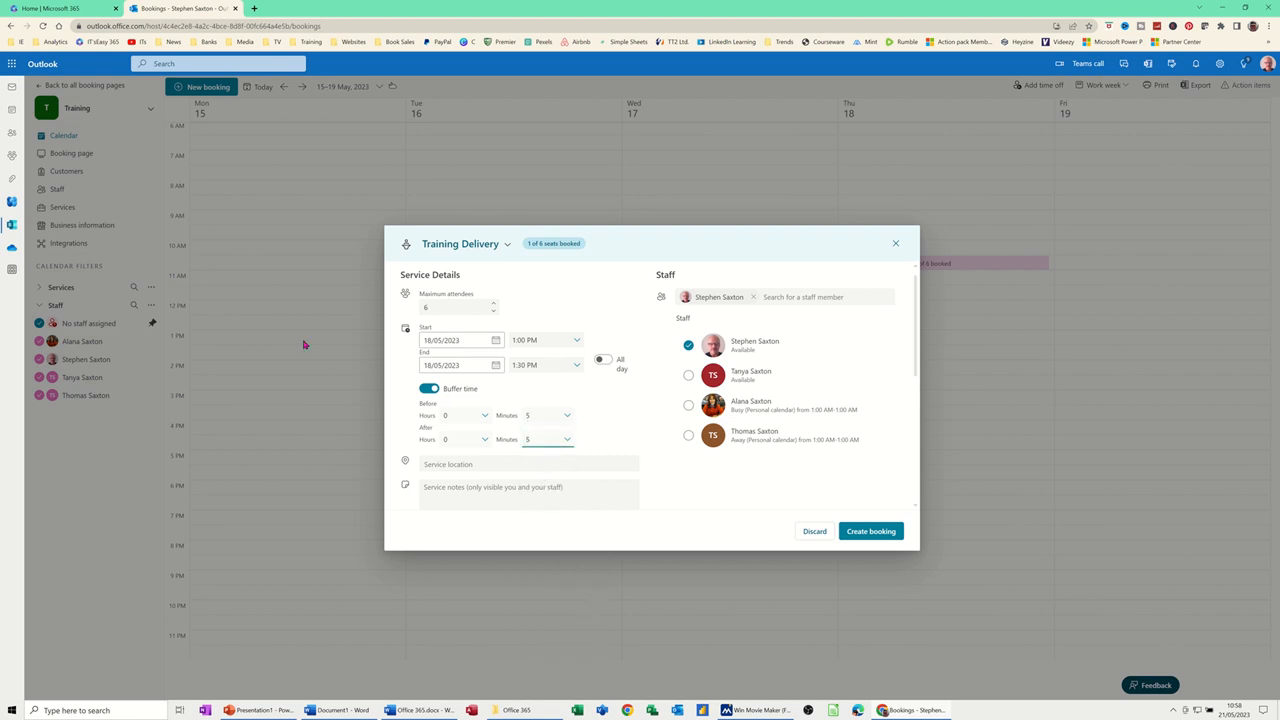
mouse_move(584, 396)
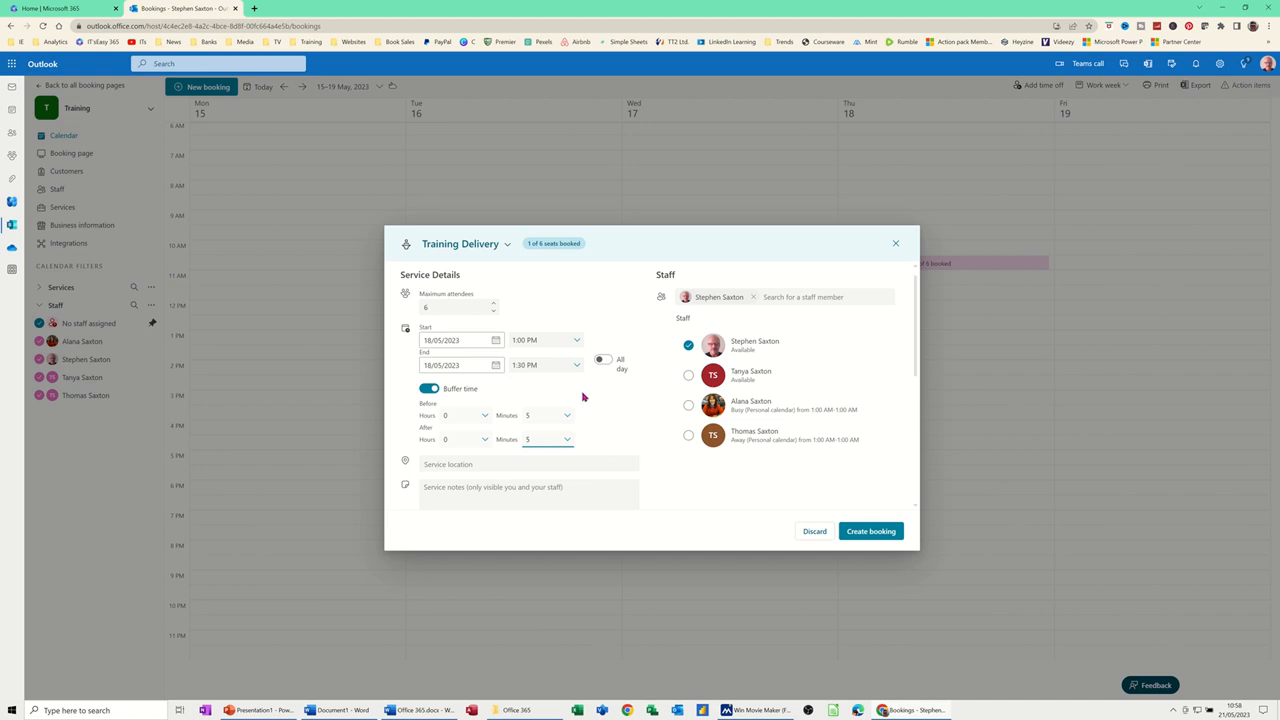
Step: Add the internal staff note 'Talk about Excel'
scroll(down, 3)
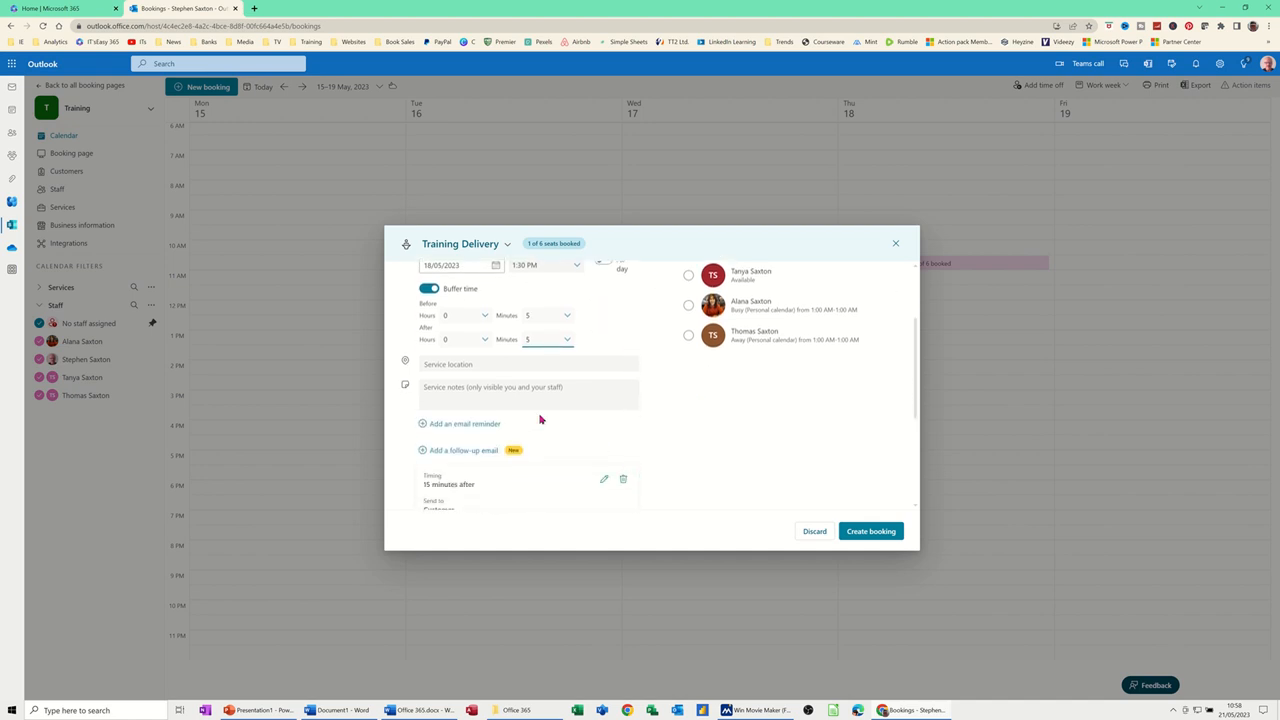
click(528, 390)
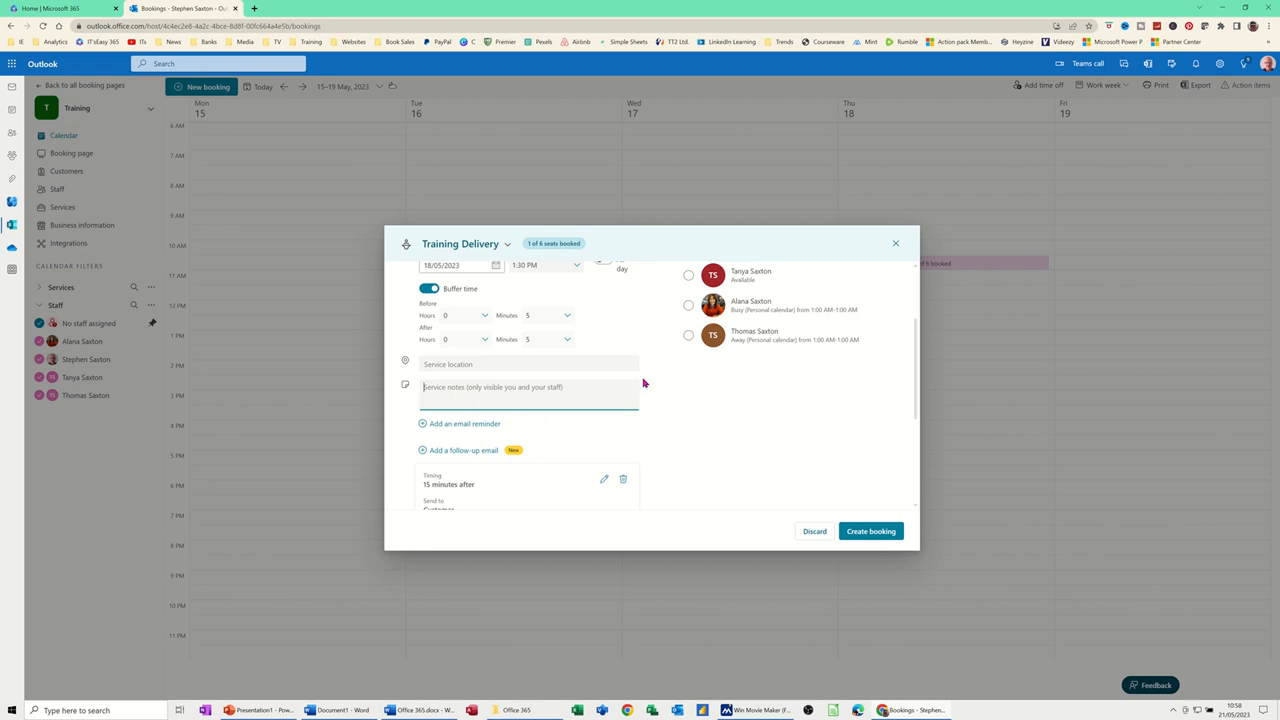
text(Talk about)
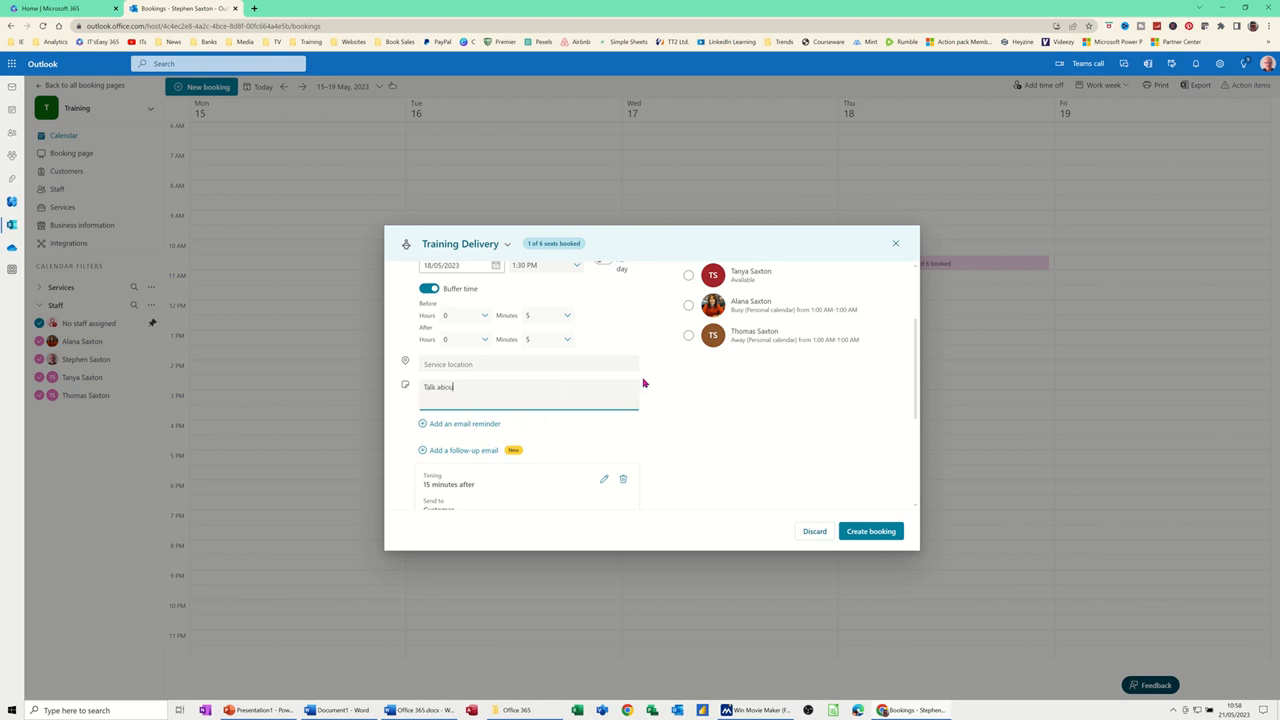
text(Excel)
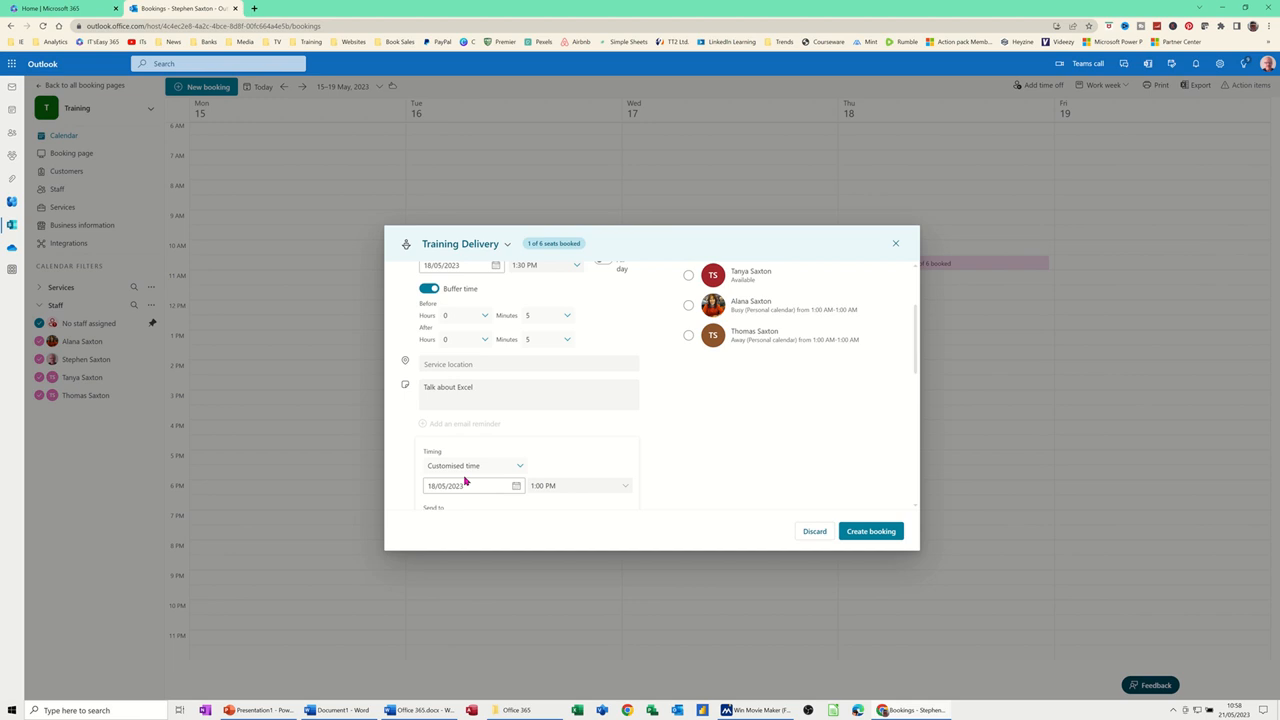
mouse_move(628, 492)
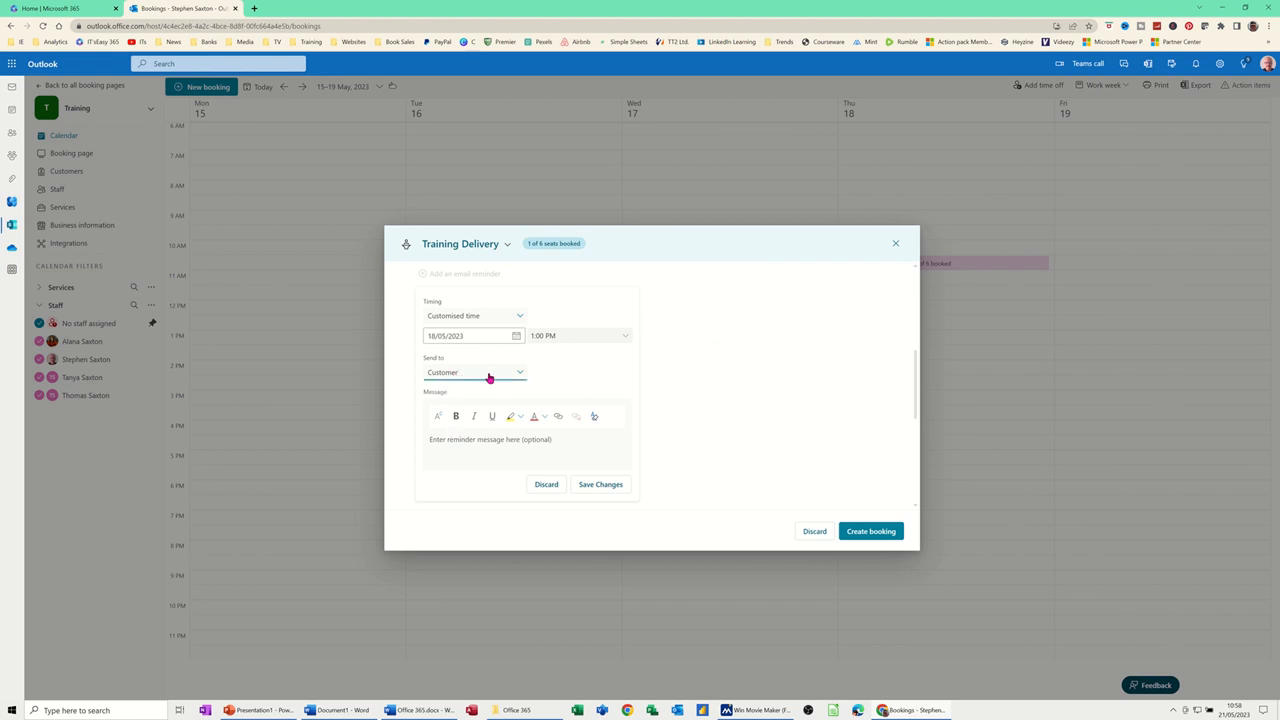
Step: Address the email reminder to Staff, save it, and create the Training Delivery booking
click(476, 372)
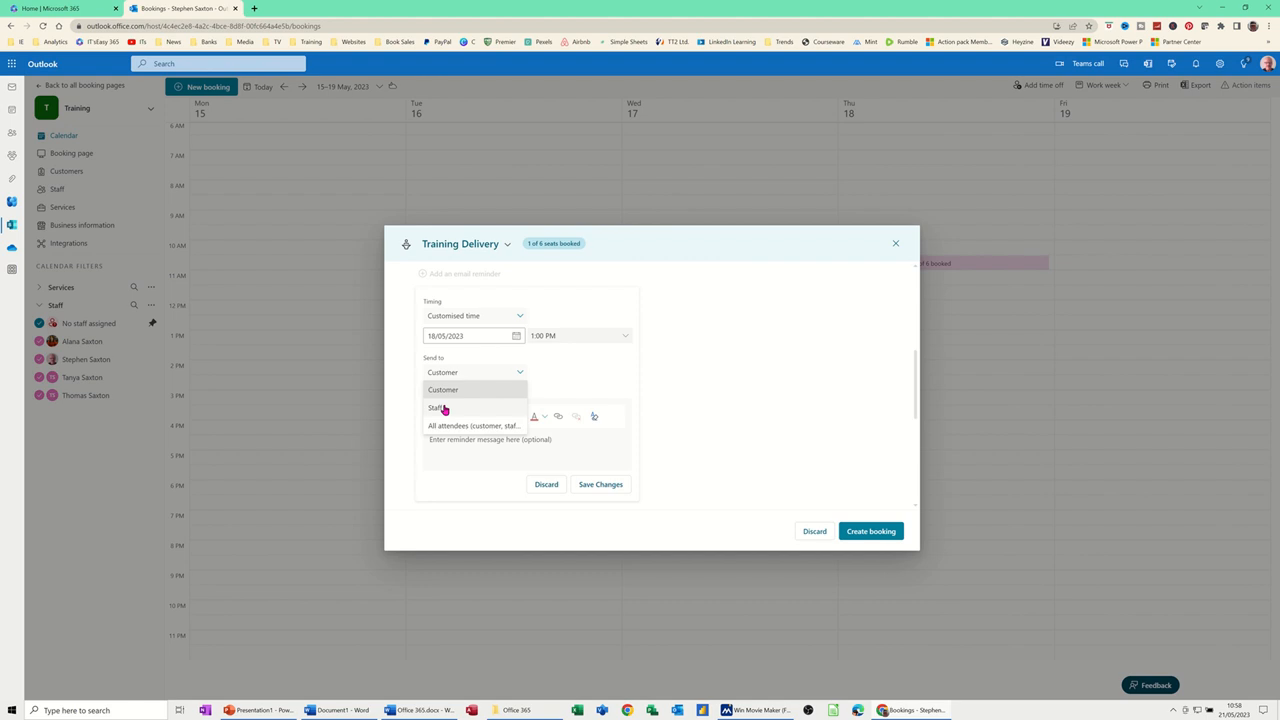
click(436, 408)
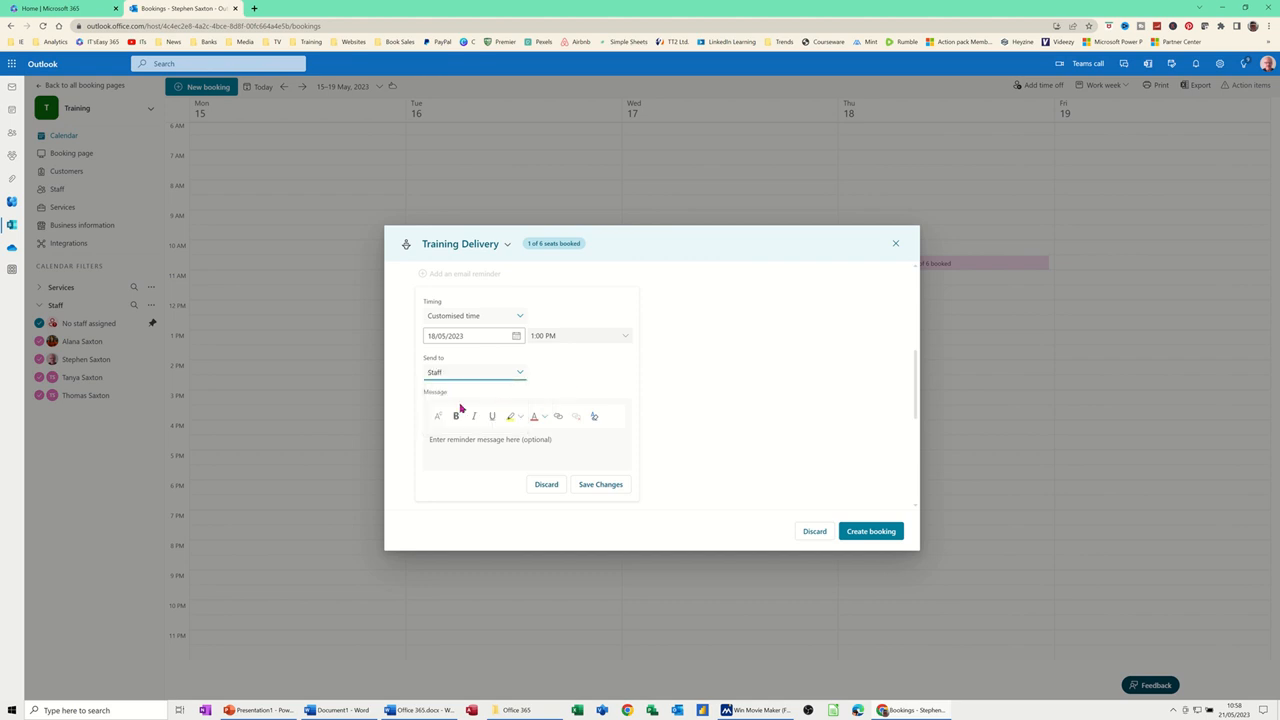
mouse_move(628, 480)
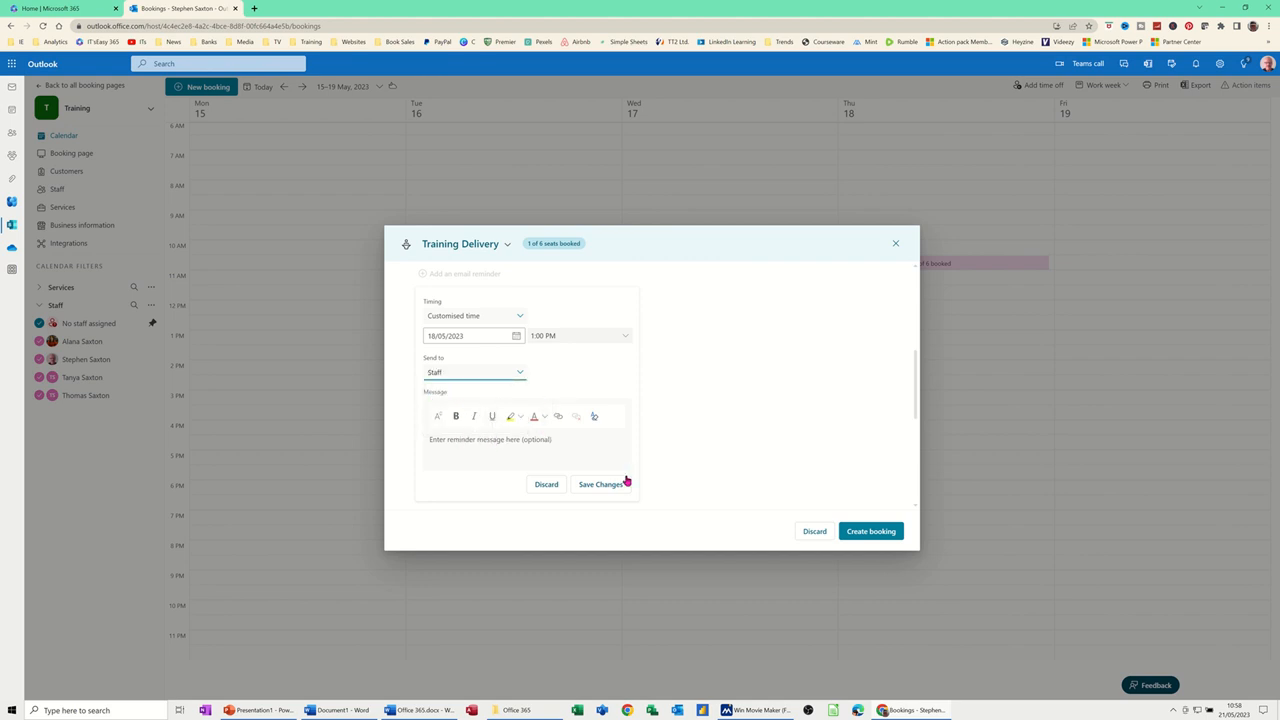
click(600, 484)
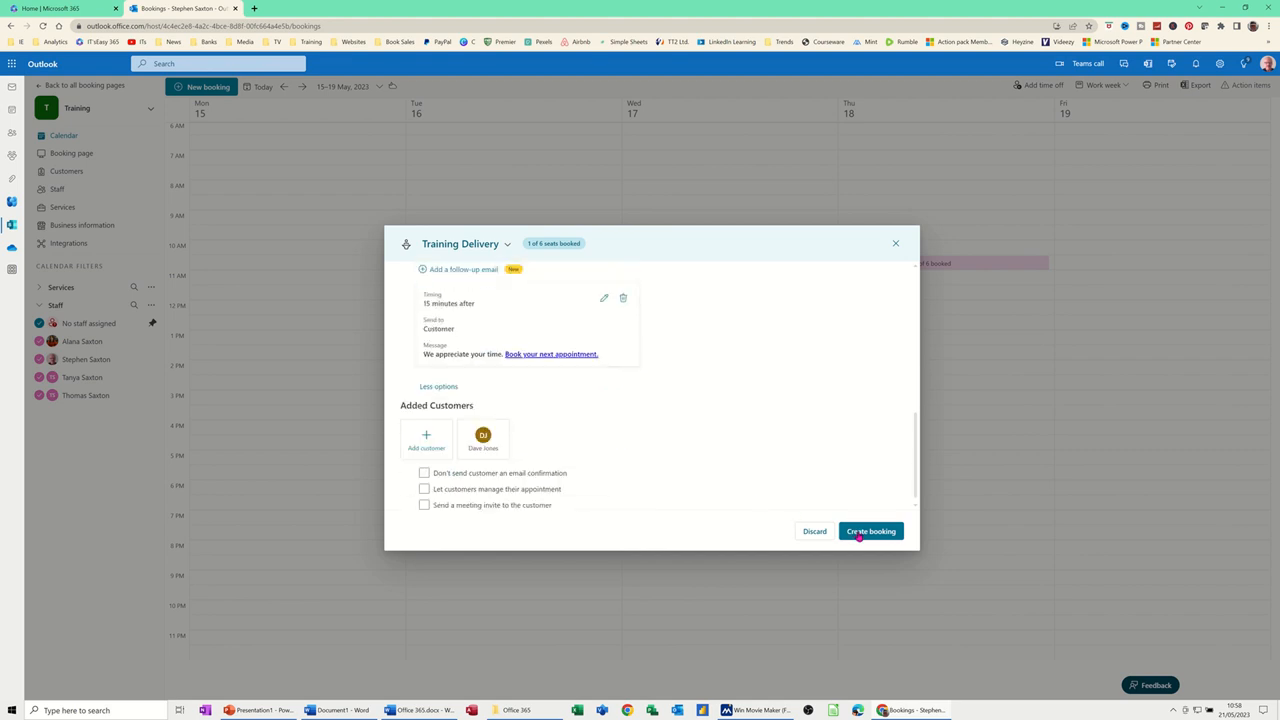
click(868, 532)
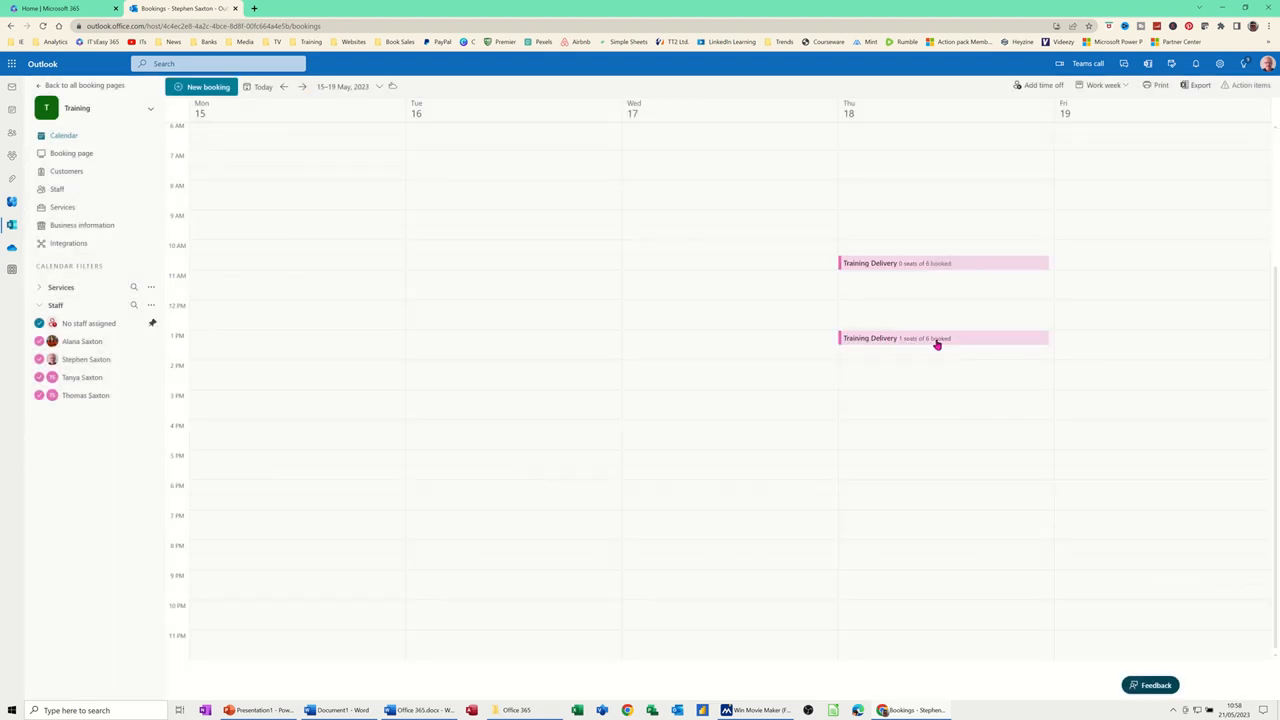
mouse_move(886, 338)
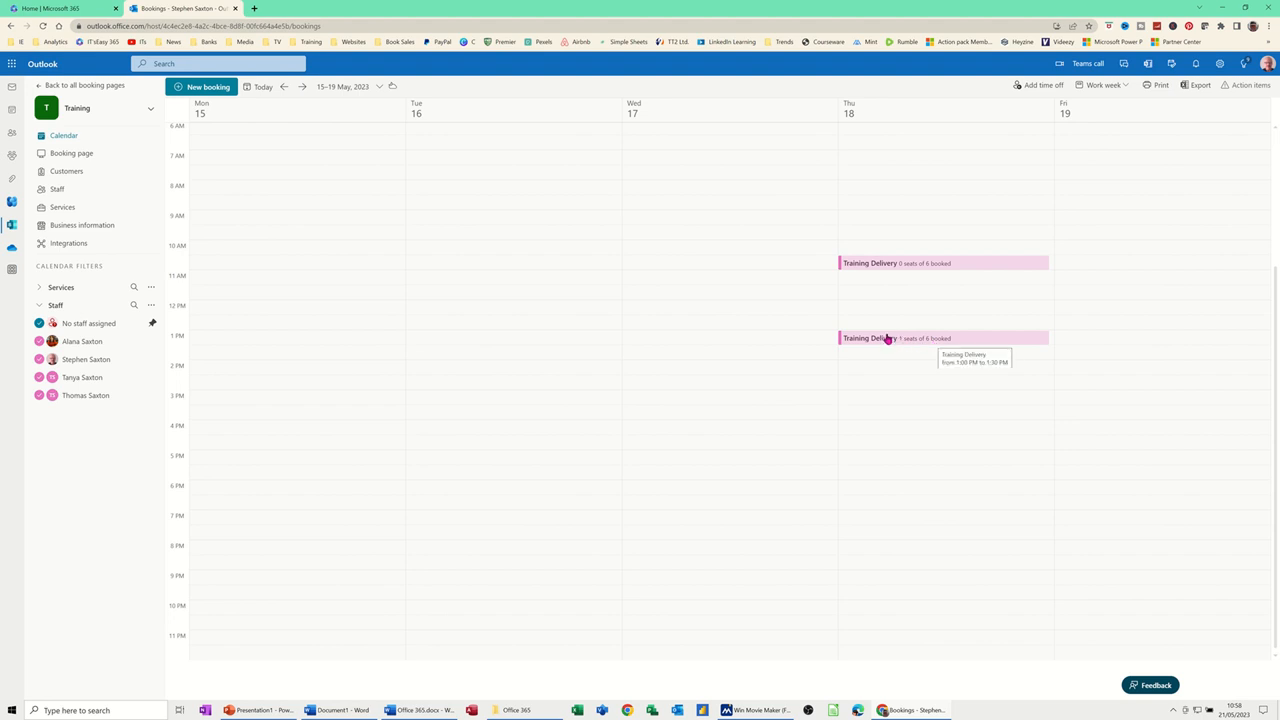
mouse_move(576, 266)
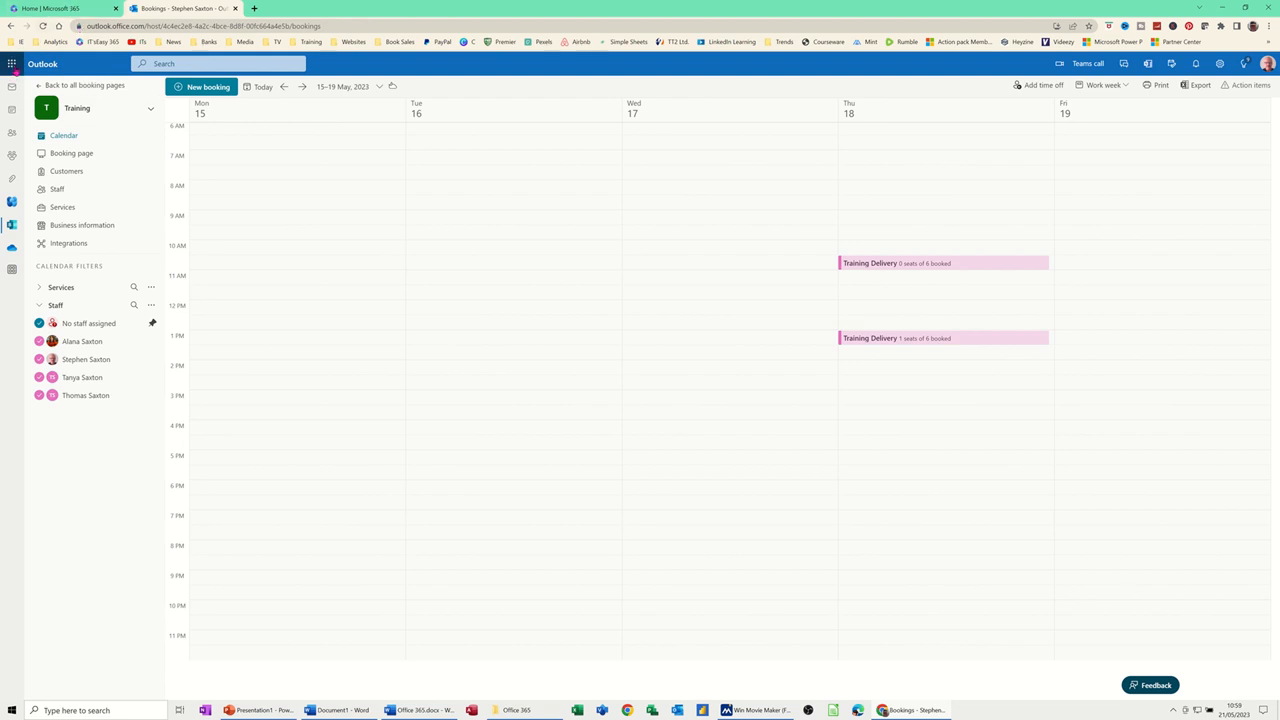
Step: Switch from Bookings to the personal Outlook calendar
click(176, 8)
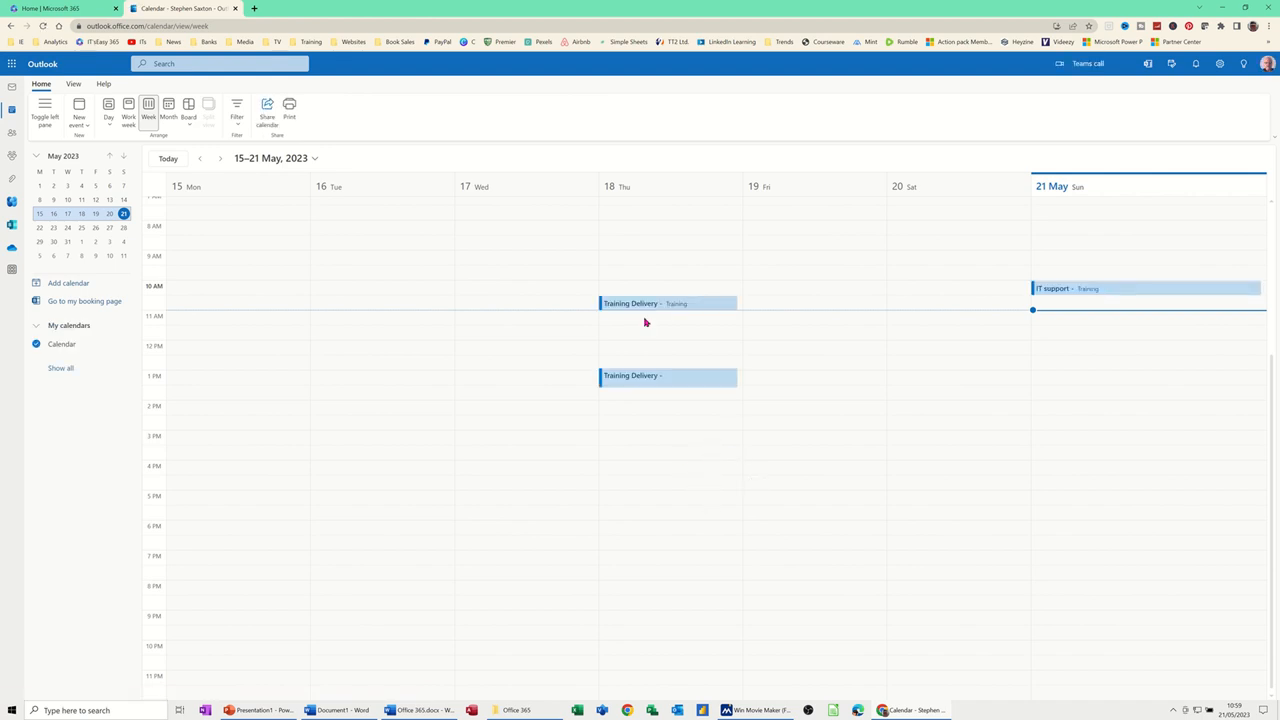
mouse_move(656, 378)
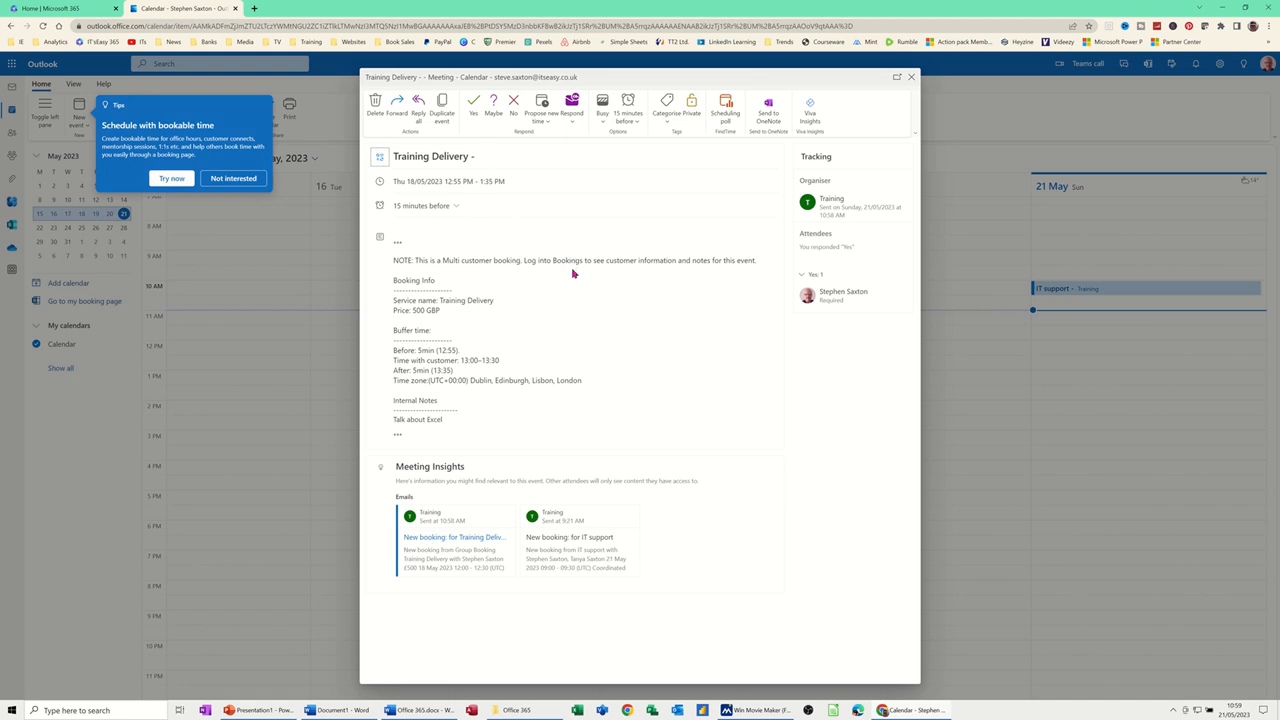
Step: Close the Training Delivery event details and bring up the Microsoft 365 apps list
click(910, 76)
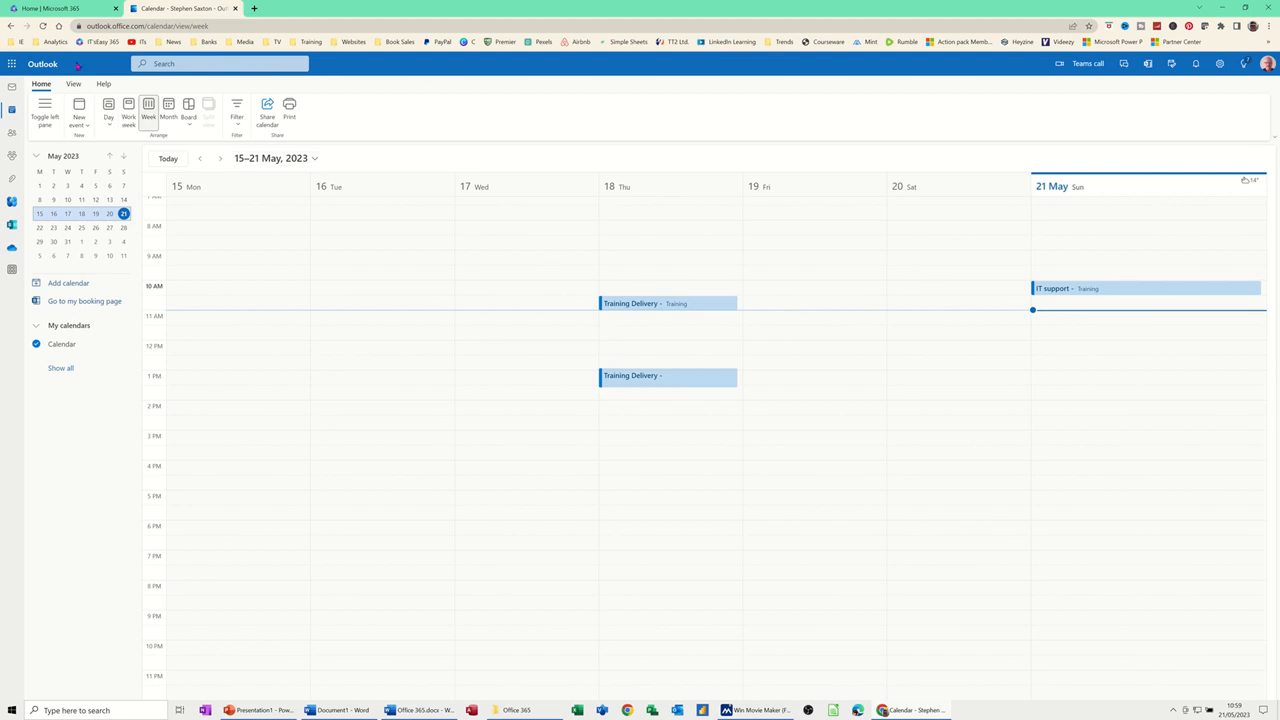
click(12, 68)
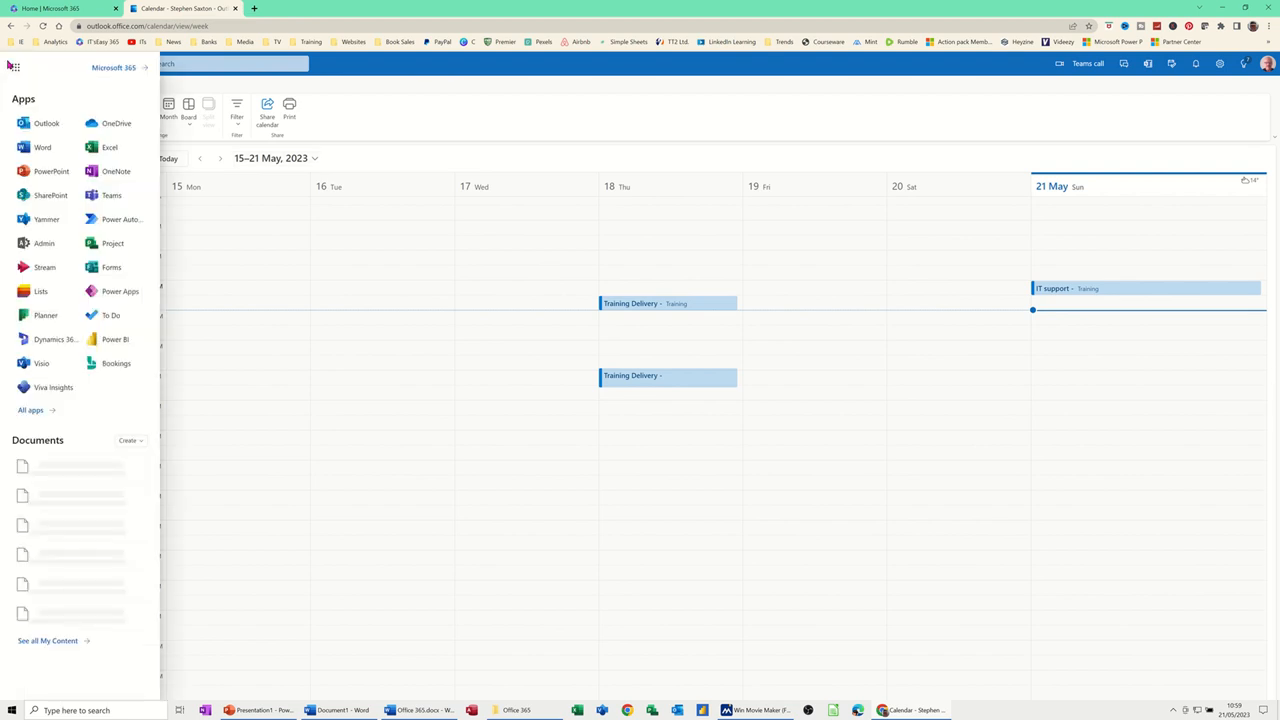
Step: Launch Teams from the Microsoft 365 app launcher
click(374, 8)
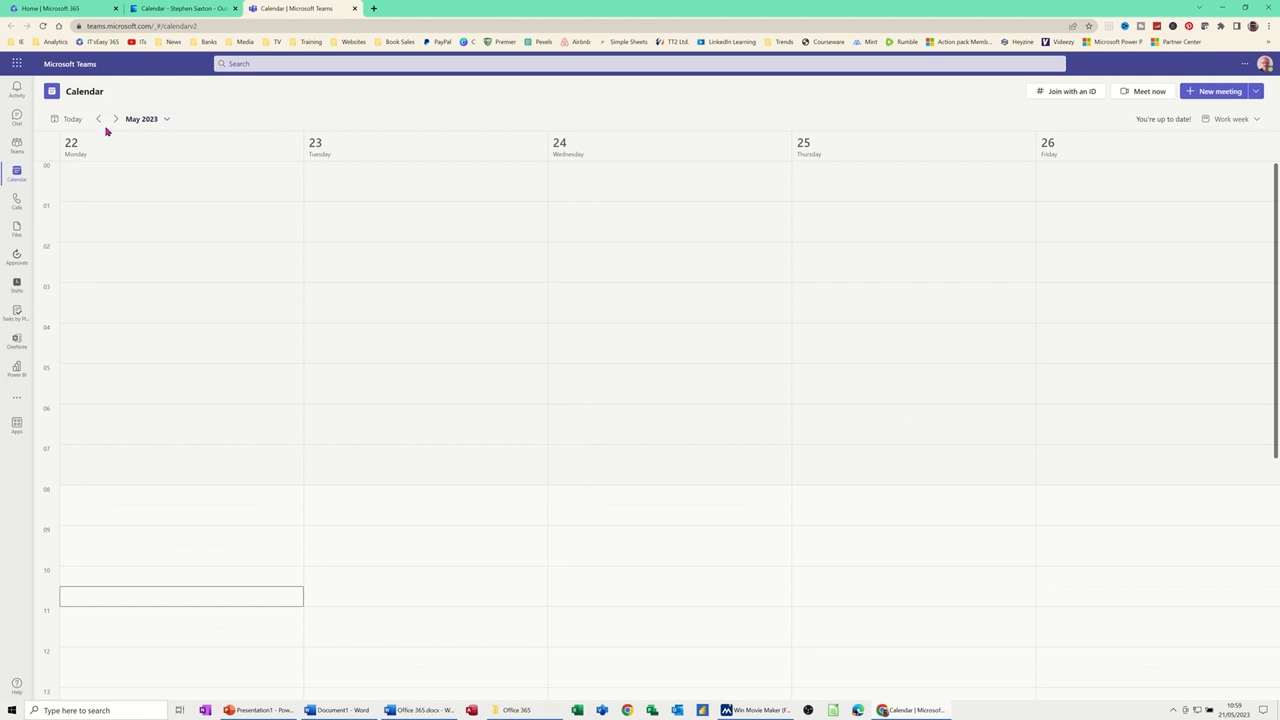
Step: Go back to the week of 15 May and view the later Training Delivery booking's full details
click(98, 120)
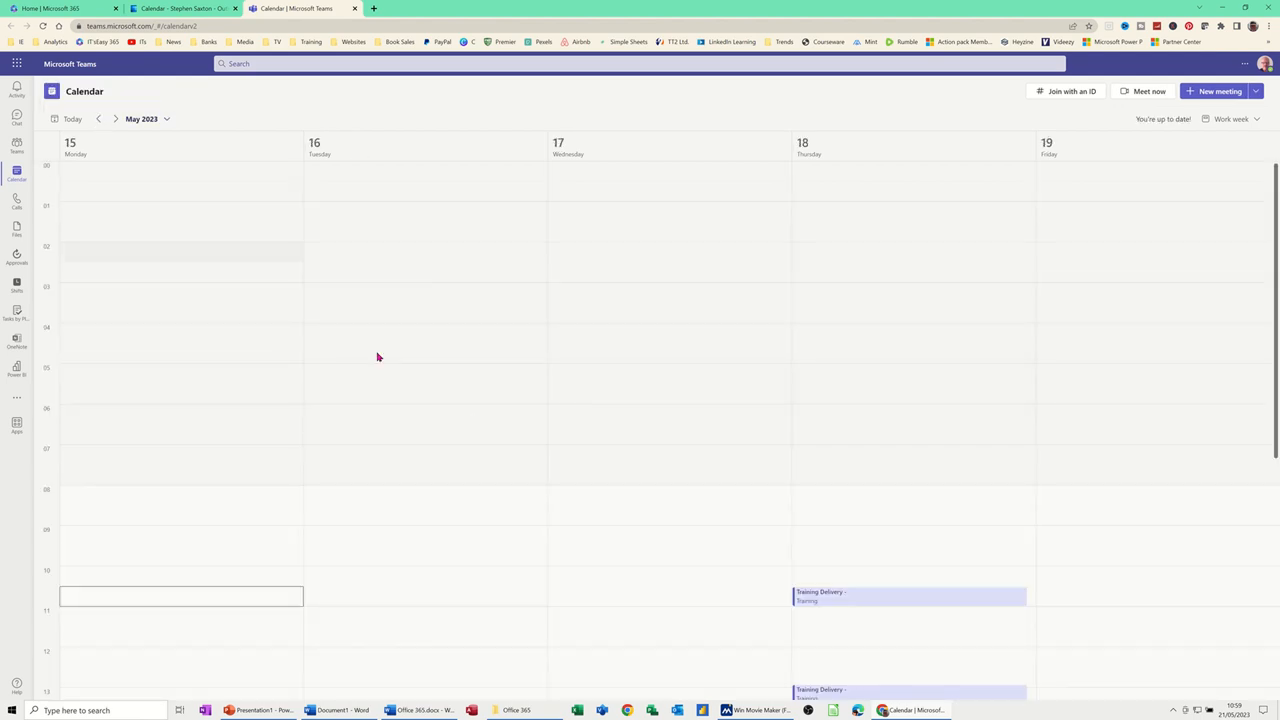
scroll(down, 3)
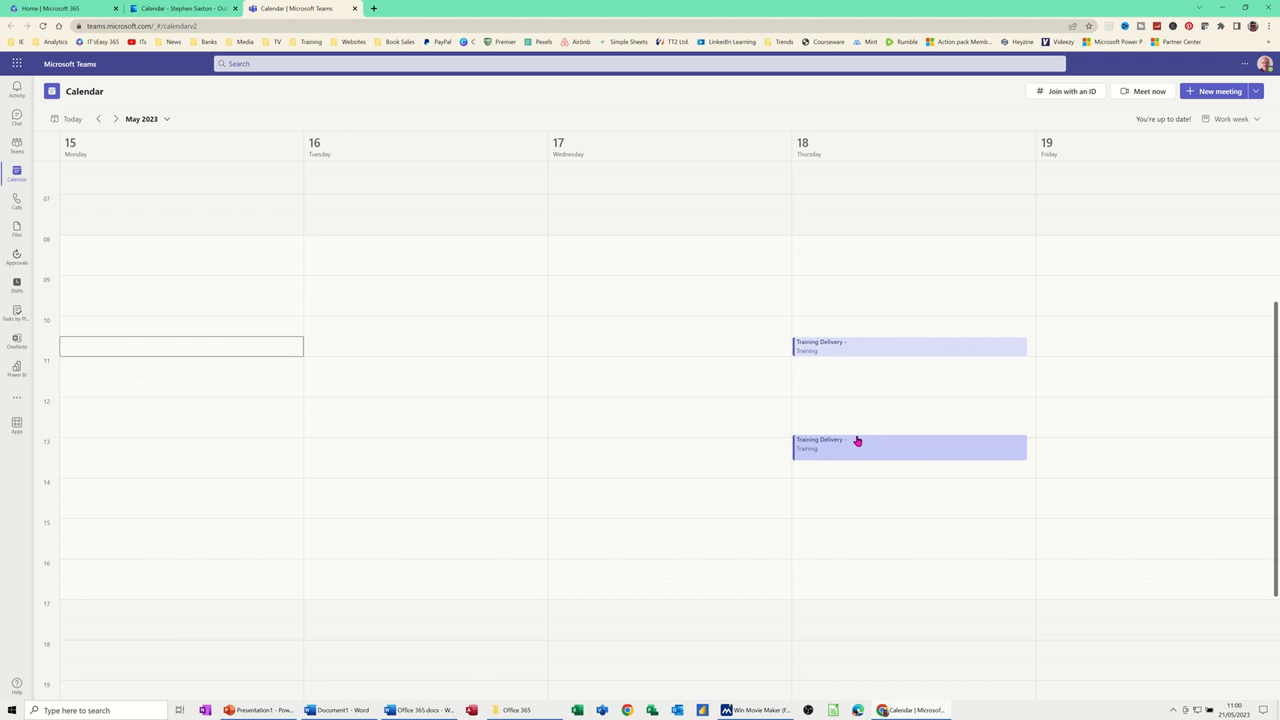
click(858, 448)
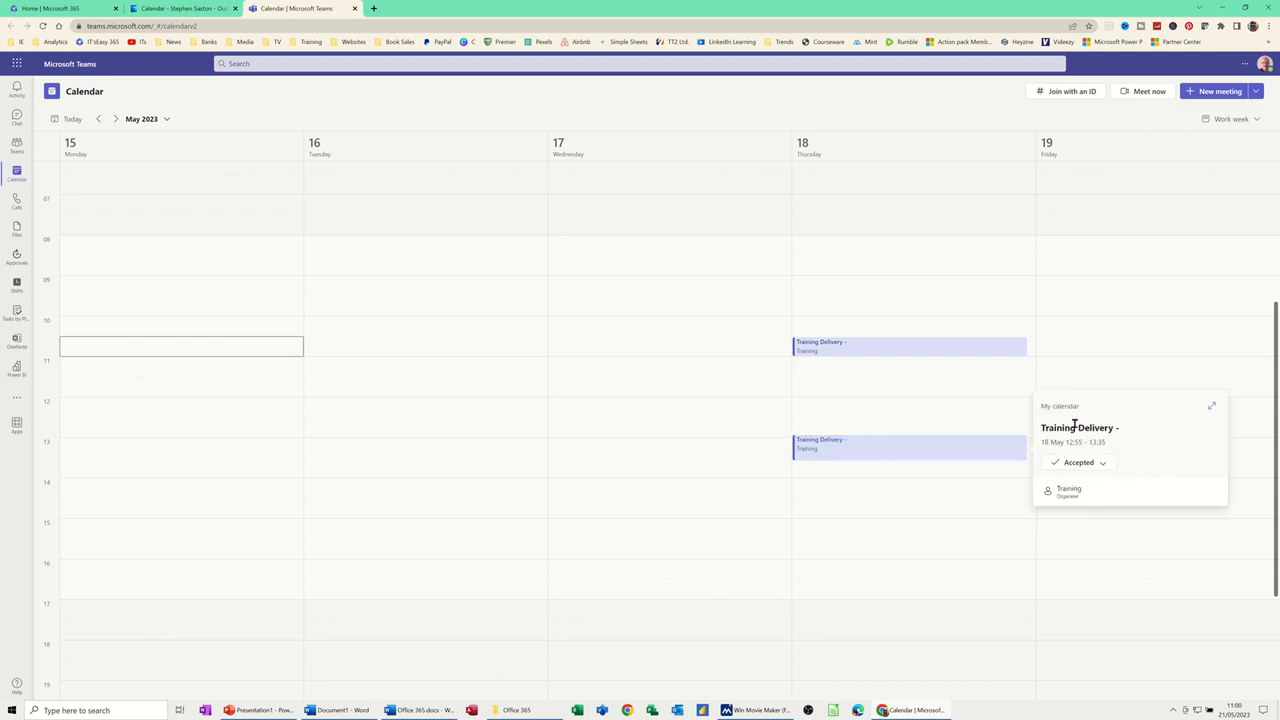
mouse_move(896, 444)
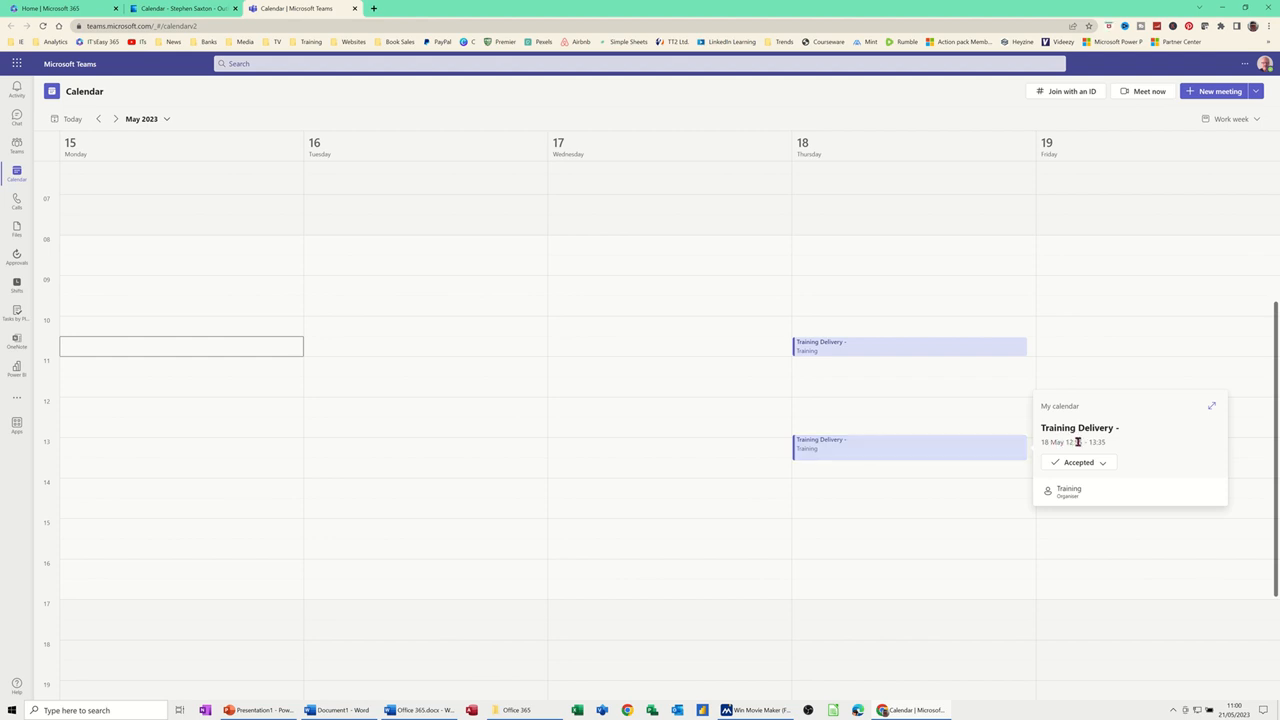
mouse_move(924, 452)
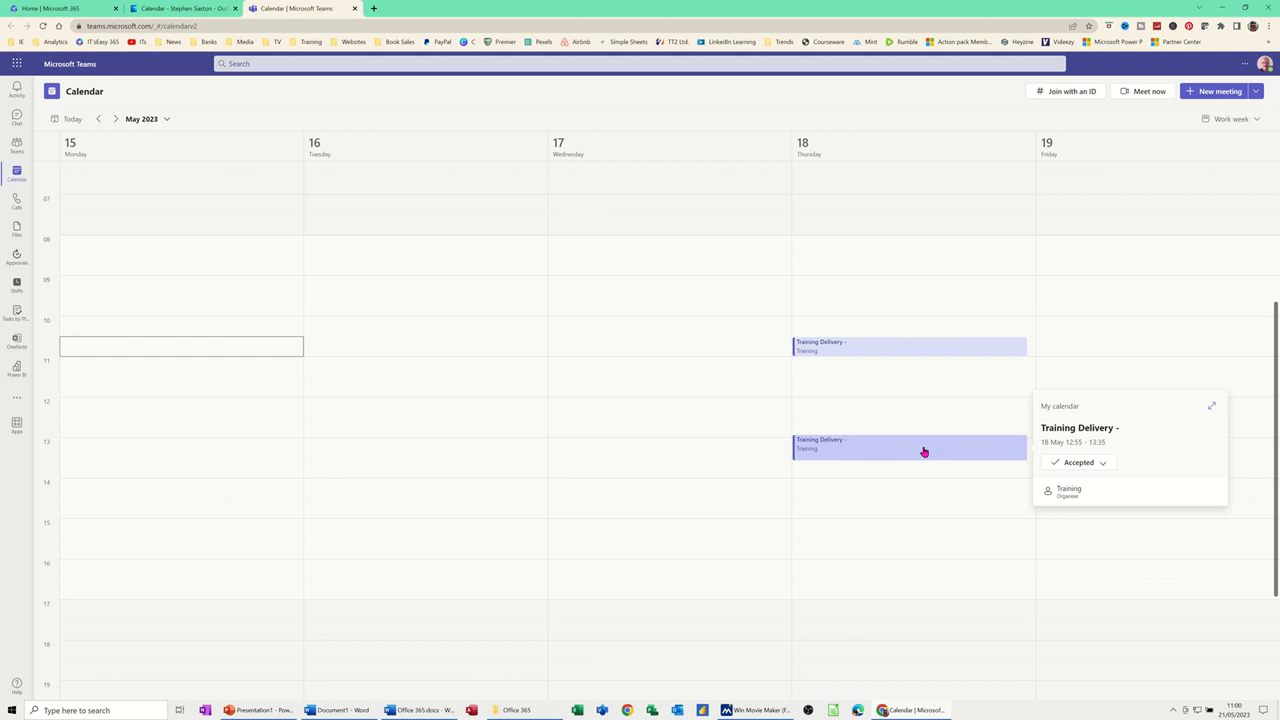
click(1212, 406)
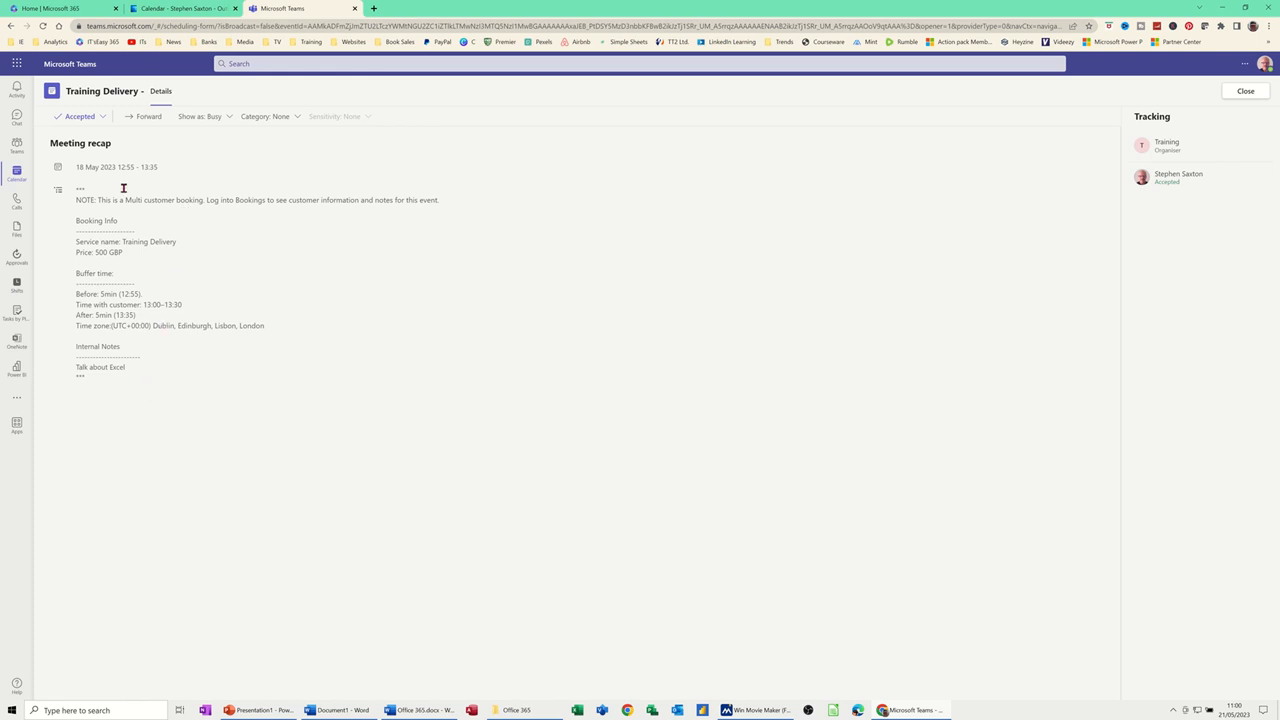
mouse_move(456, 196)
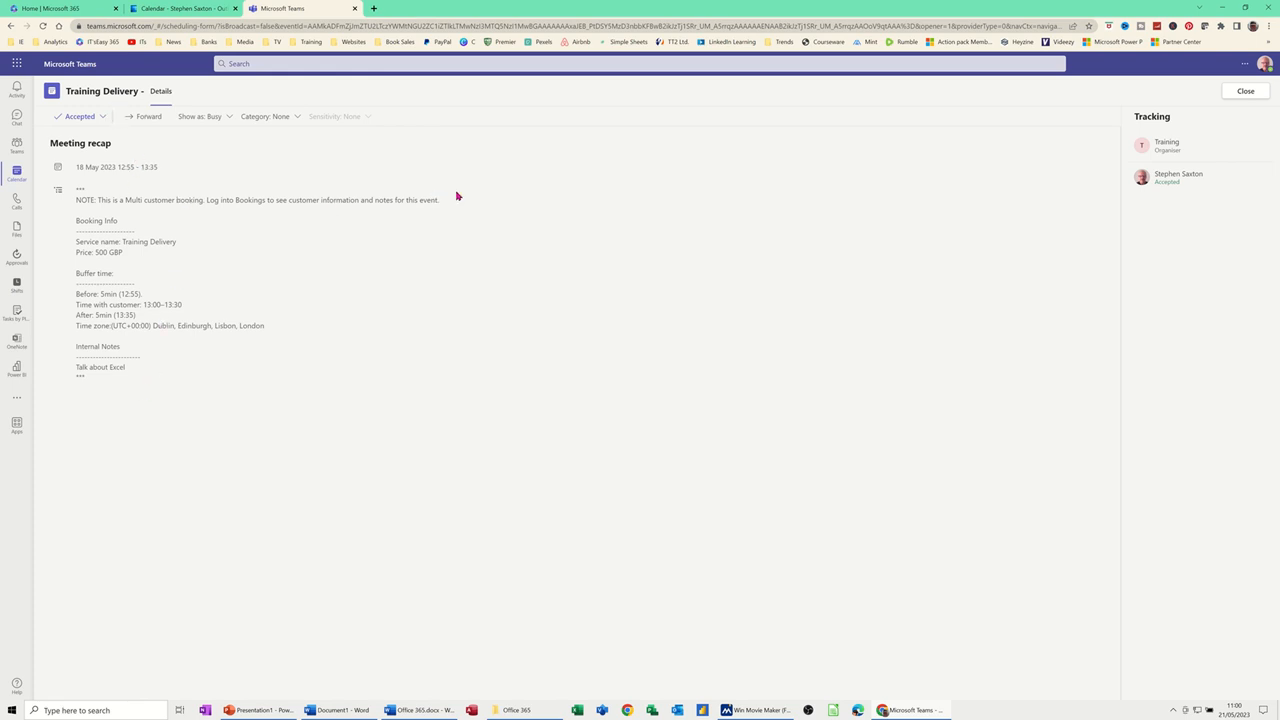